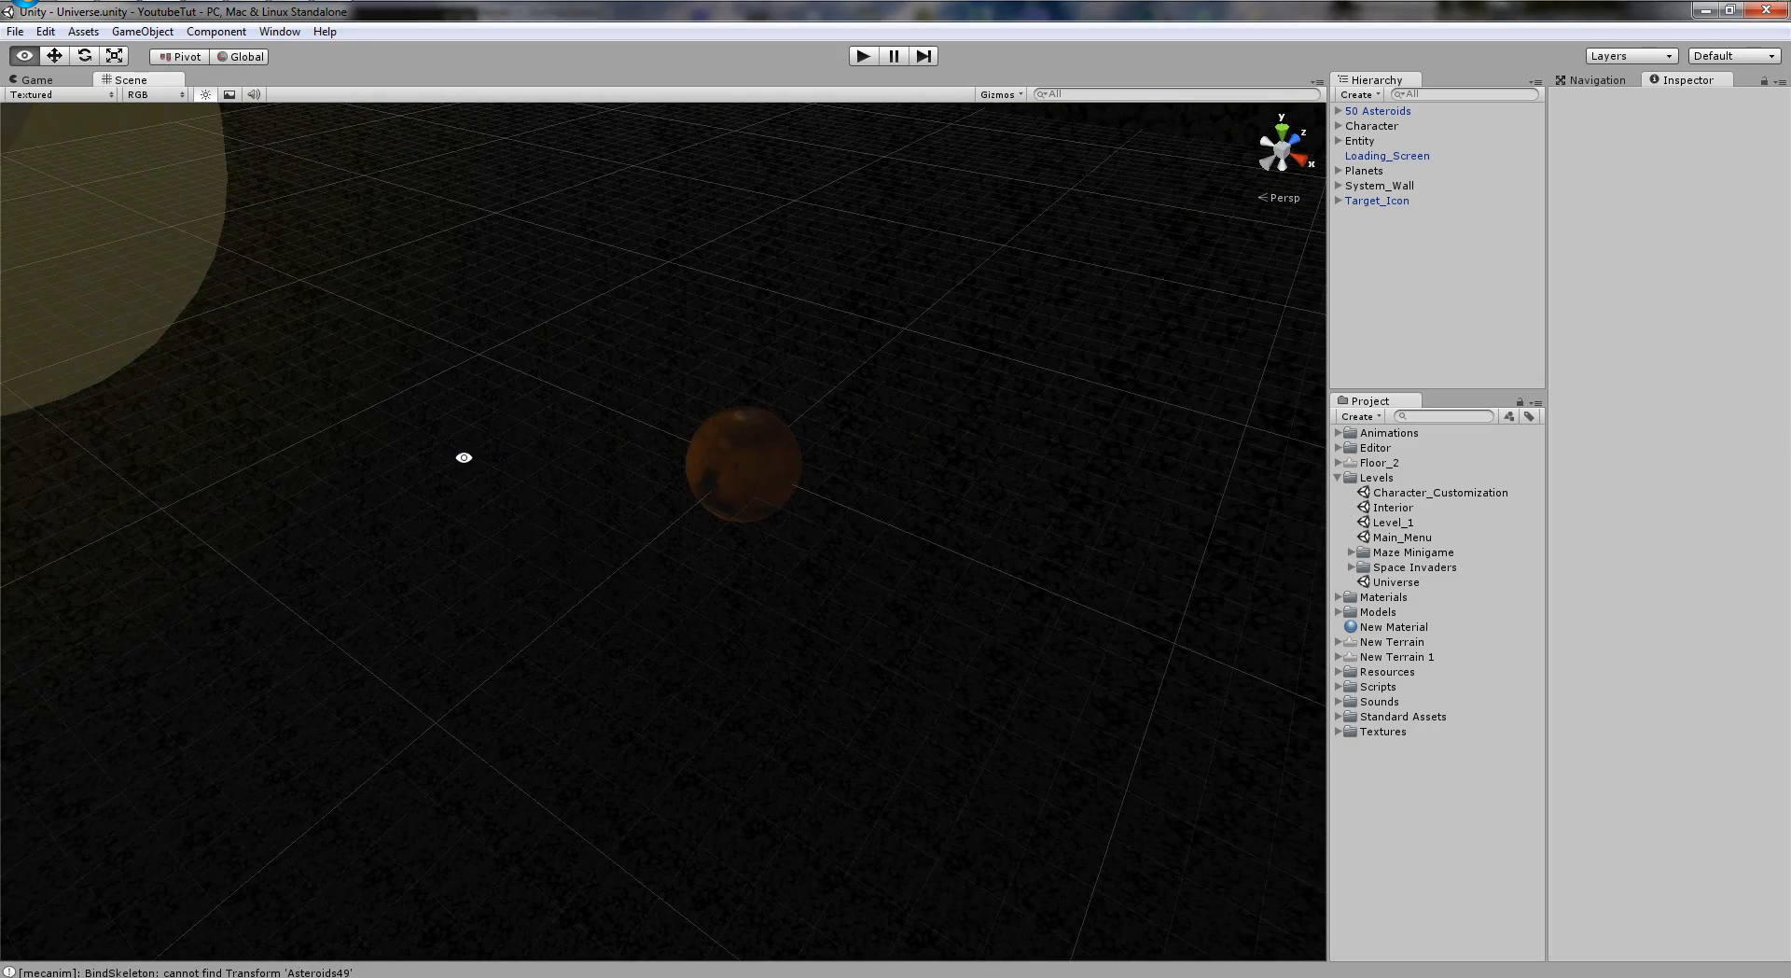
# Load the Level_1 scene from the Project panel and start a play run.
pyautogui.click(1392, 523)
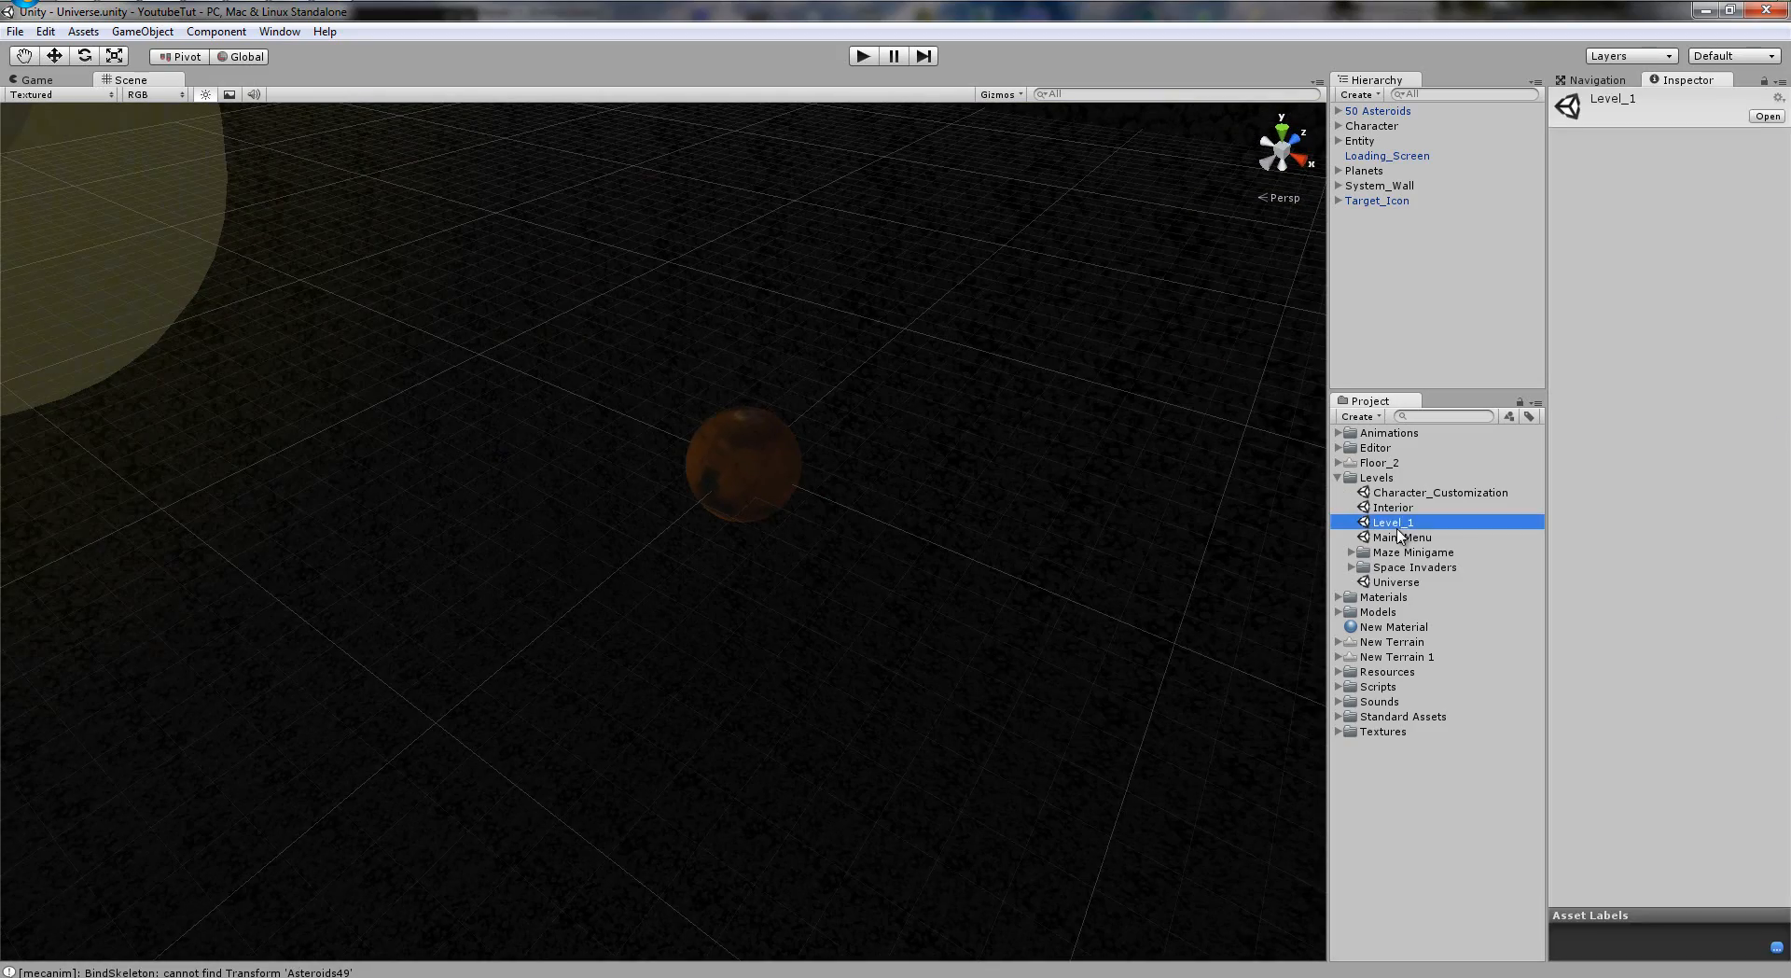
pyautogui.doubleClick(1390, 522)
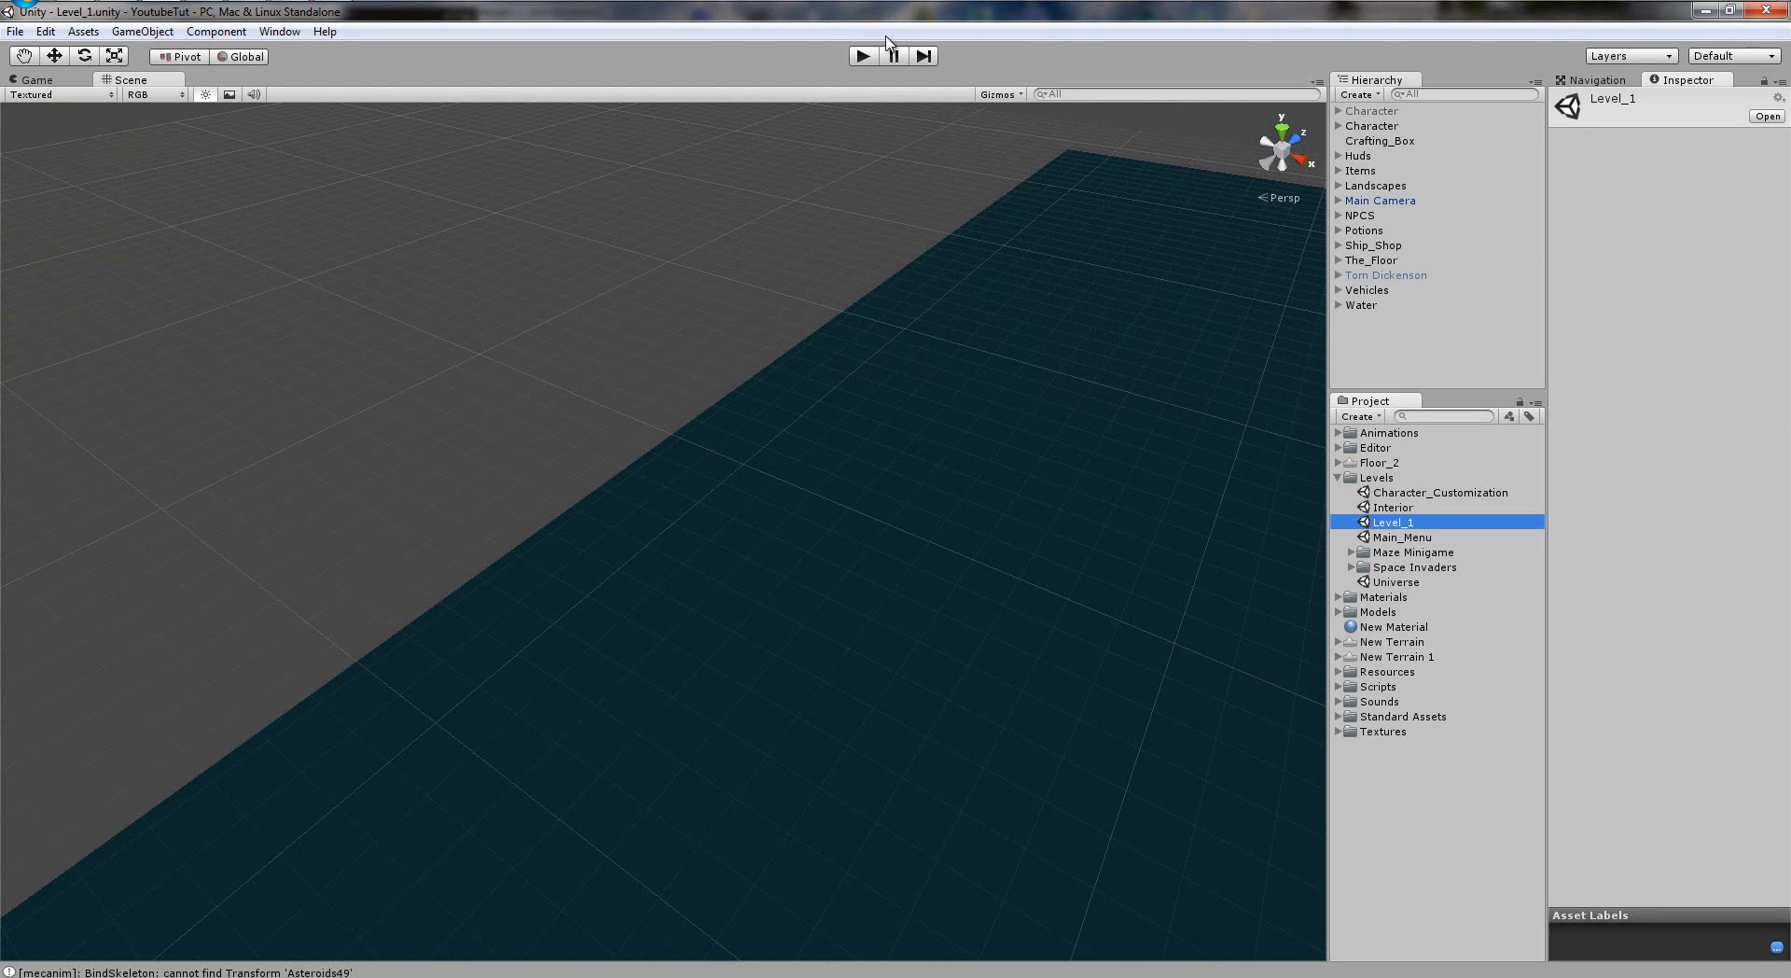
pyautogui.click(862, 54)
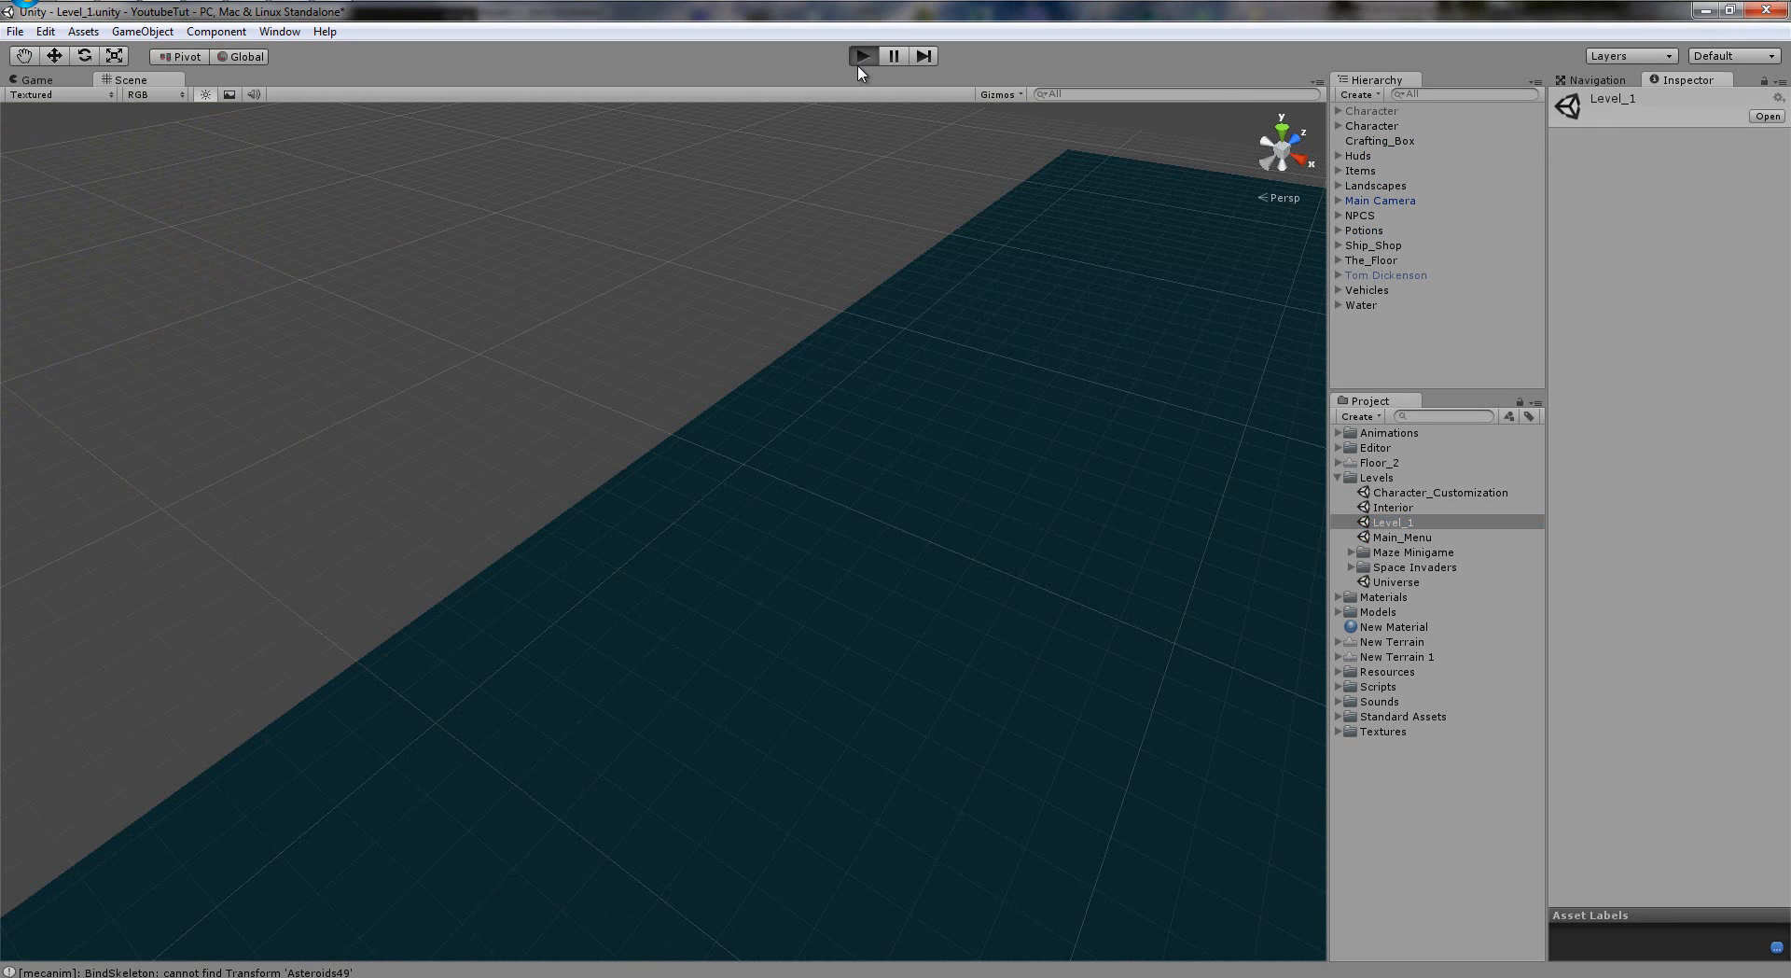
pyautogui.click(862, 54)
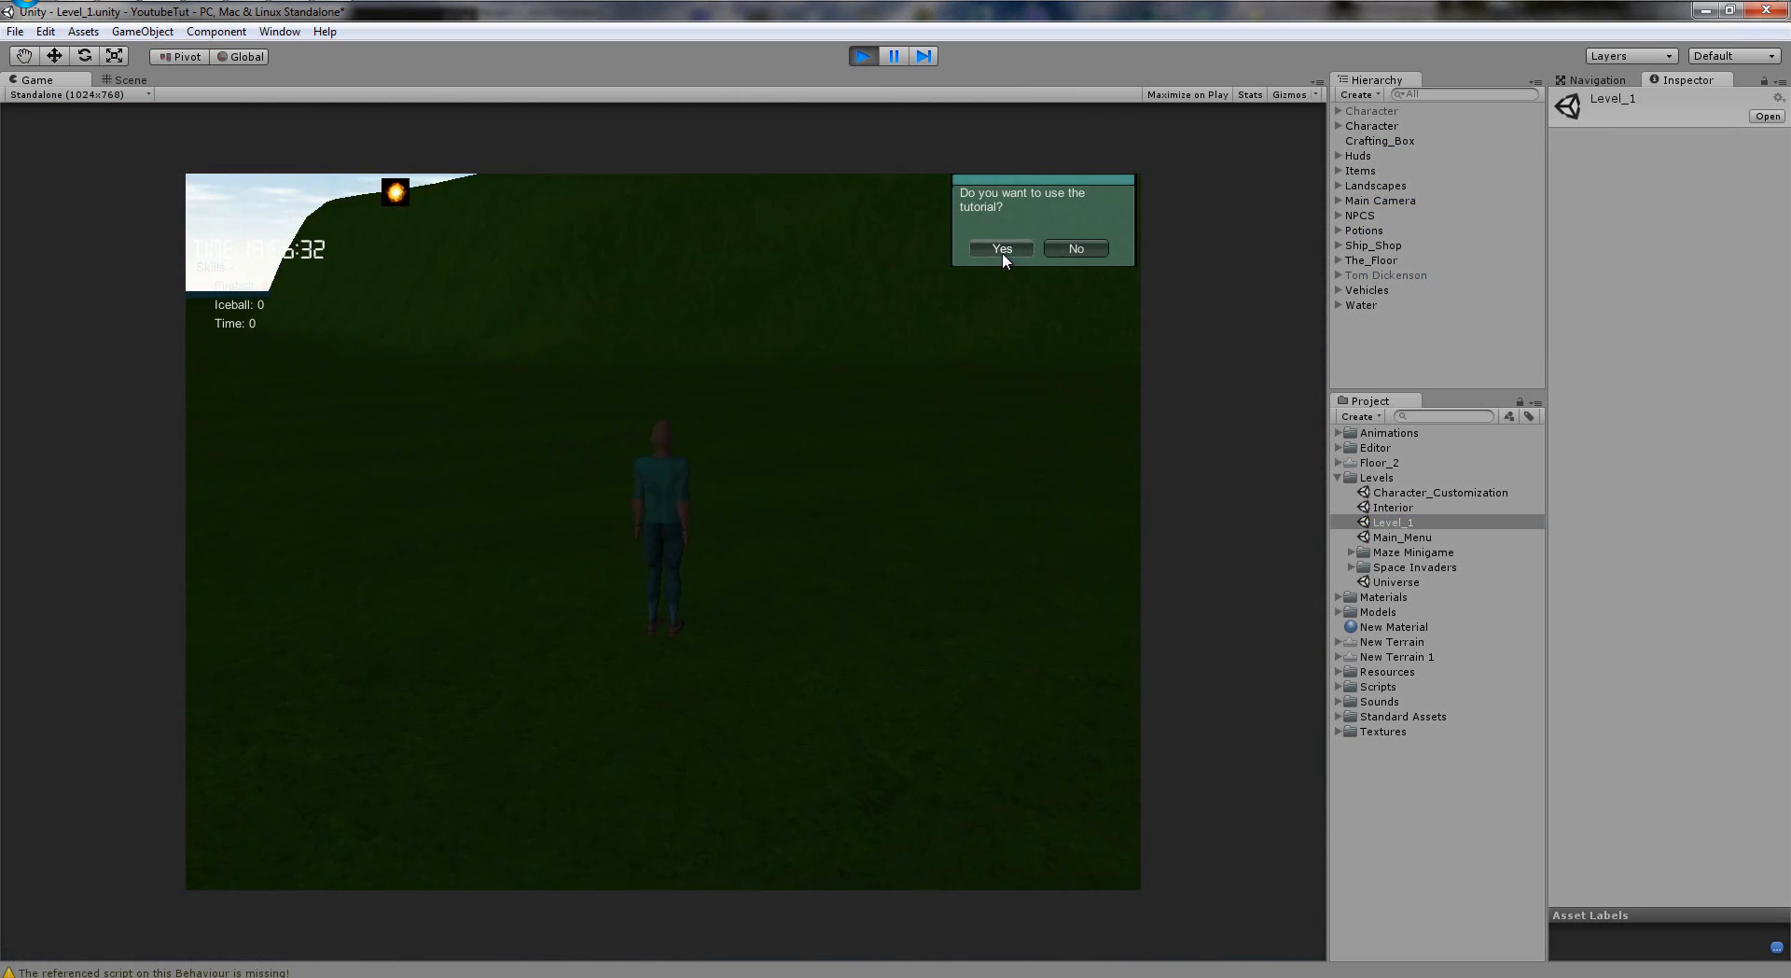
# Accept the tutorial, reach the inventory prompt with I, then stop play mode.
pyautogui.click(1000, 248)
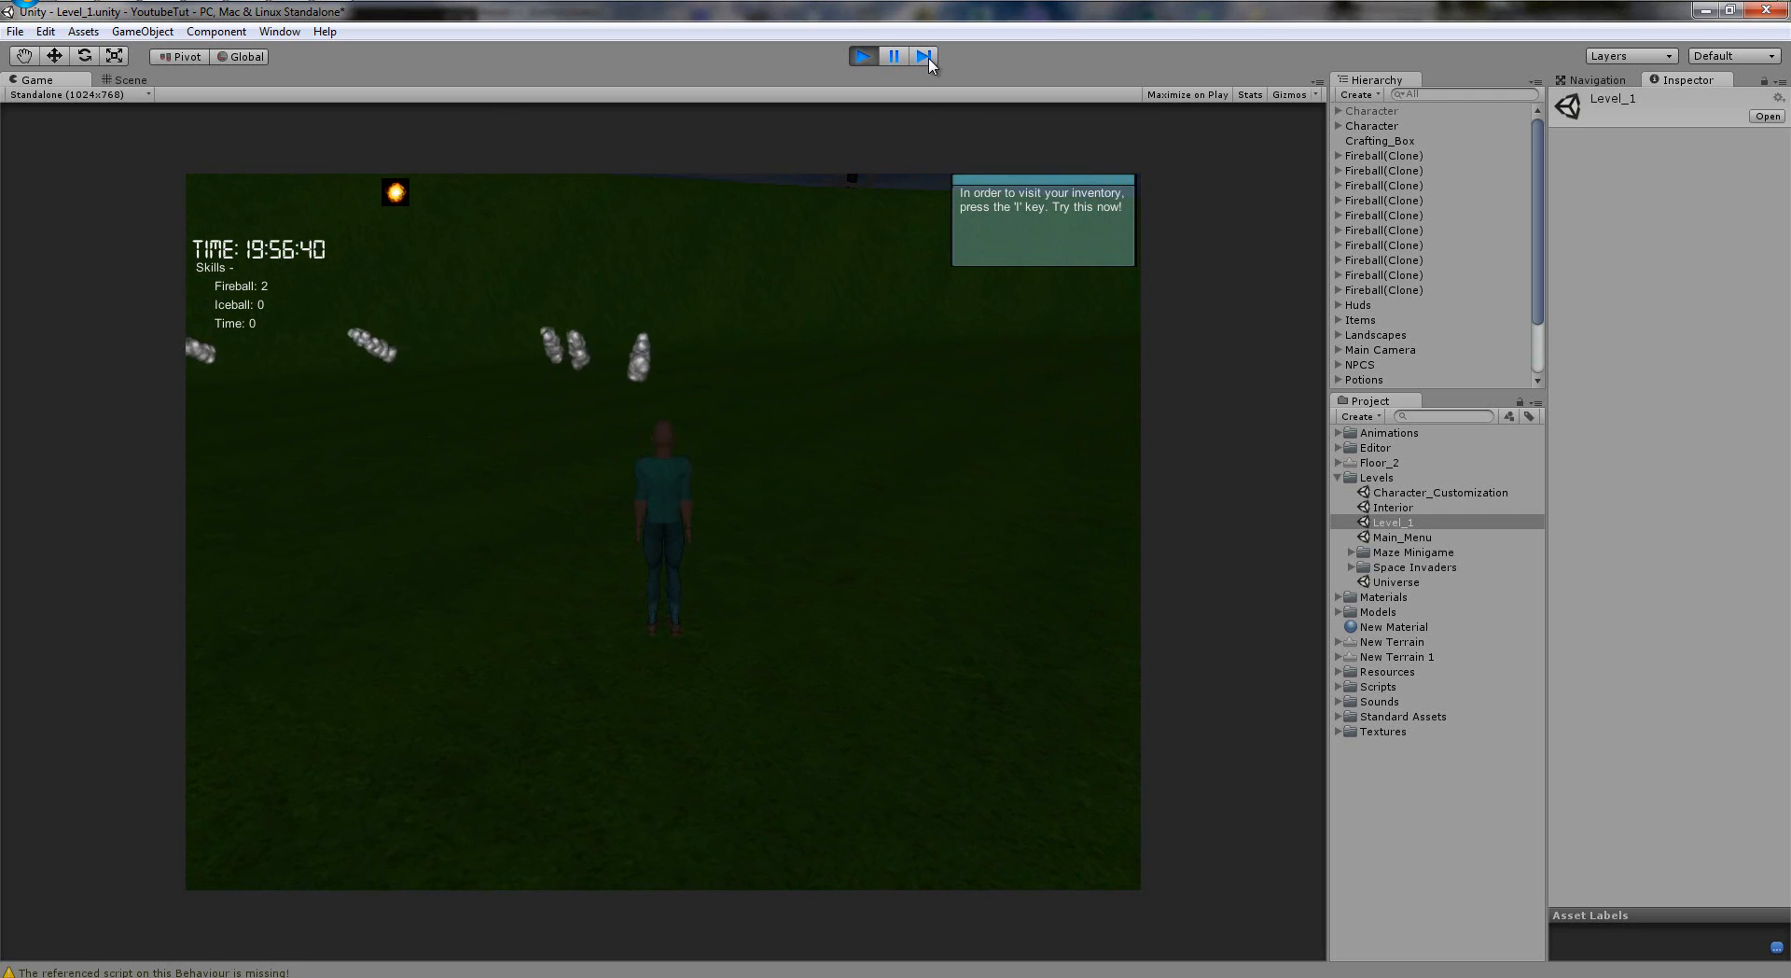
pyautogui.press('i')
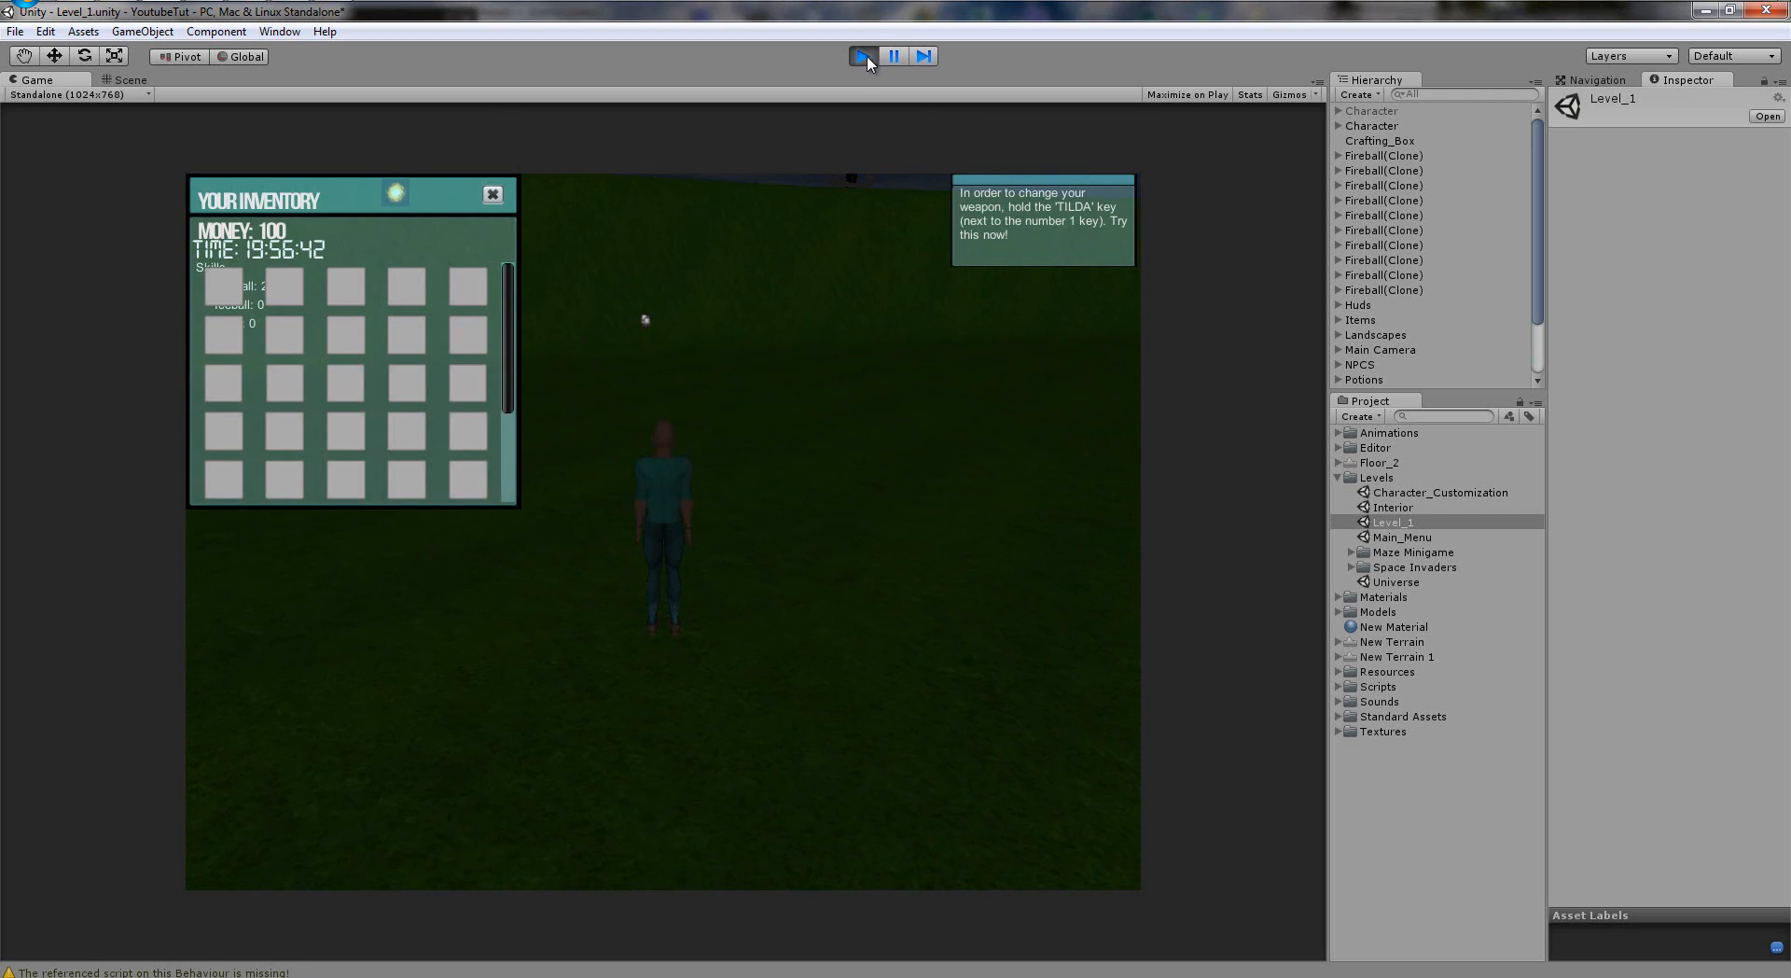
pyautogui.click(862, 54)
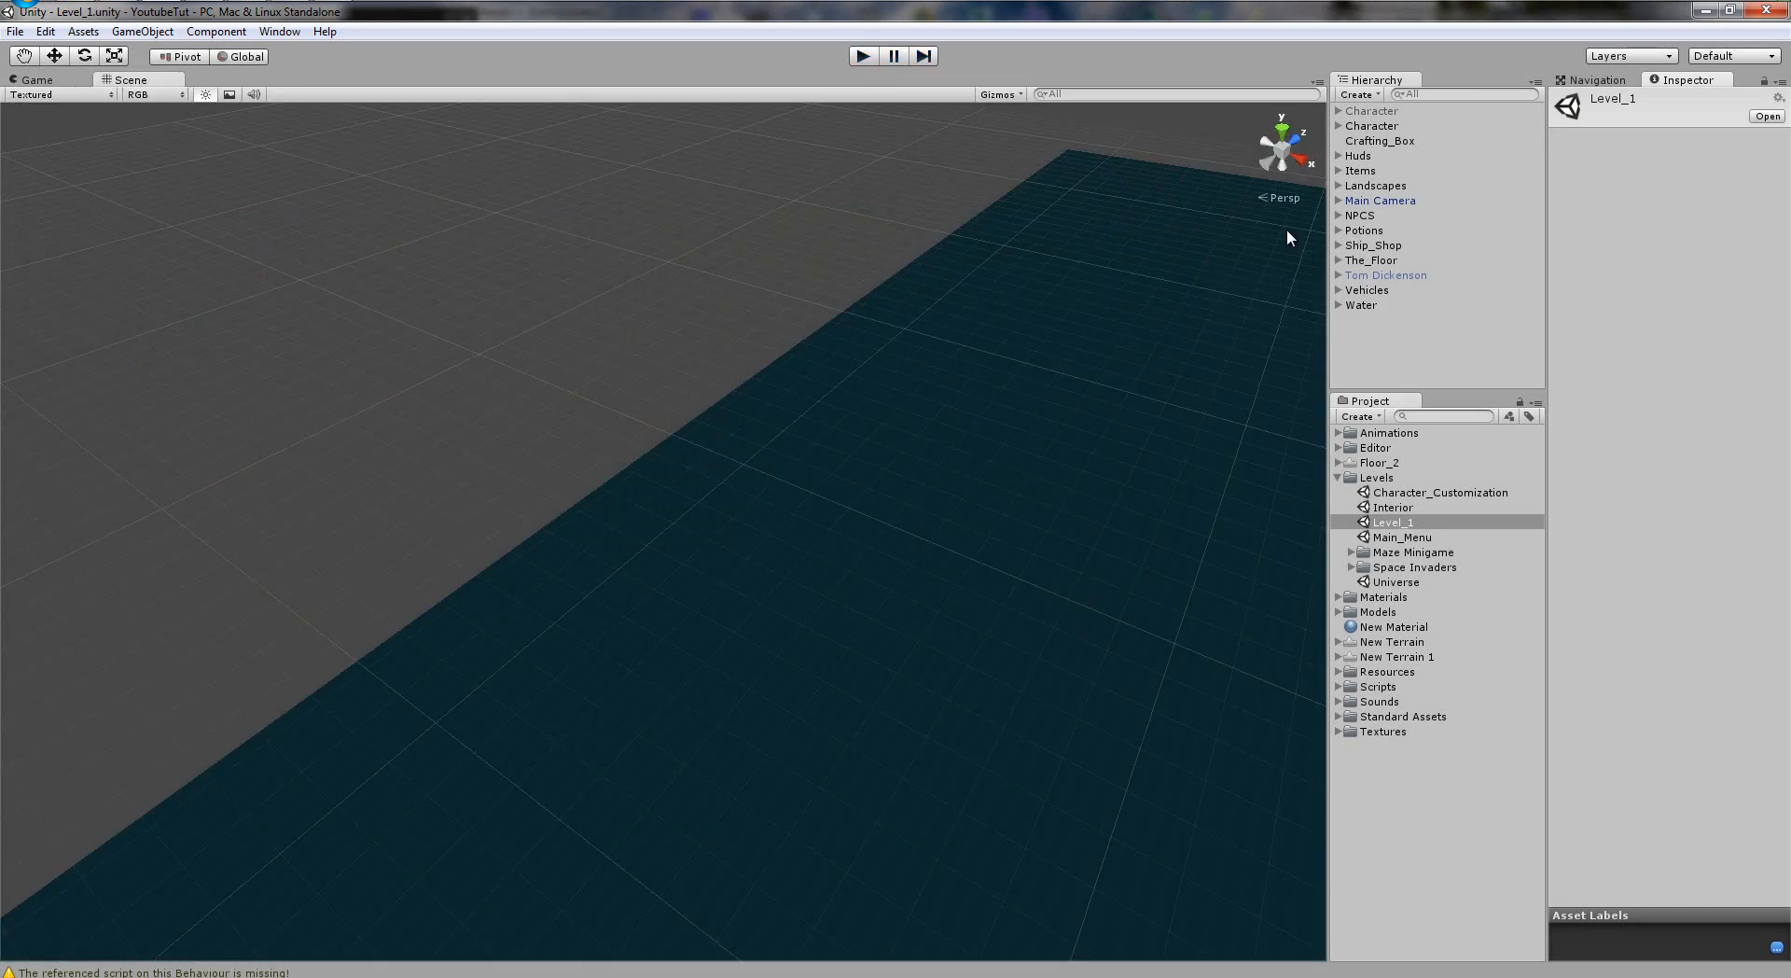
pyautogui.click(1371, 125)
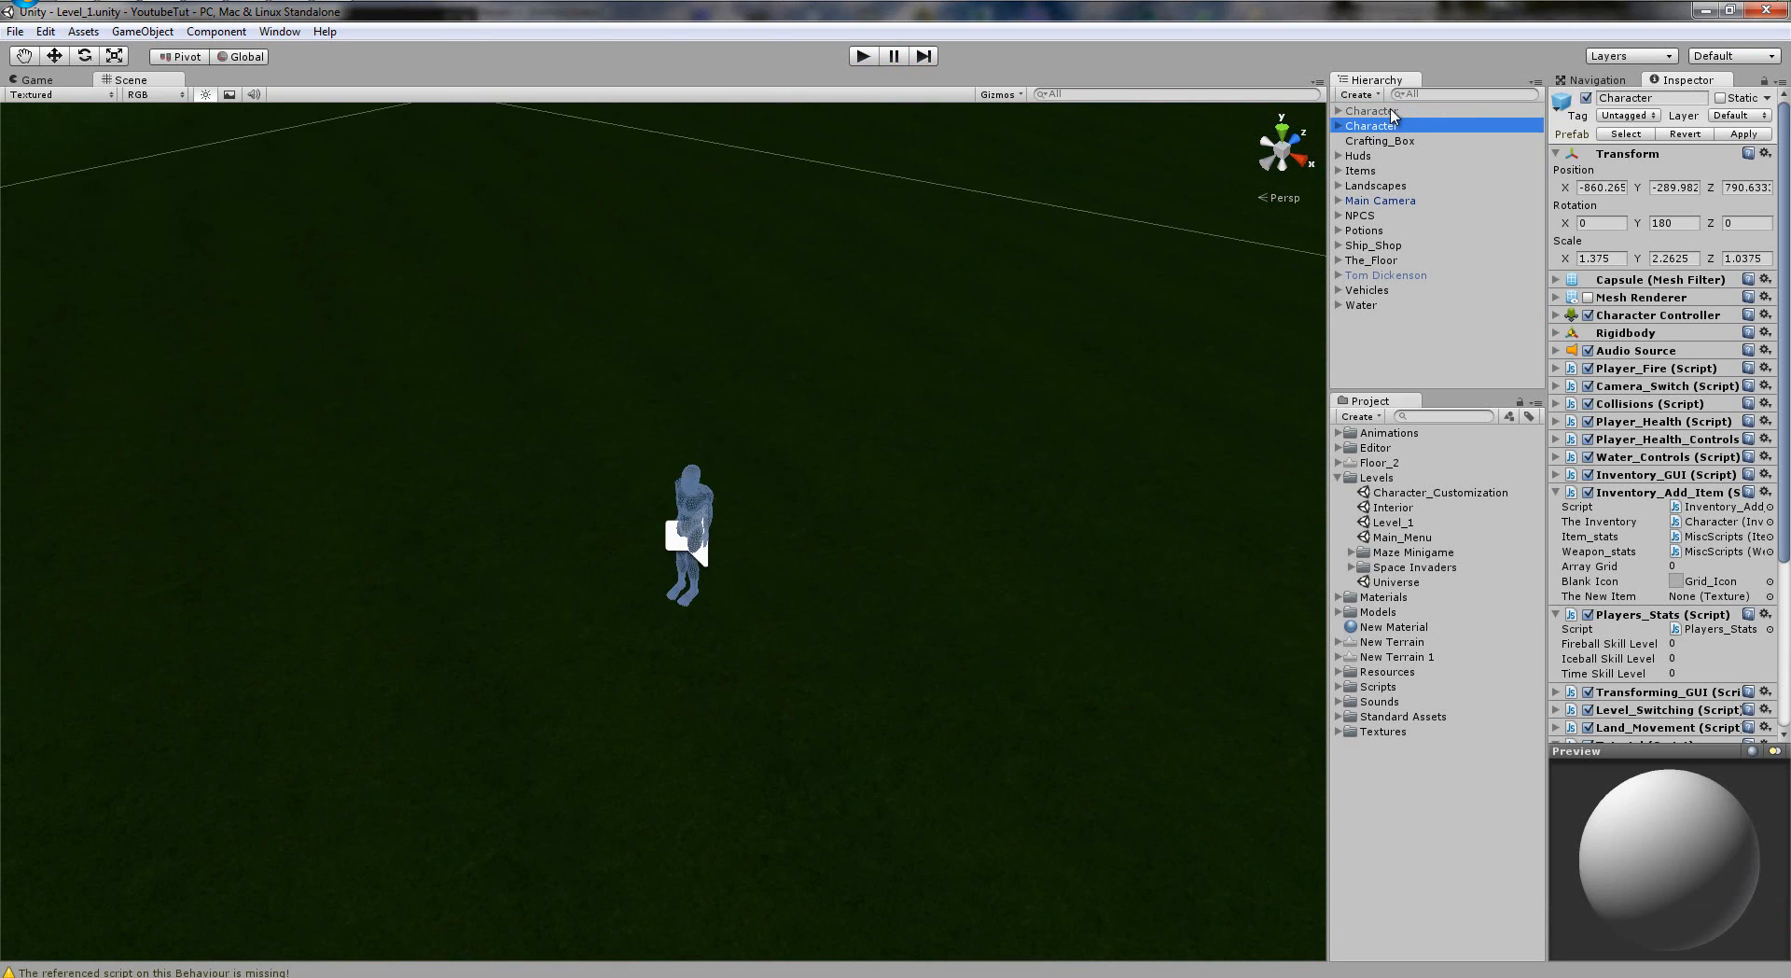
pyautogui.click(1371, 110)
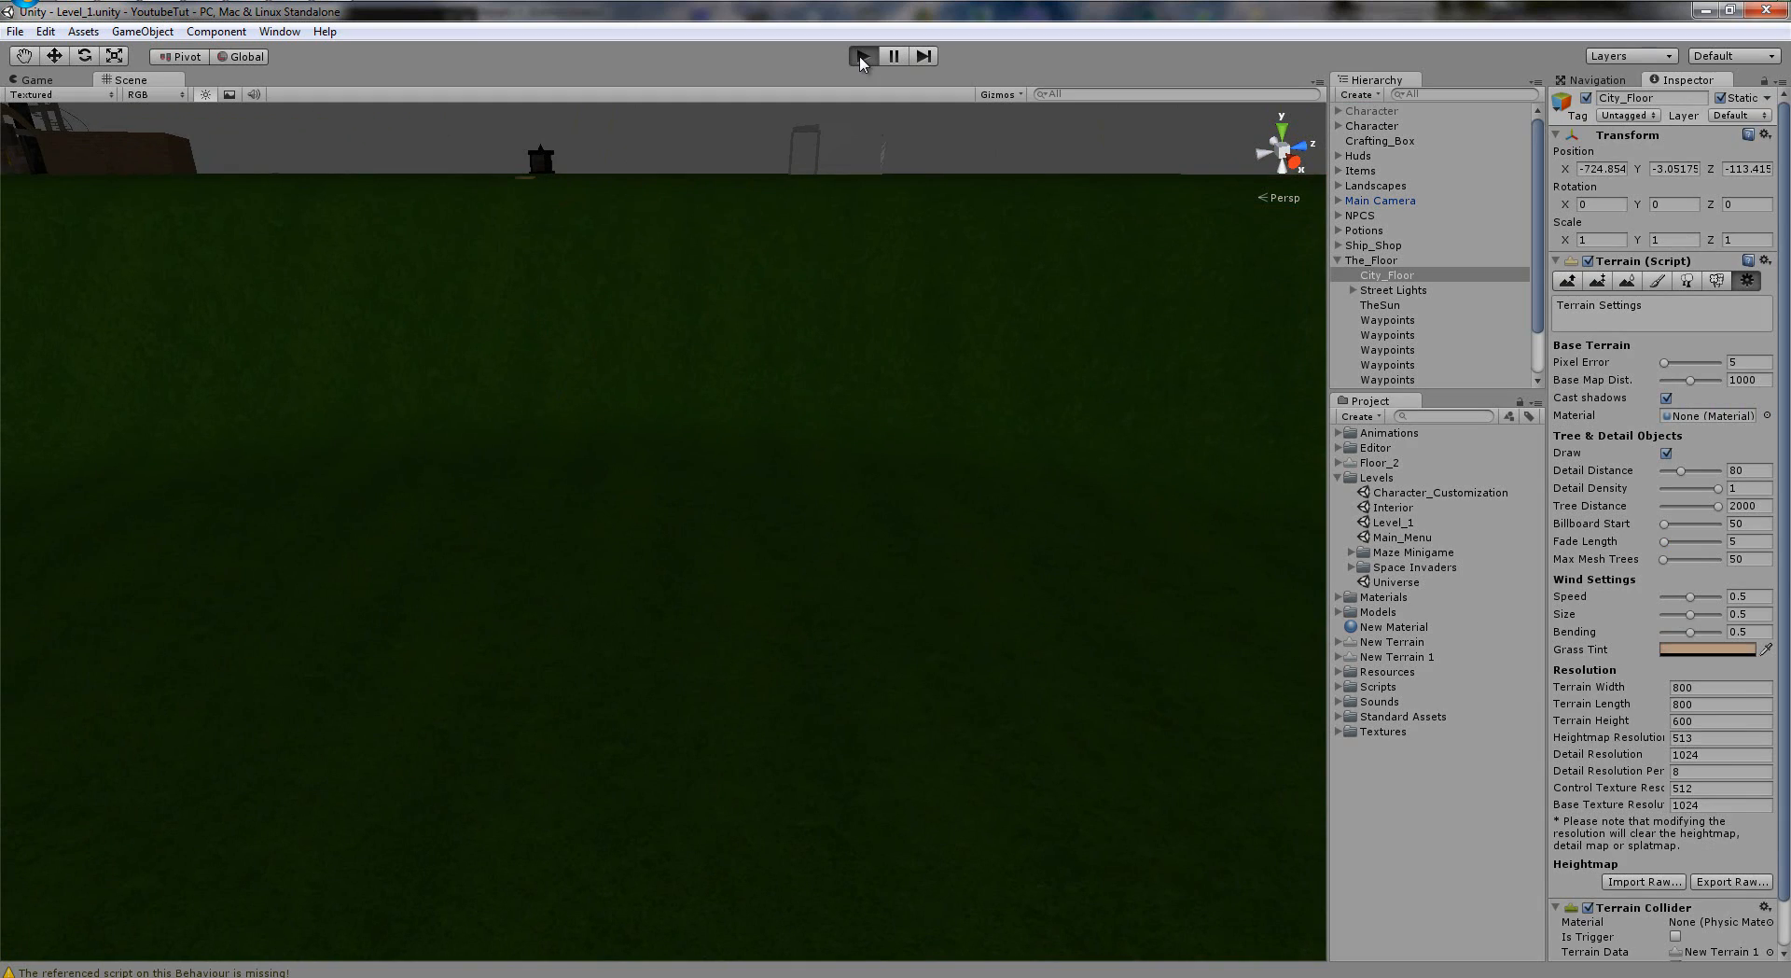
pyautogui.click(862, 54)
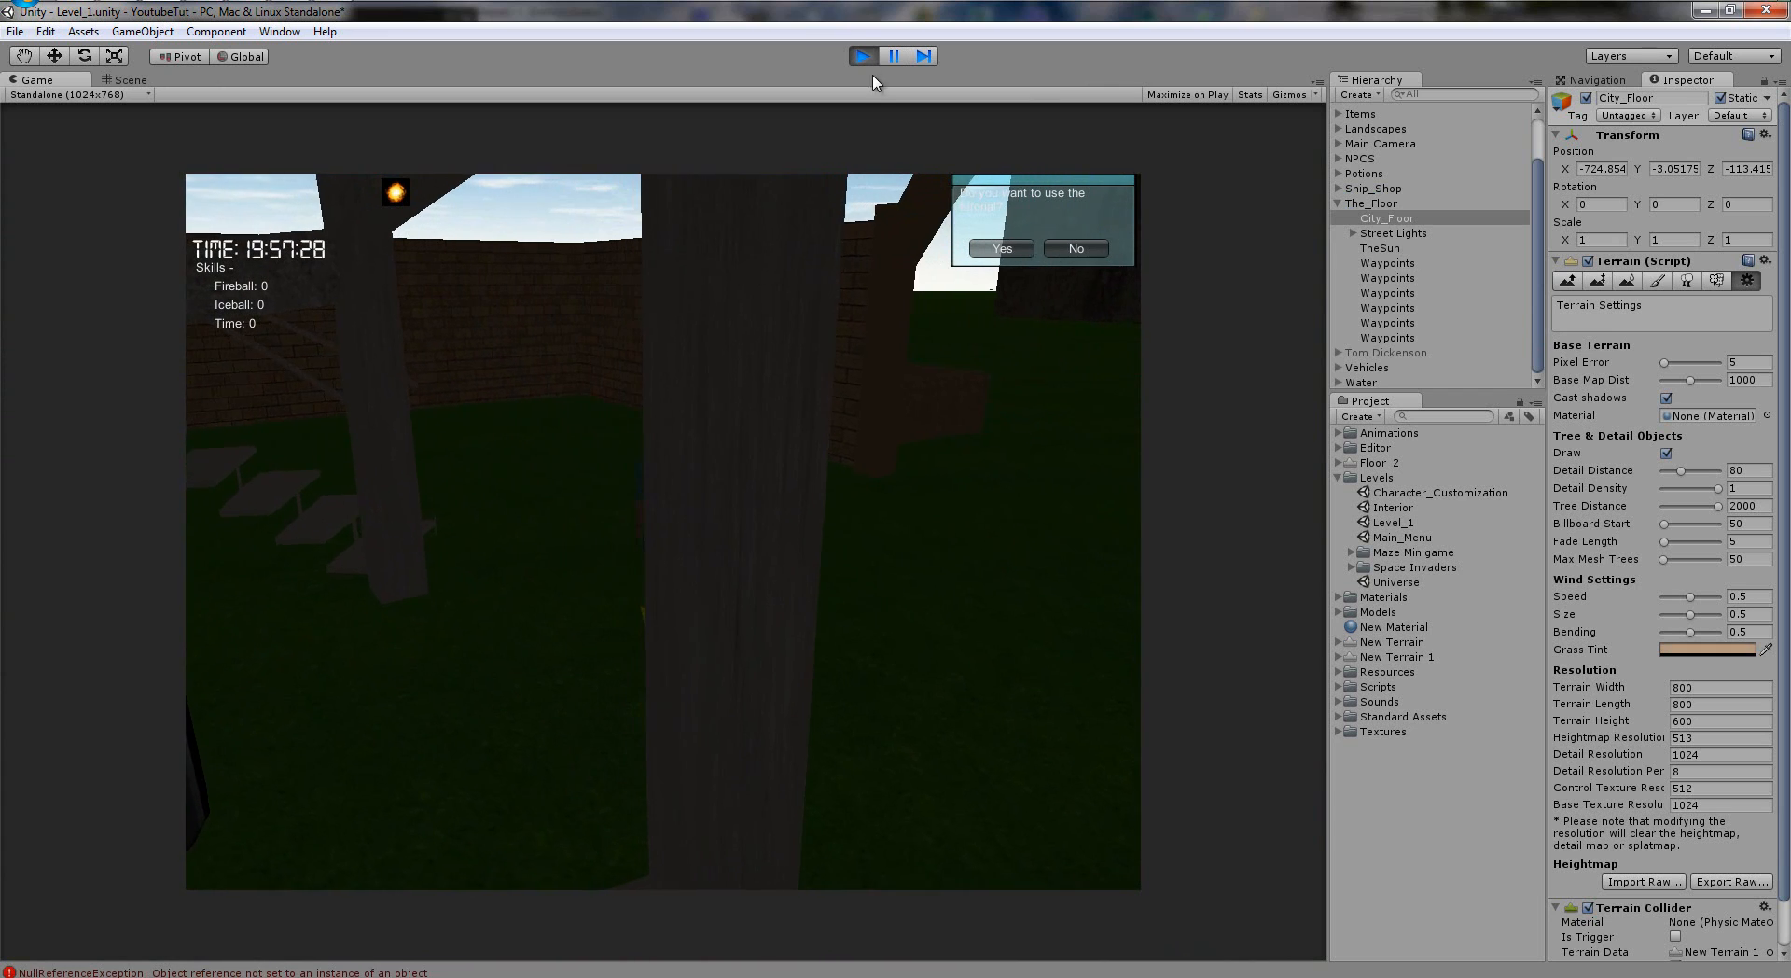
pyautogui.click(862, 54)
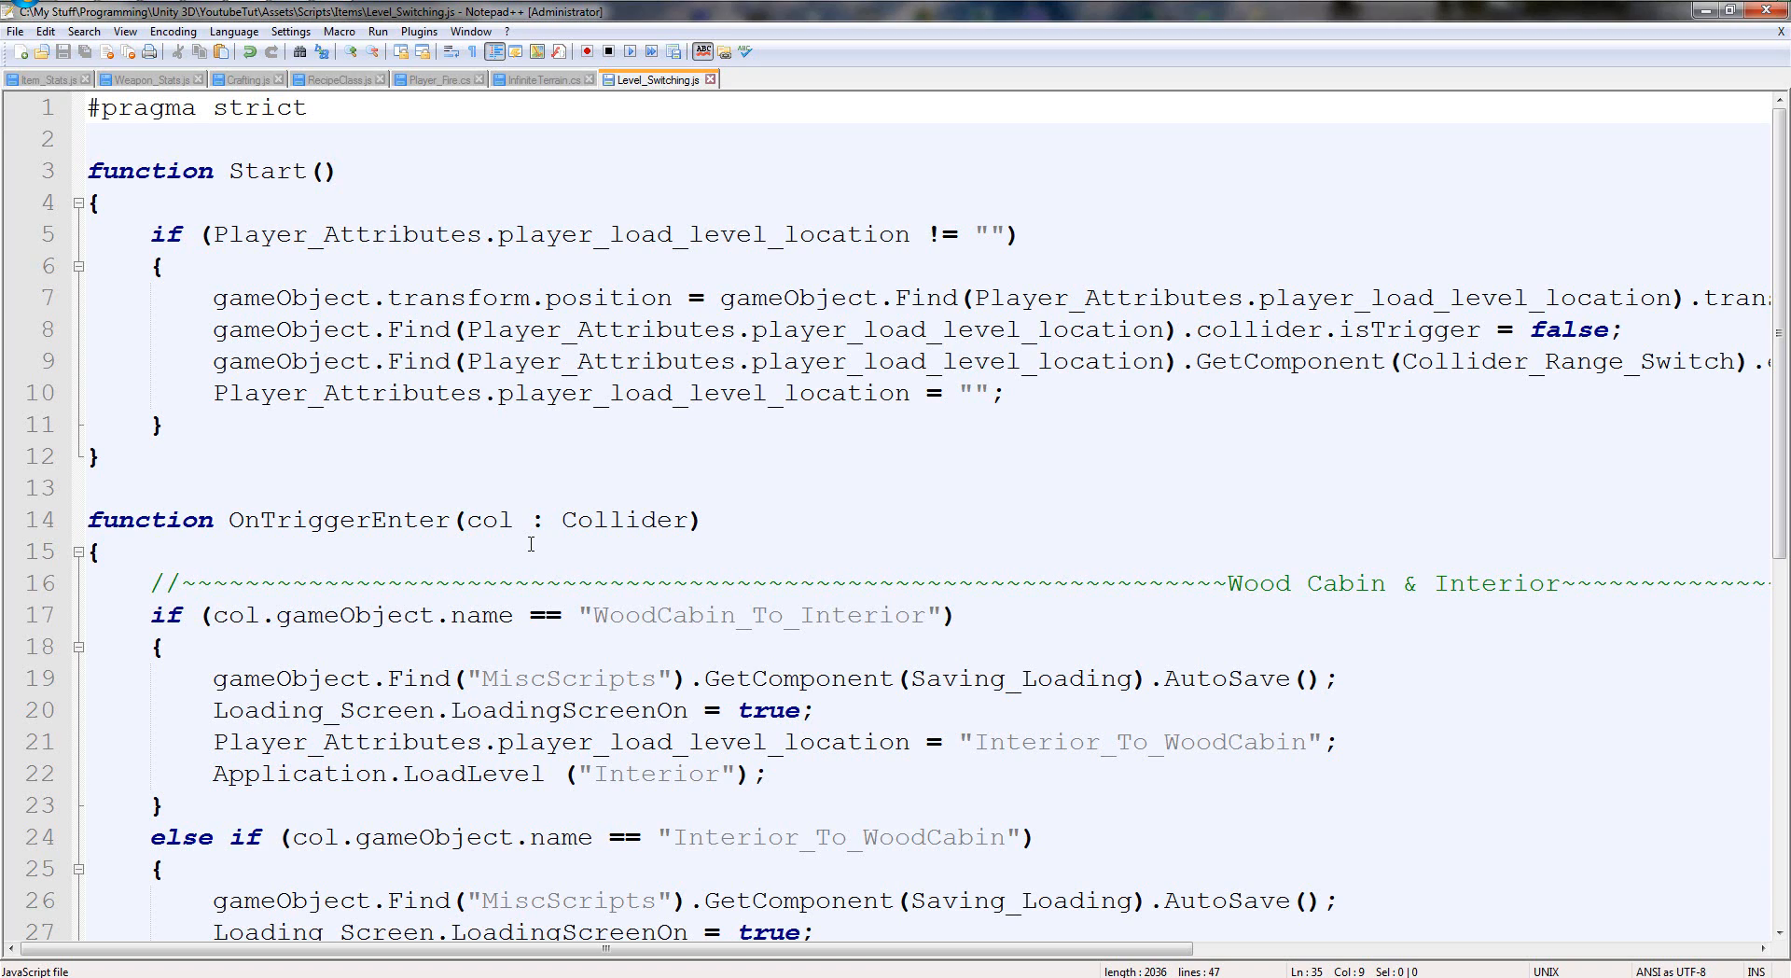
# Comment out the MiscScripts AutoSave() calls in Level_Switching's level-transition branches.
pyautogui.scroll(-3)
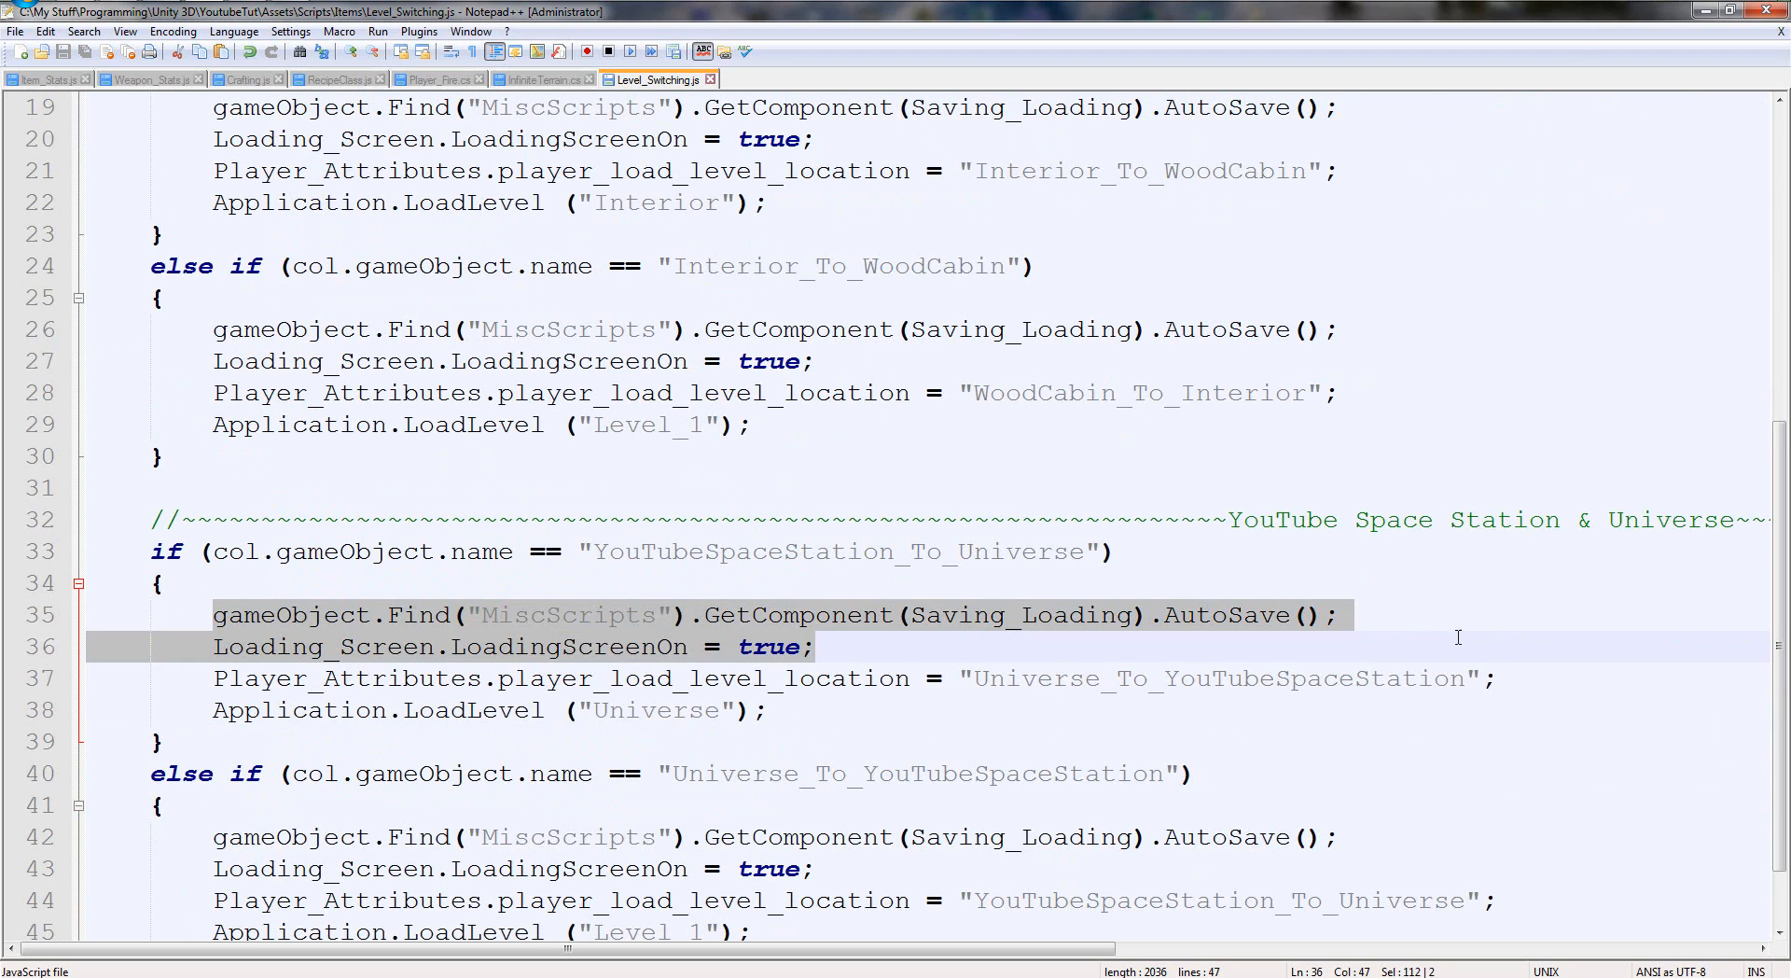
pyautogui.click(217, 614)
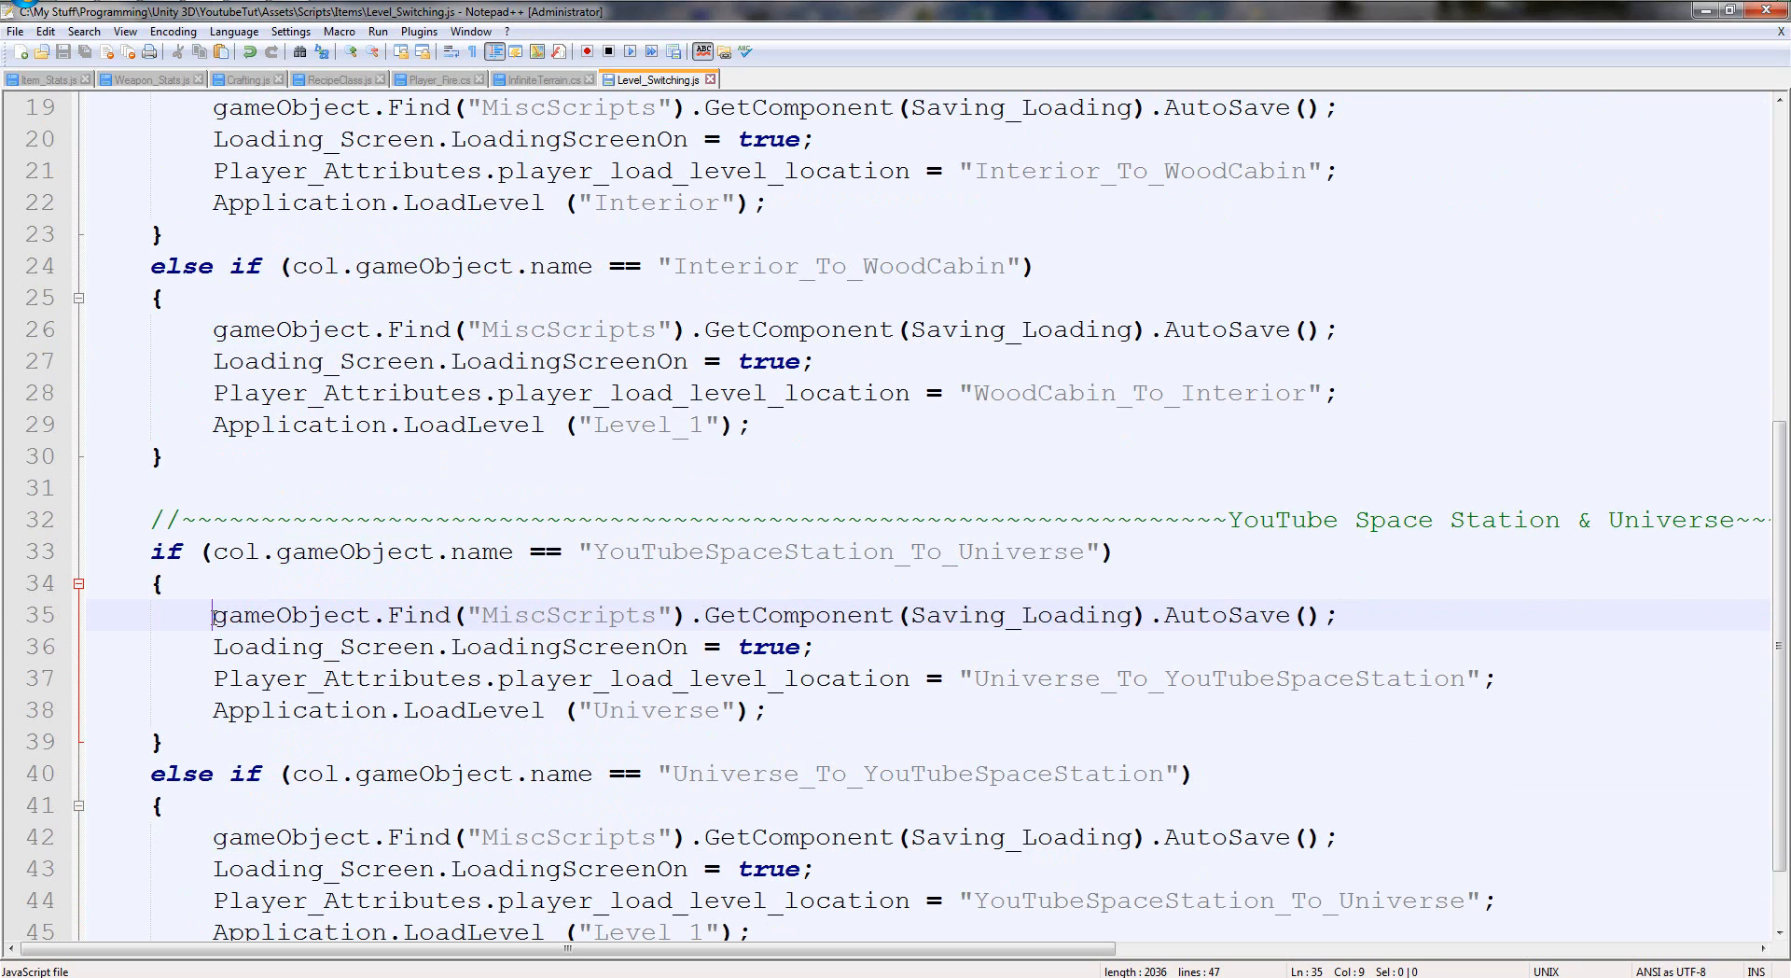
pyautogui.scroll(-3)
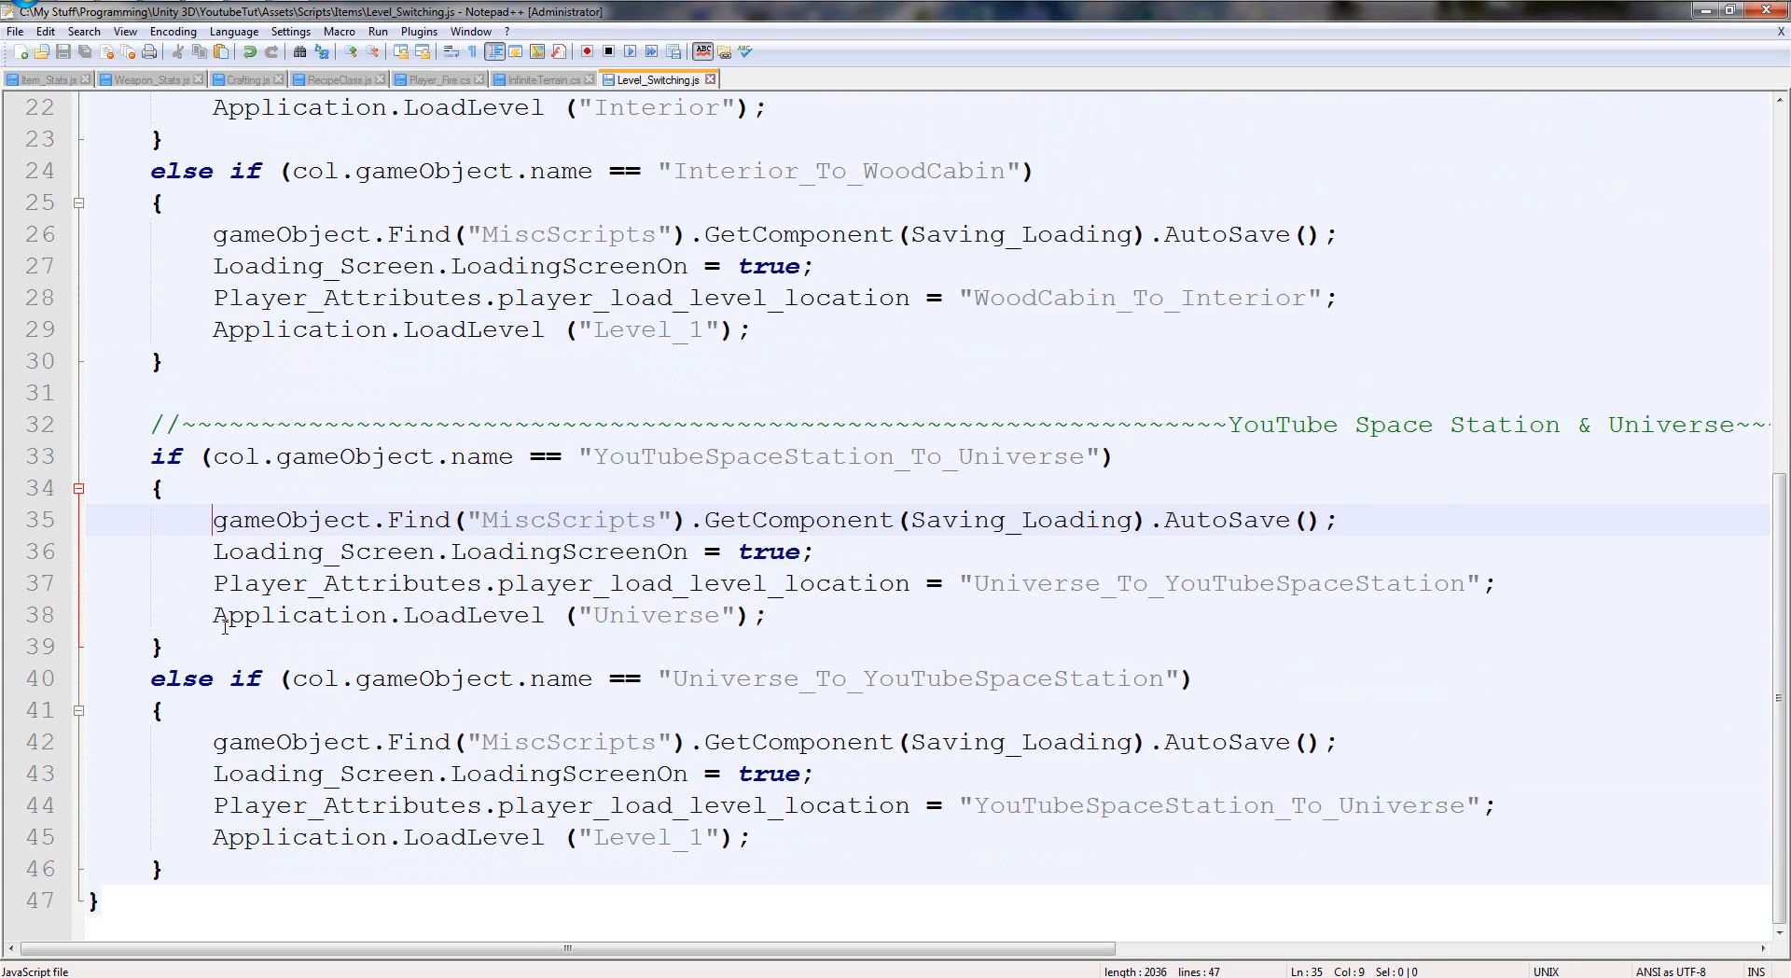
pyautogui.moveTo(224, 897)
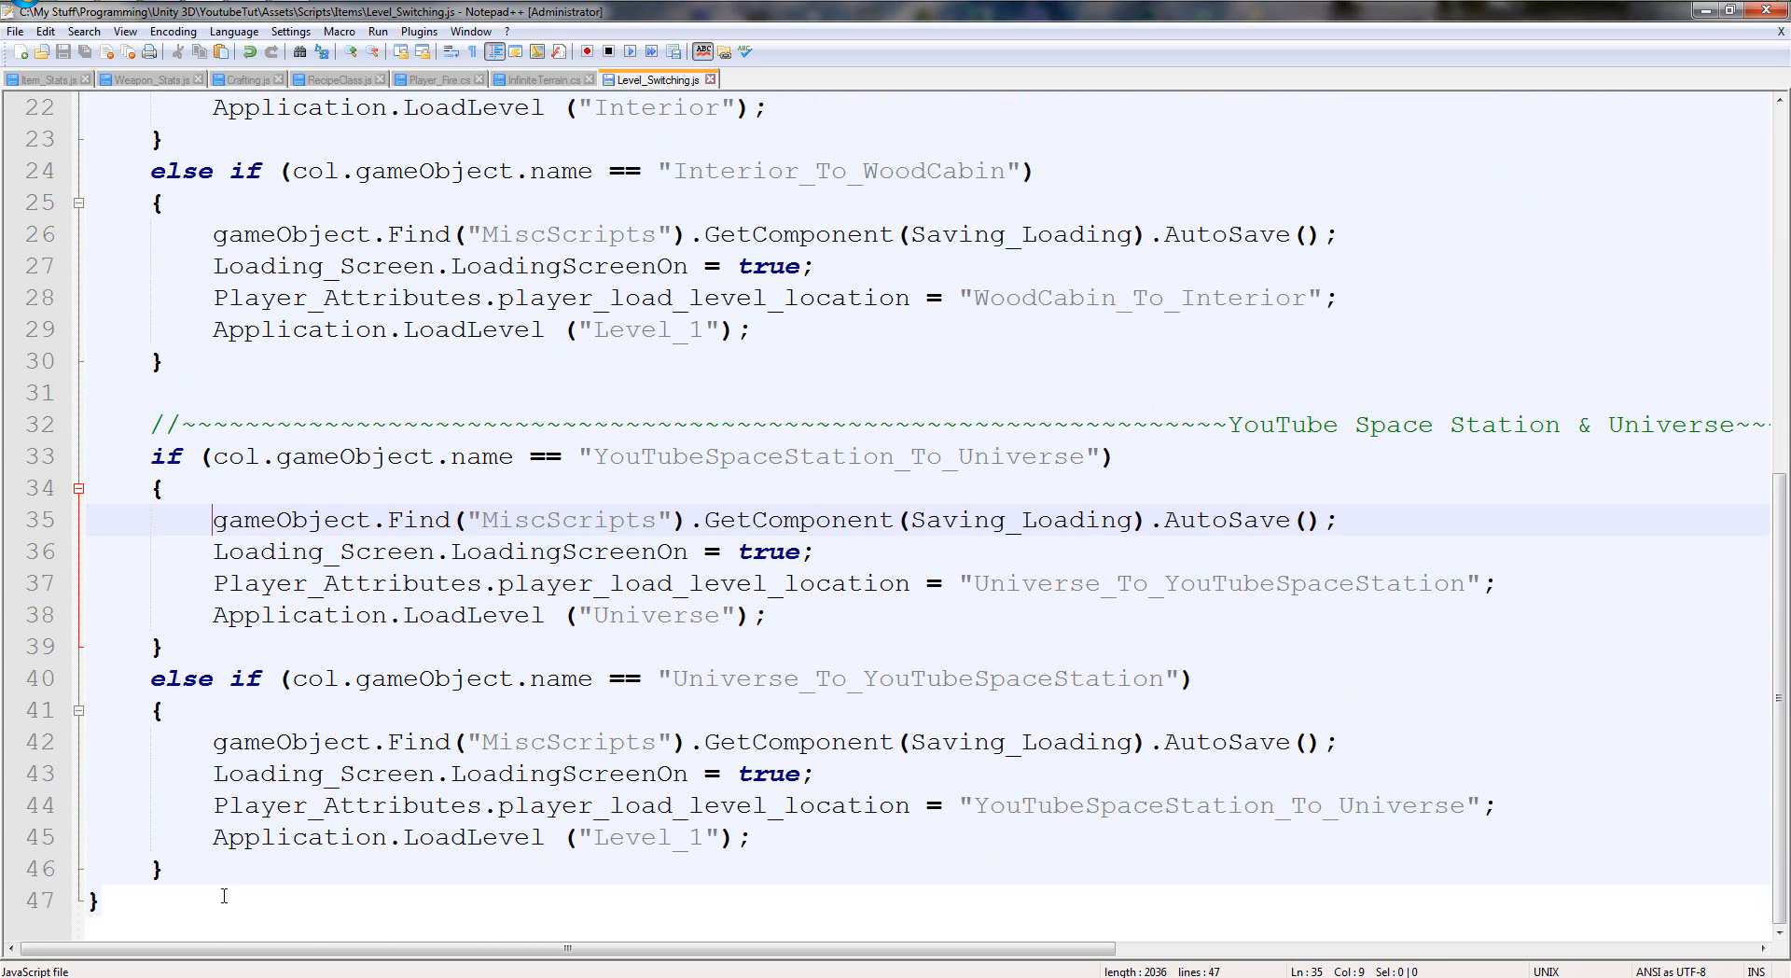
pyautogui.write('//')
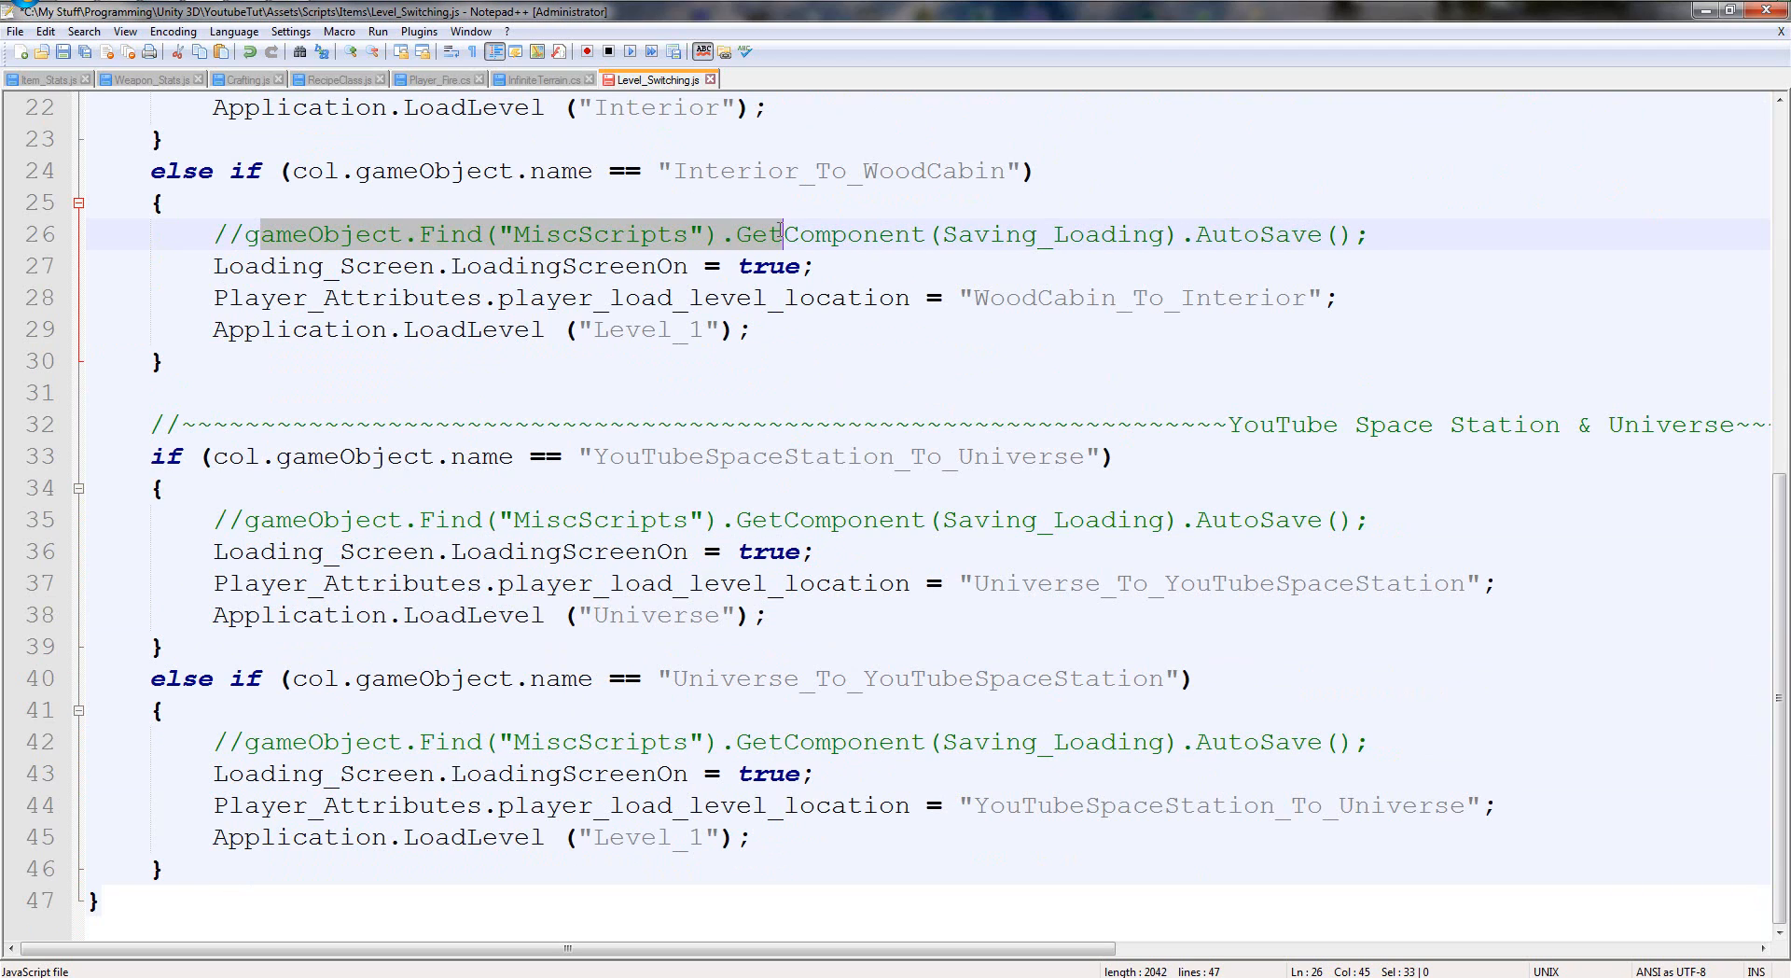
pyautogui.moveTo(780, 233); pyautogui.dragTo(1368, 233)
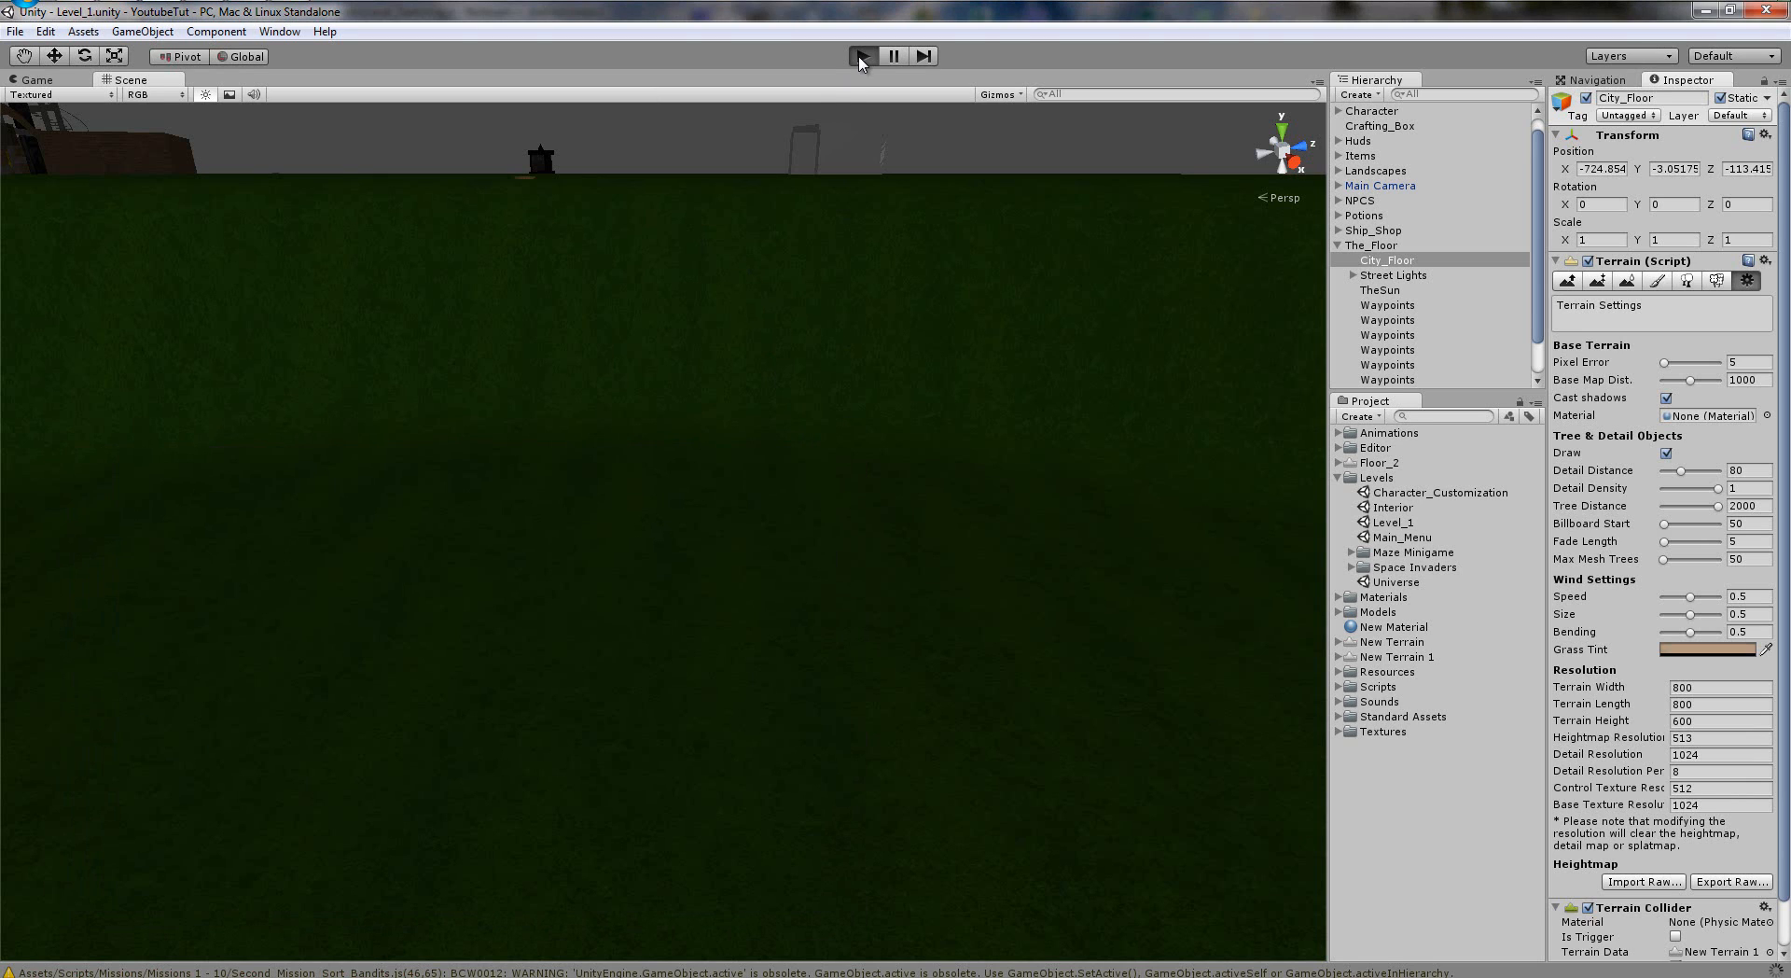
# Run Level_1 and read the MissingComponentException about YouTubeSpaceStation_To_Universe's Collider, then close the Console.
pyautogui.click(860, 54)
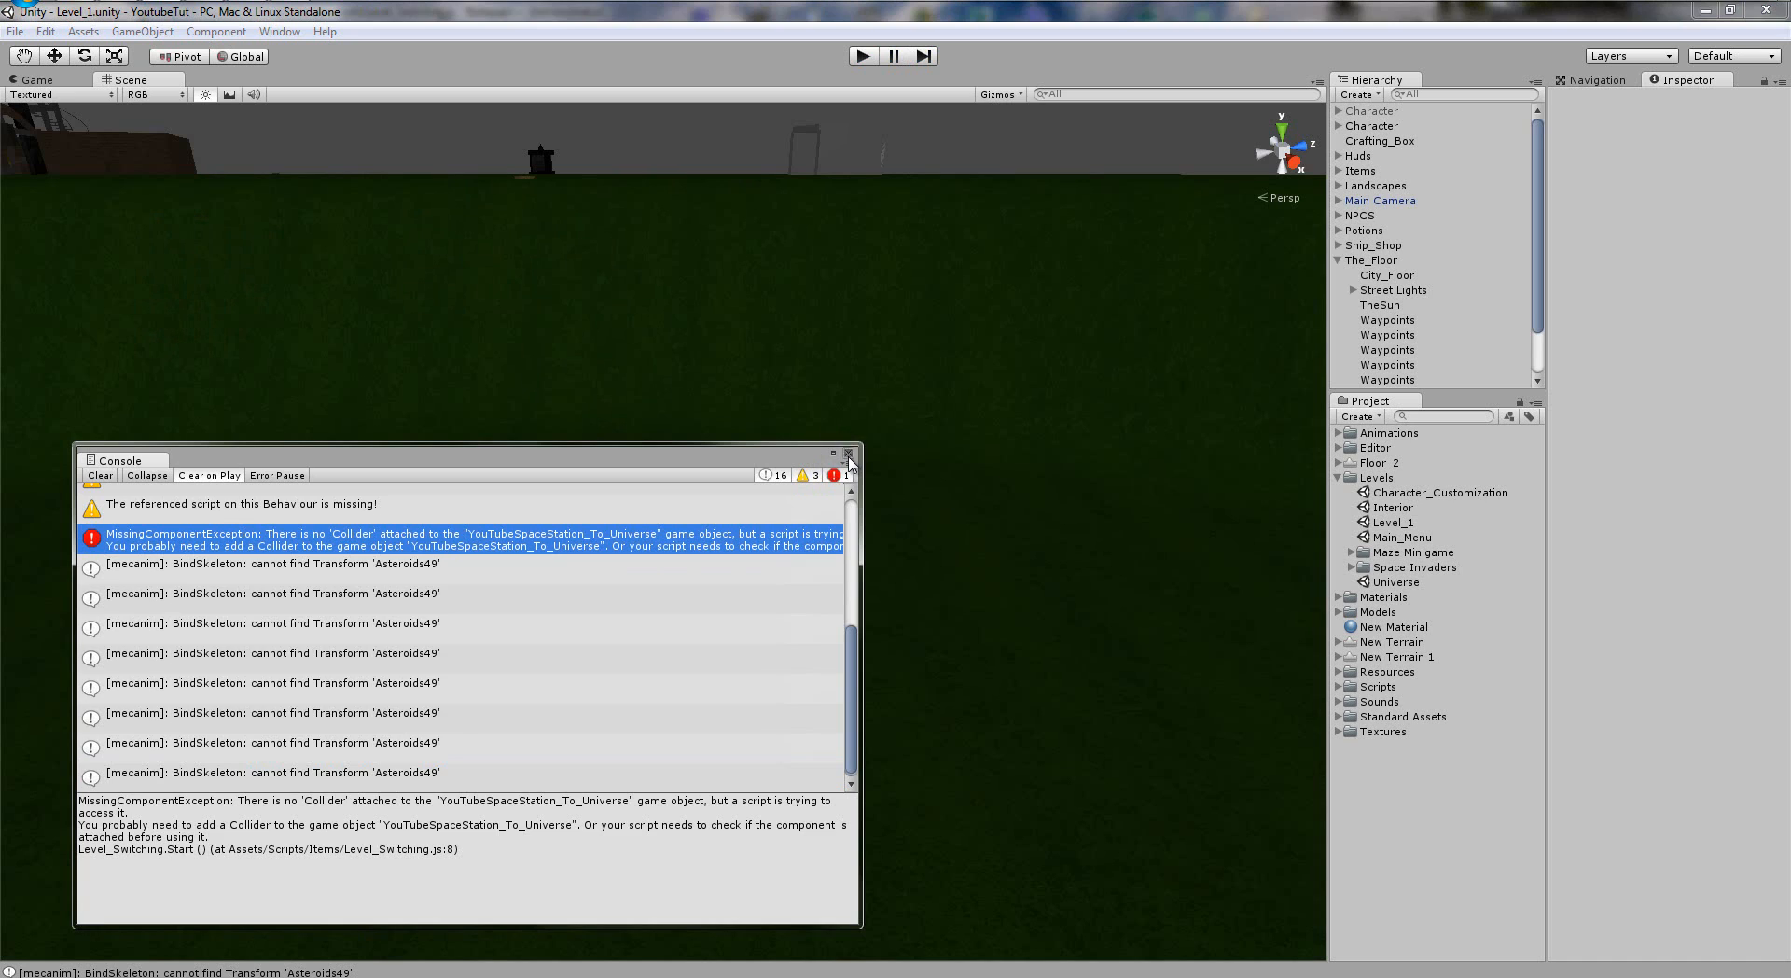
pyautogui.click(851, 461)
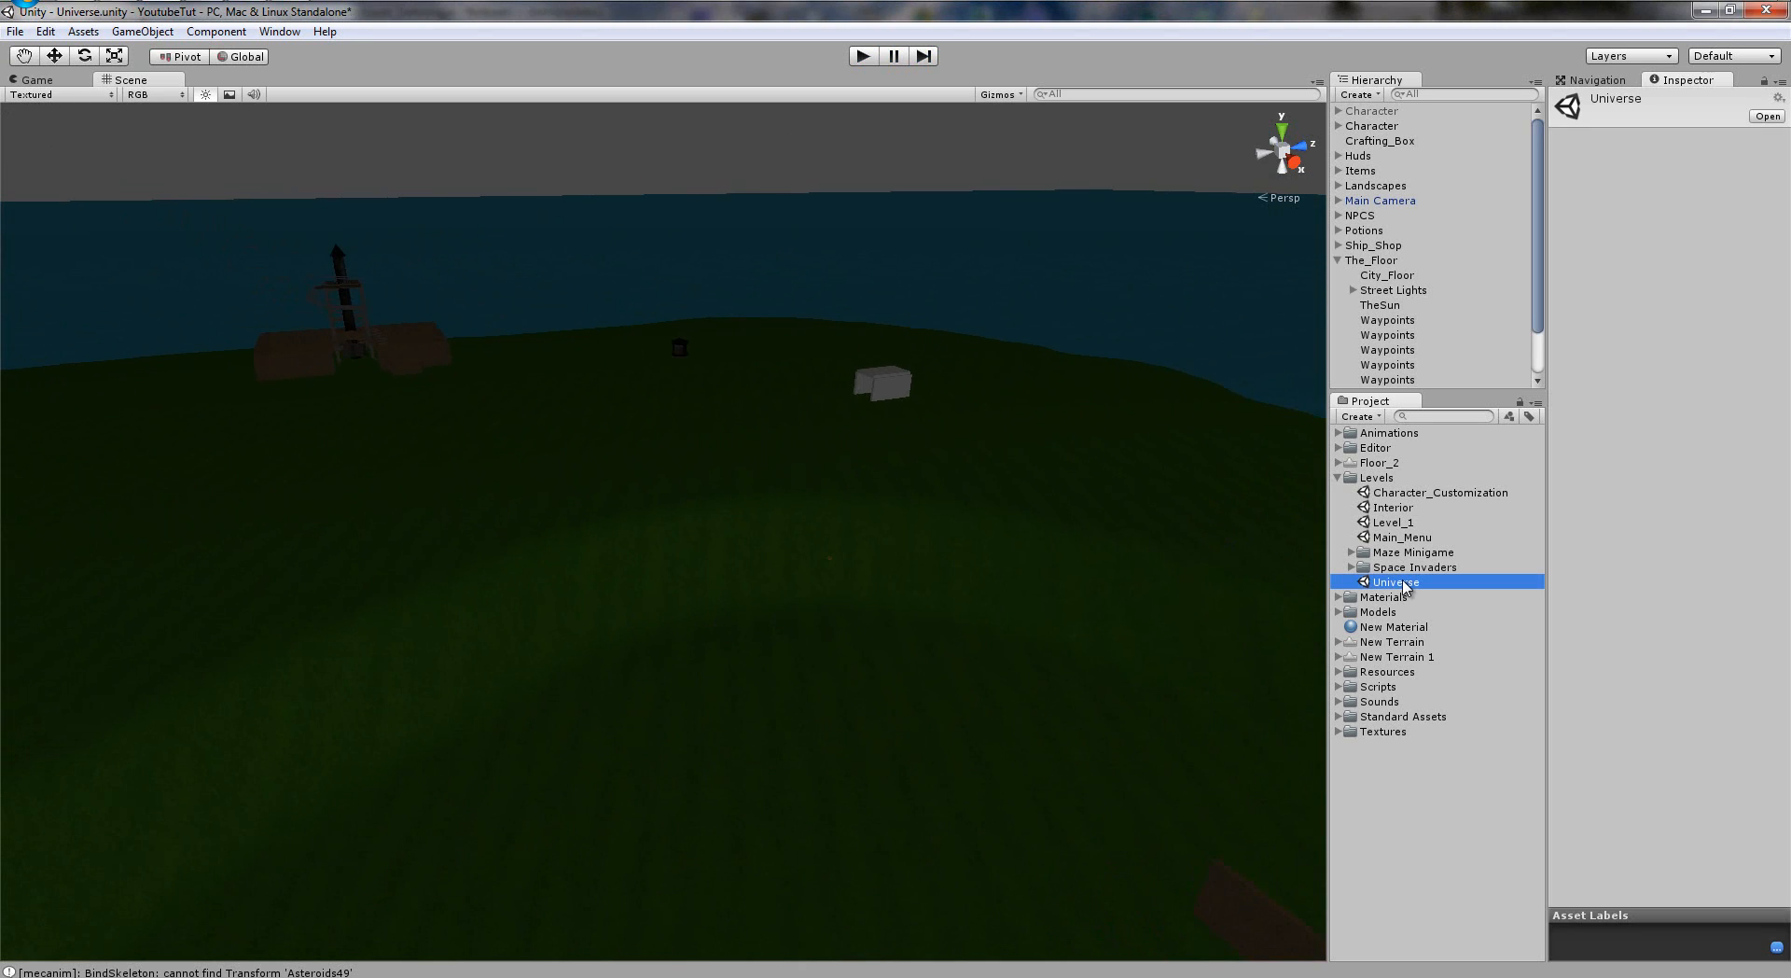
# Load the Universe scene and inspect the GUI_Scripts child of the Character object.
pyautogui.doubleClick(1392, 582)
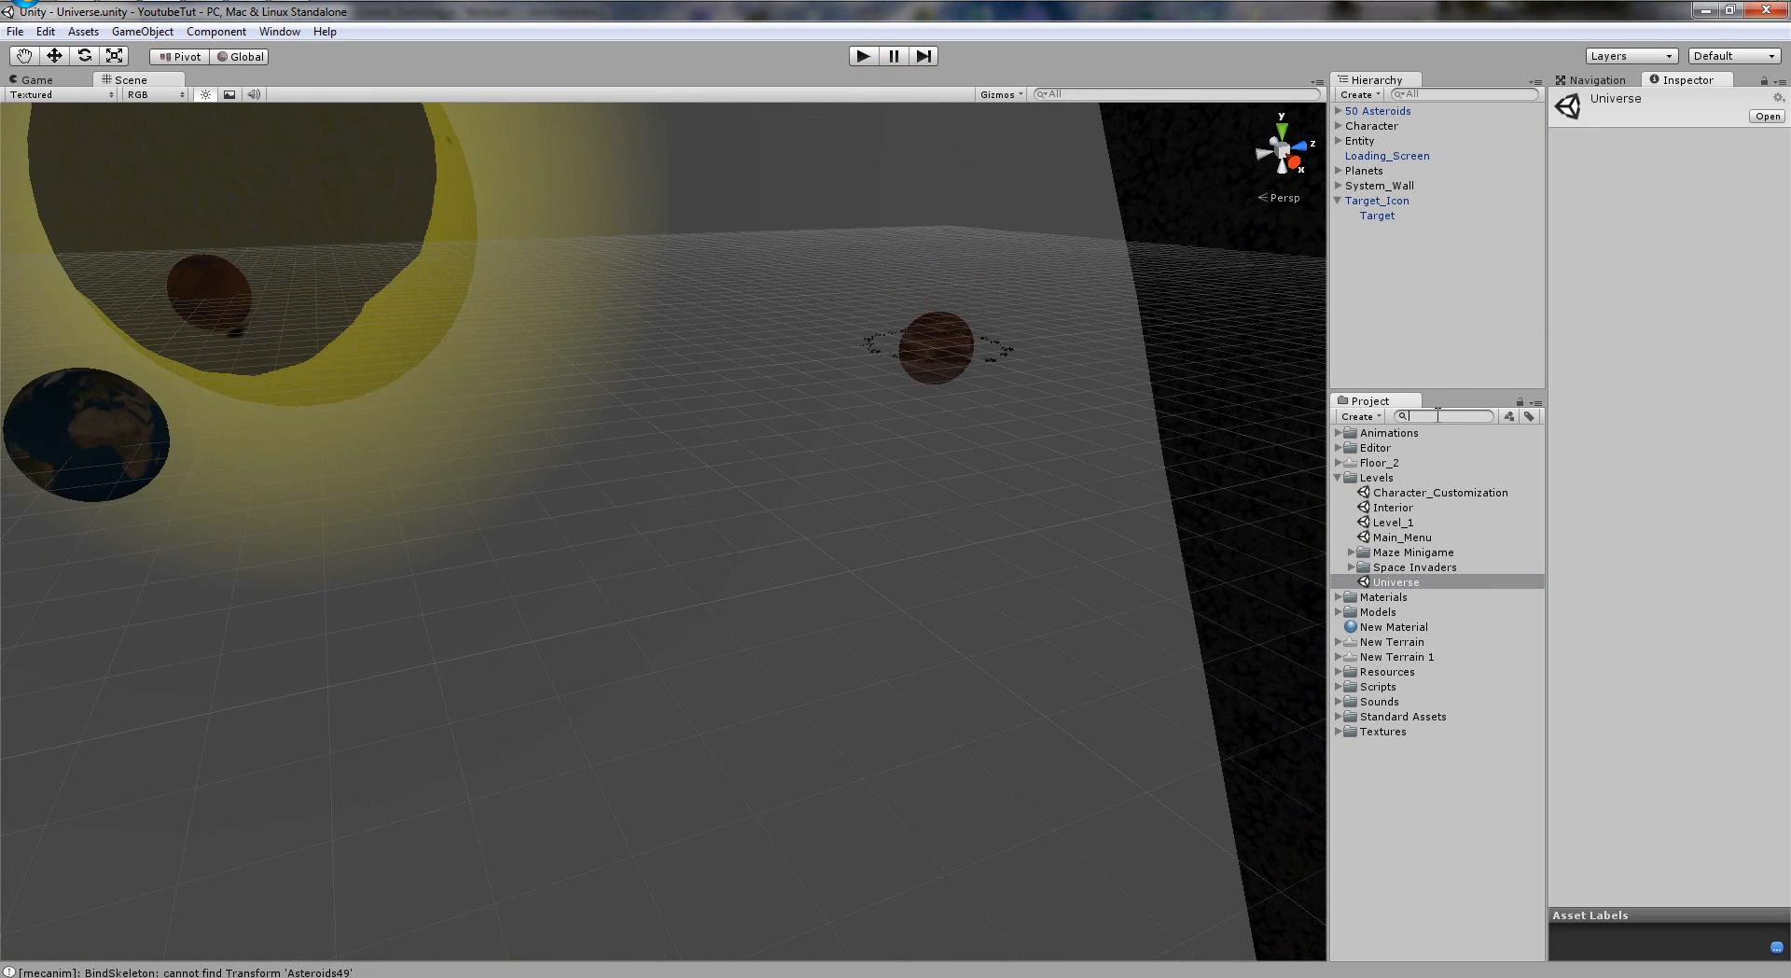
pyautogui.write('tut')
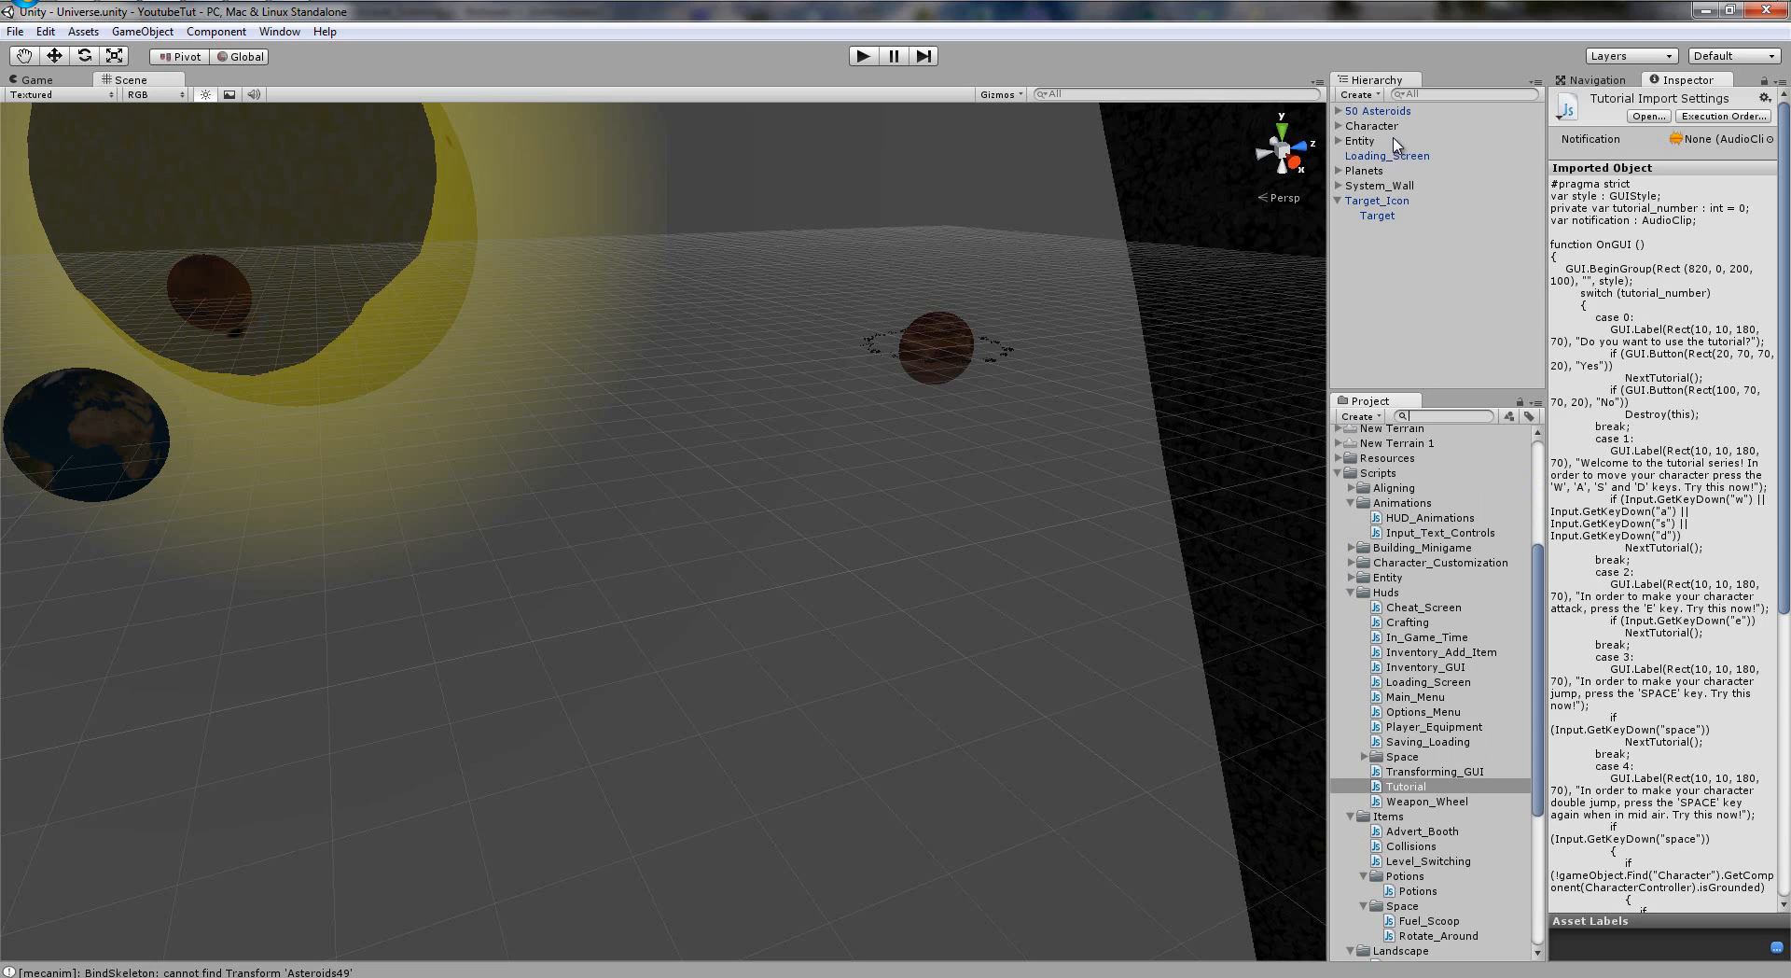
pyautogui.moveTo(1377, 156)
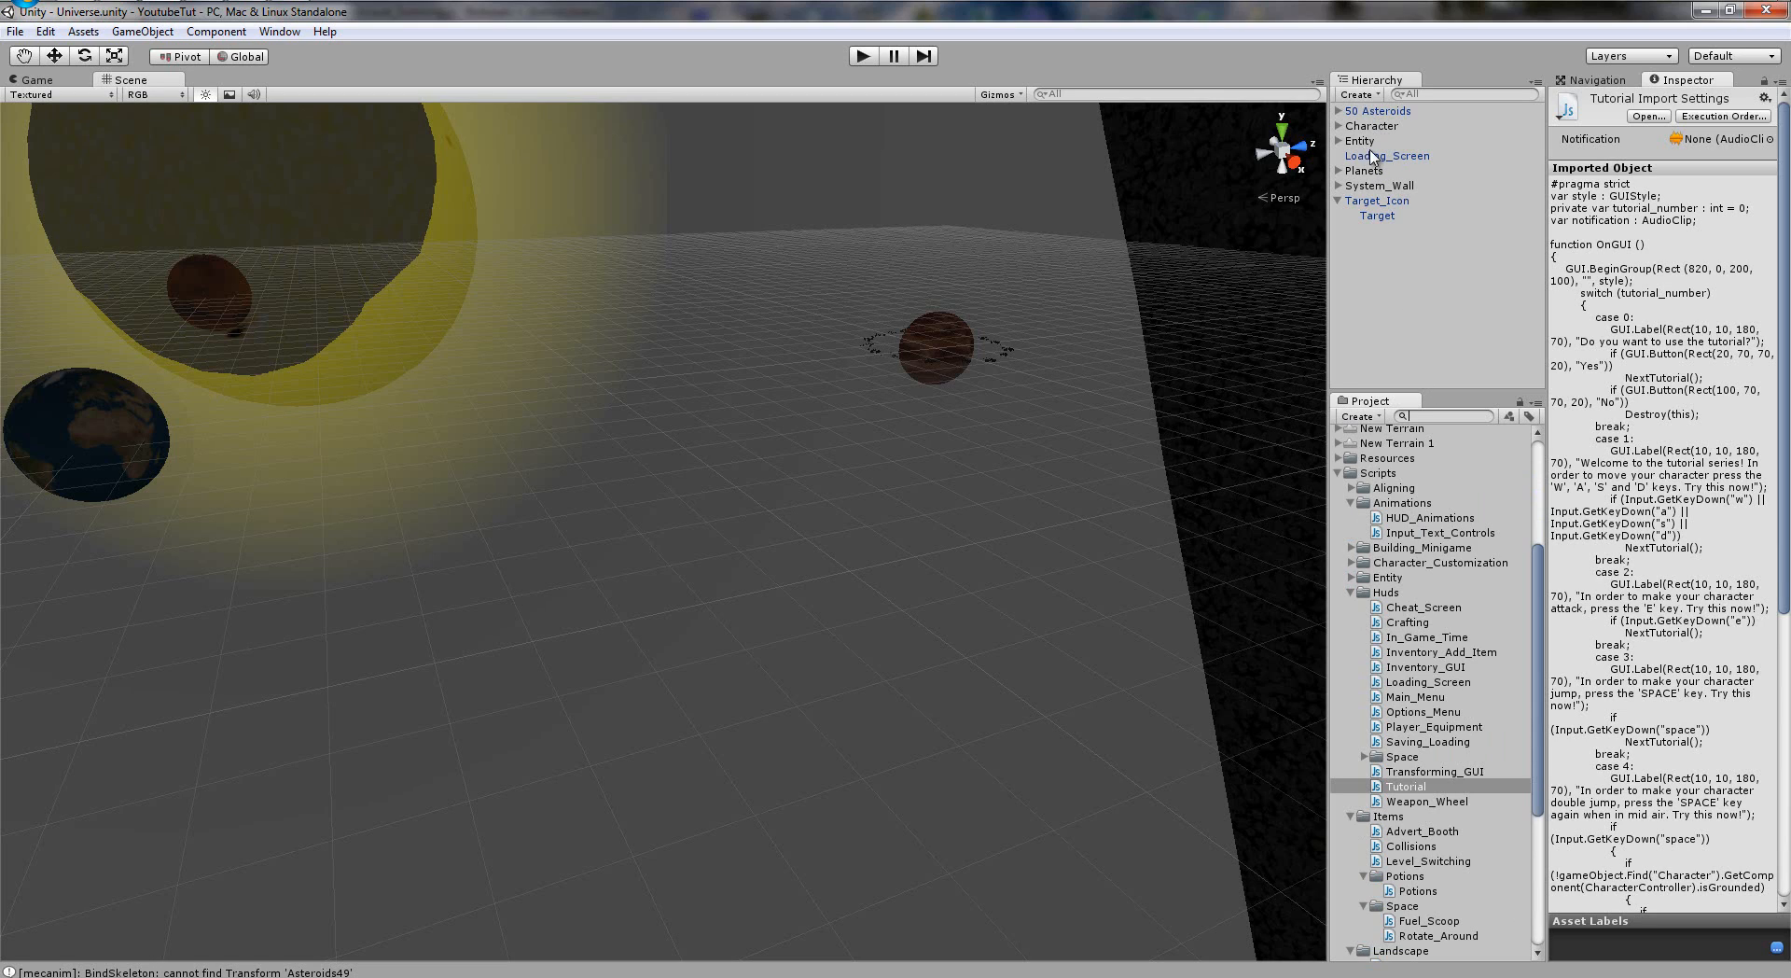
pyautogui.click(1340, 125)
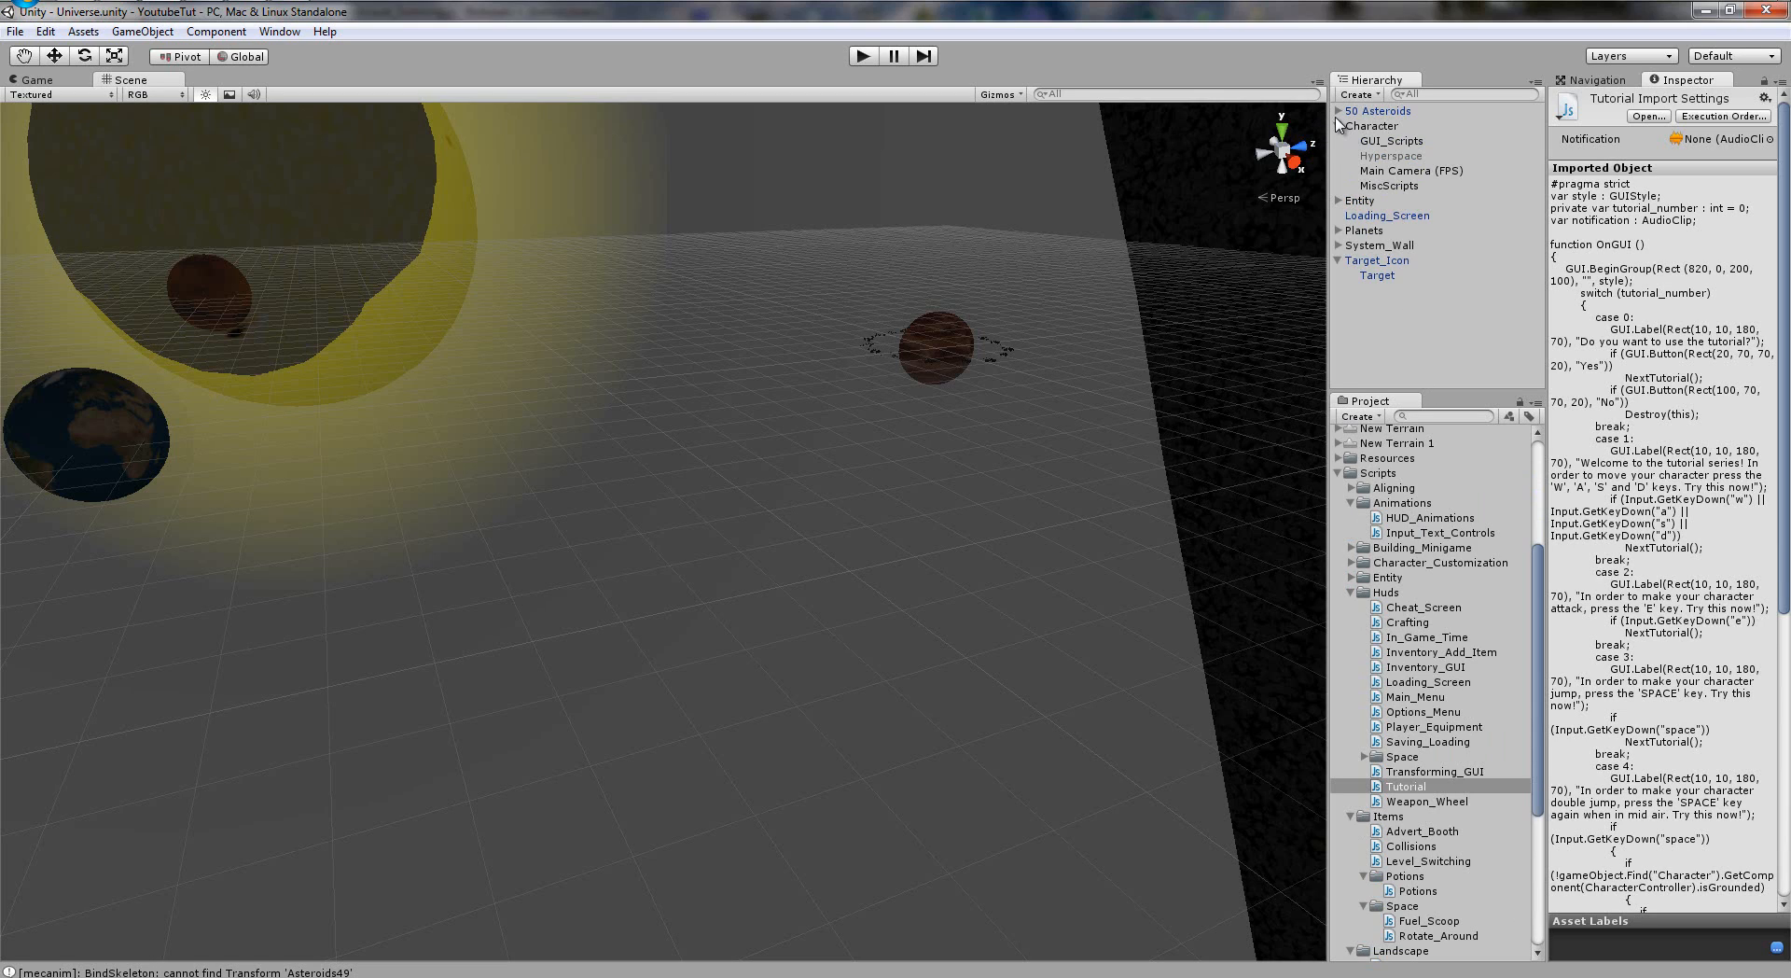
pyautogui.click(1390, 139)
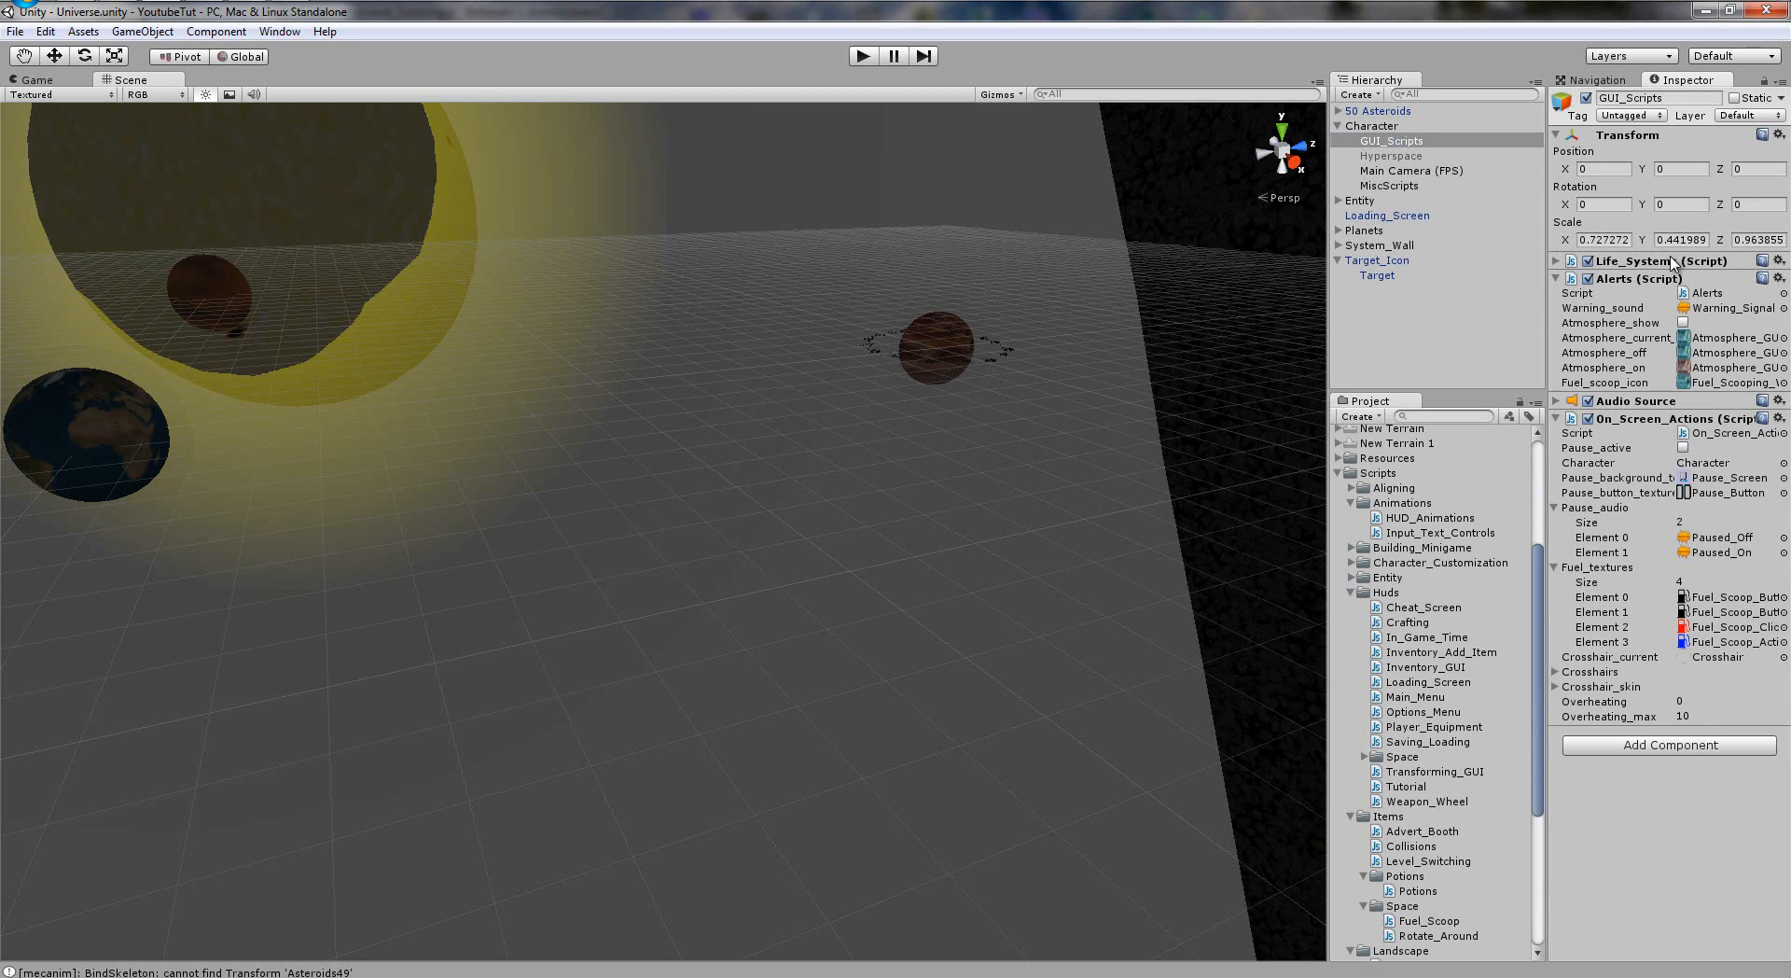
# Collapse GUI_Scripts' script components and bring the Tutorial script up for editing.
pyautogui.click(1555, 261)
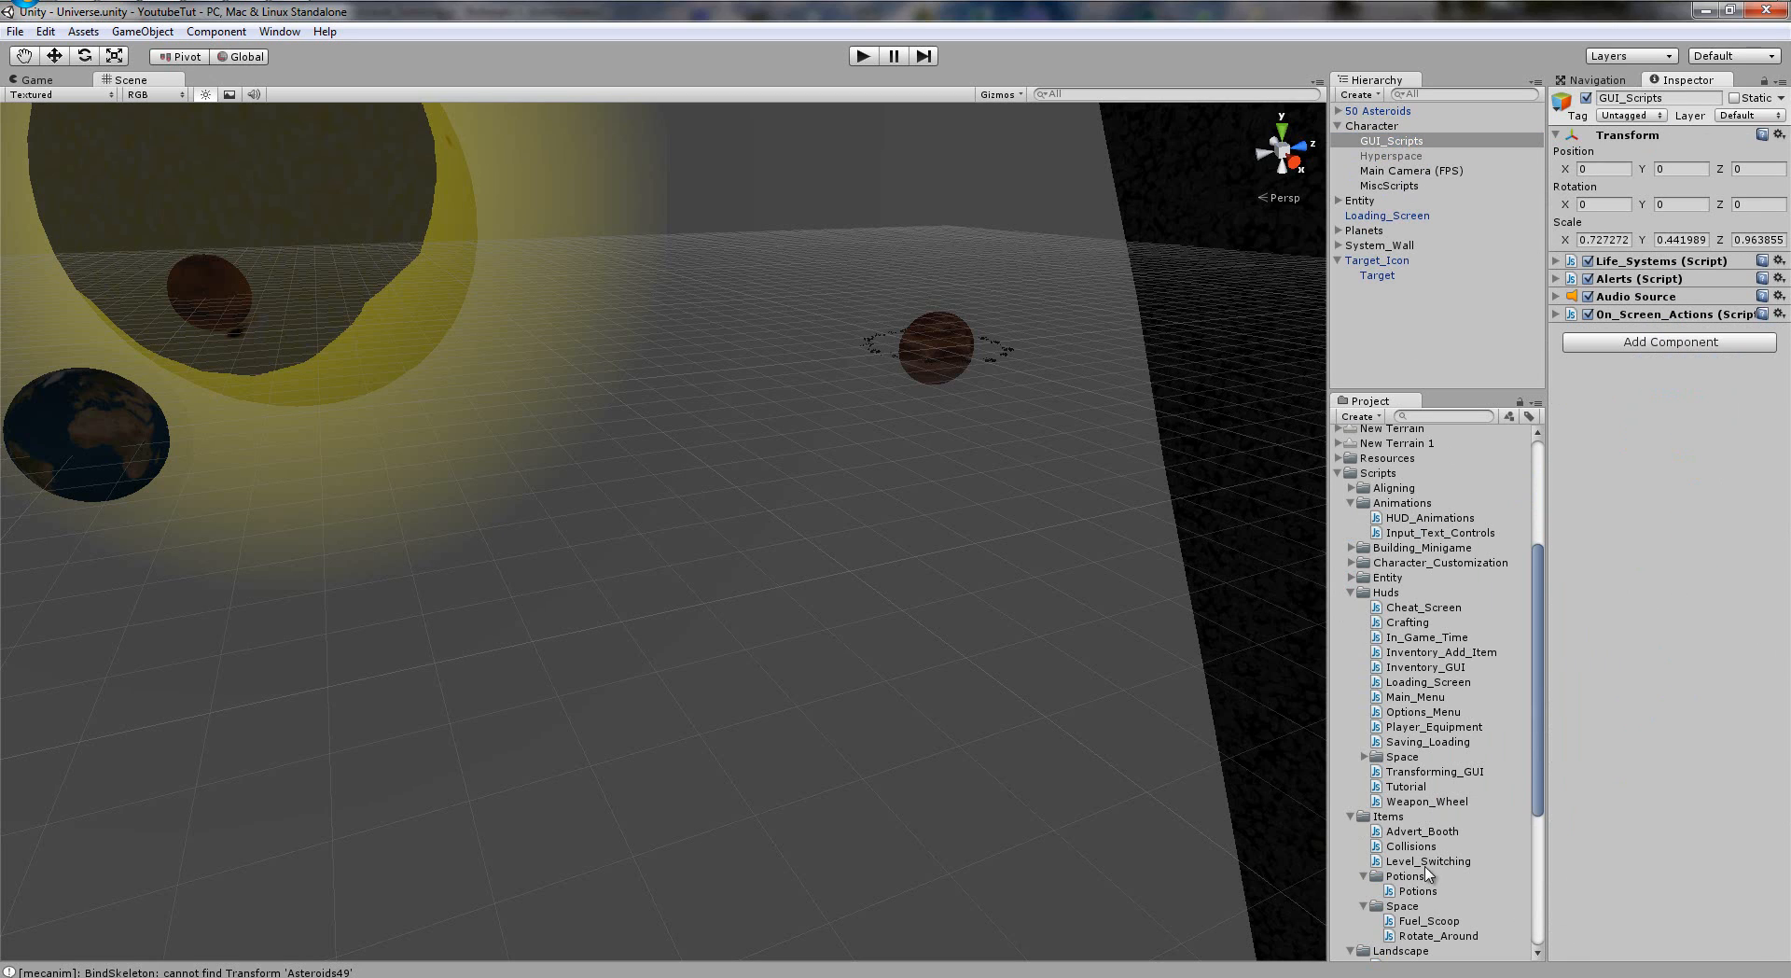
pyautogui.moveTo(1425, 792)
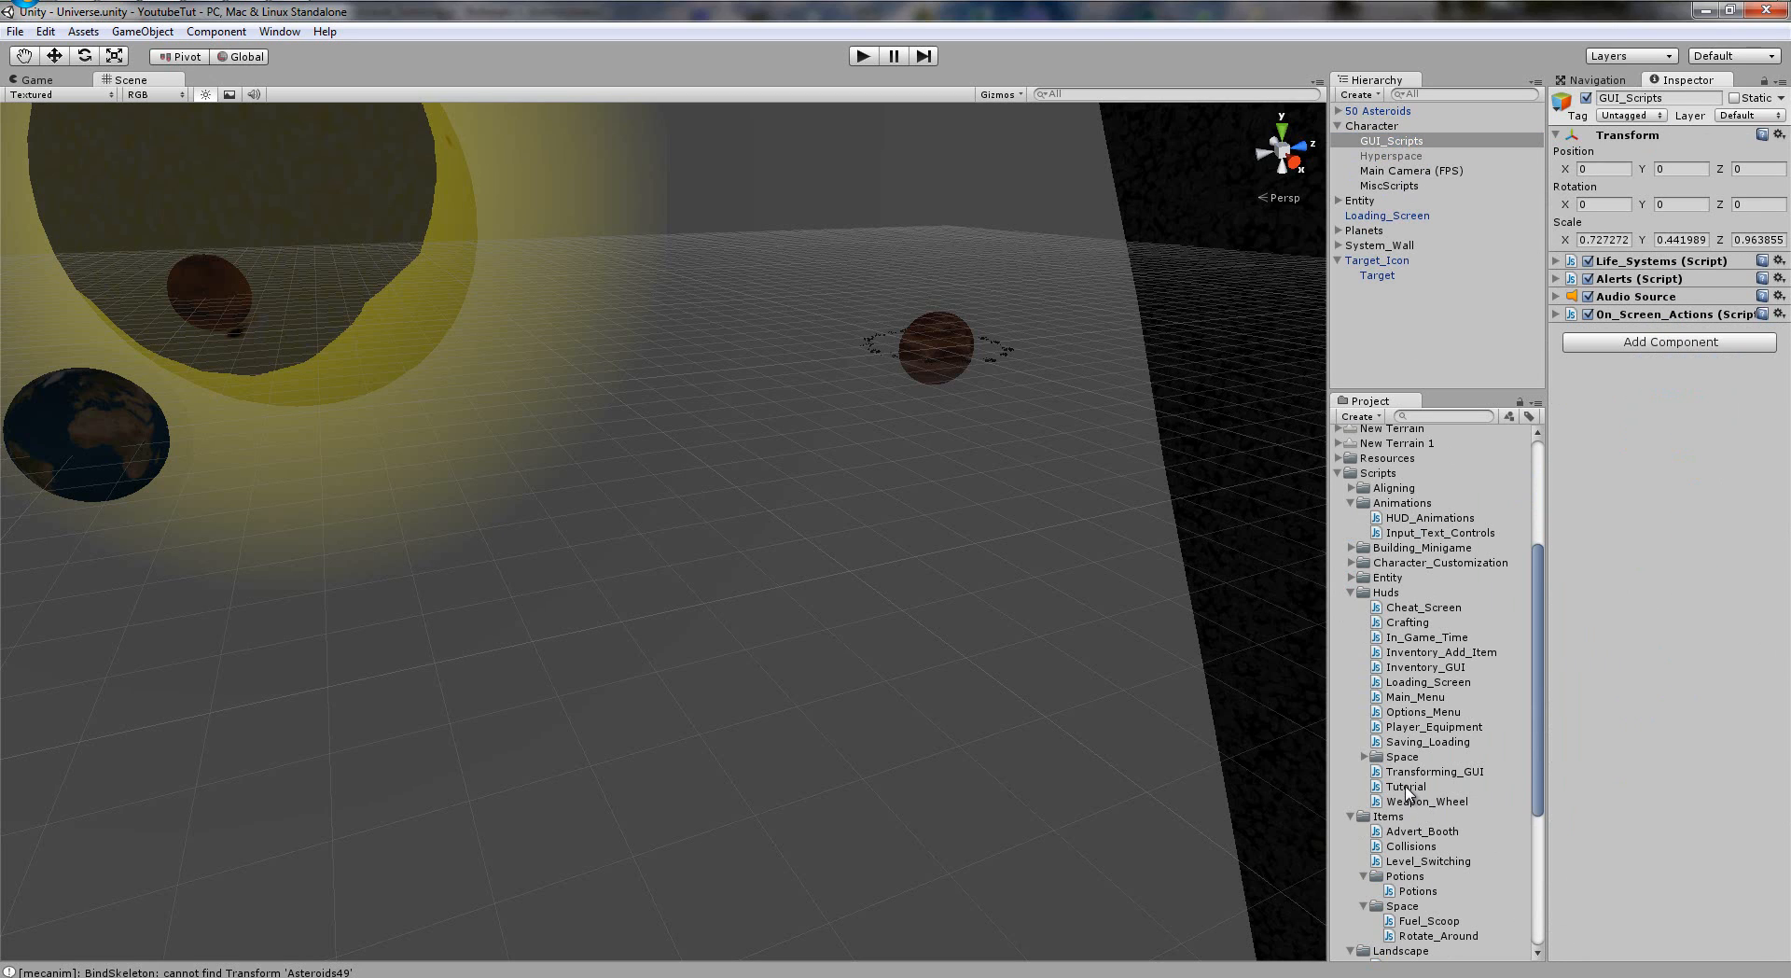
pyautogui.click(1407, 786)
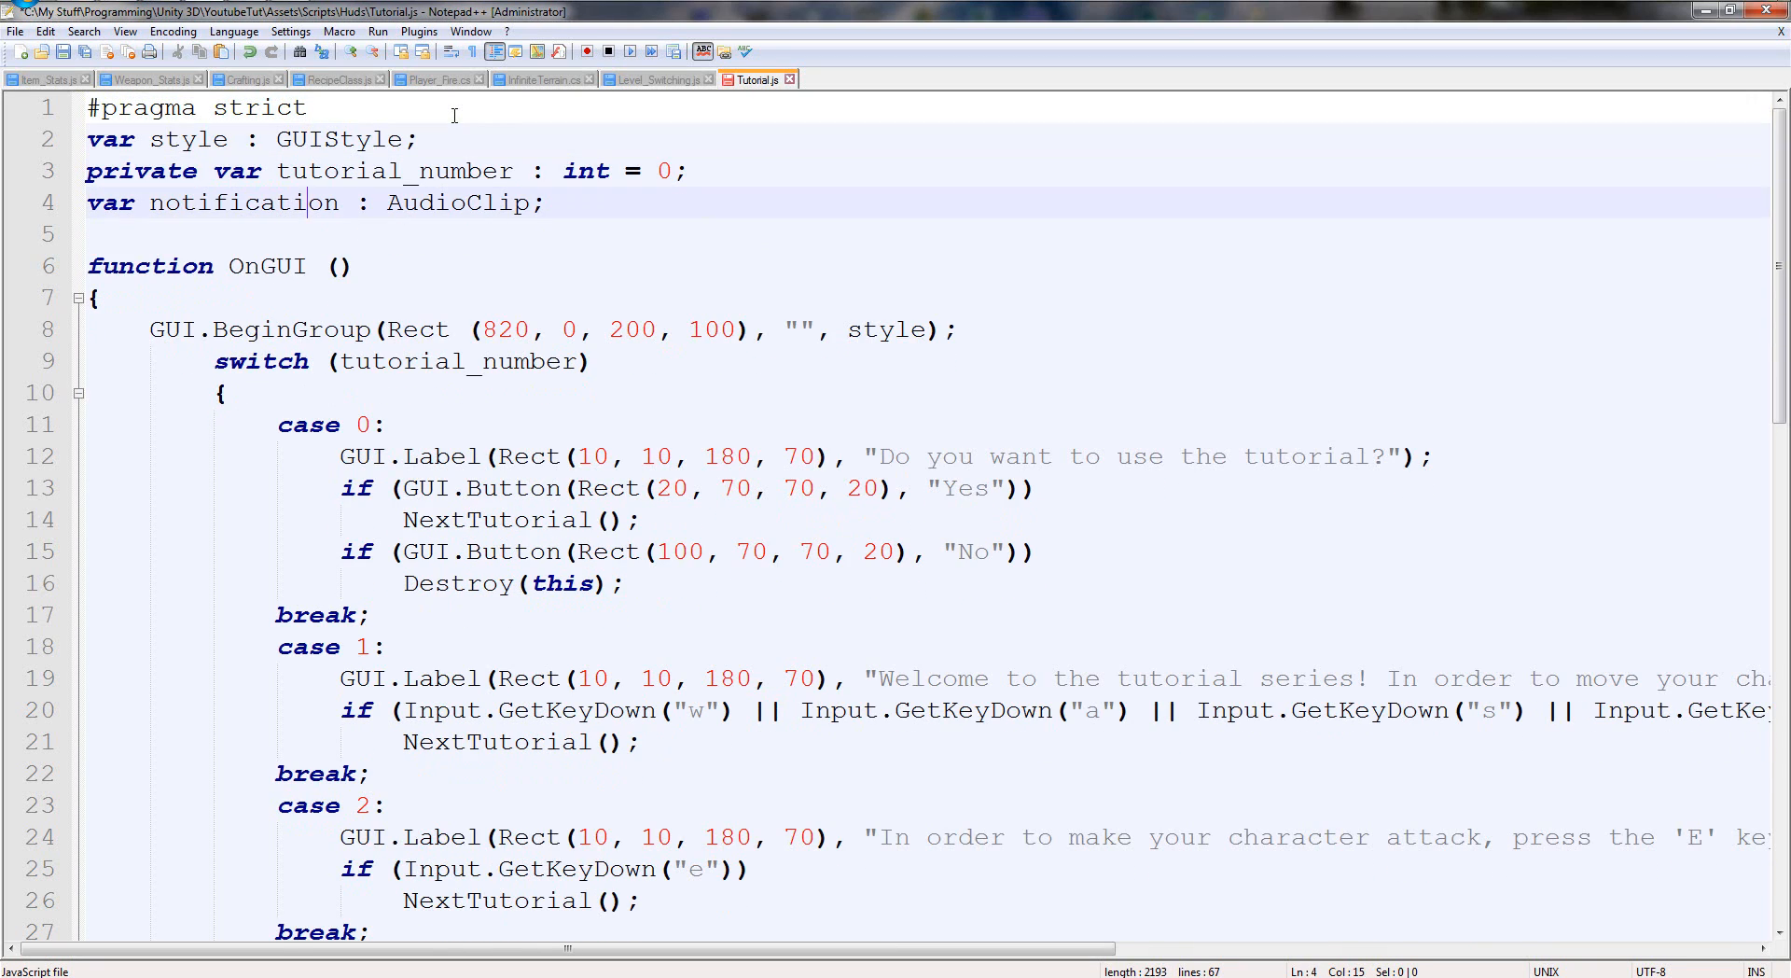
# Declare var is_land : boolean = true; under a //Boolean comment.
pyautogui.write('//Boolean')
pyautogui.write('var')
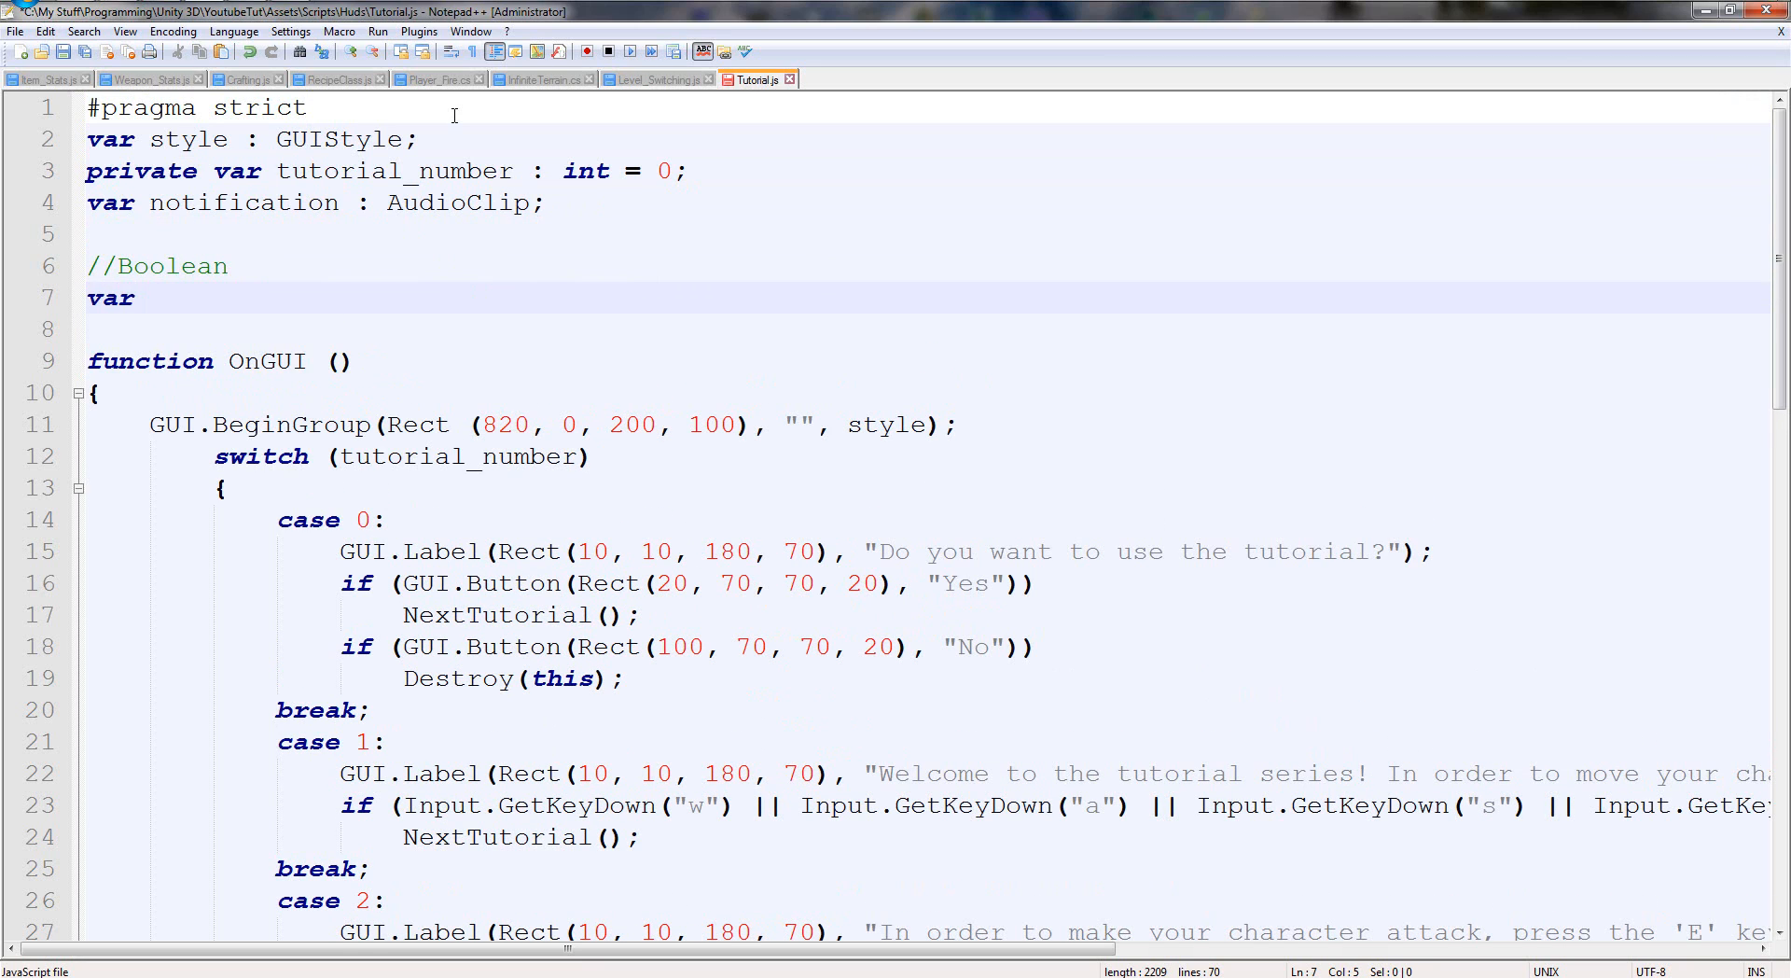
pyautogui.write('is_lan')
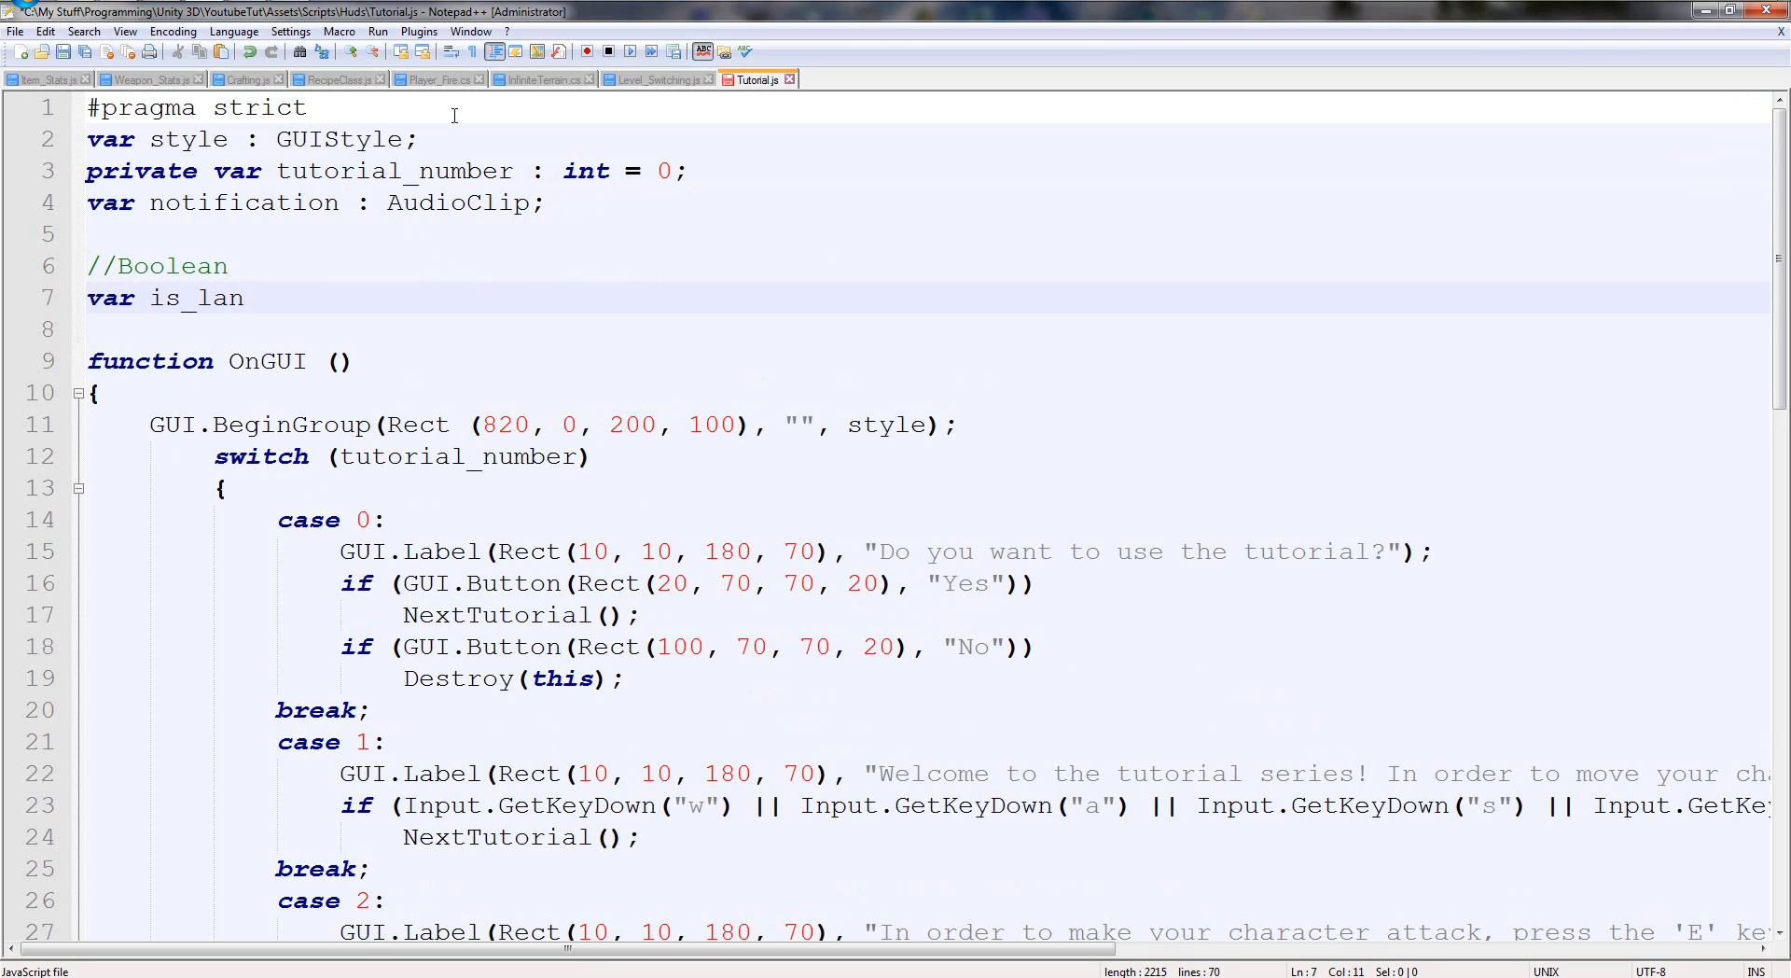
pyautogui.write('d : boole')
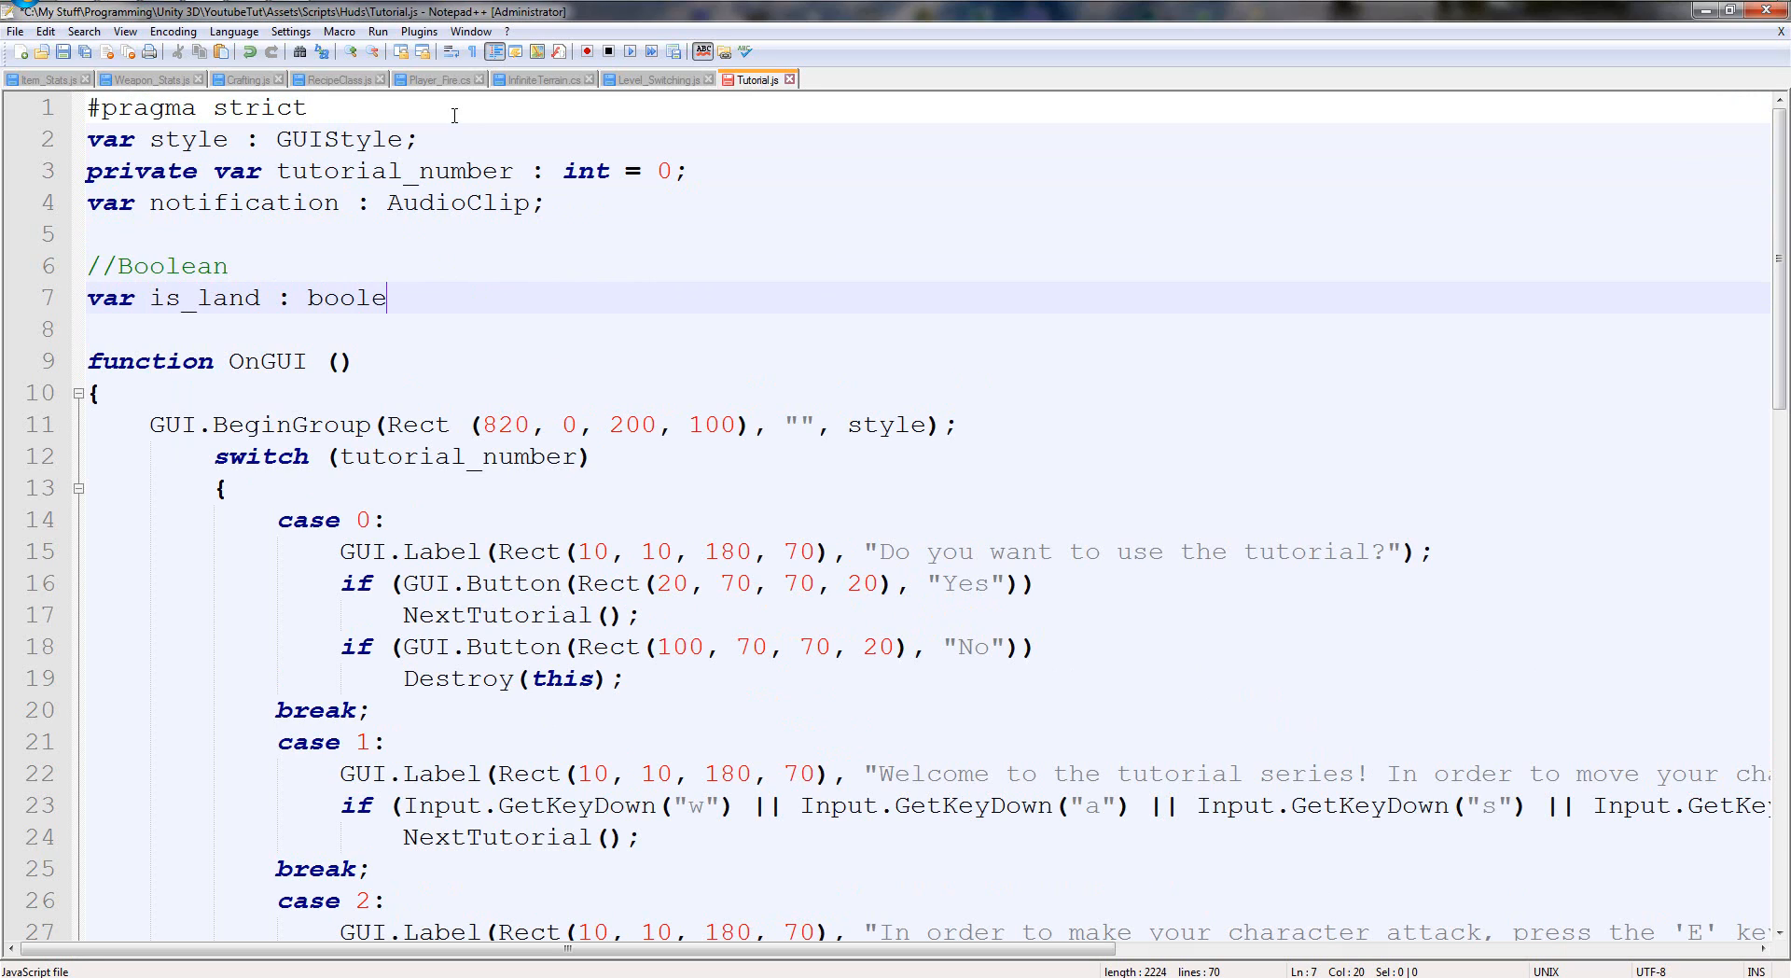
pyautogui.write('an = true;')
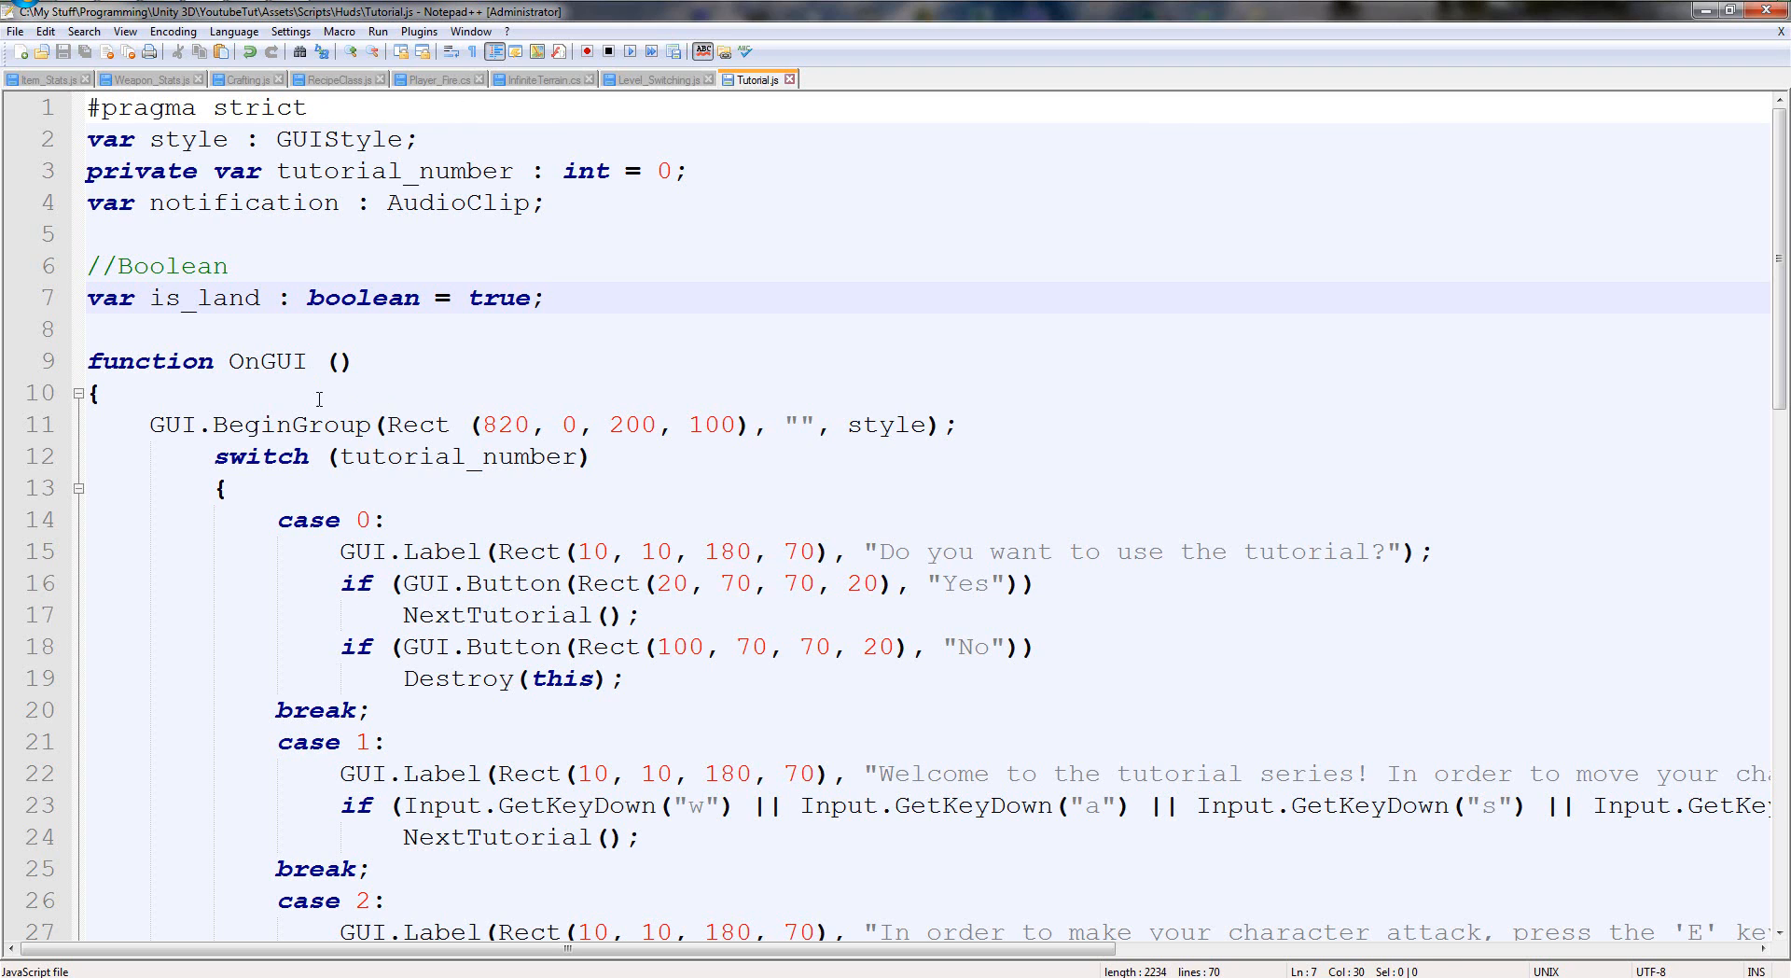
# Begin an if (is_land) block at the top of OnGUI's body.
pyautogui.click(102, 393)
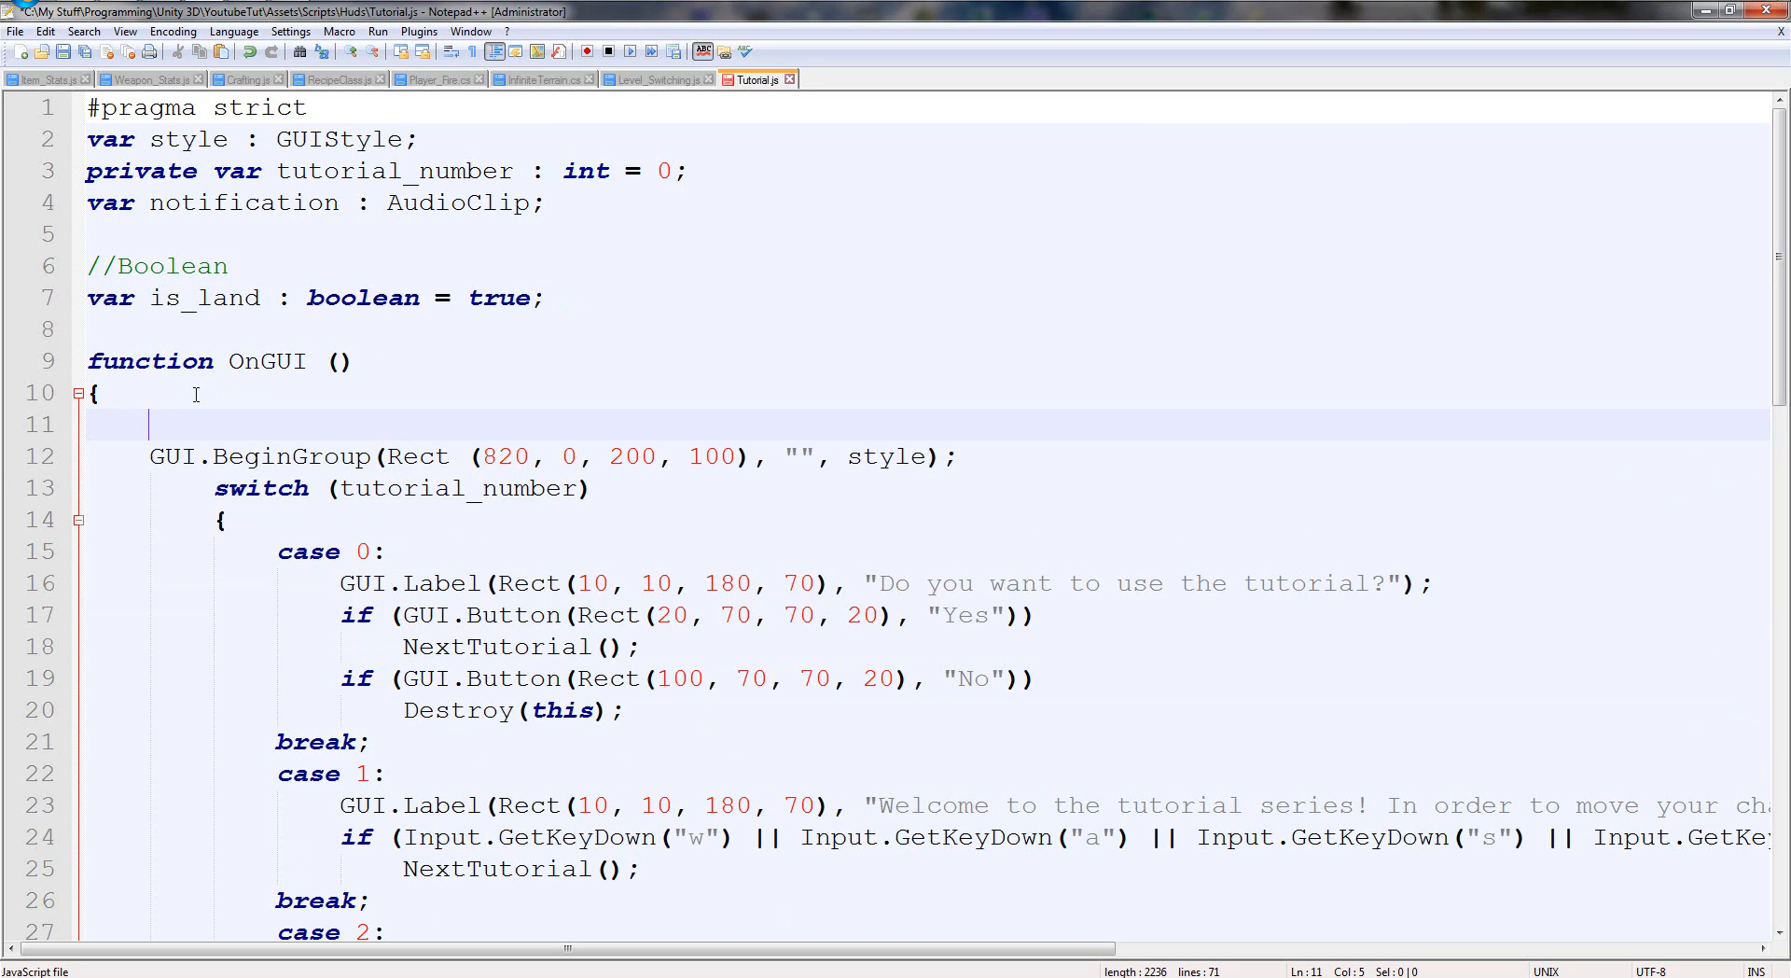
pyautogui.write('if (is_land')
pyautogui.write('{')
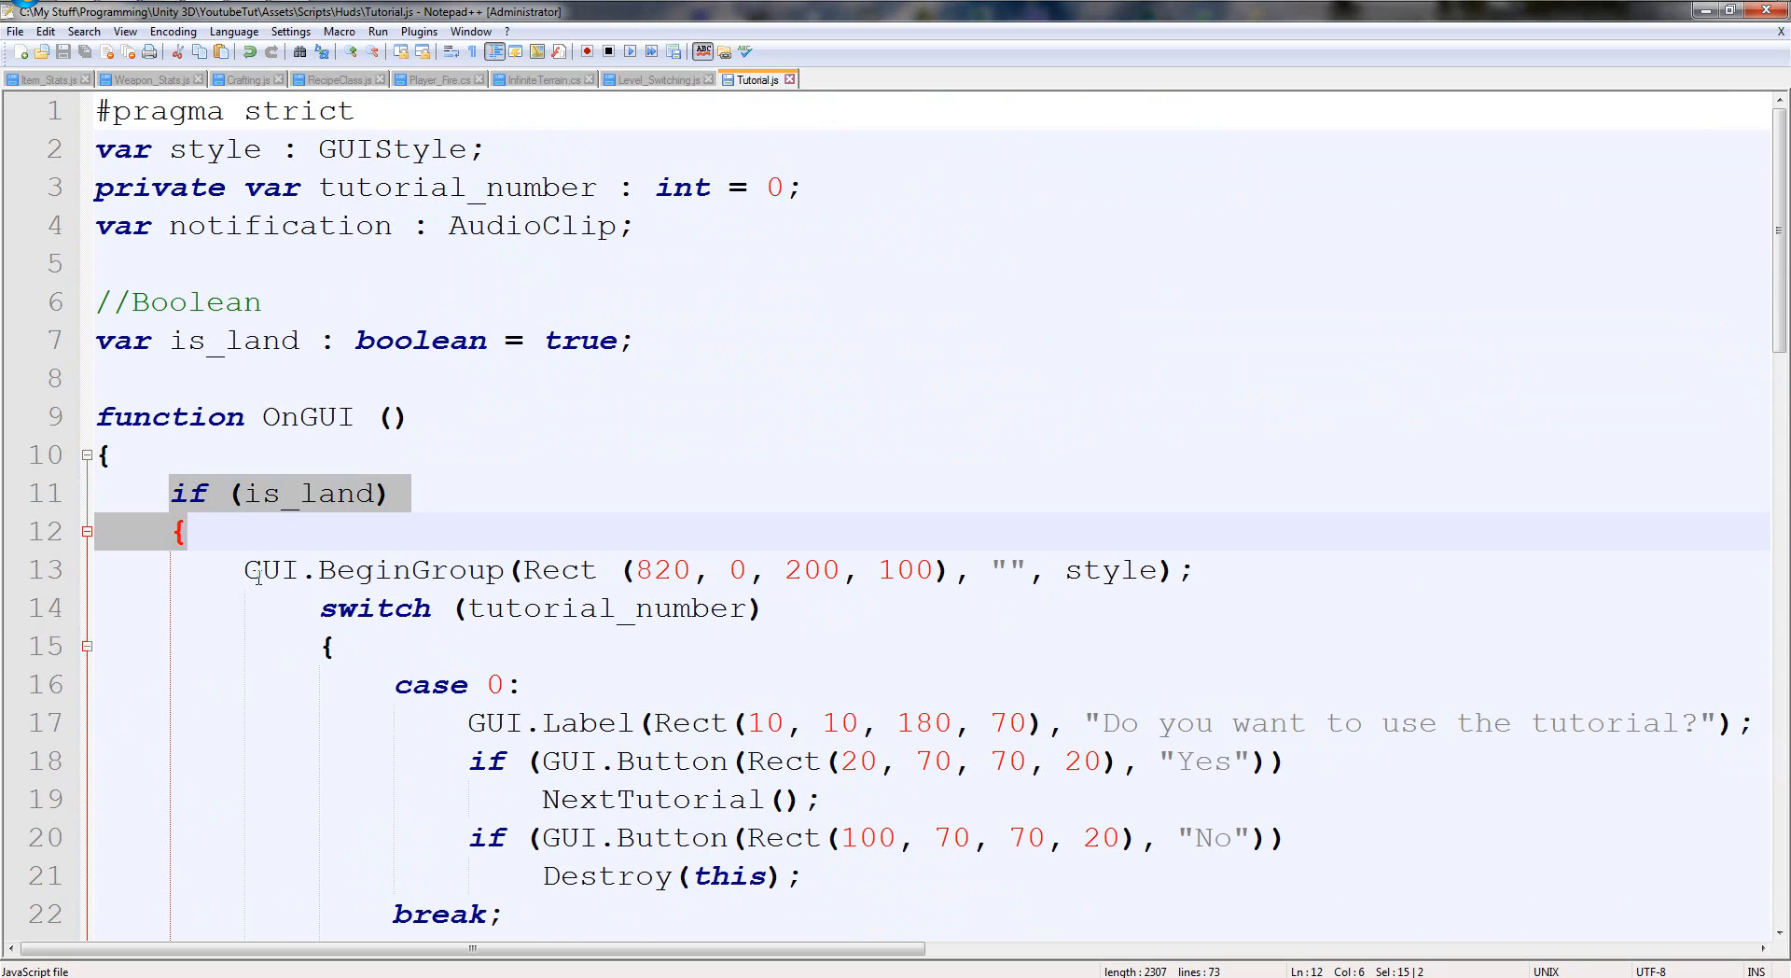
# Add an else branch with a copied tutorial group whose prompt asks about the space tutorial.
pyautogui.scroll(-3)
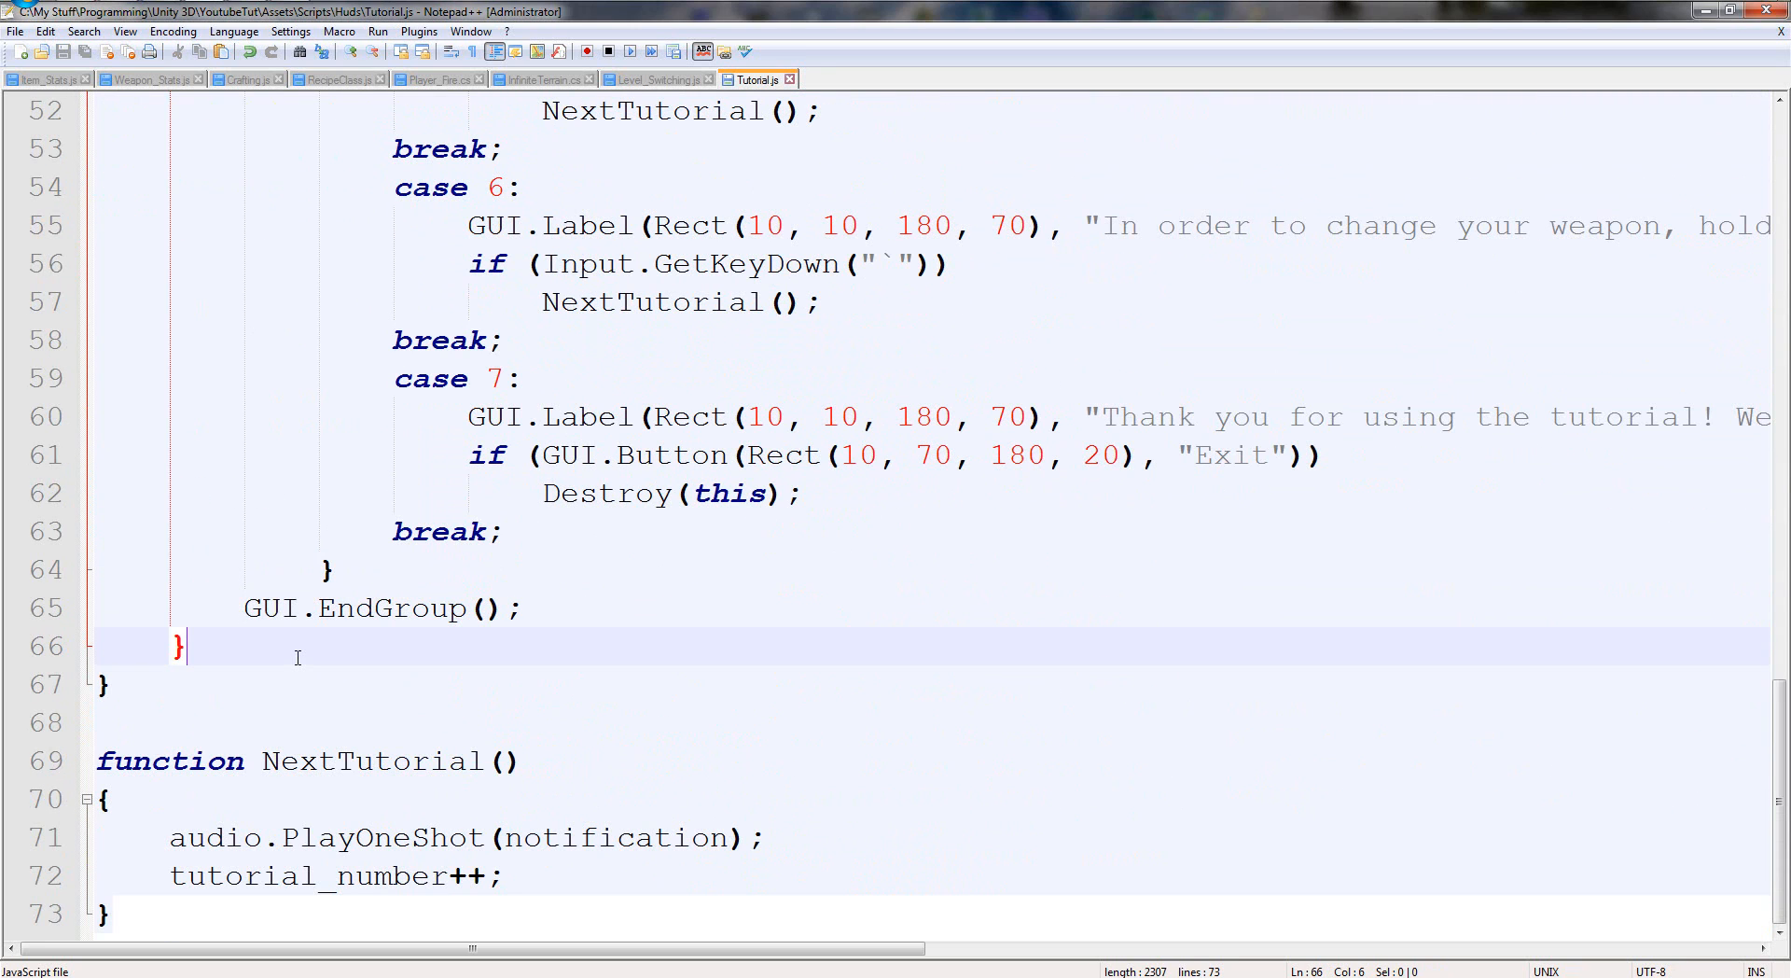
pyautogui.write('else')
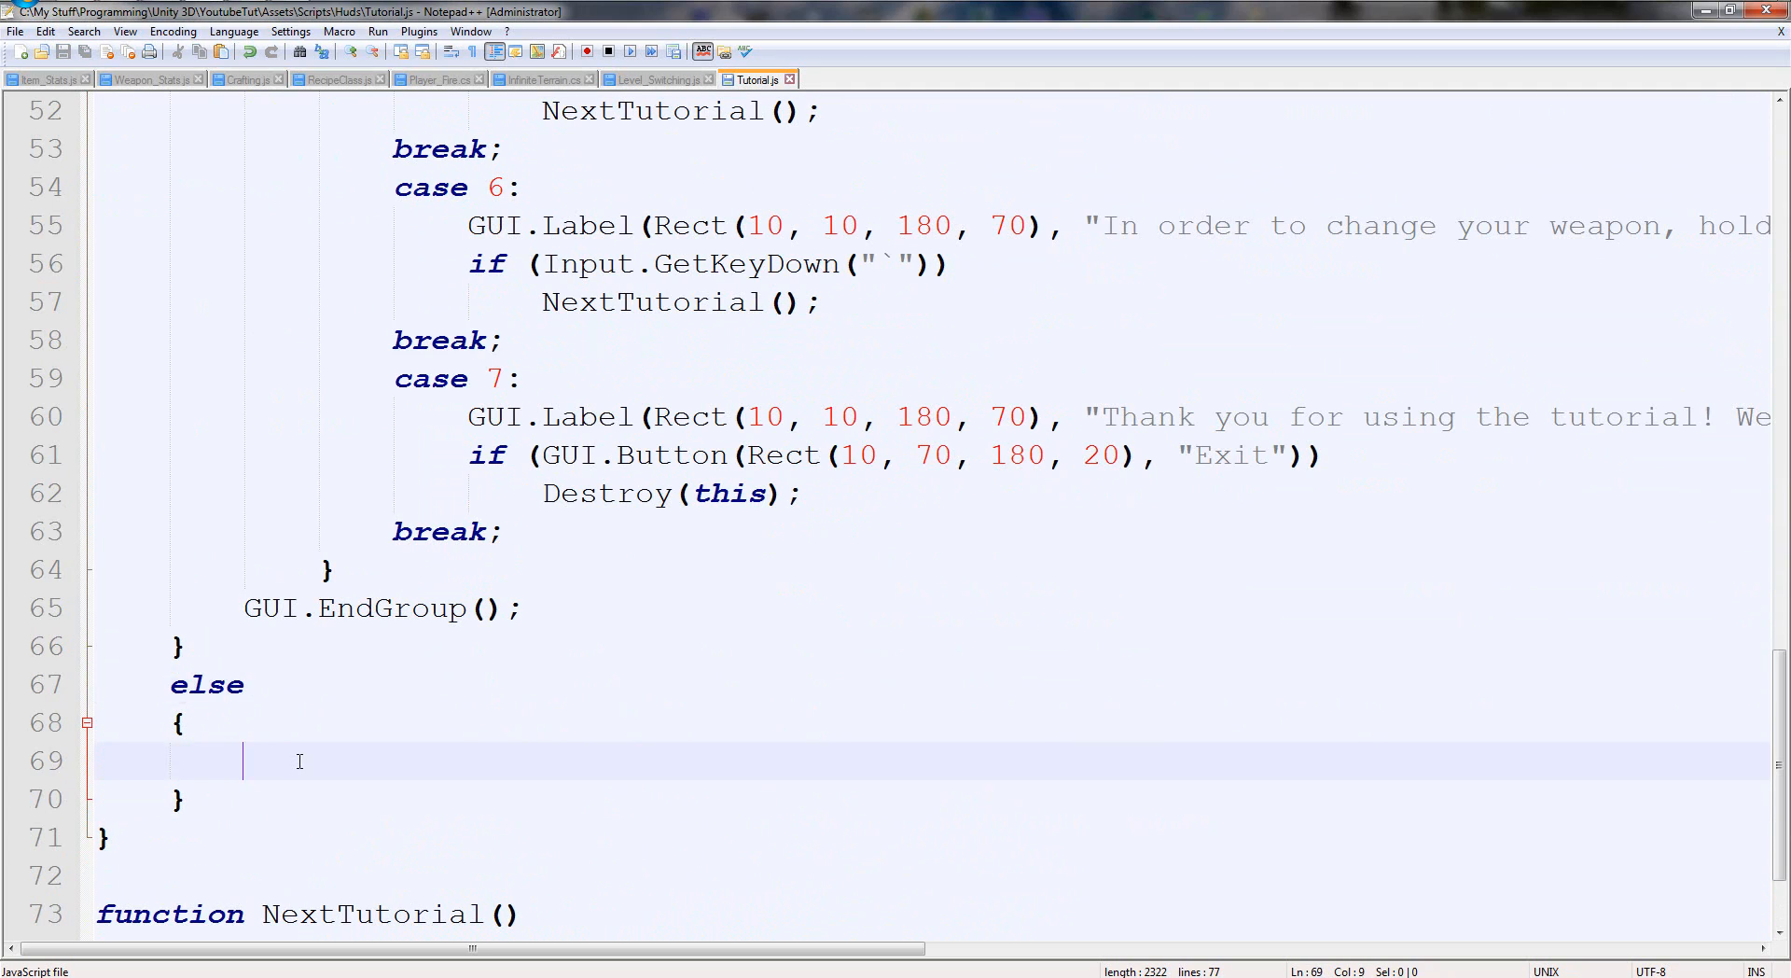
pyautogui.moveTo(483, 608)
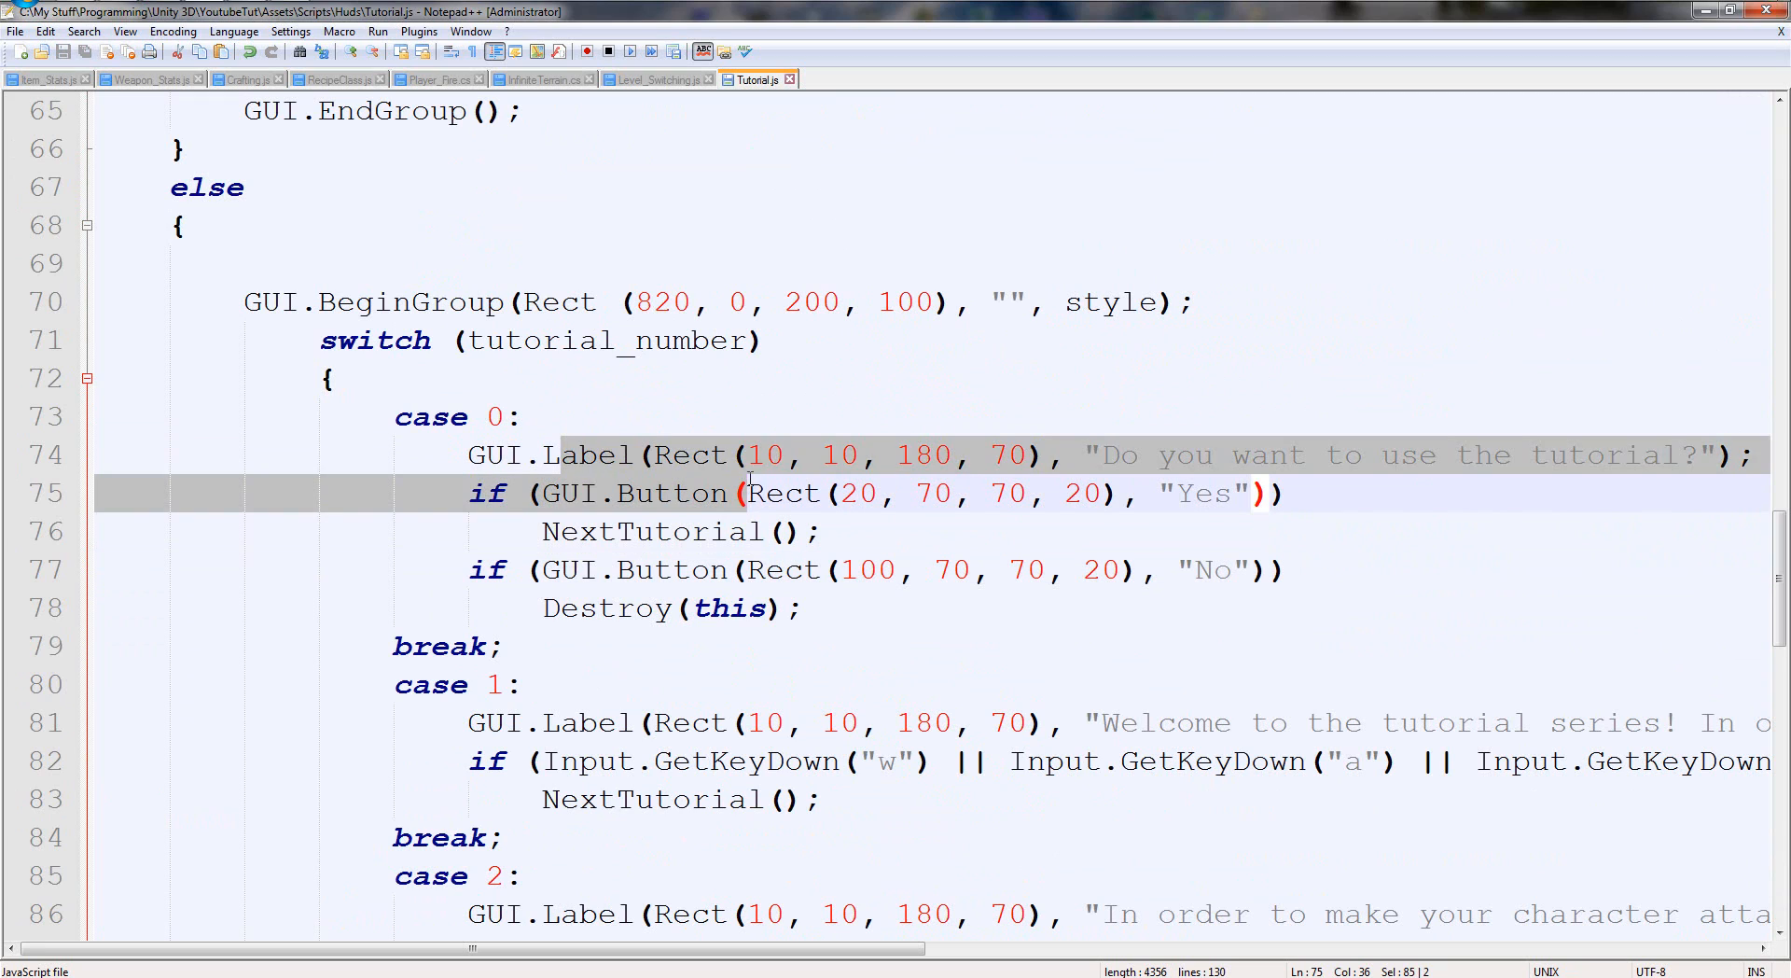
pyautogui.click(1297, 569)
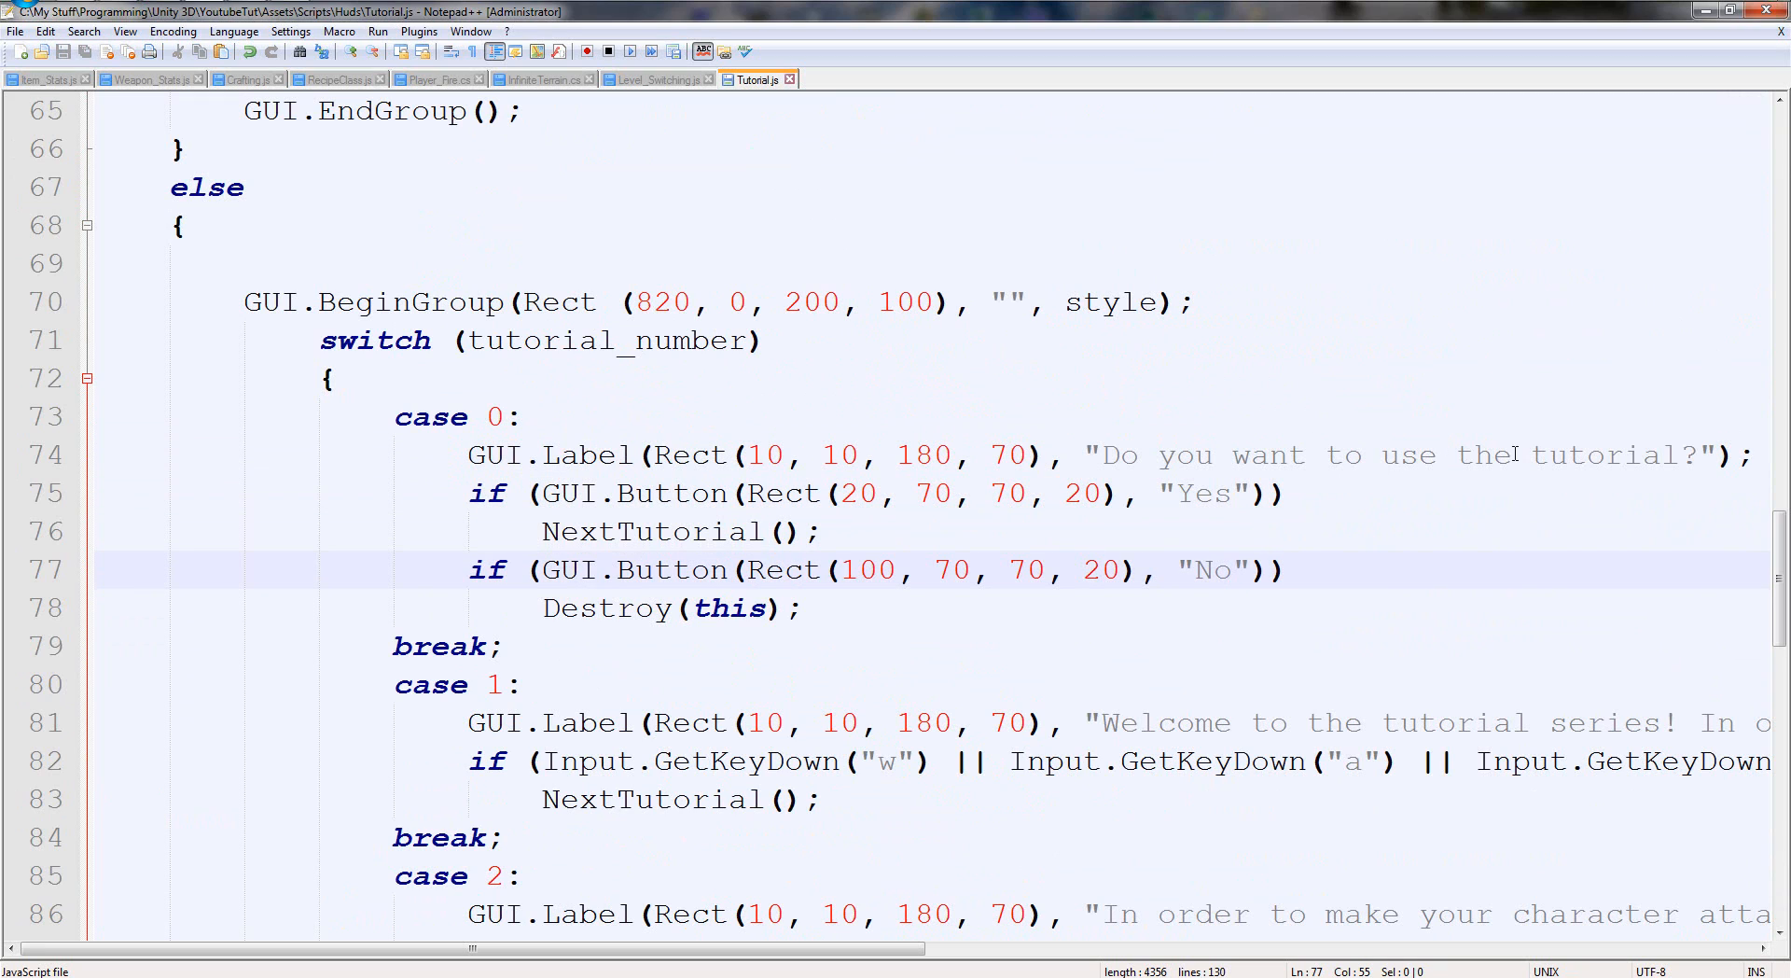
pyautogui.write('space')
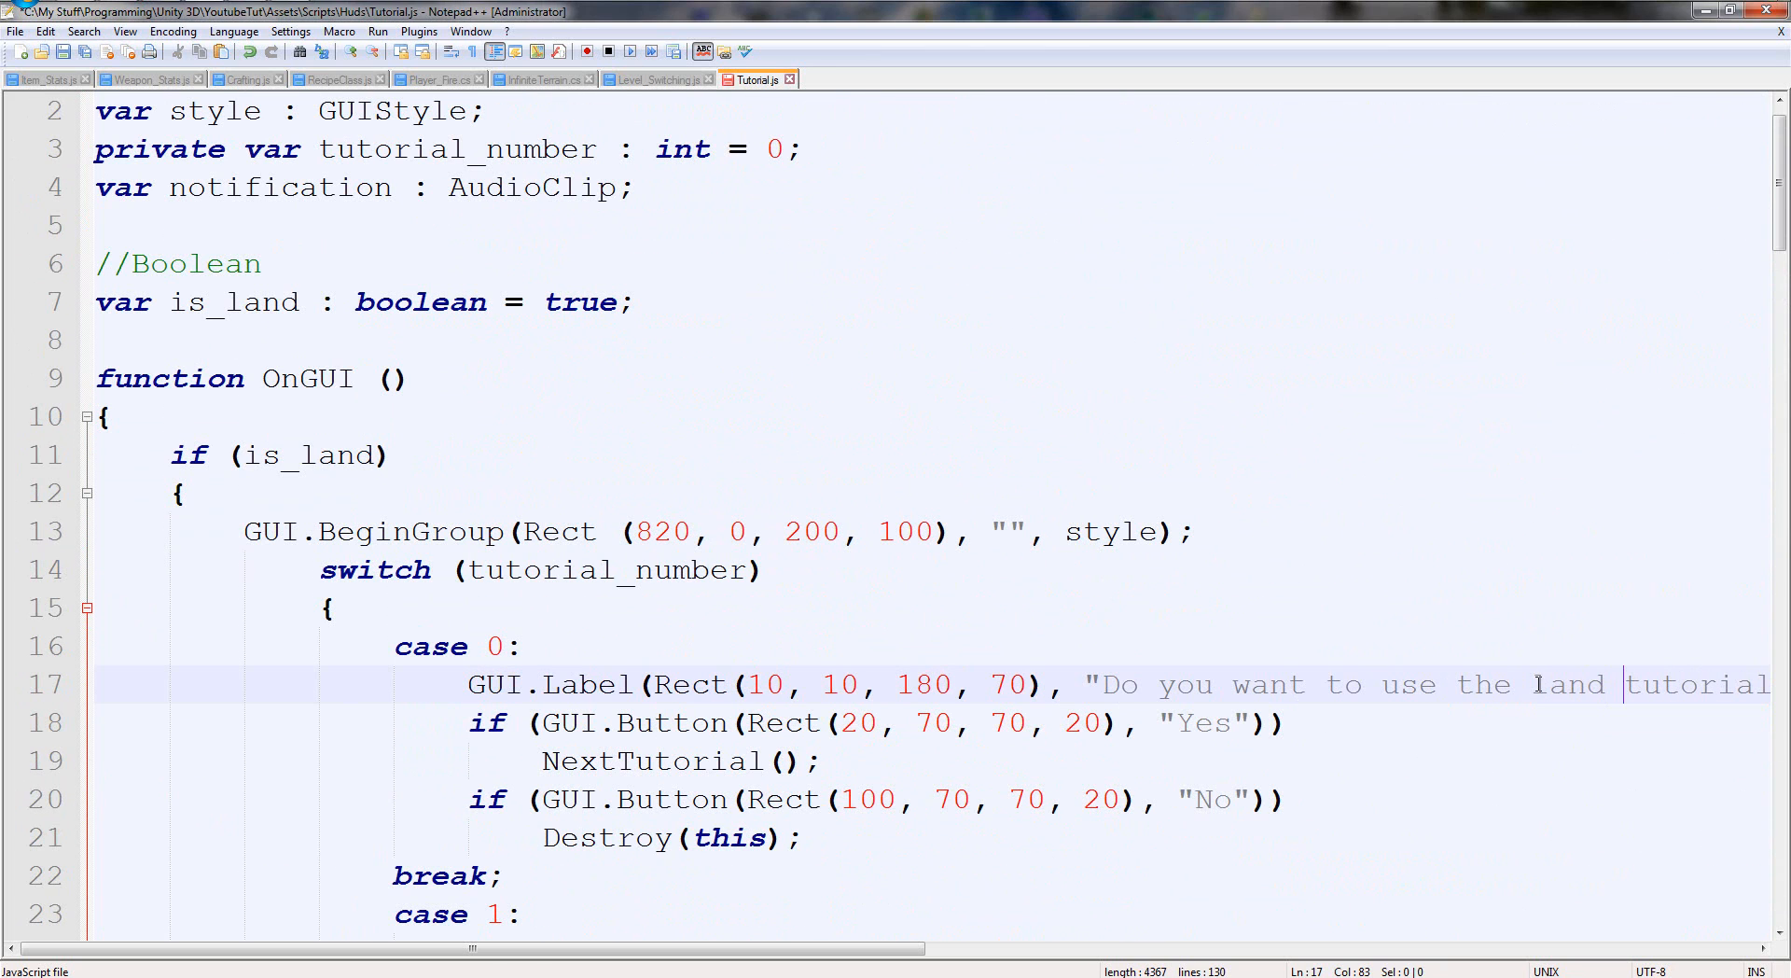
# Collapse the land branch's switch cases, review the copied group and save the script.
pyautogui.click(86, 608)
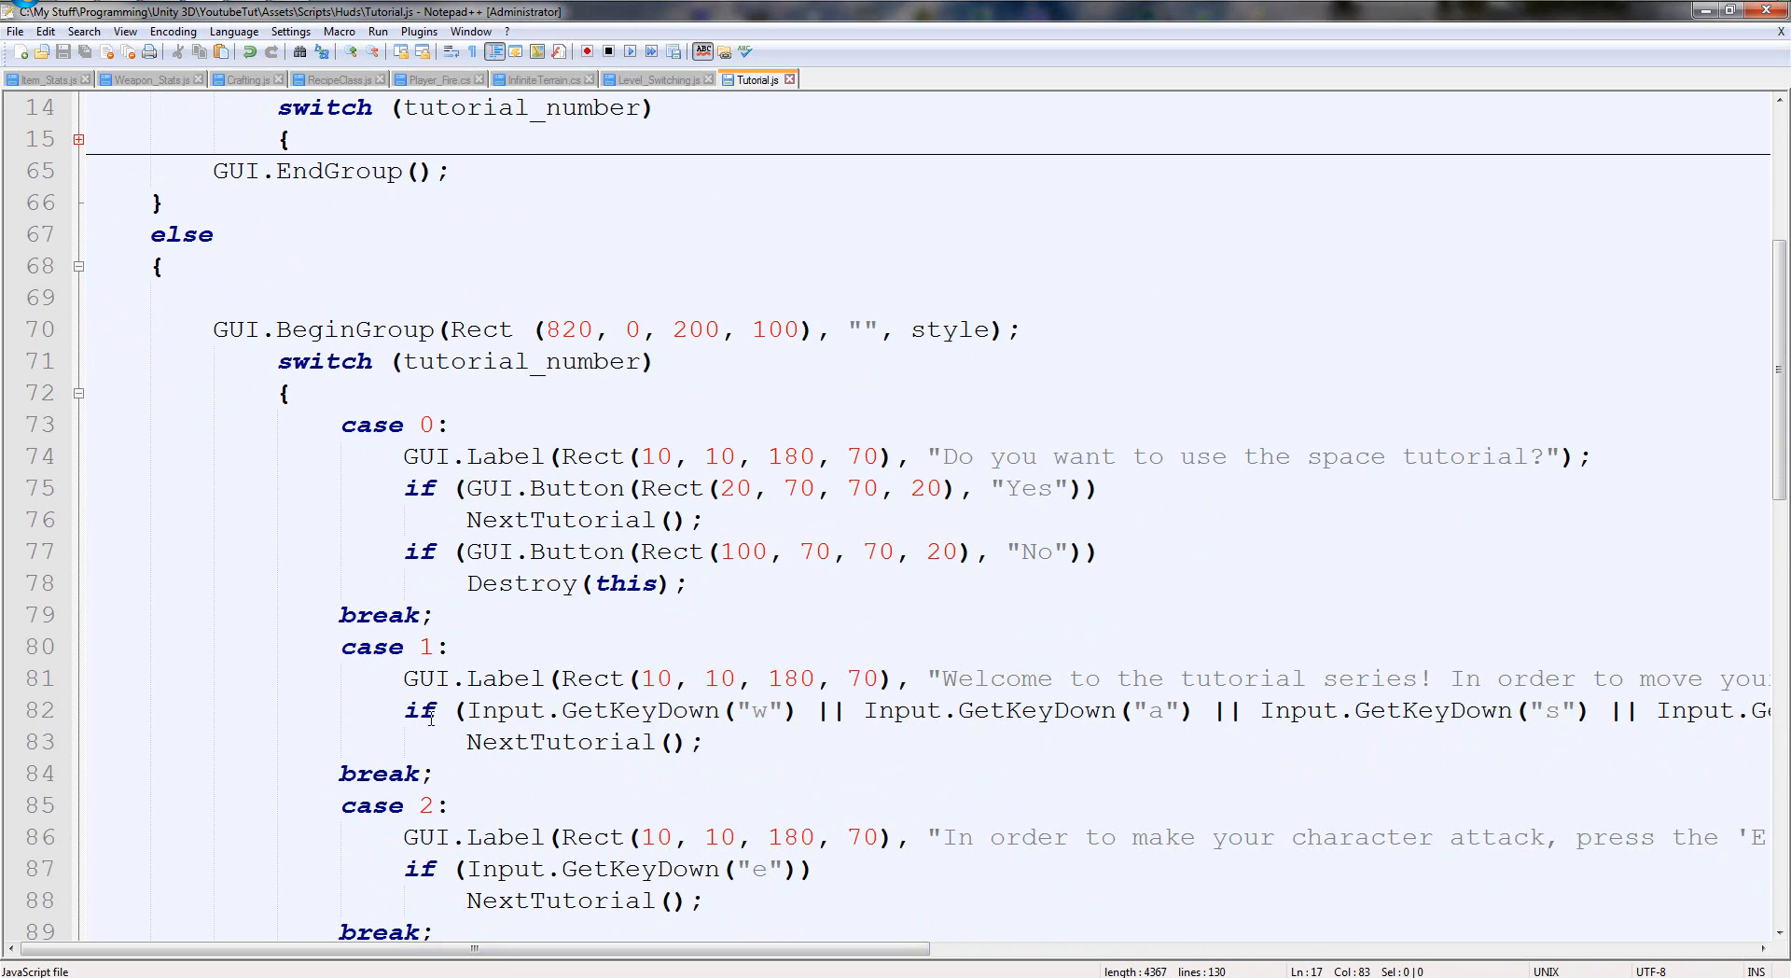
pyautogui.hscroll(-3)
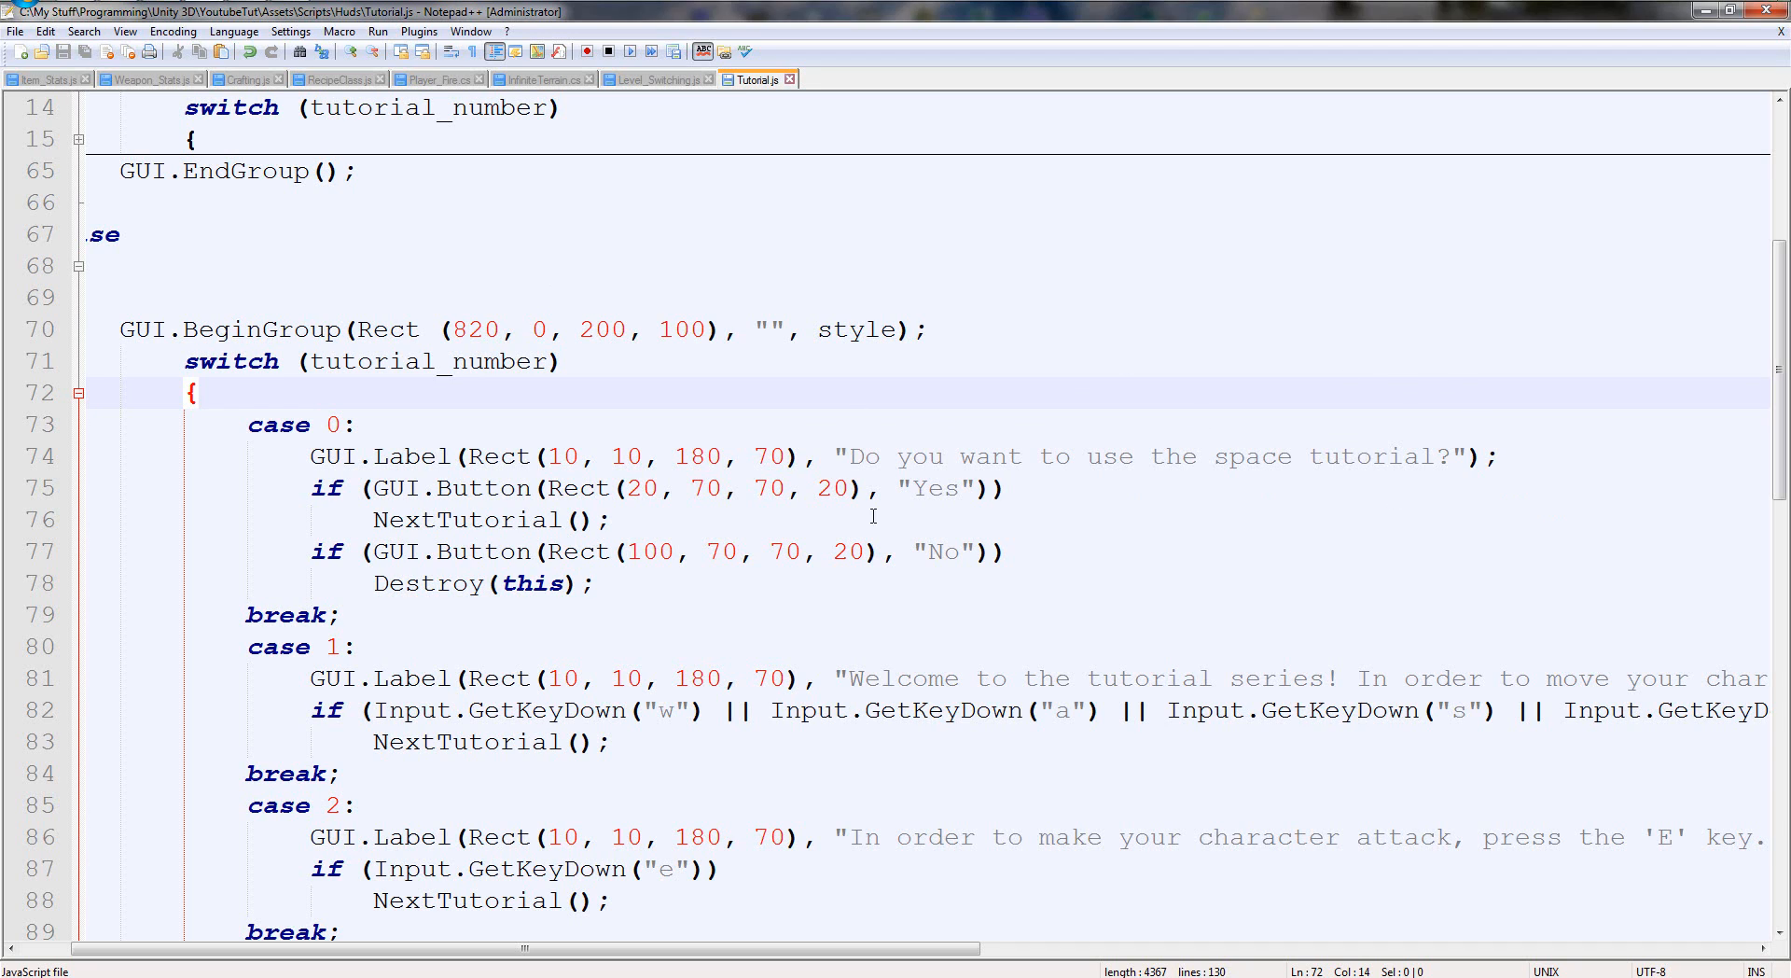
pyautogui.moveTo(526, 948); pyautogui.dragTo(879, 947)
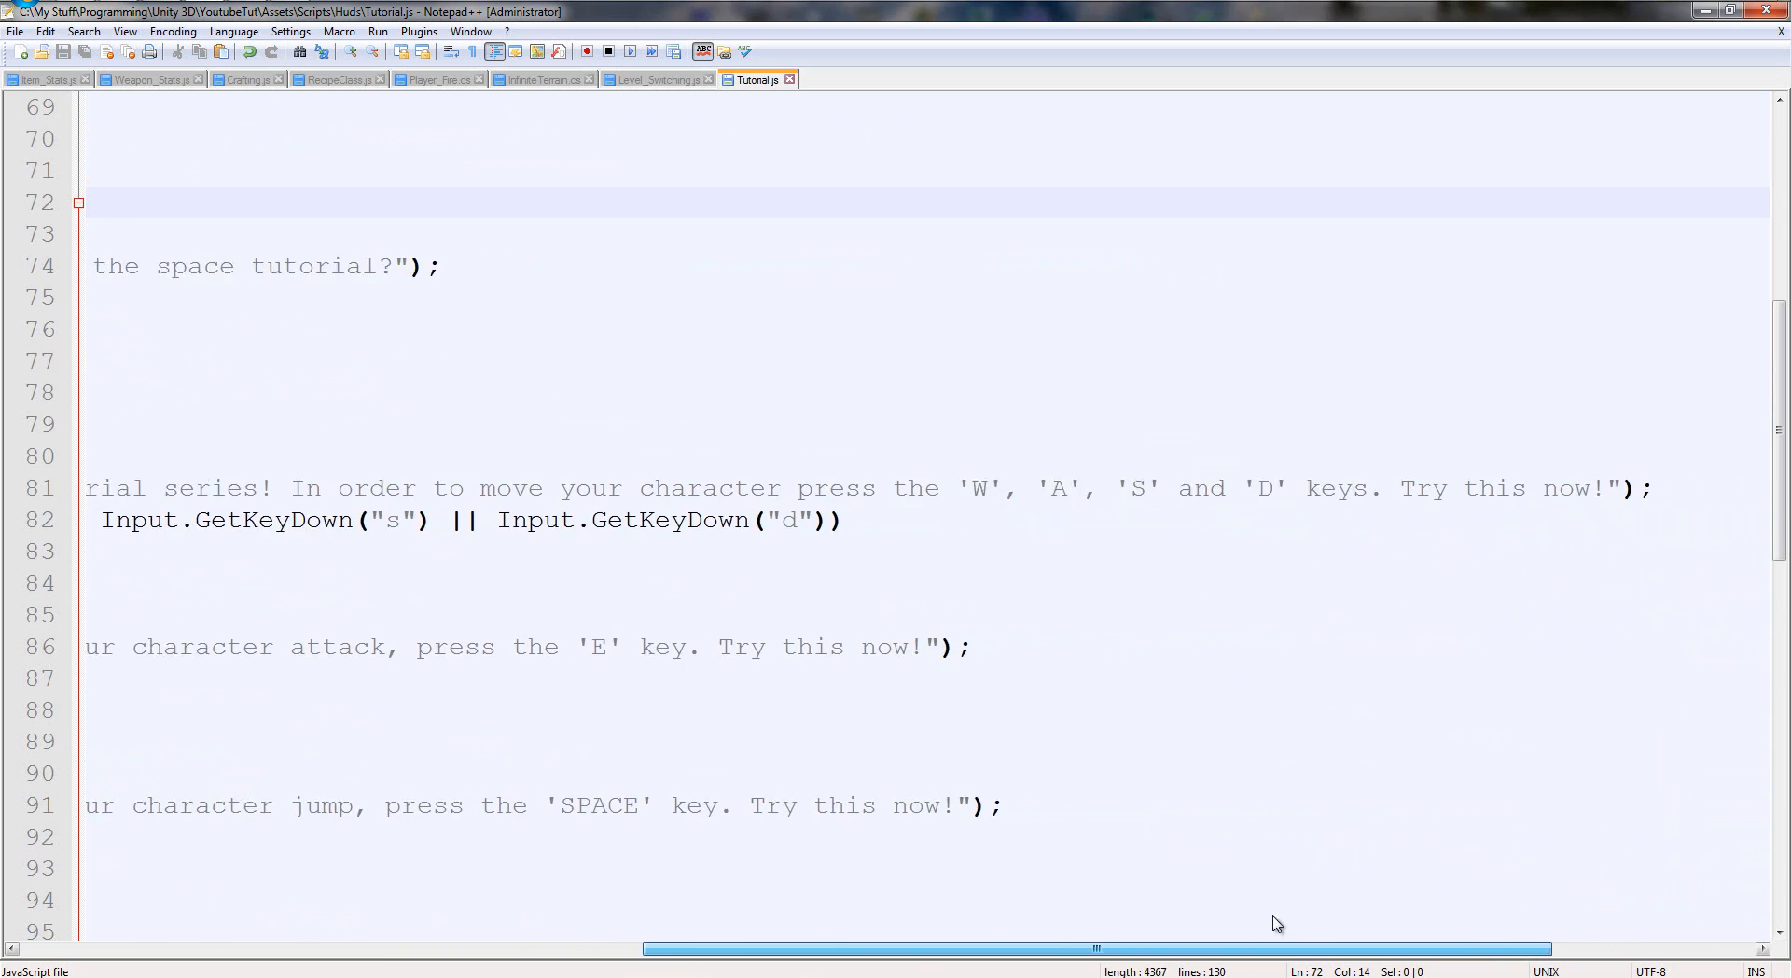
pyautogui.hscroll(-3)
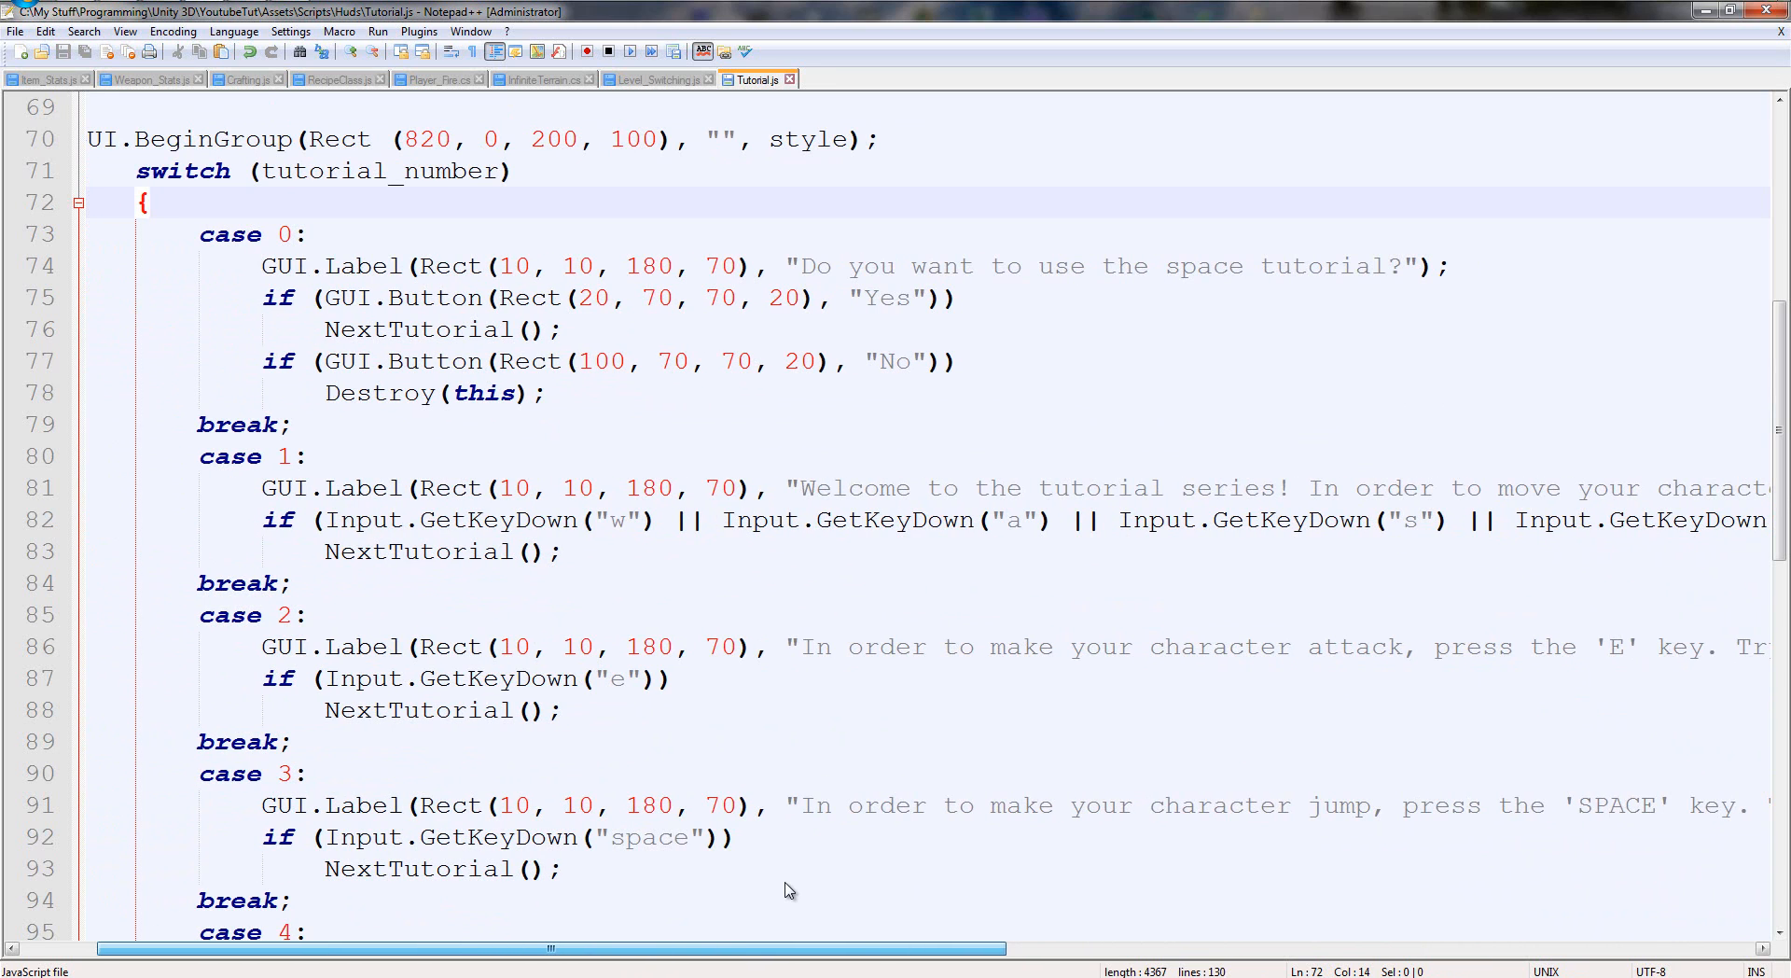
pyautogui.hscroll(3)
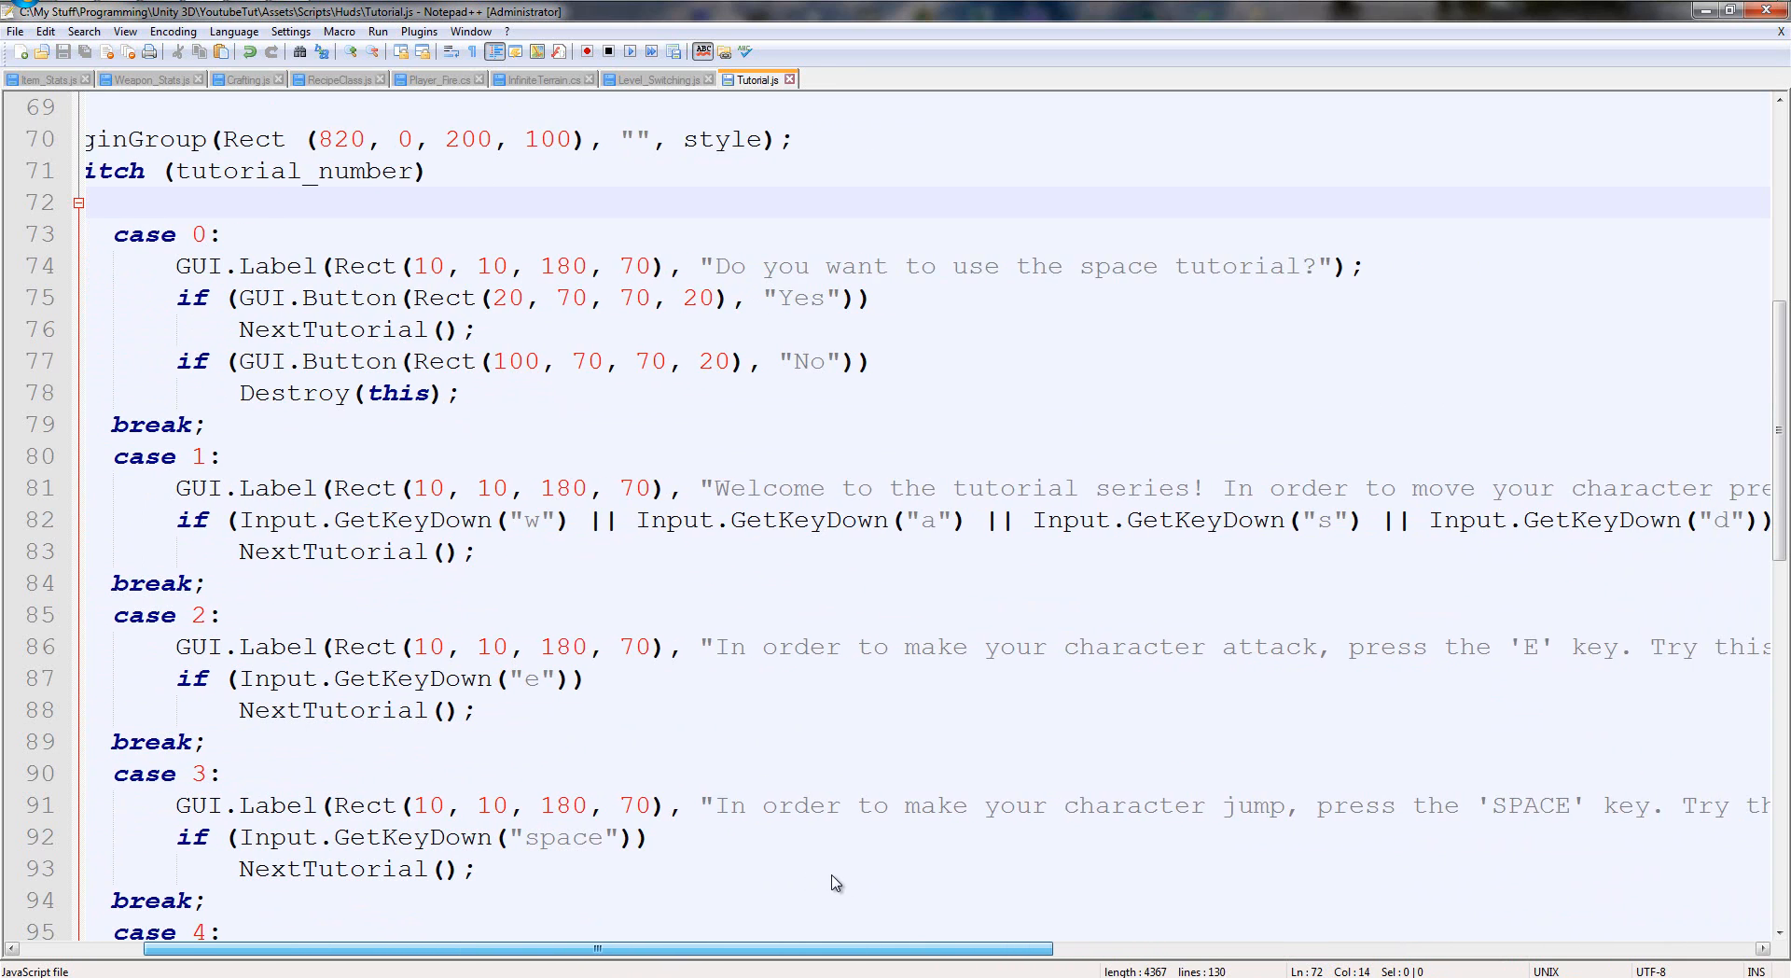
pyautogui.hscroll(3)
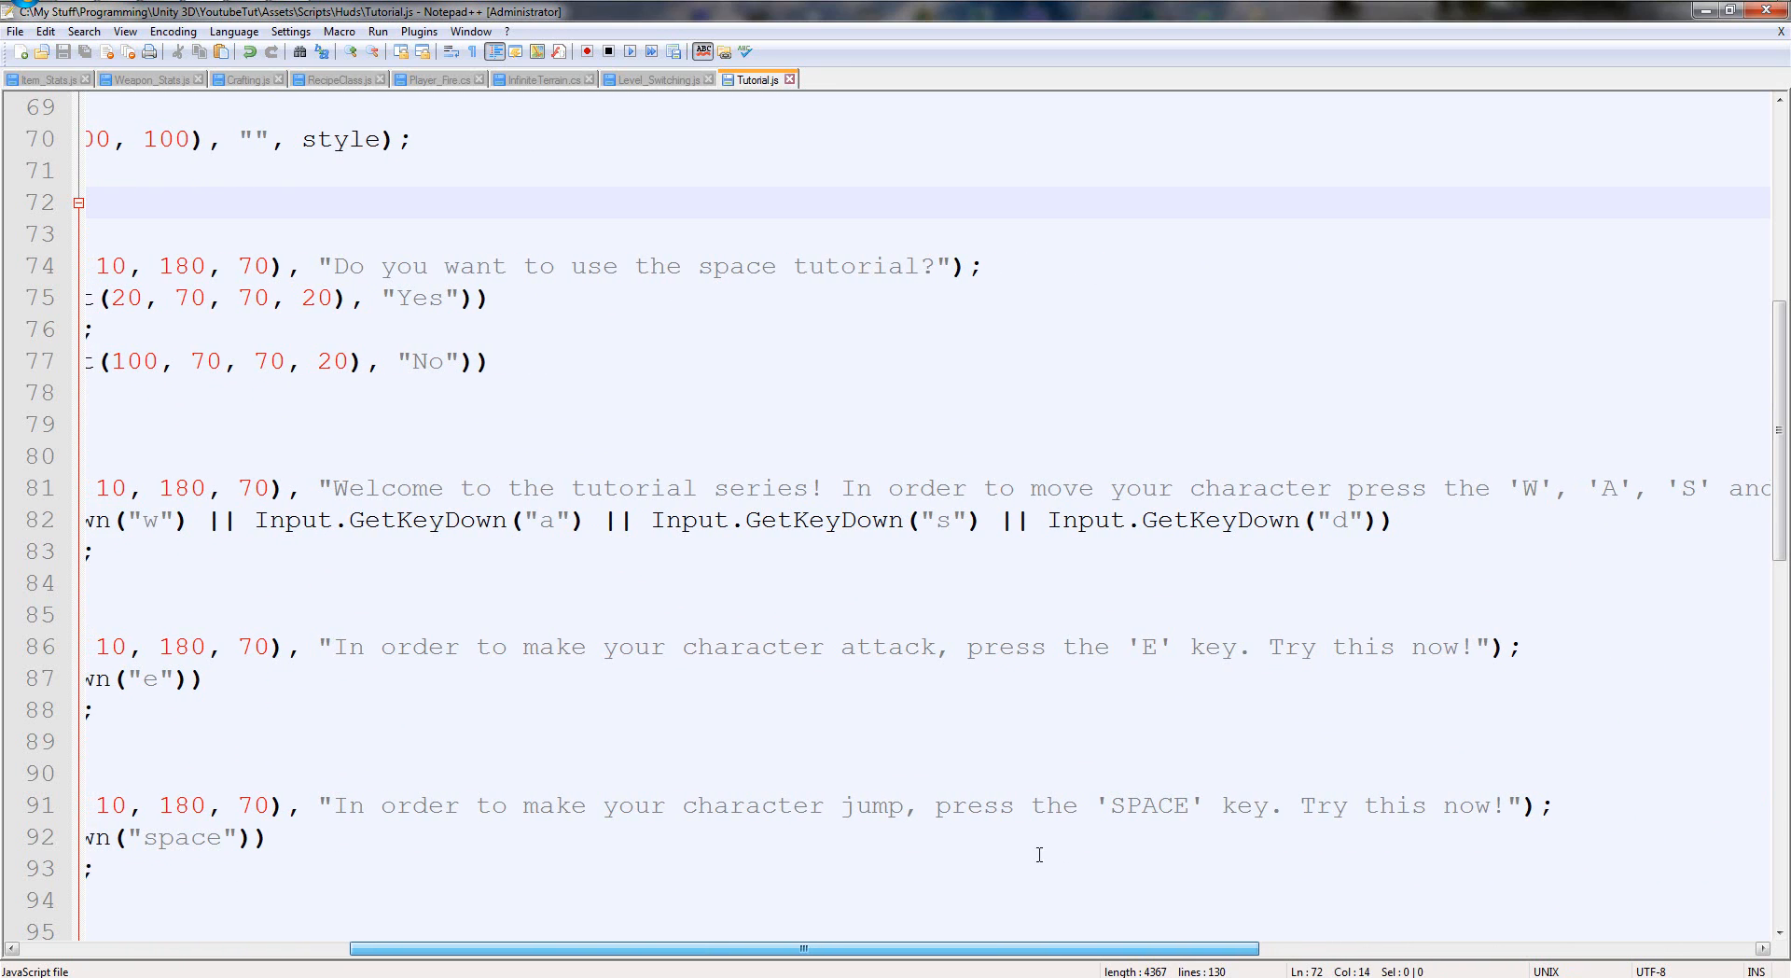
pyautogui.press('alt+tab')
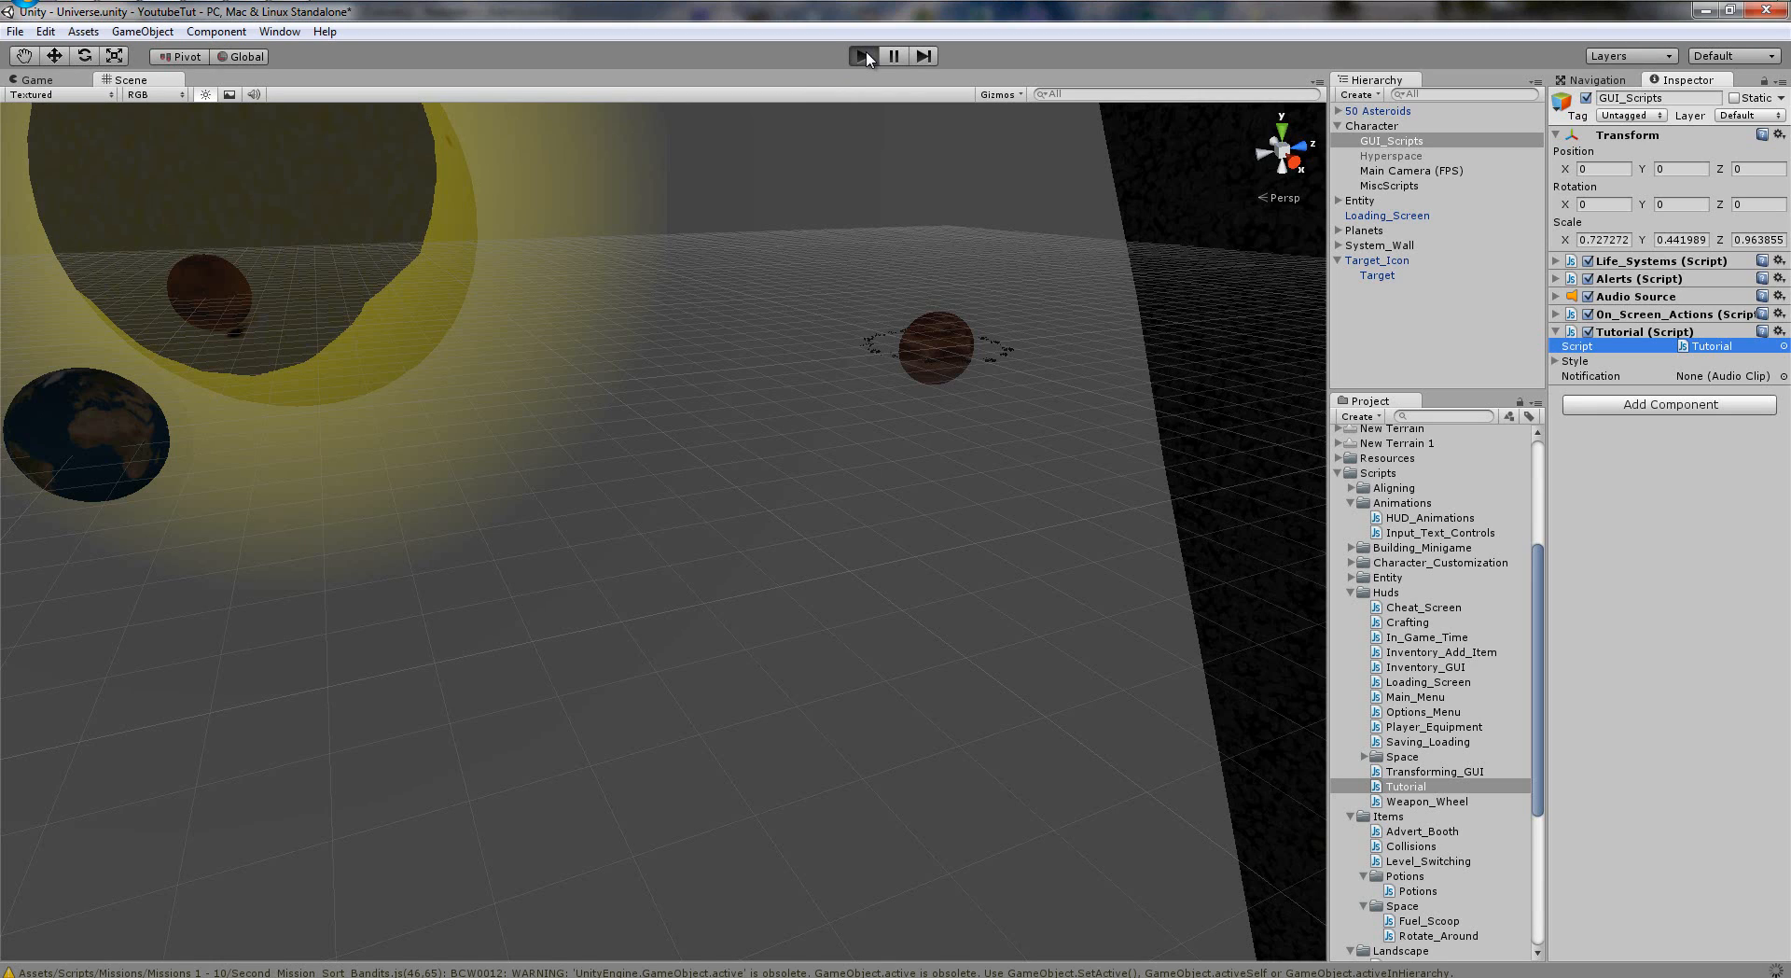
# Assign the Notification audio clip to the Tutorial component's Notification field.
pyautogui.click(864, 54)
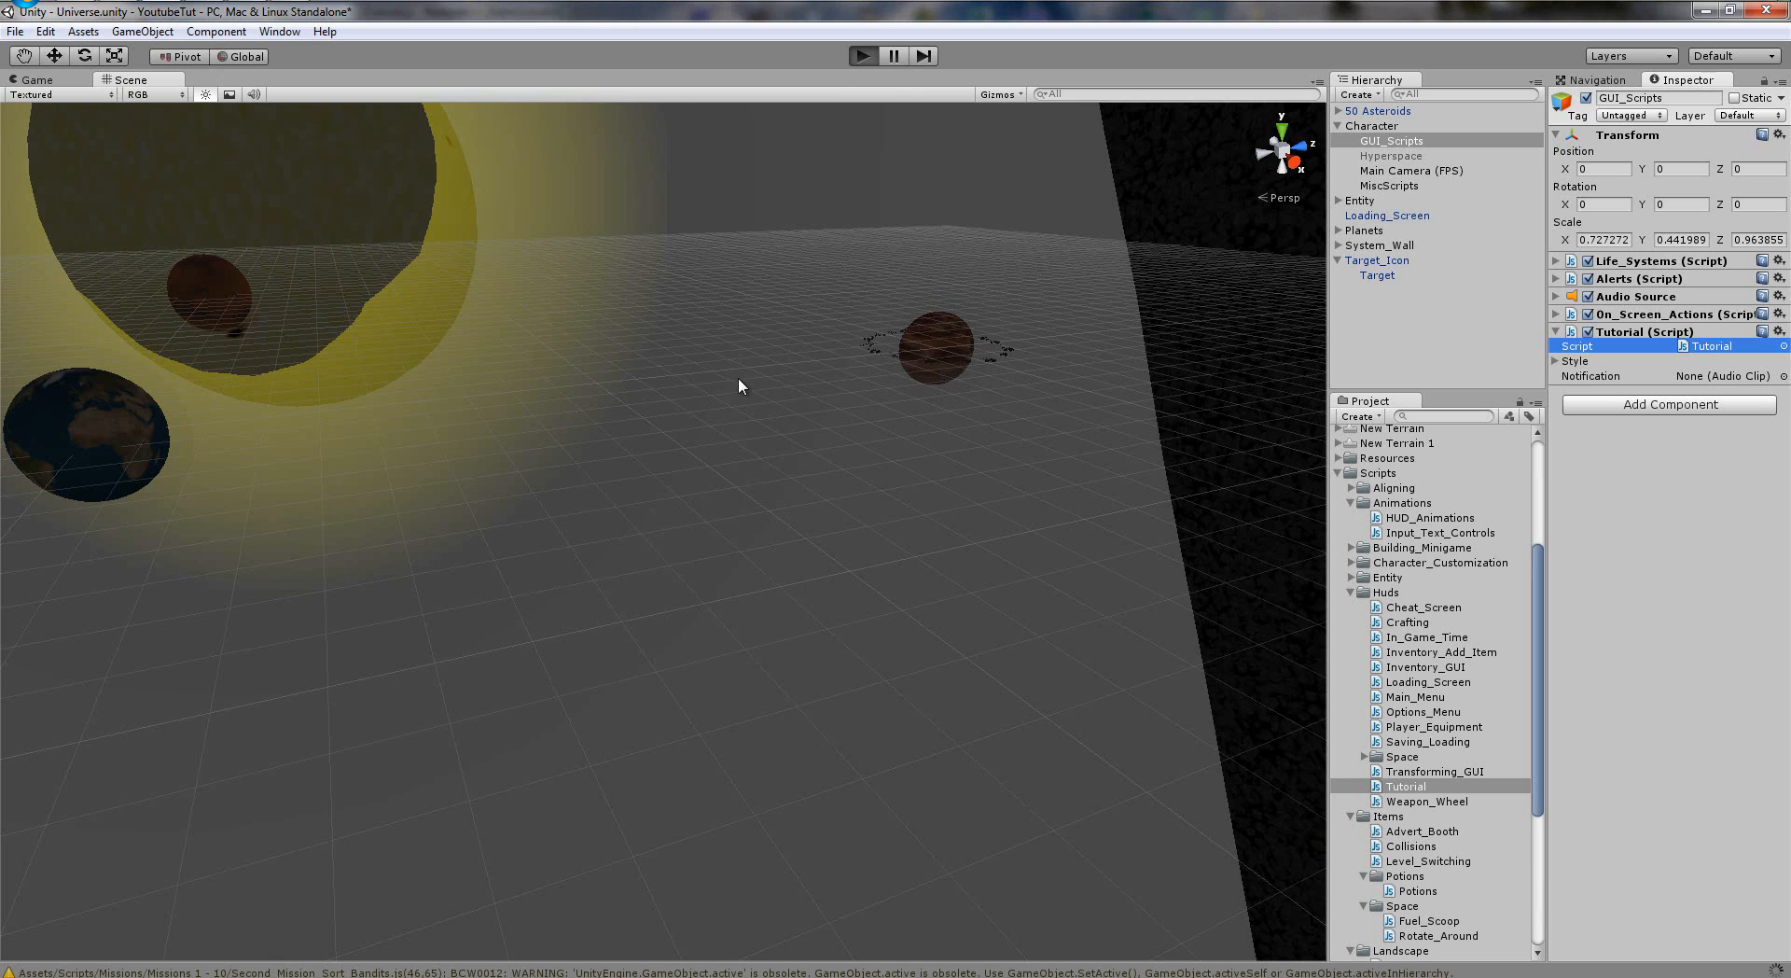
pyautogui.click(862, 54)
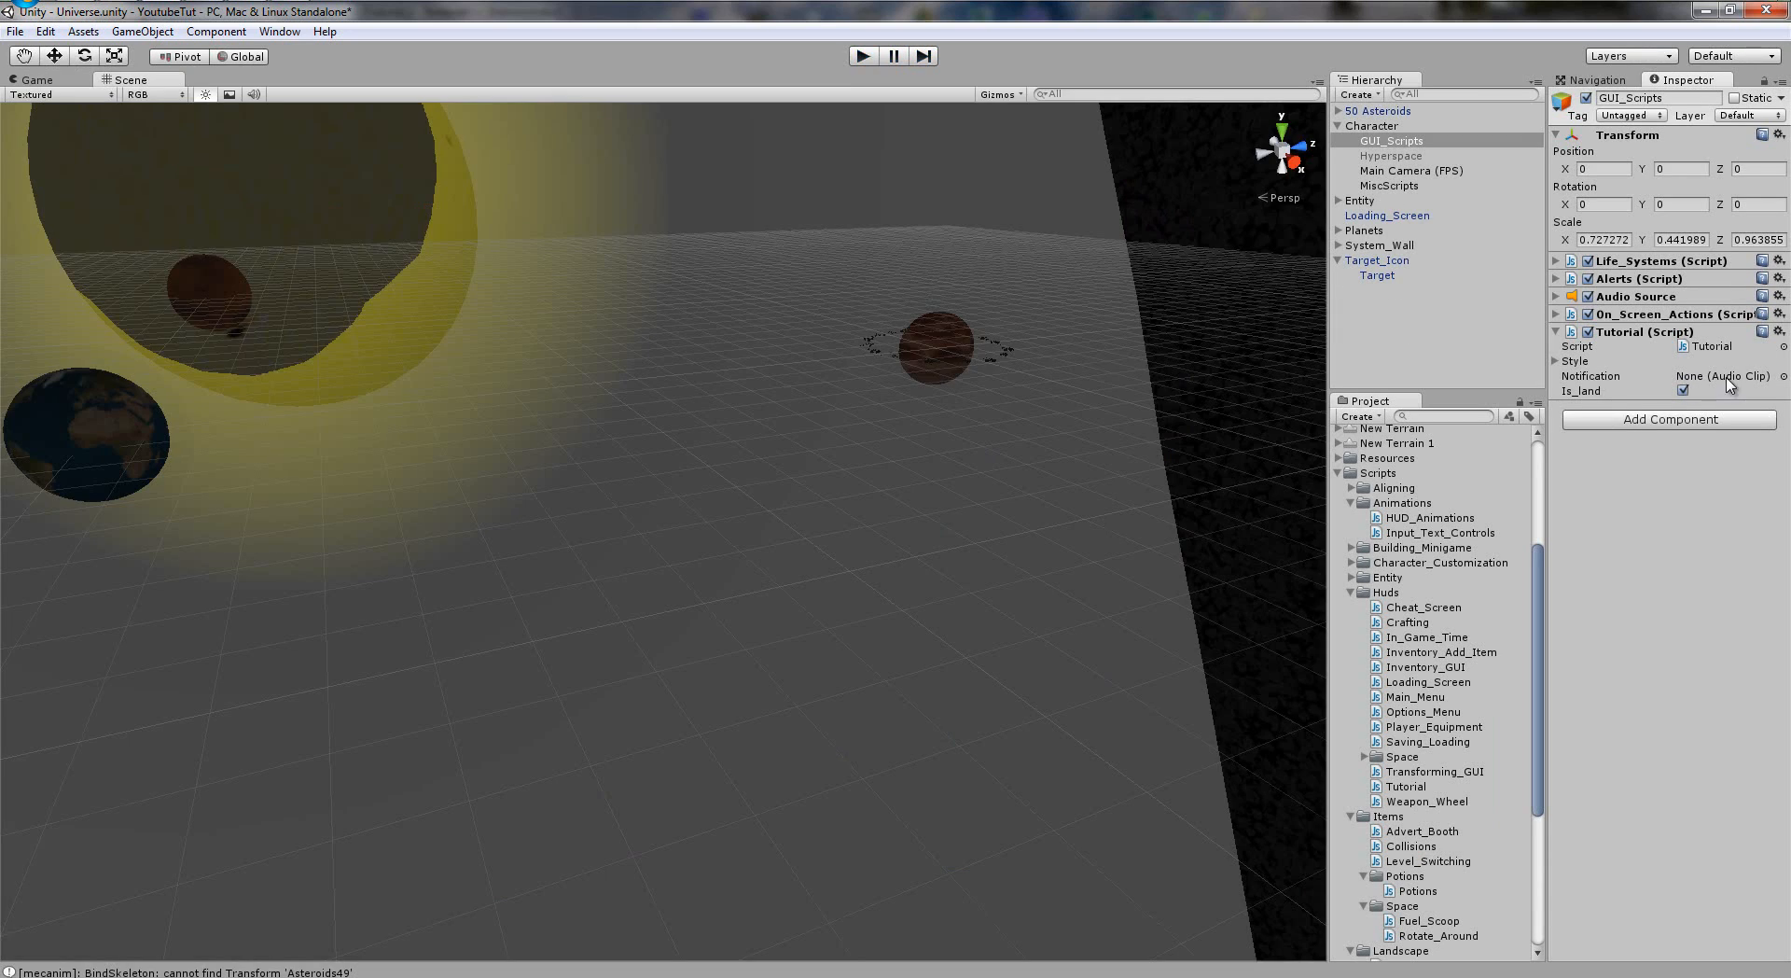
pyautogui.click(1778, 375)
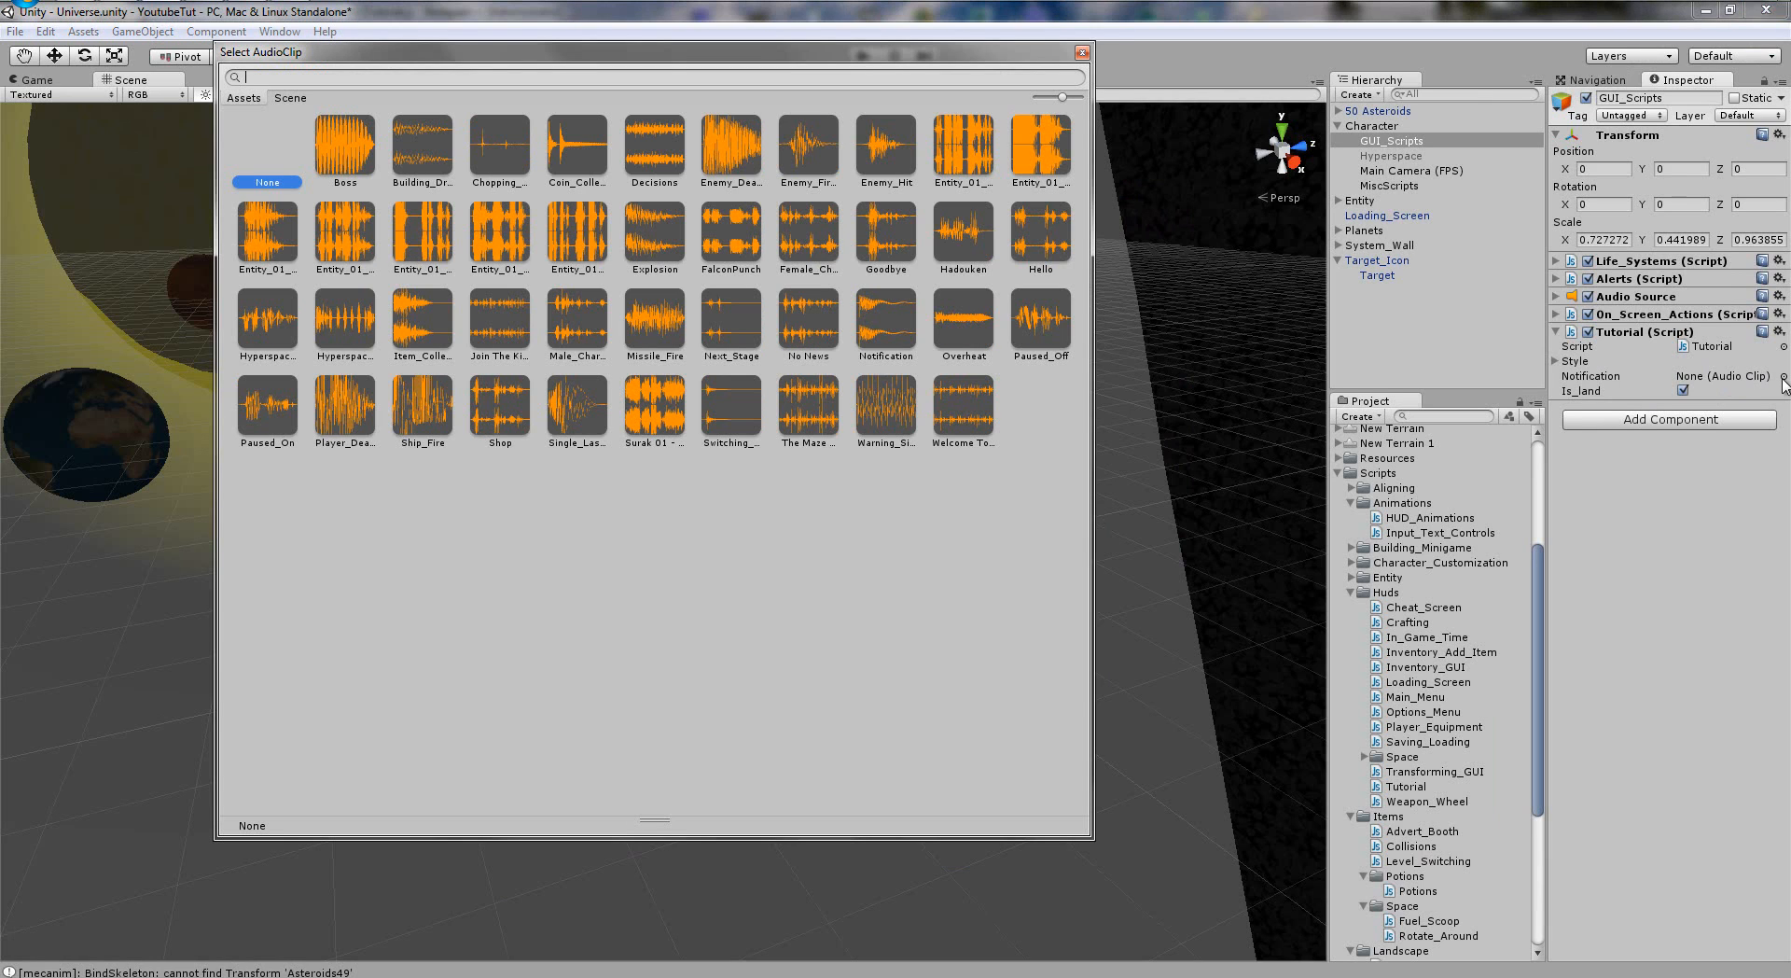
pyautogui.write('no')
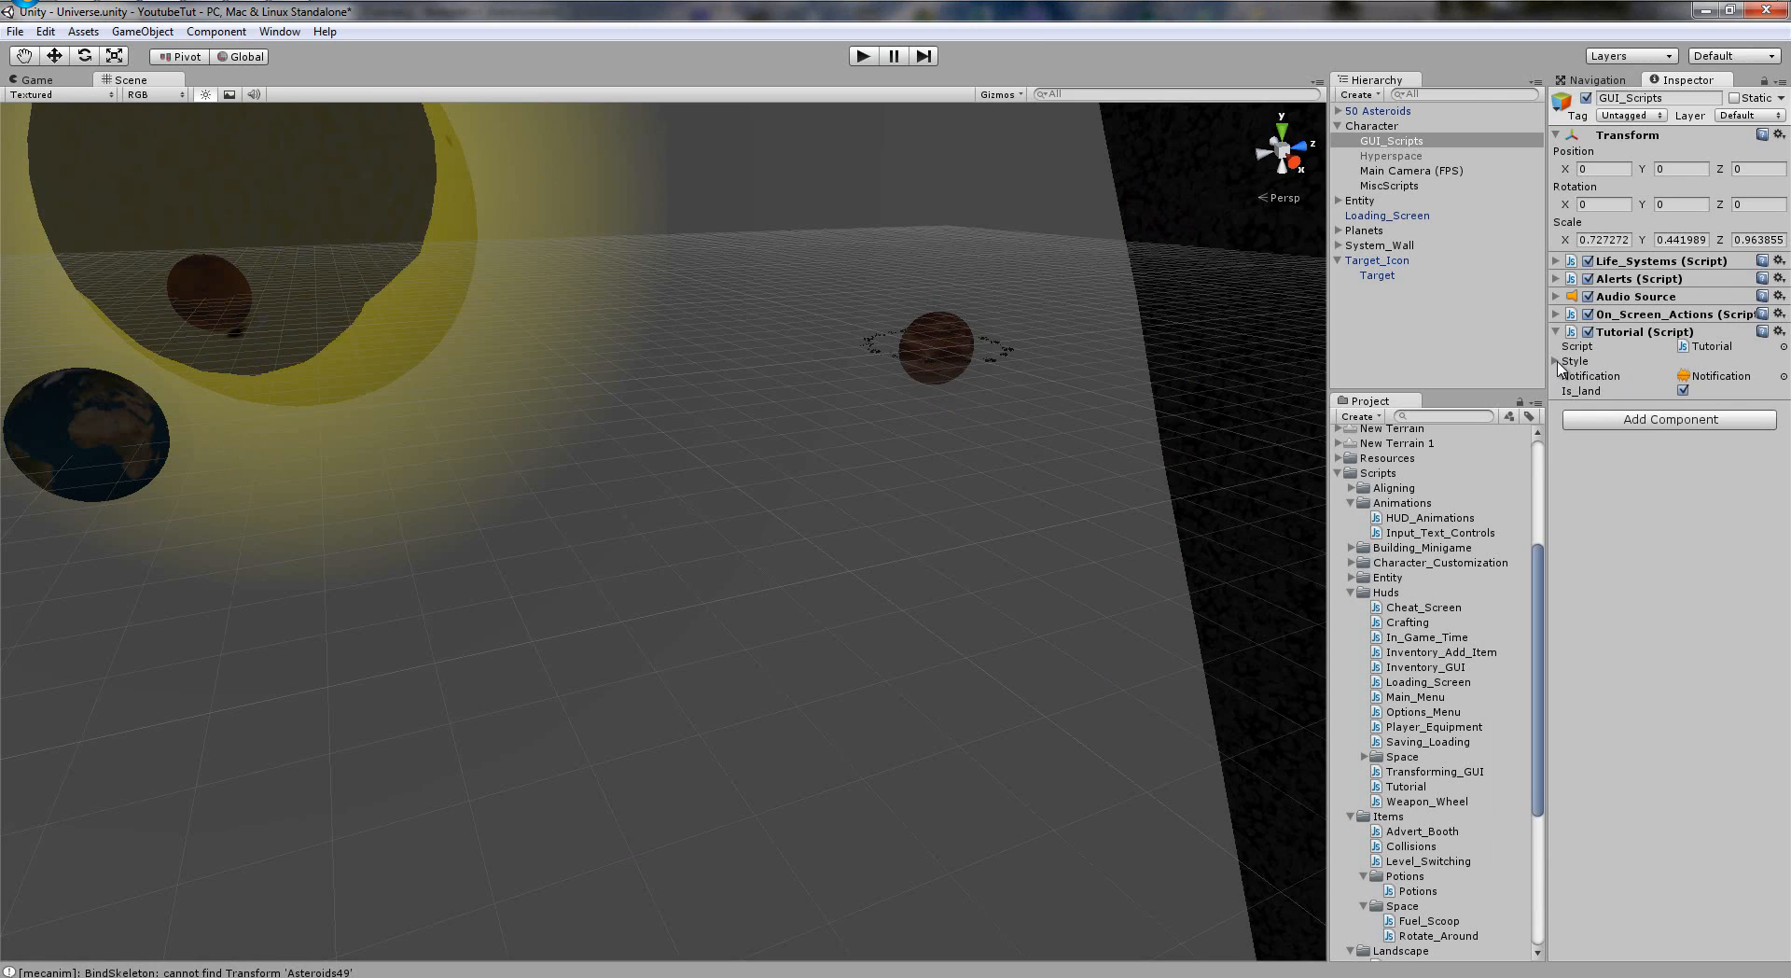
# Set the Inventory texture as the Tutorial style's Normal background, then clear the asset search.
pyautogui.click(1560, 362)
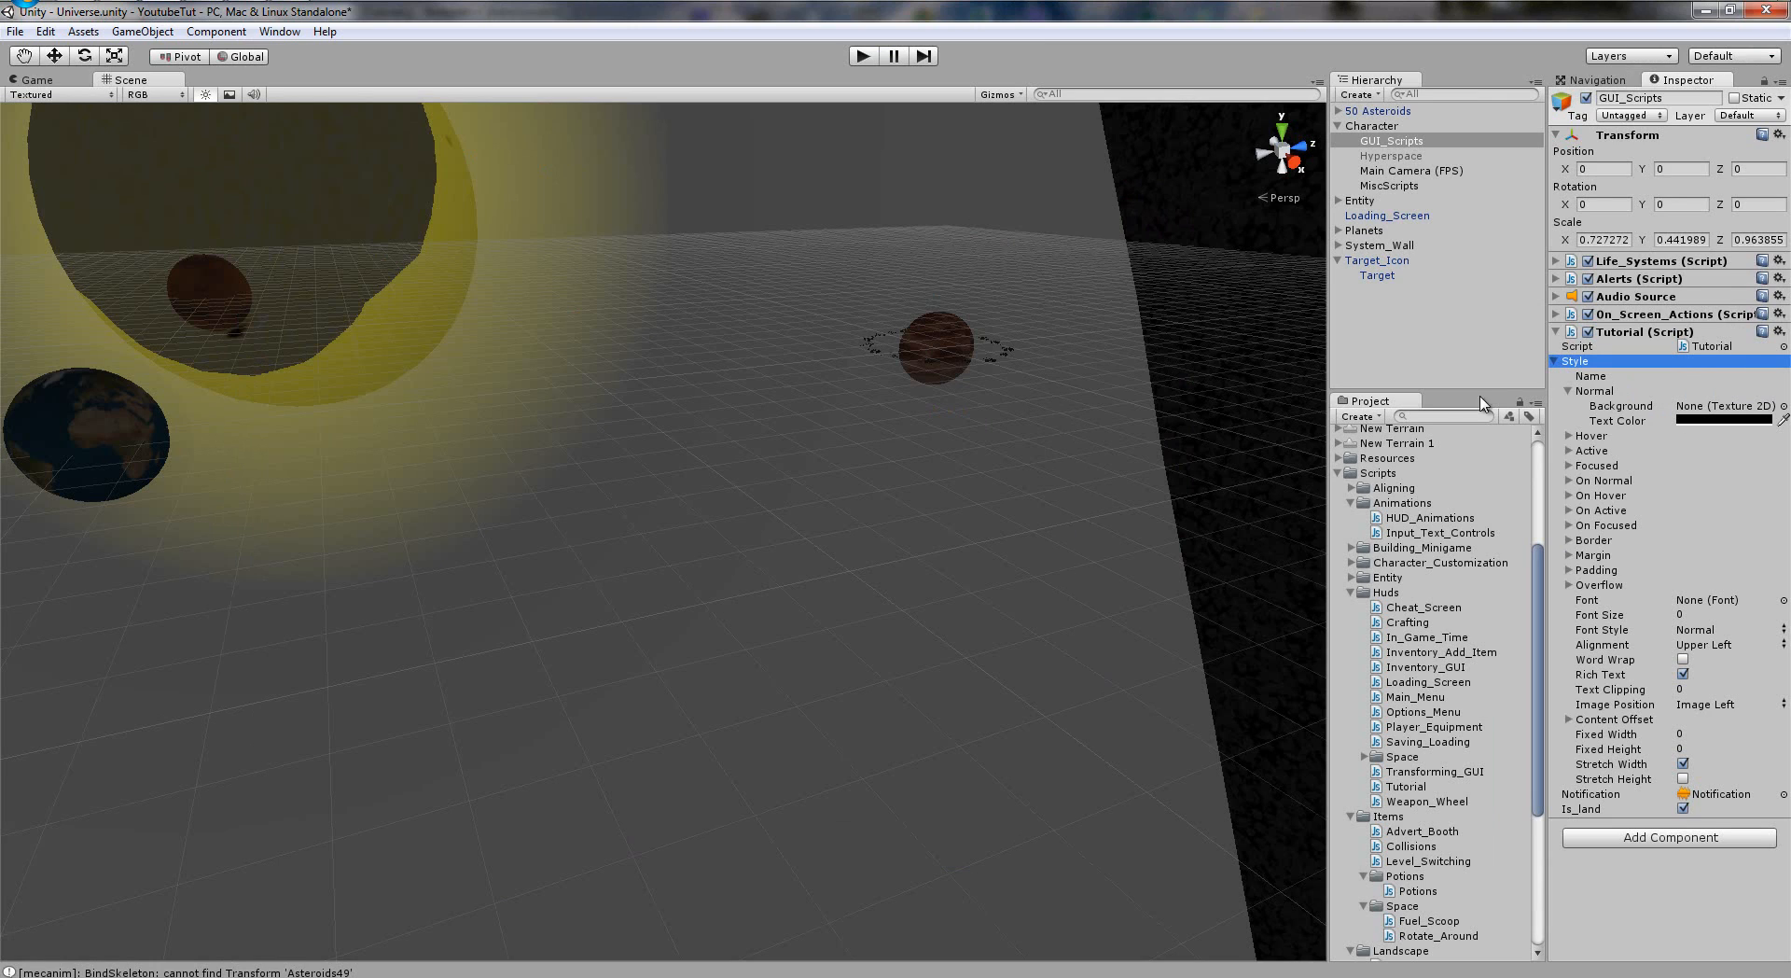
pyautogui.click(1427, 414)
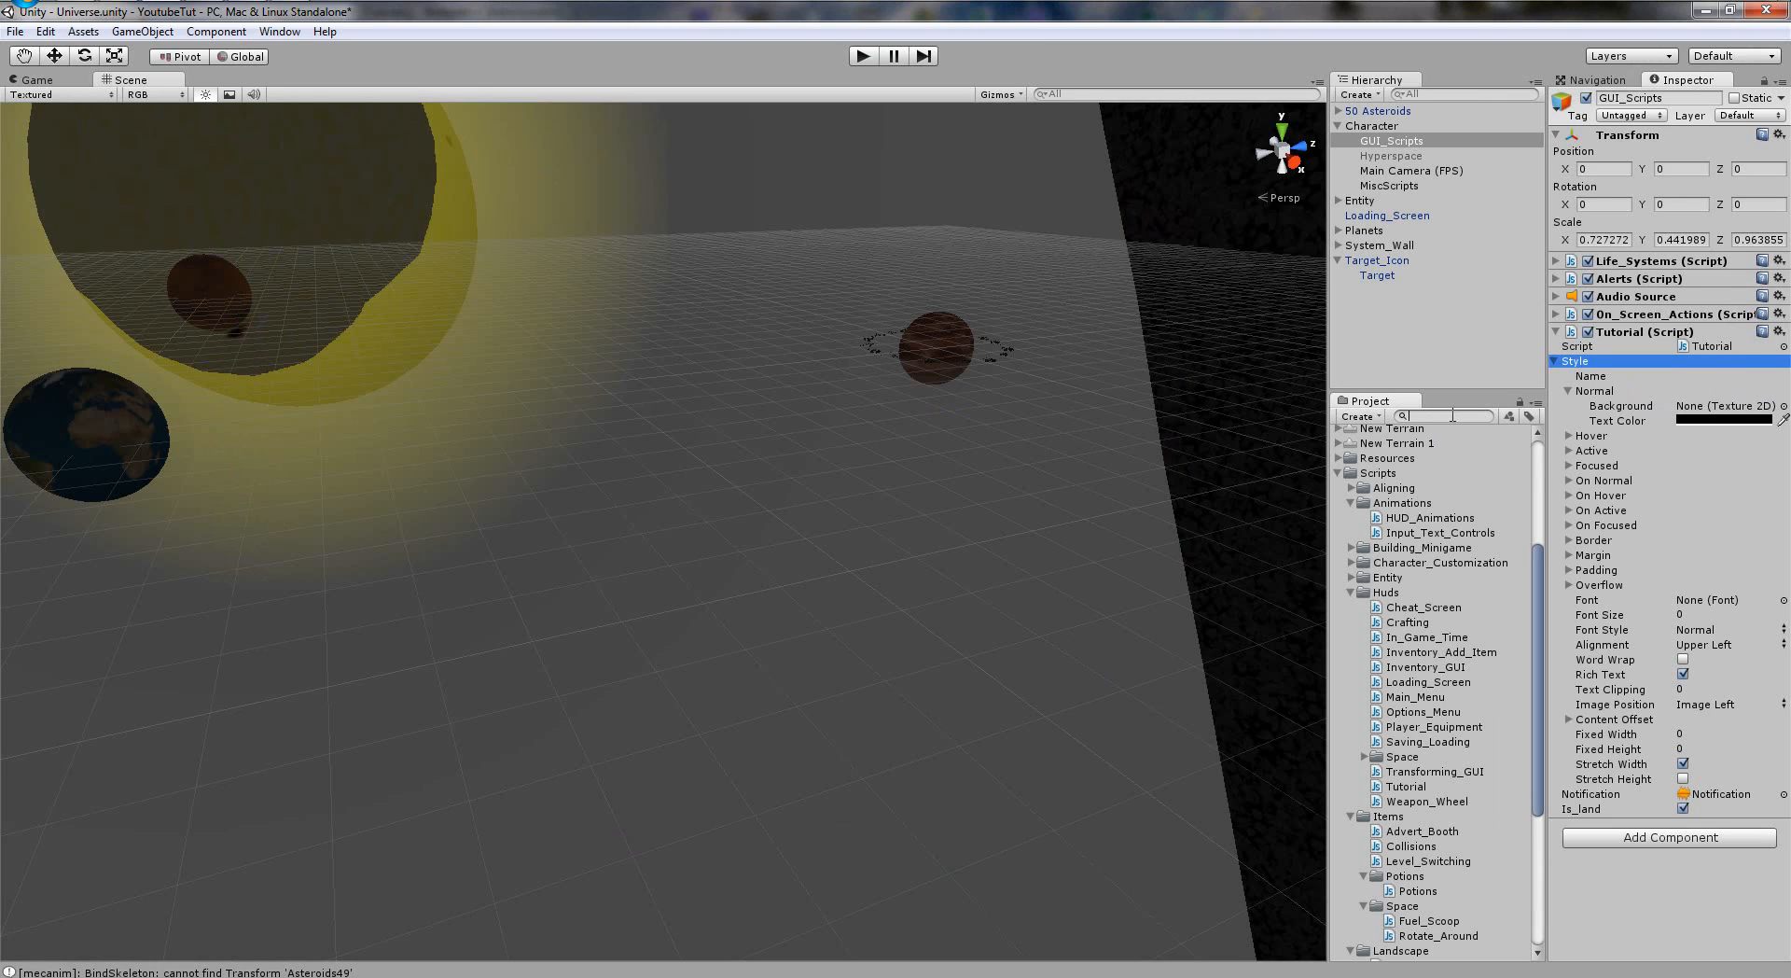
pyautogui.write('inven')
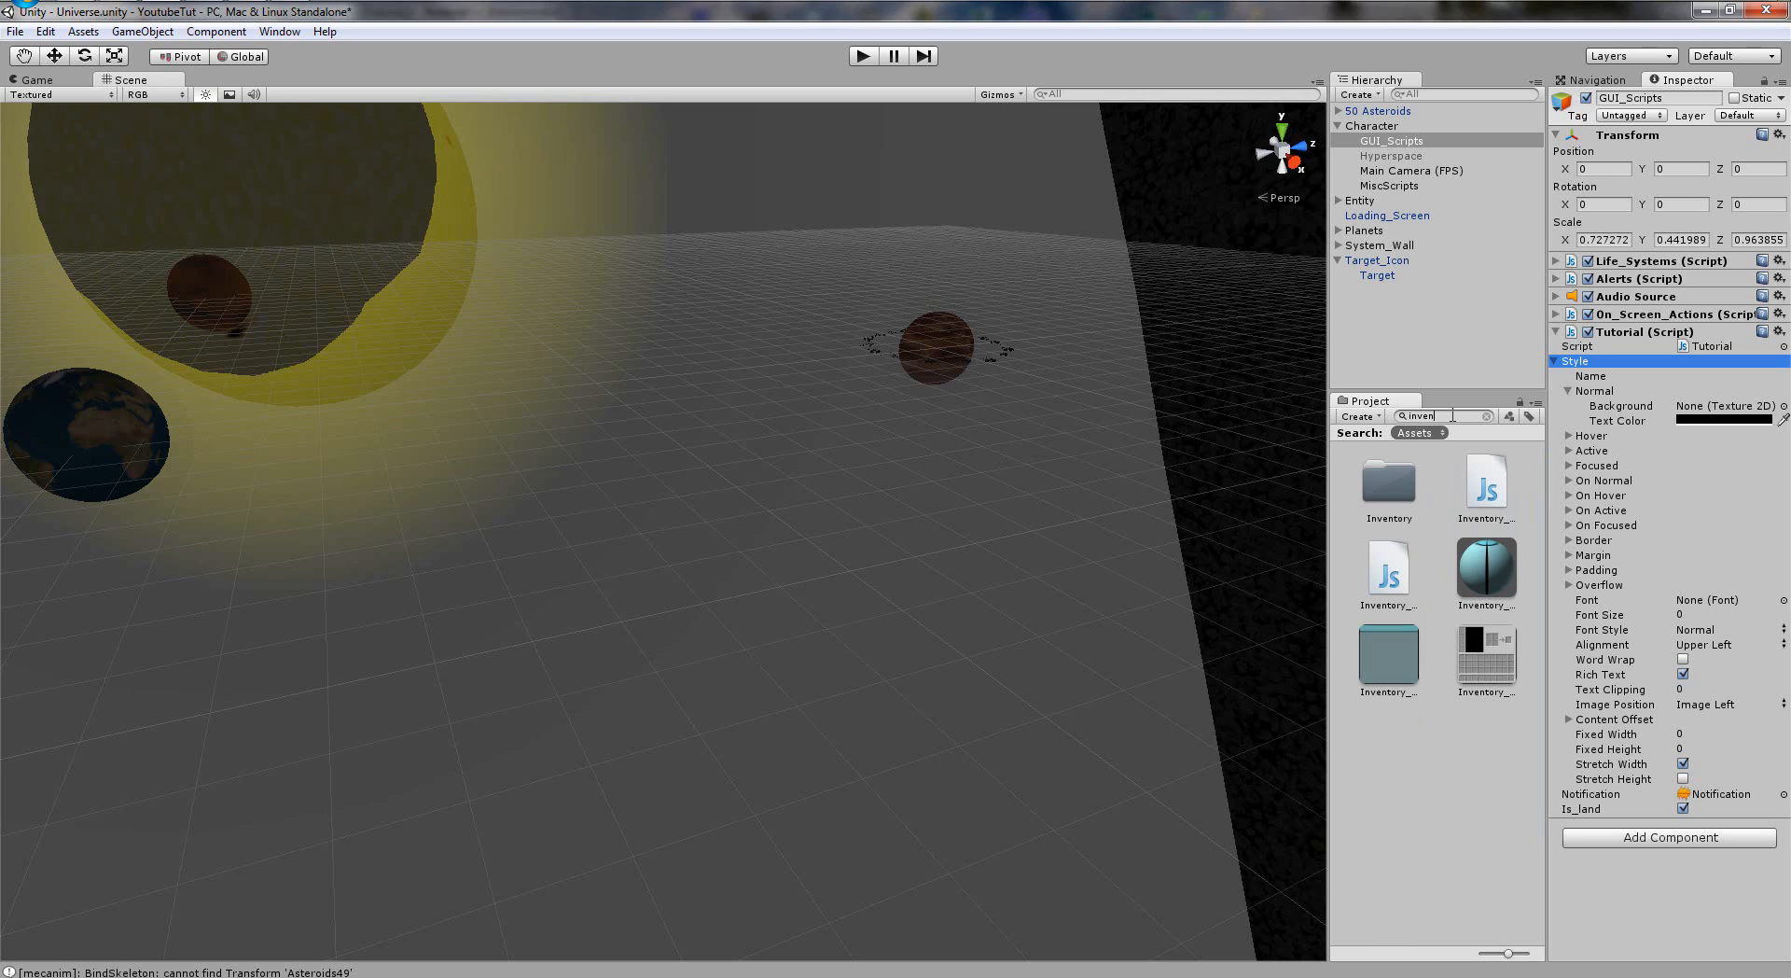
pyautogui.click(1733, 405)
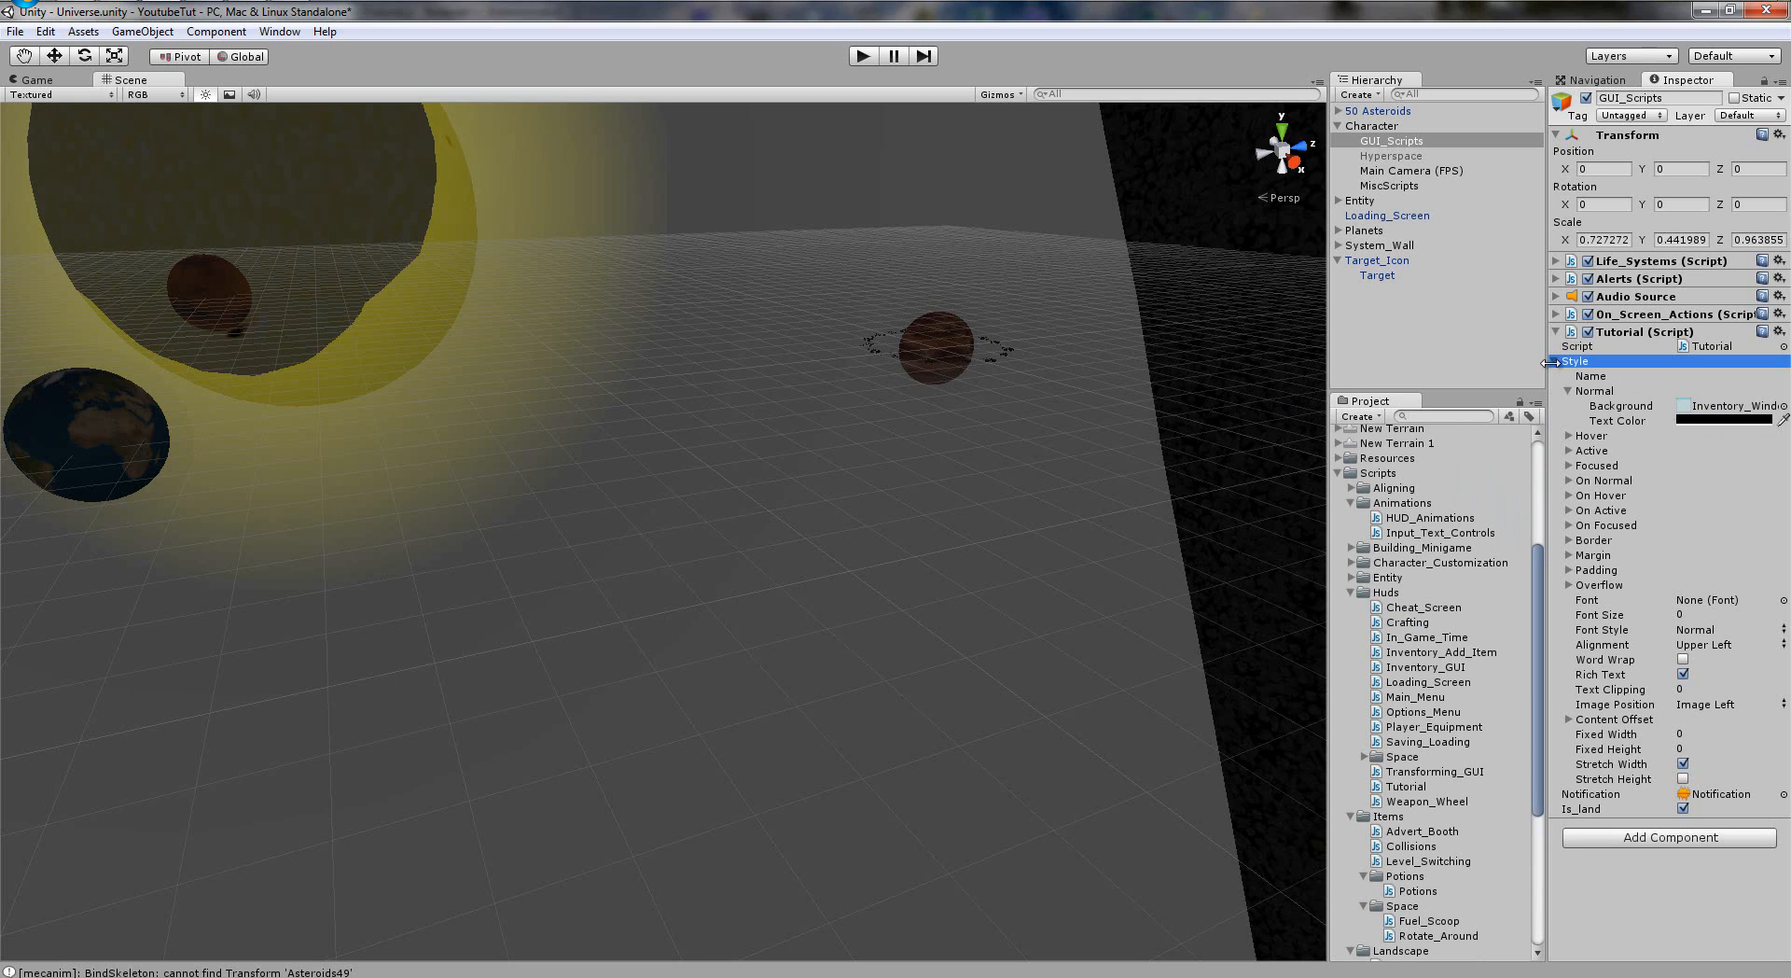
pyautogui.click(1554, 360)
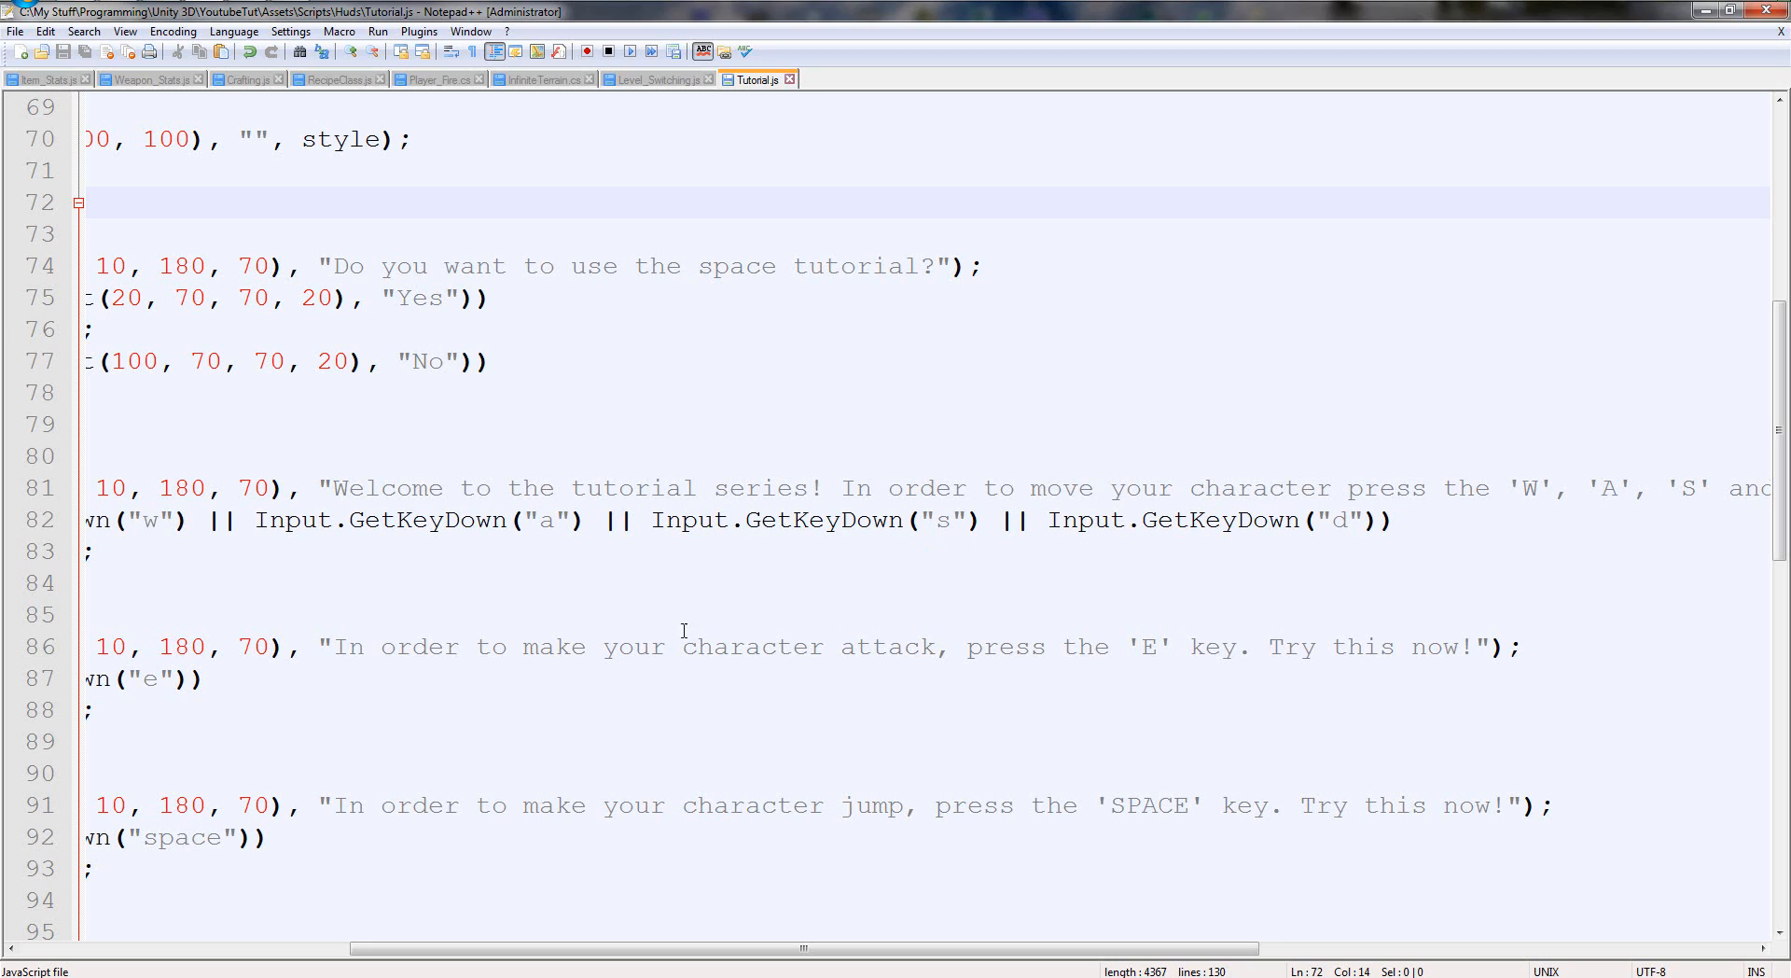
# Replace the attack case's key check with Input.GetMouseButtonDown("1").
pyautogui.doubleClick(1151, 645)
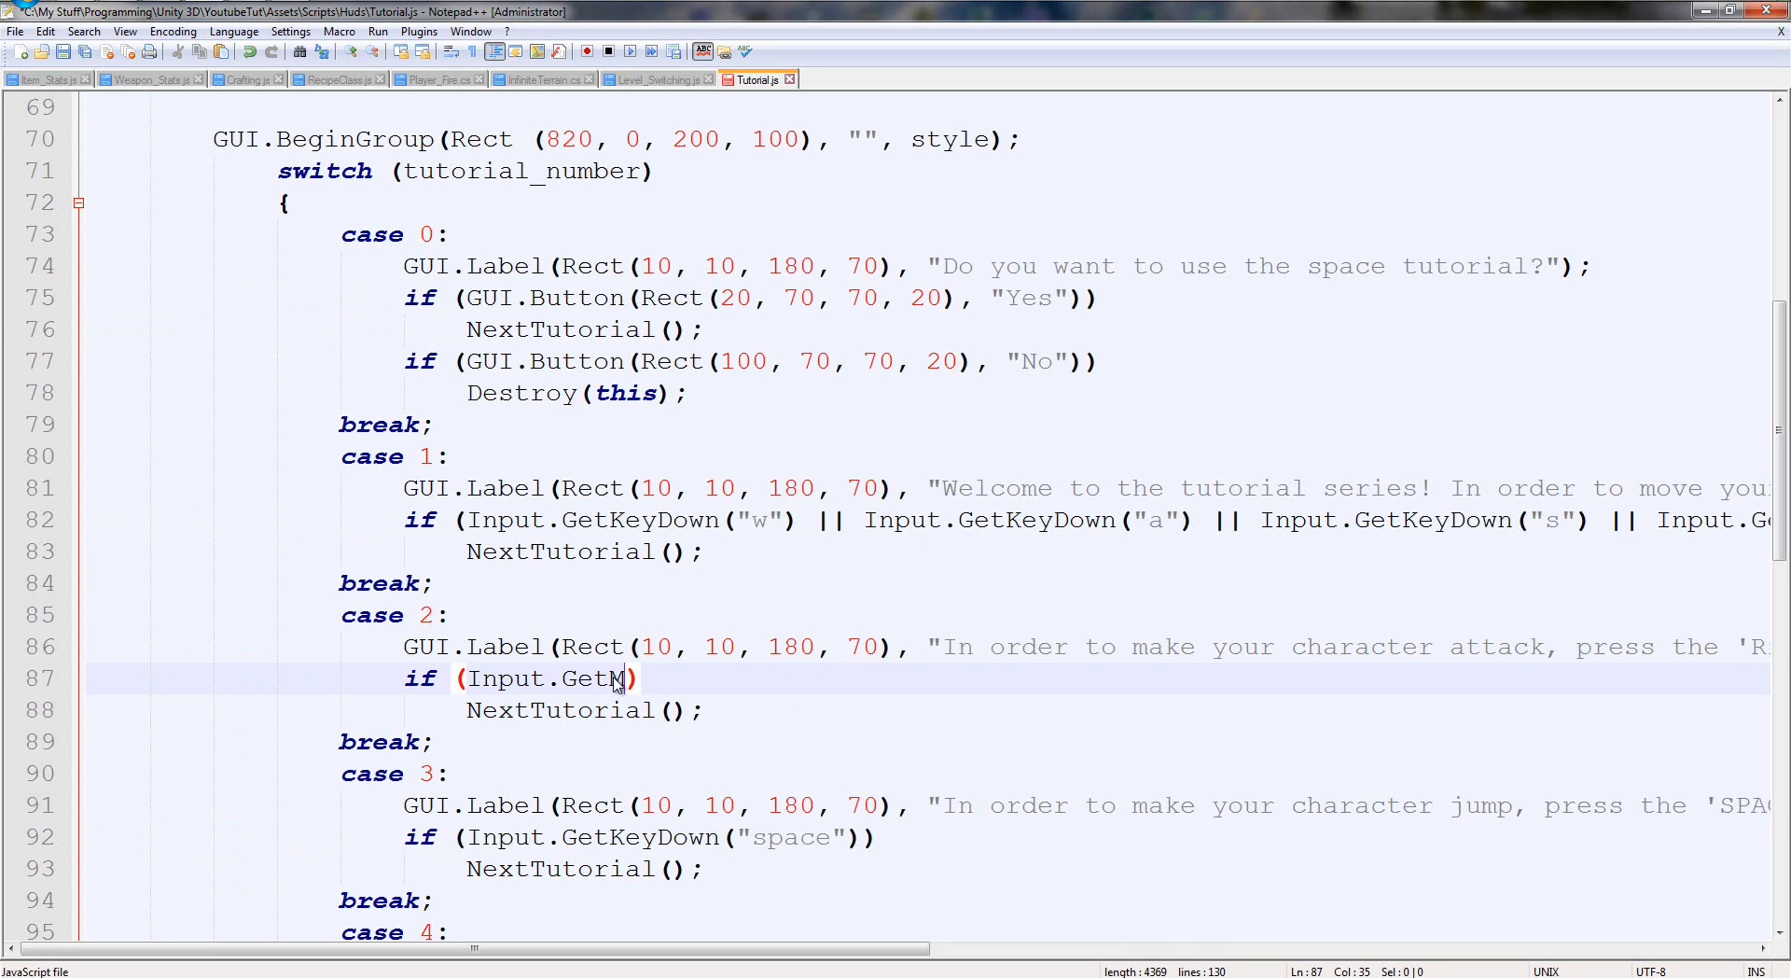
pyautogui.write('ouseButtno')
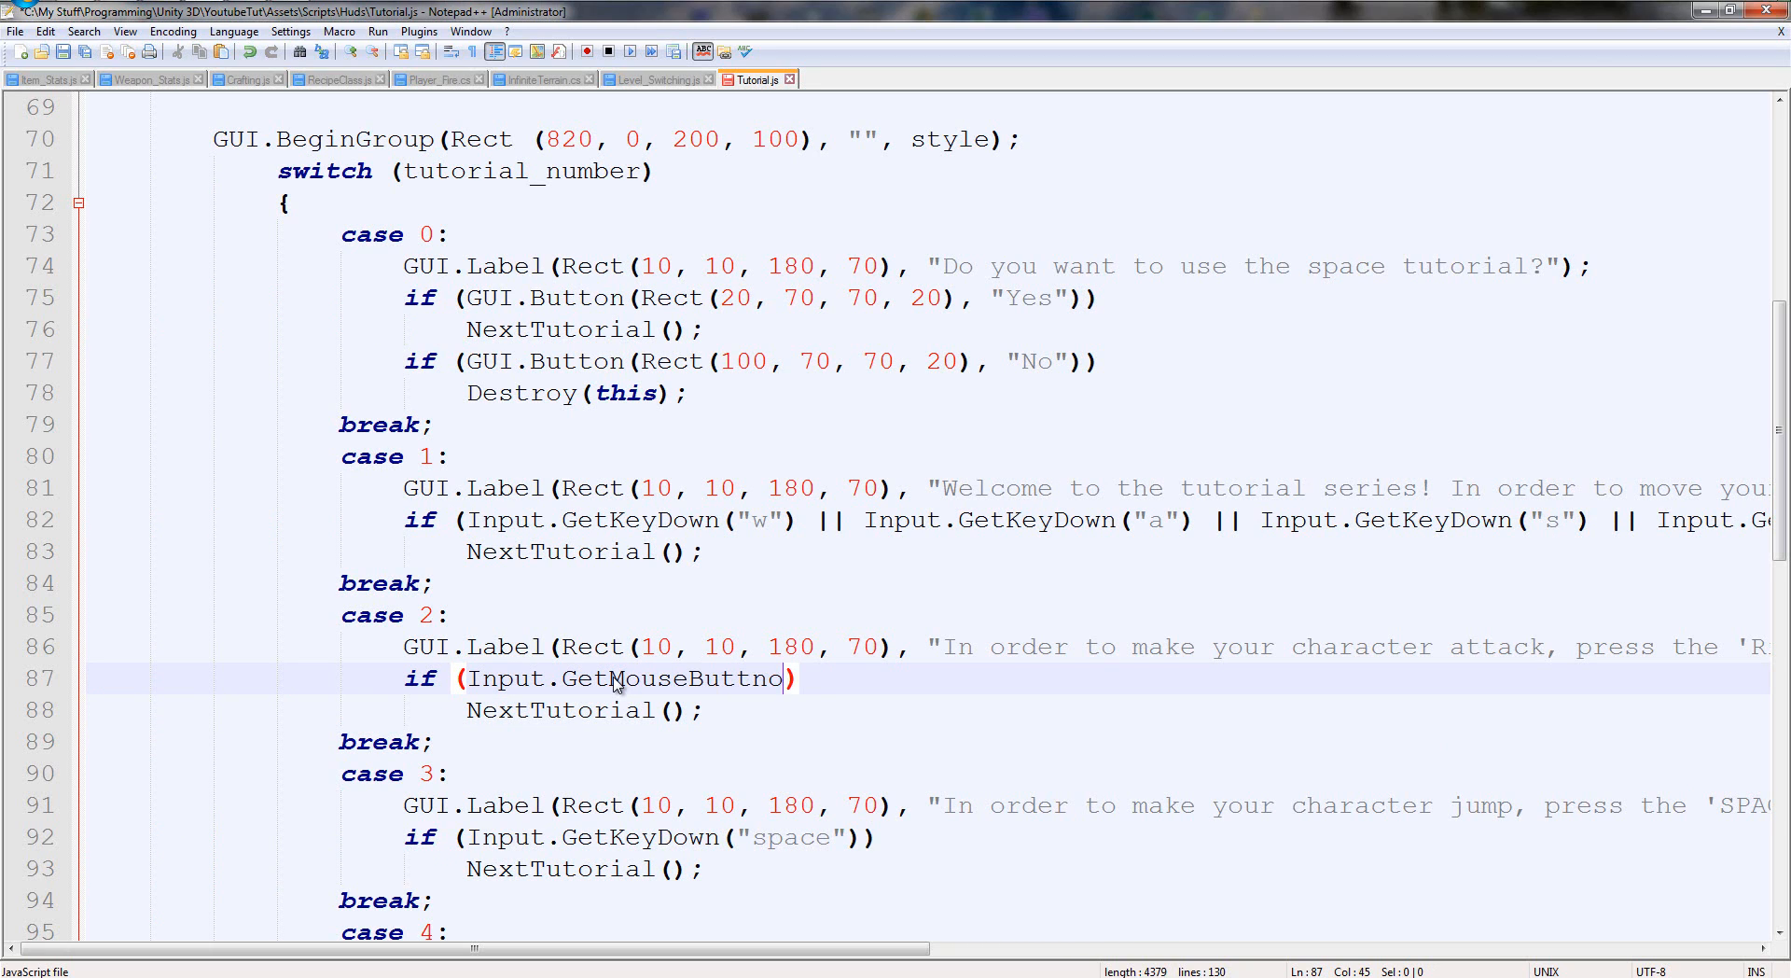
pyautogui.write('Down ()')
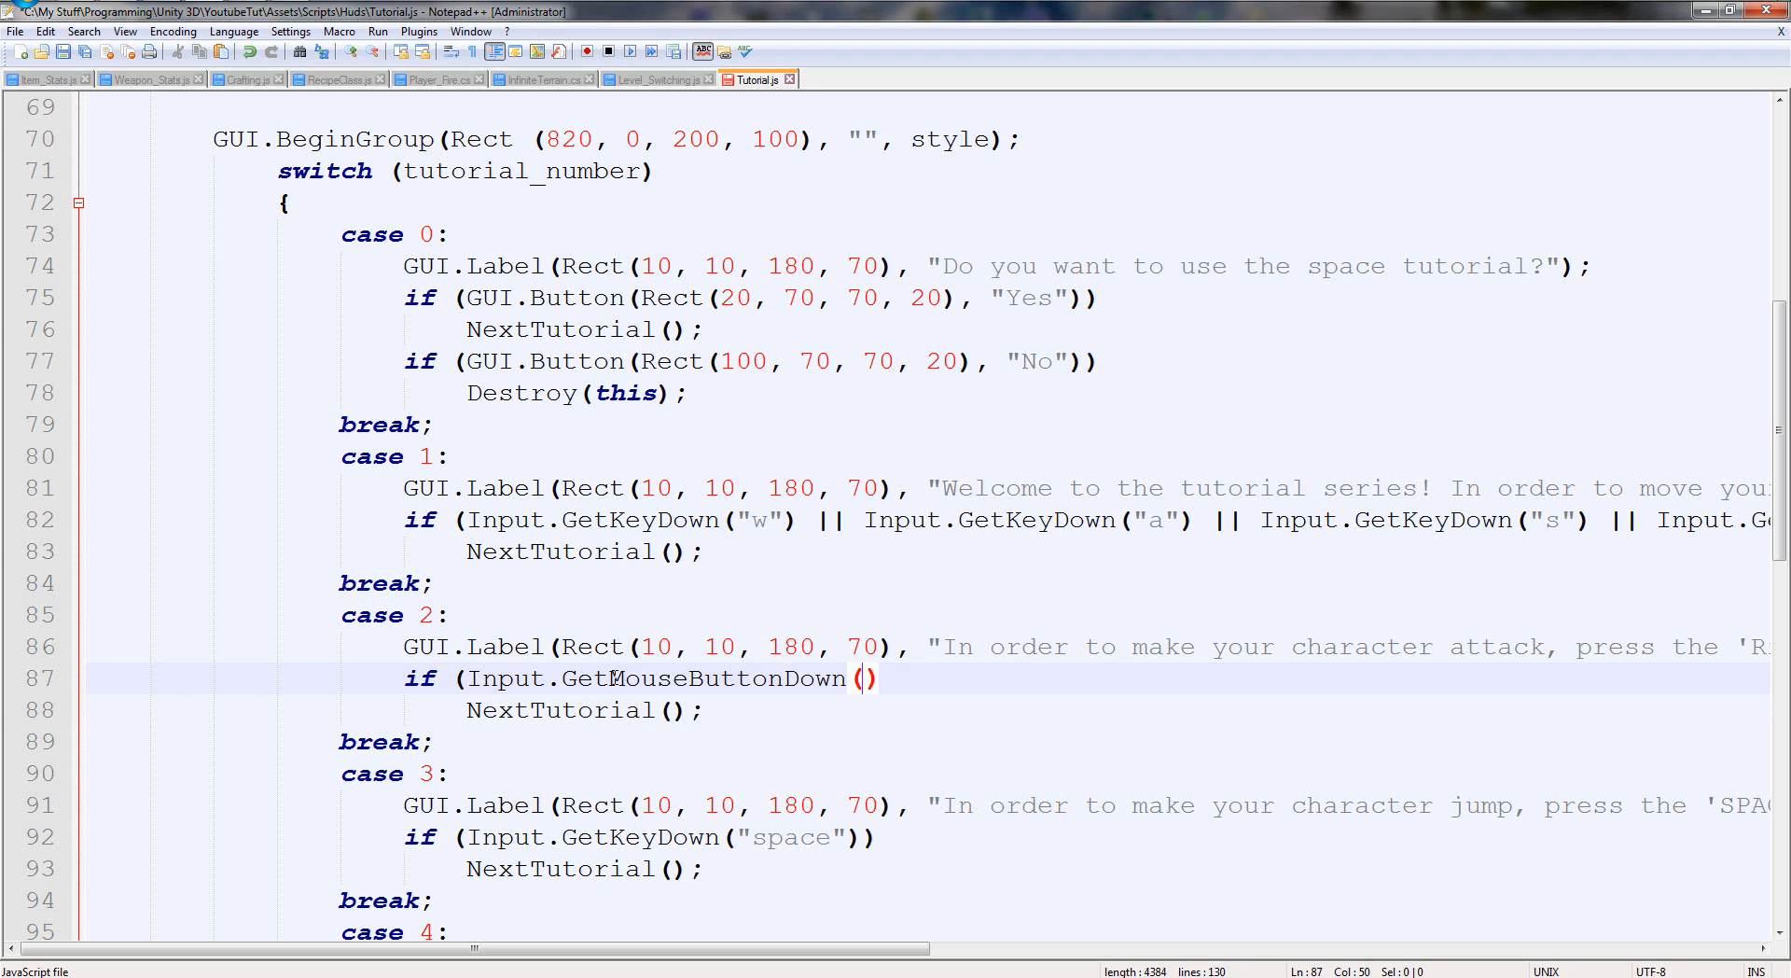
pyautogui.write('"2')
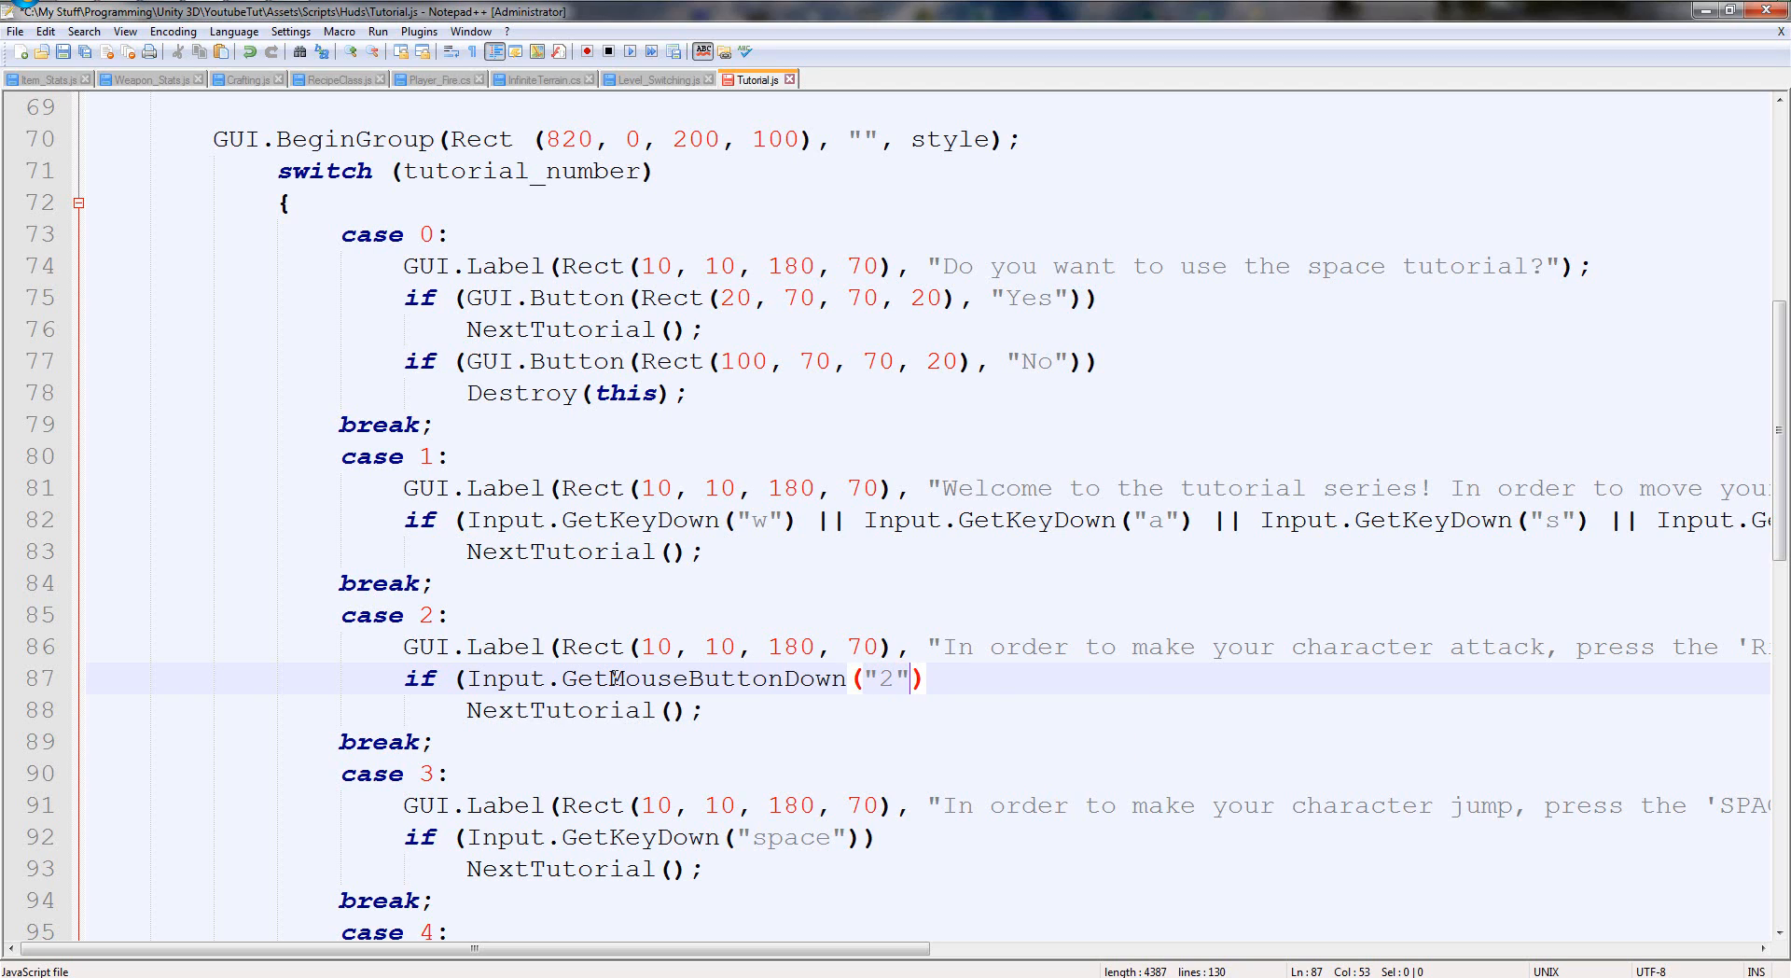
pyautogui.write(')')
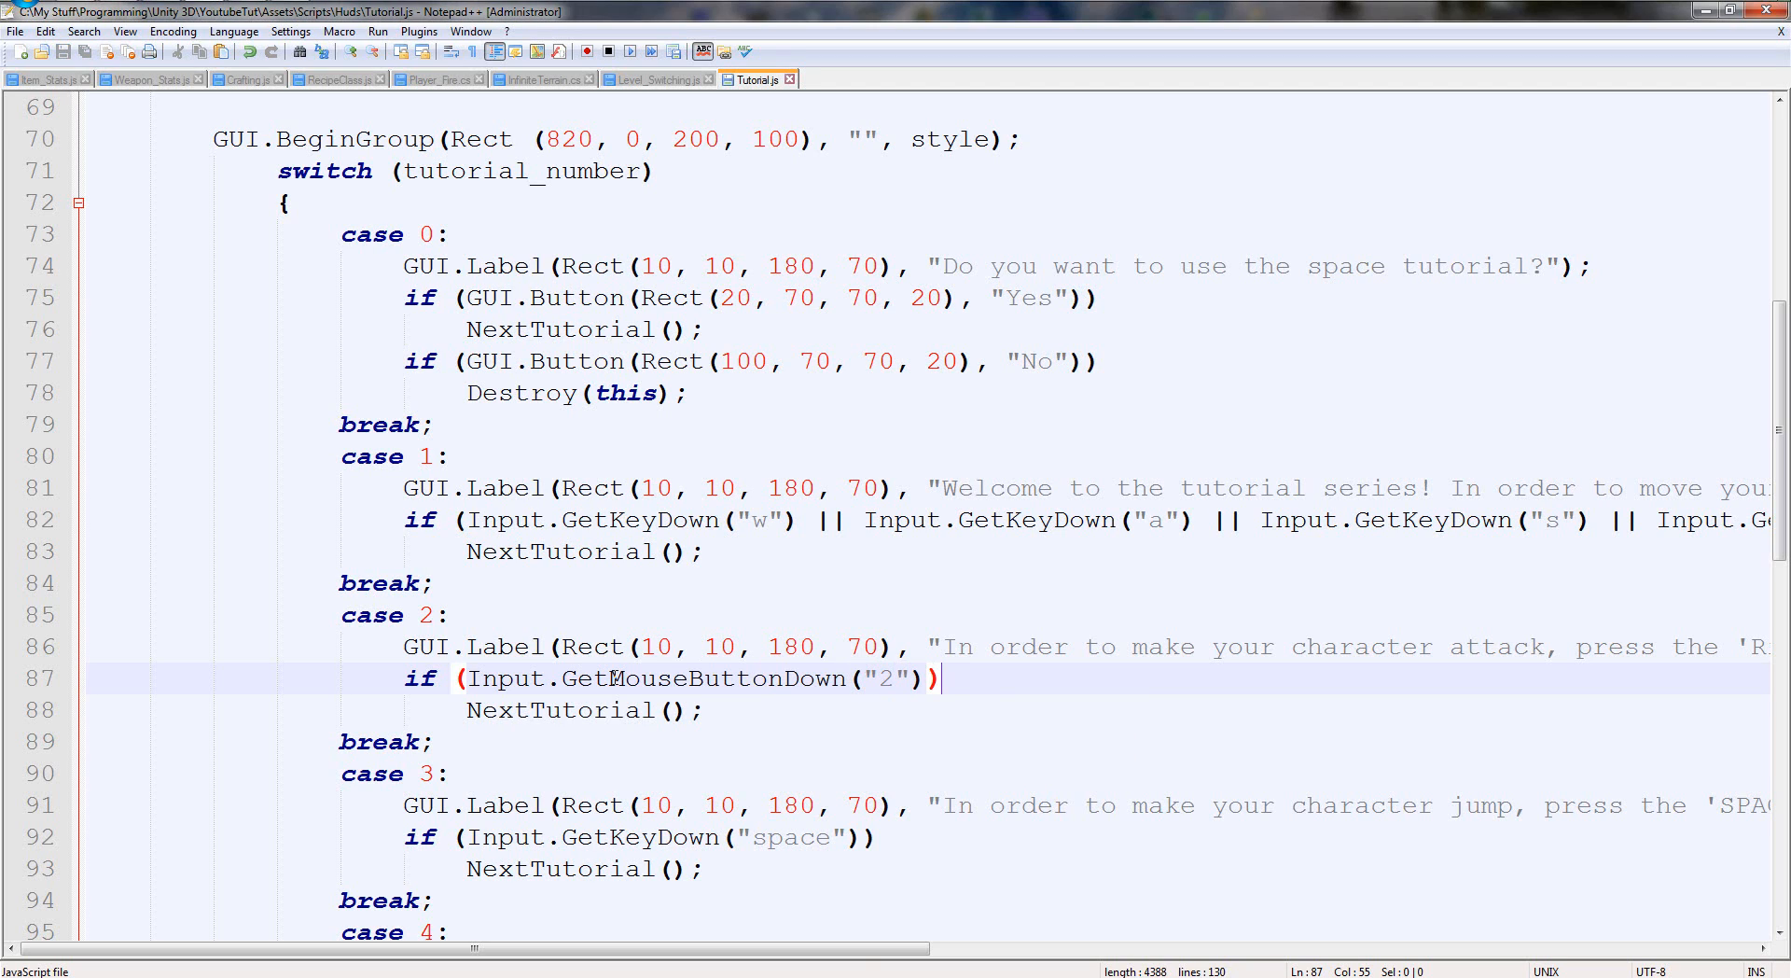
pyautogui.write('1')
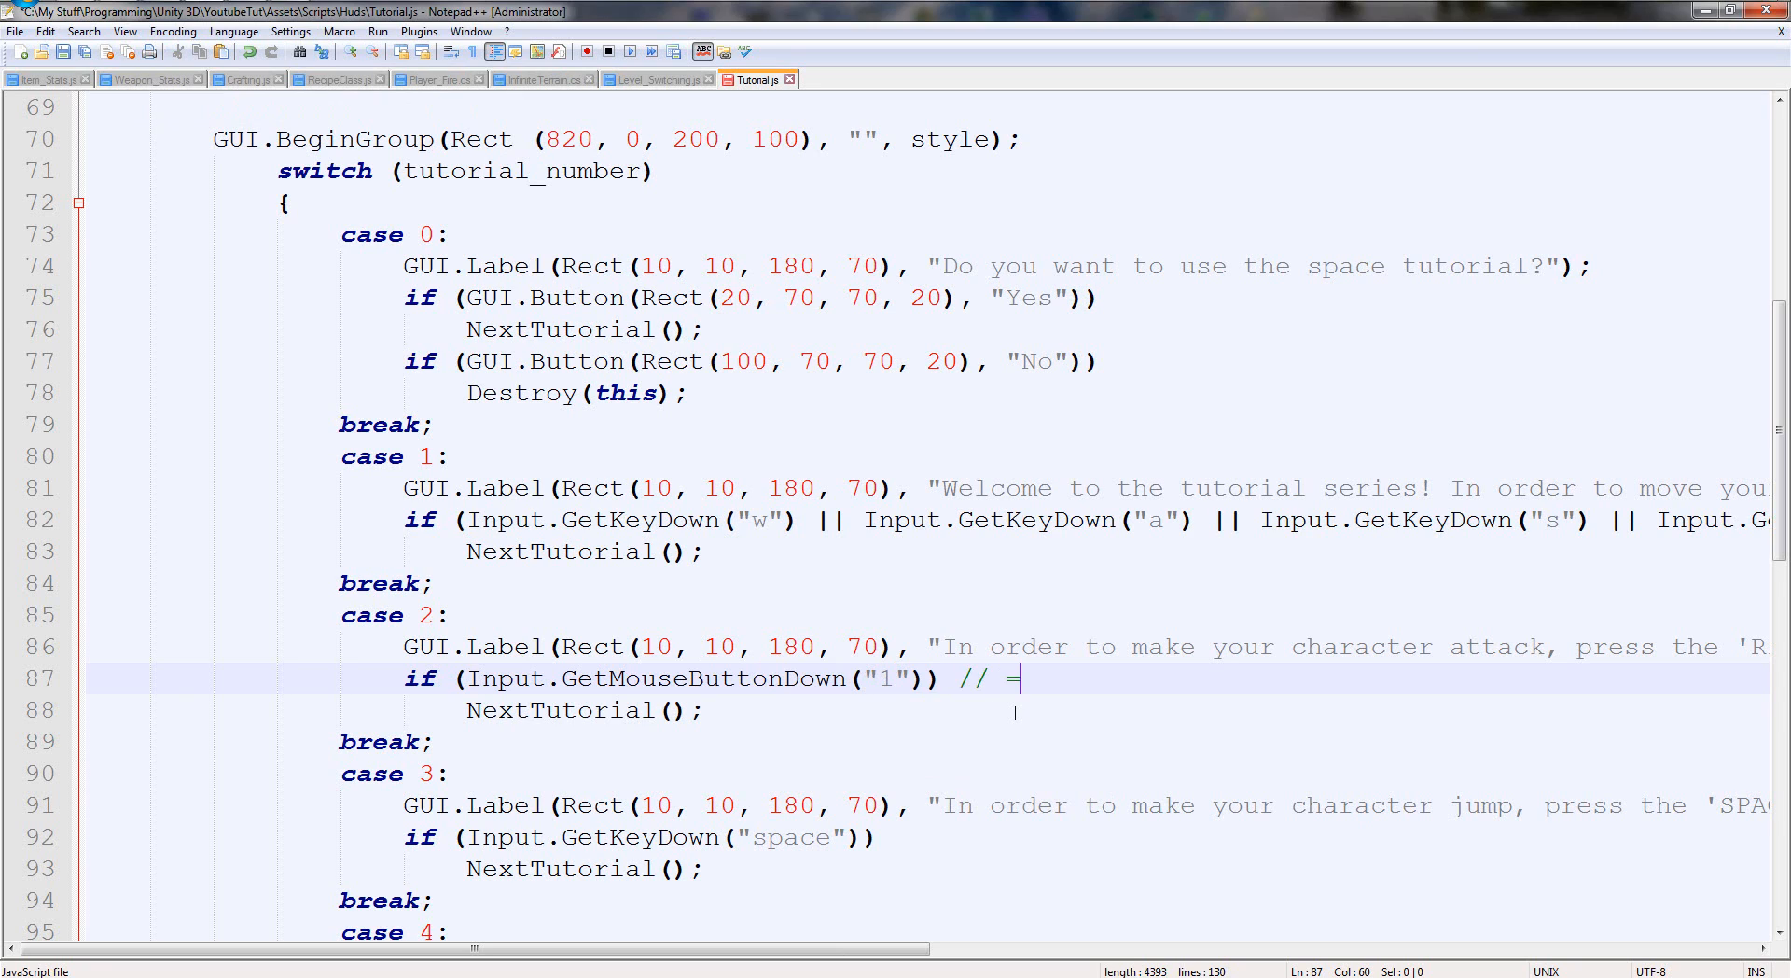
# Add the comment //0 = left, 1 = right, 2 = middle after the mouse check.
pyautogui.write('0 = left,')
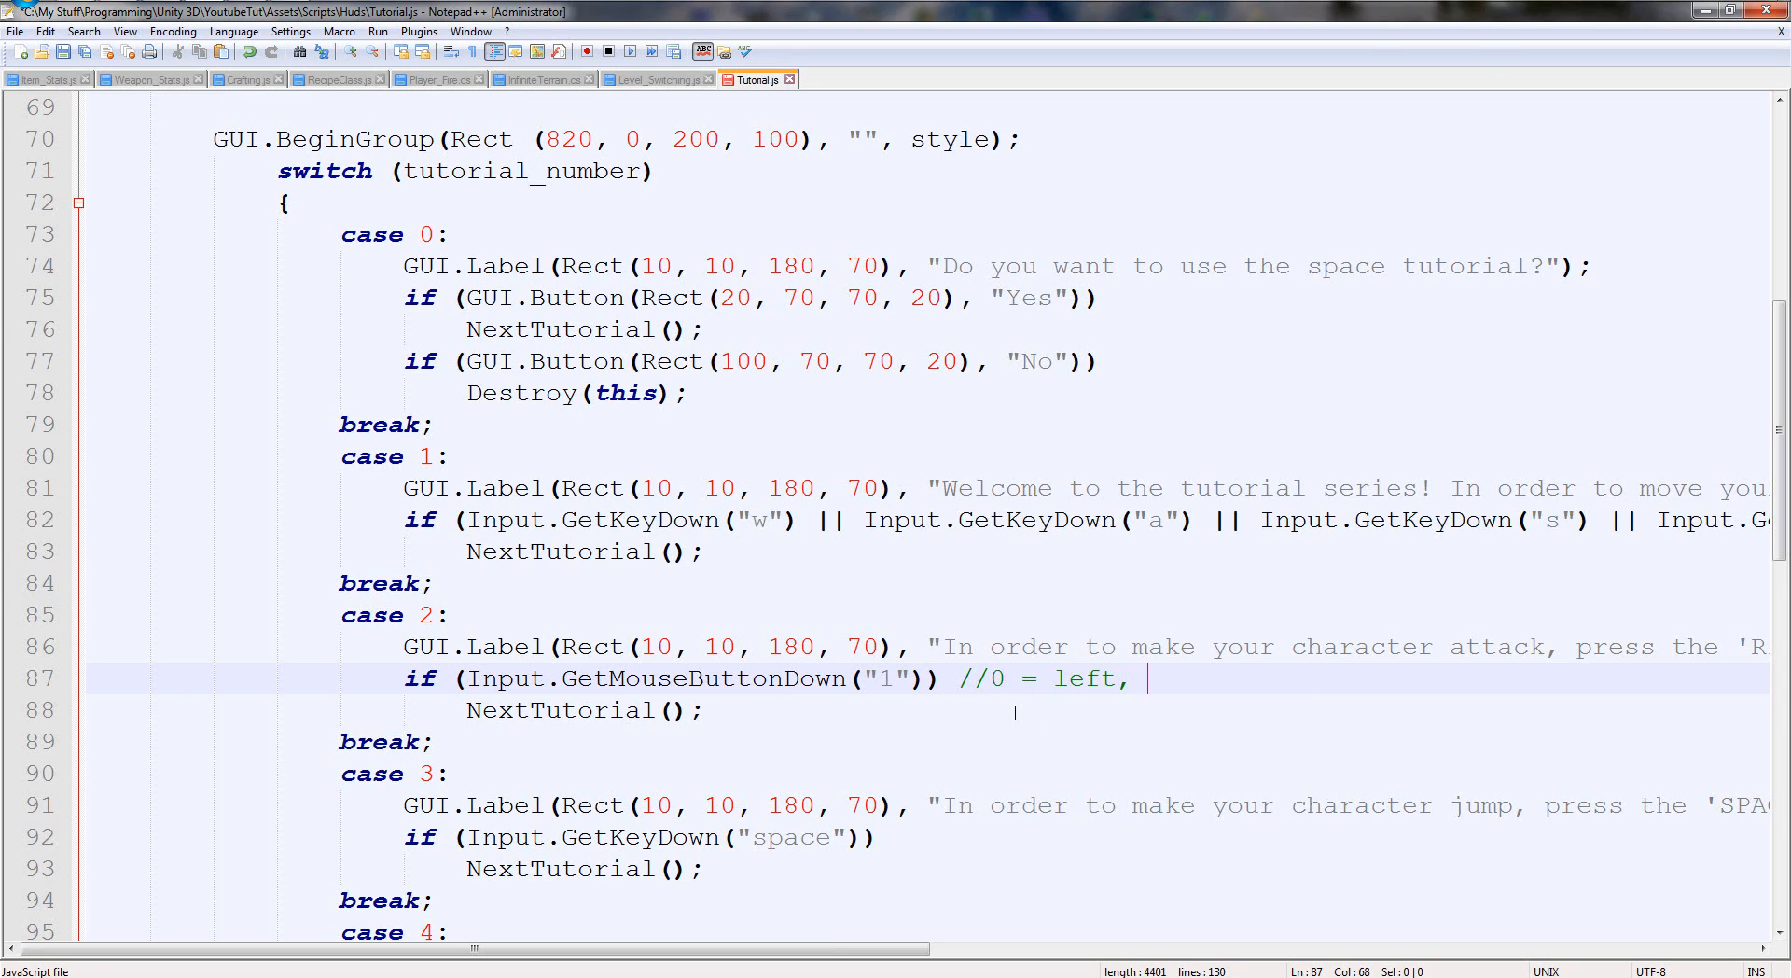
pyautogui.write('1 = right, 2 = mi')
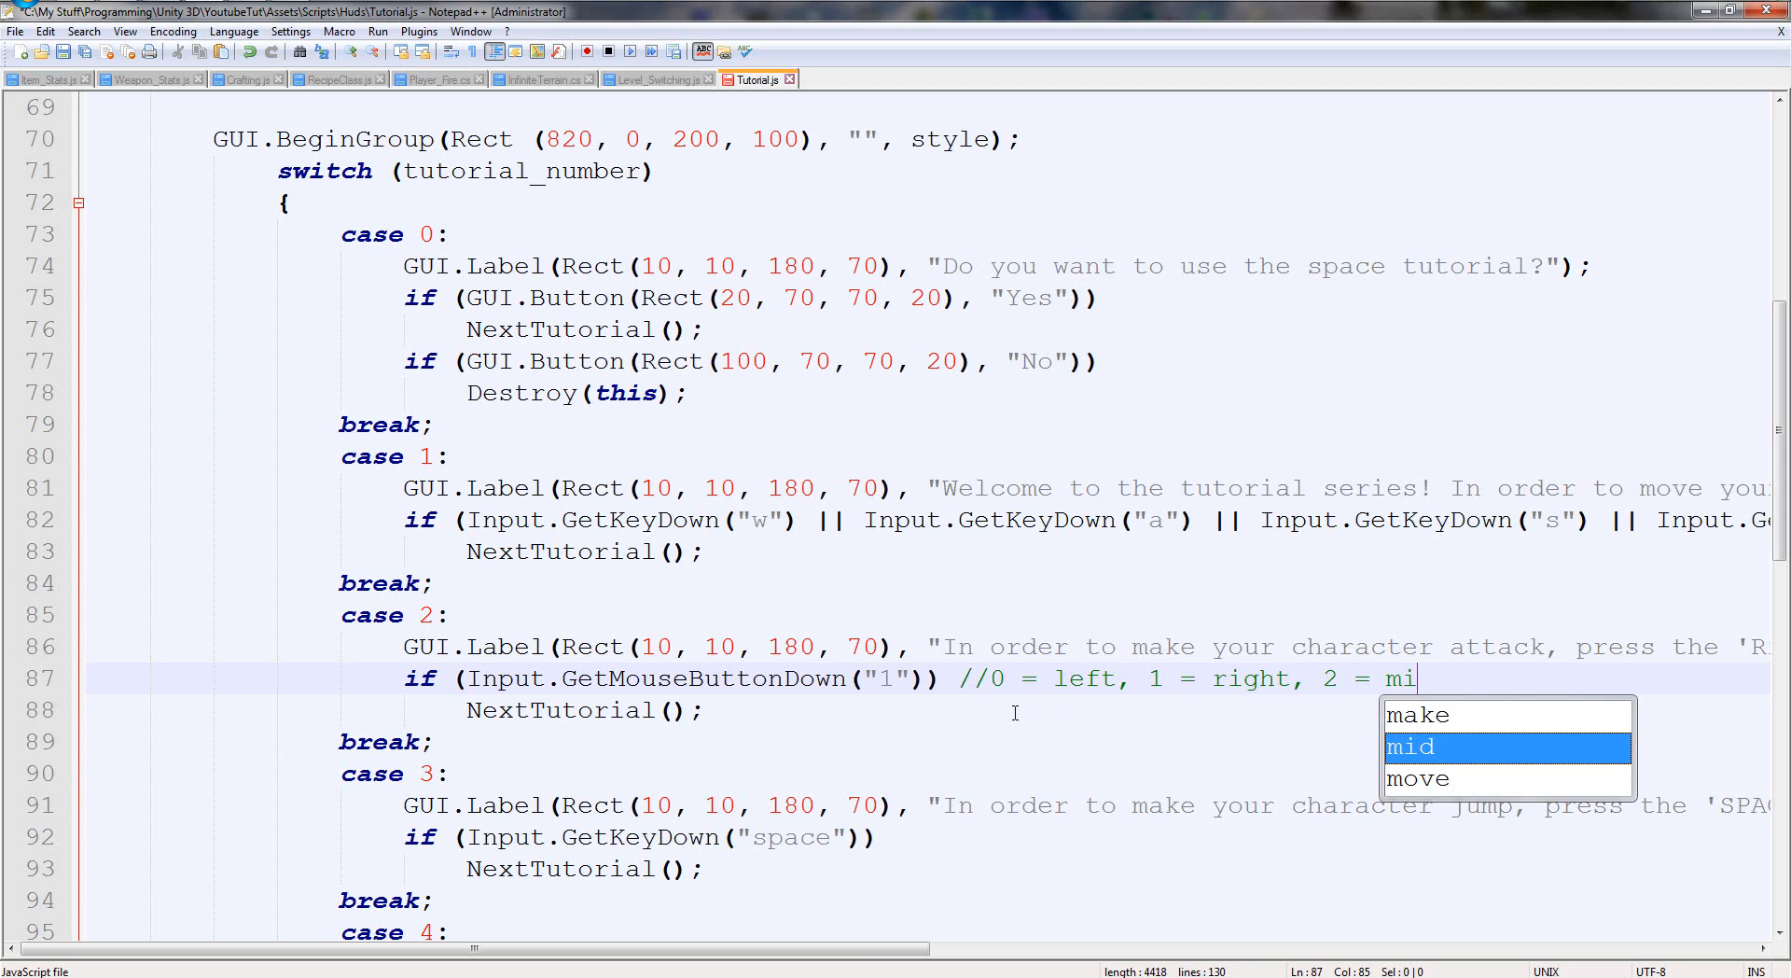
pyautogui.write('ddle')
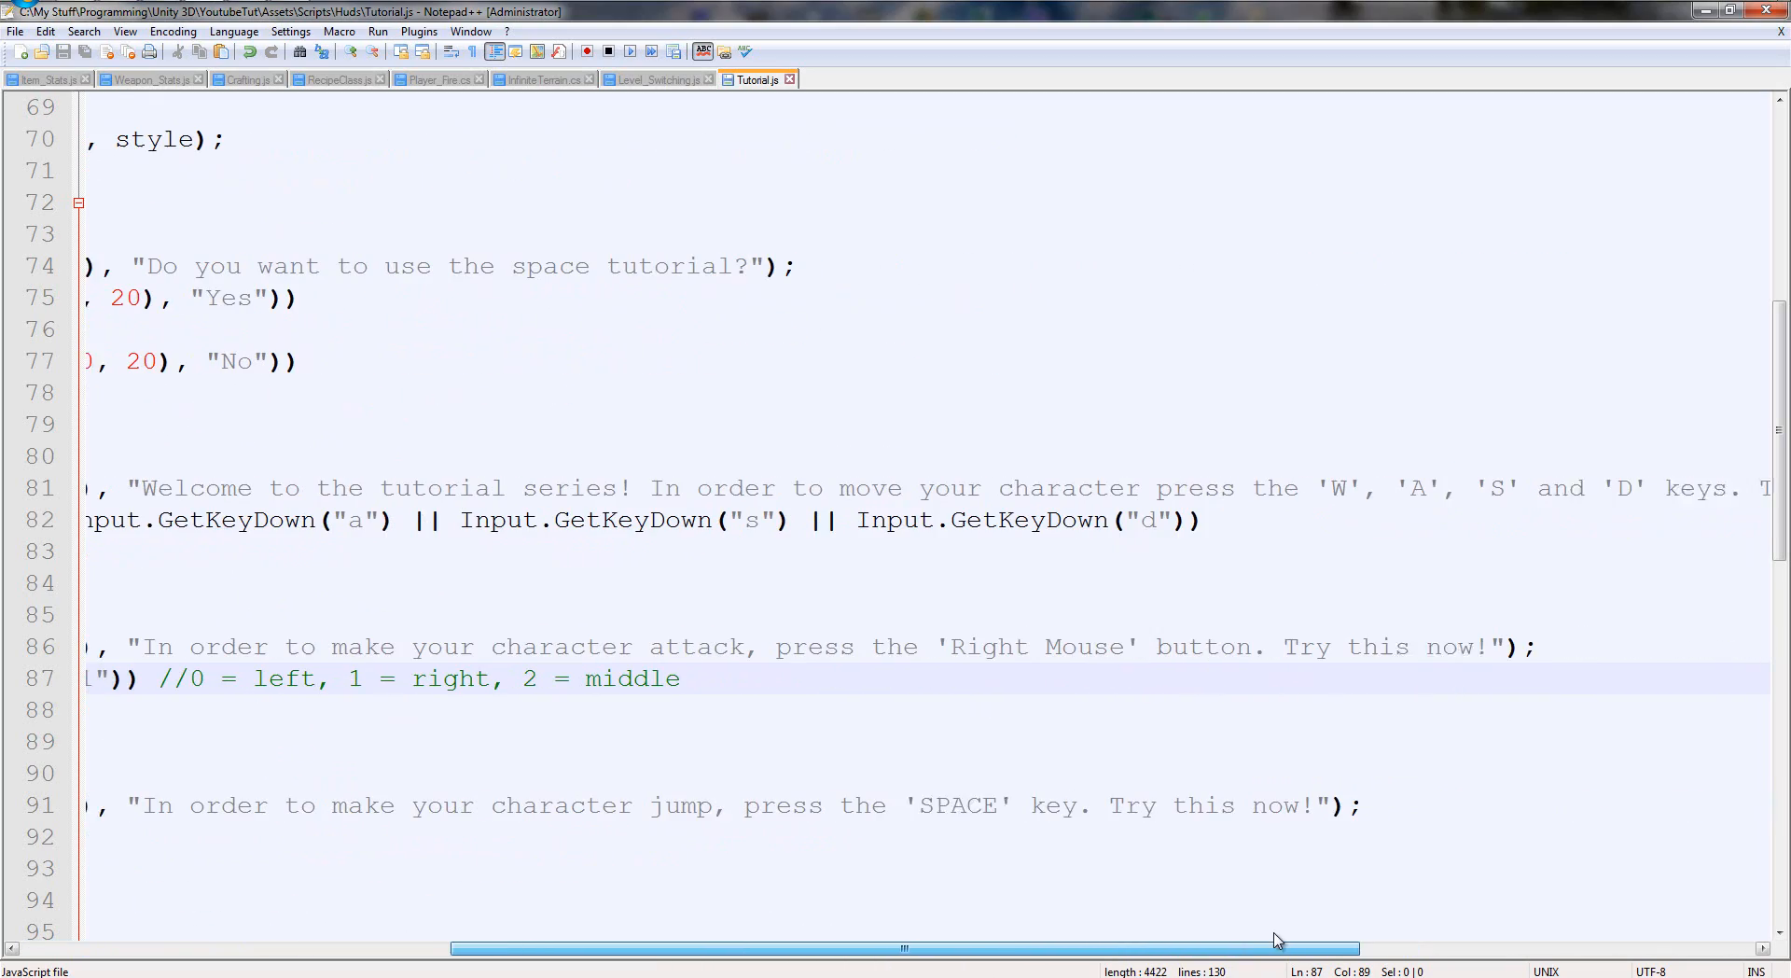
pyautogui.hscroll(-3)
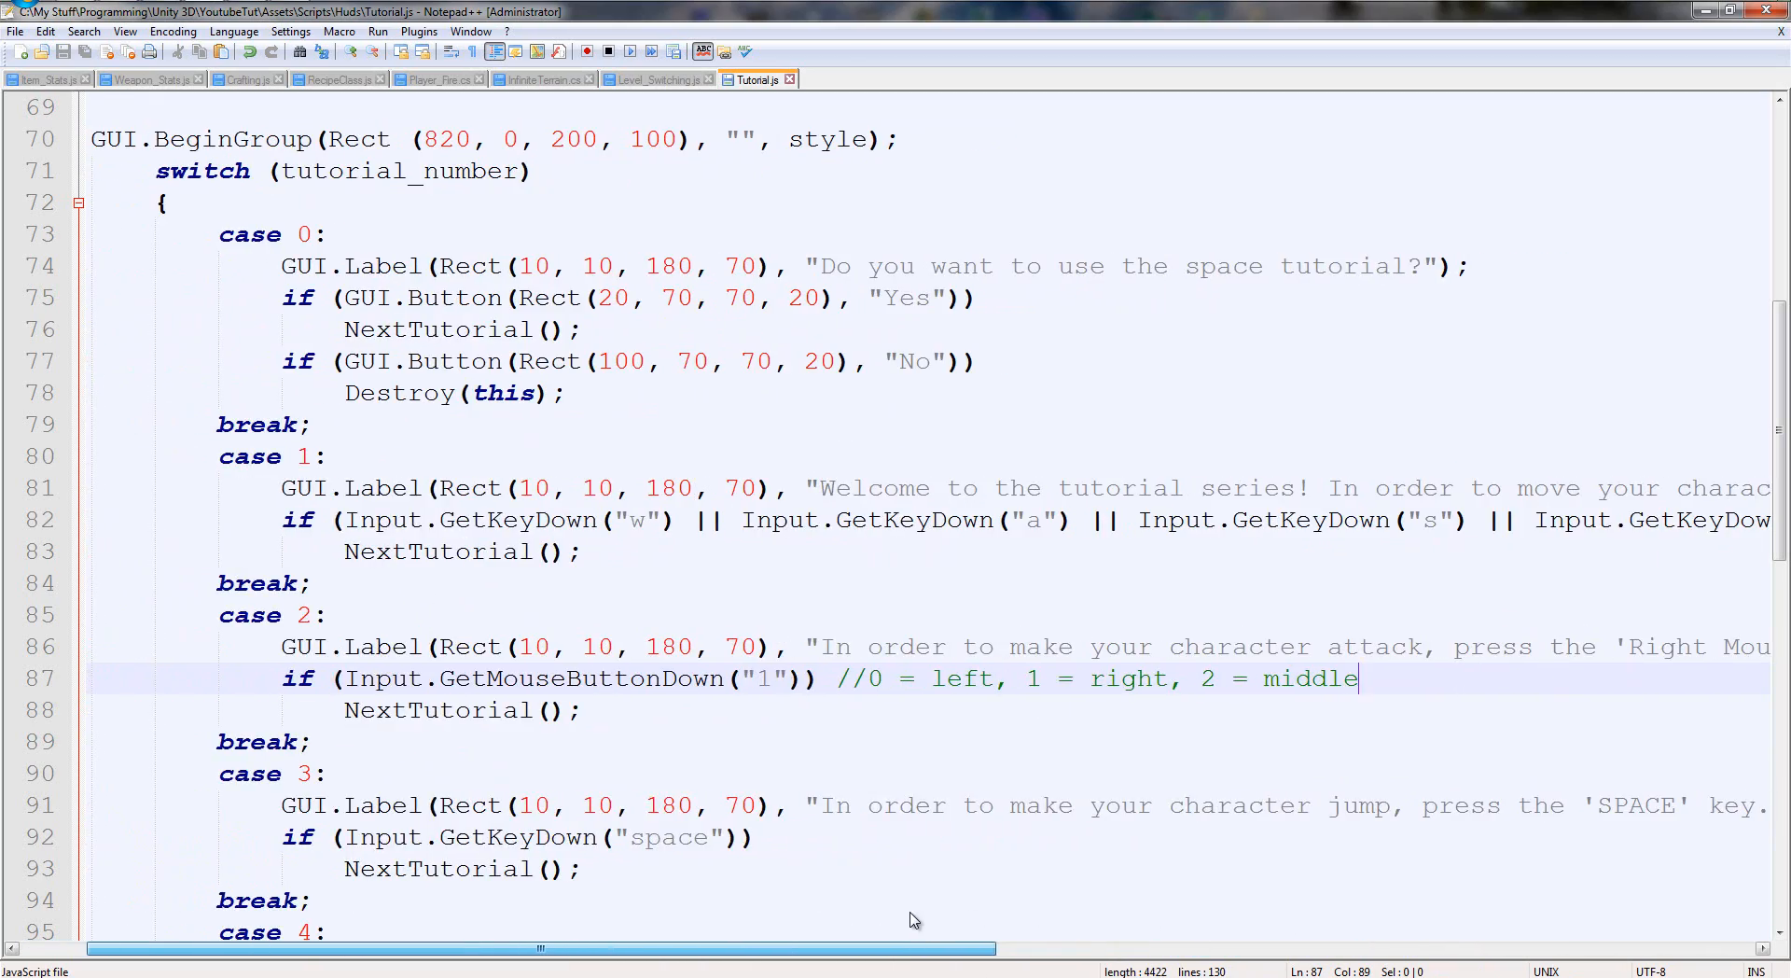
# Reword the case 3 prompt to ask the player to press and hold to move the camera around.
pyautogui.scroll(-3)
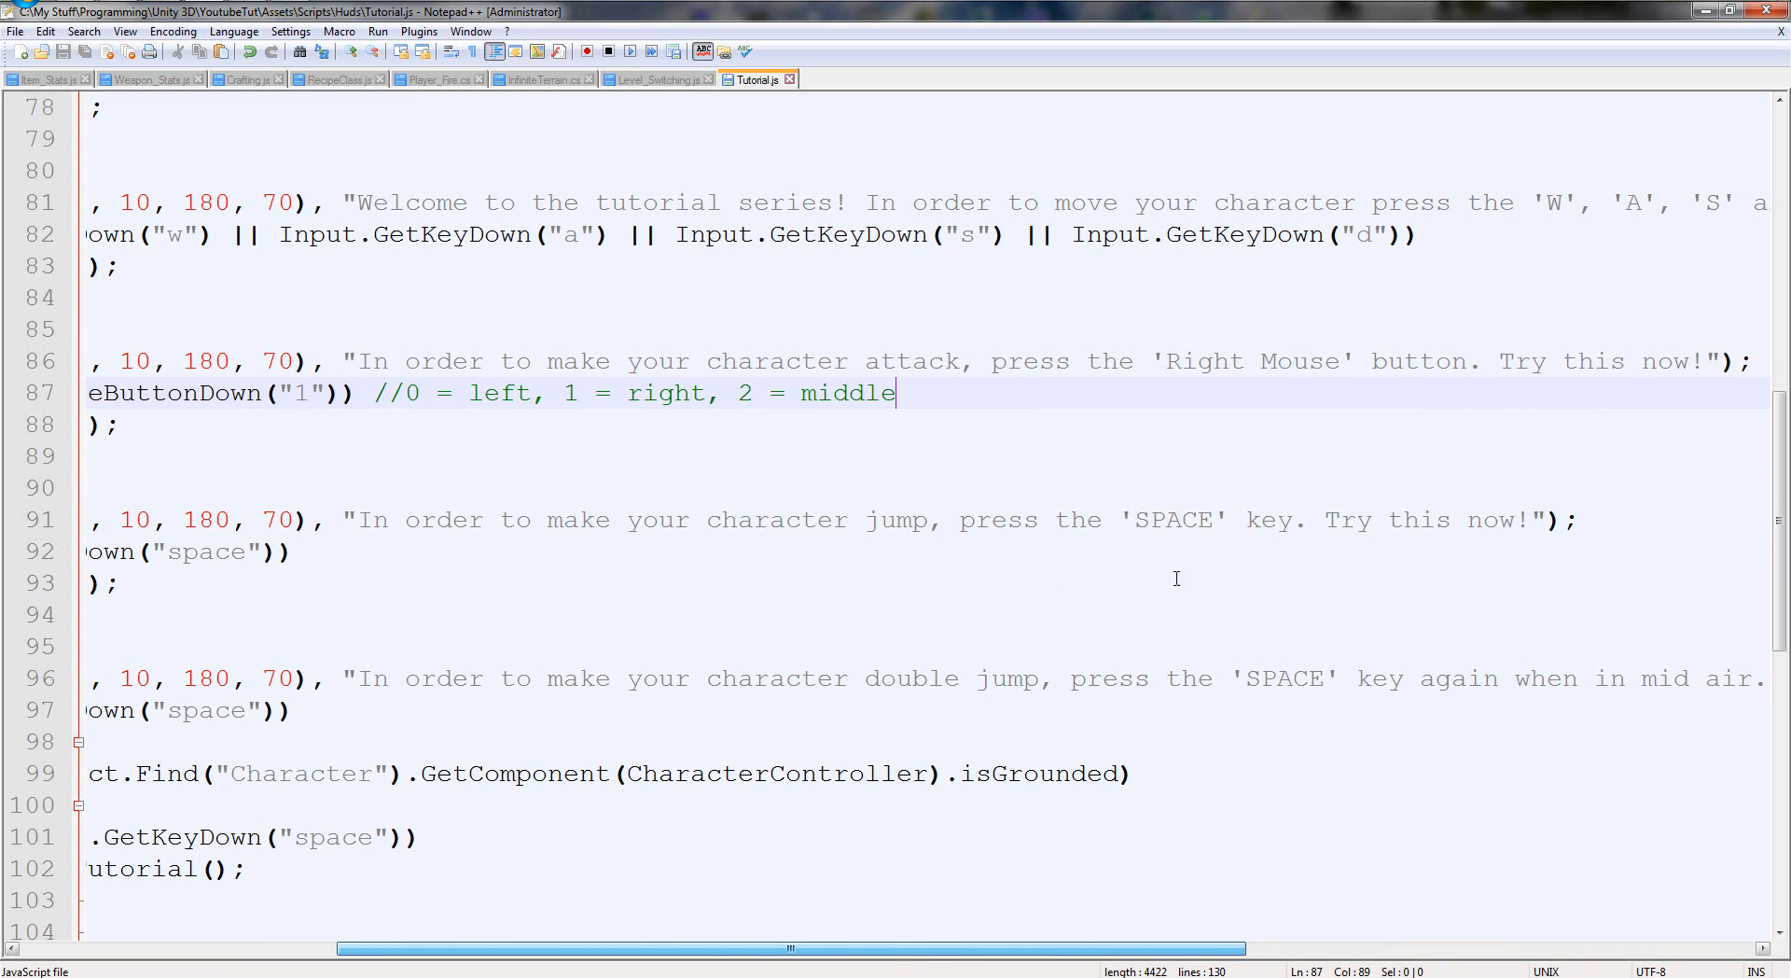
pyautogui.moveTo(893, 528)
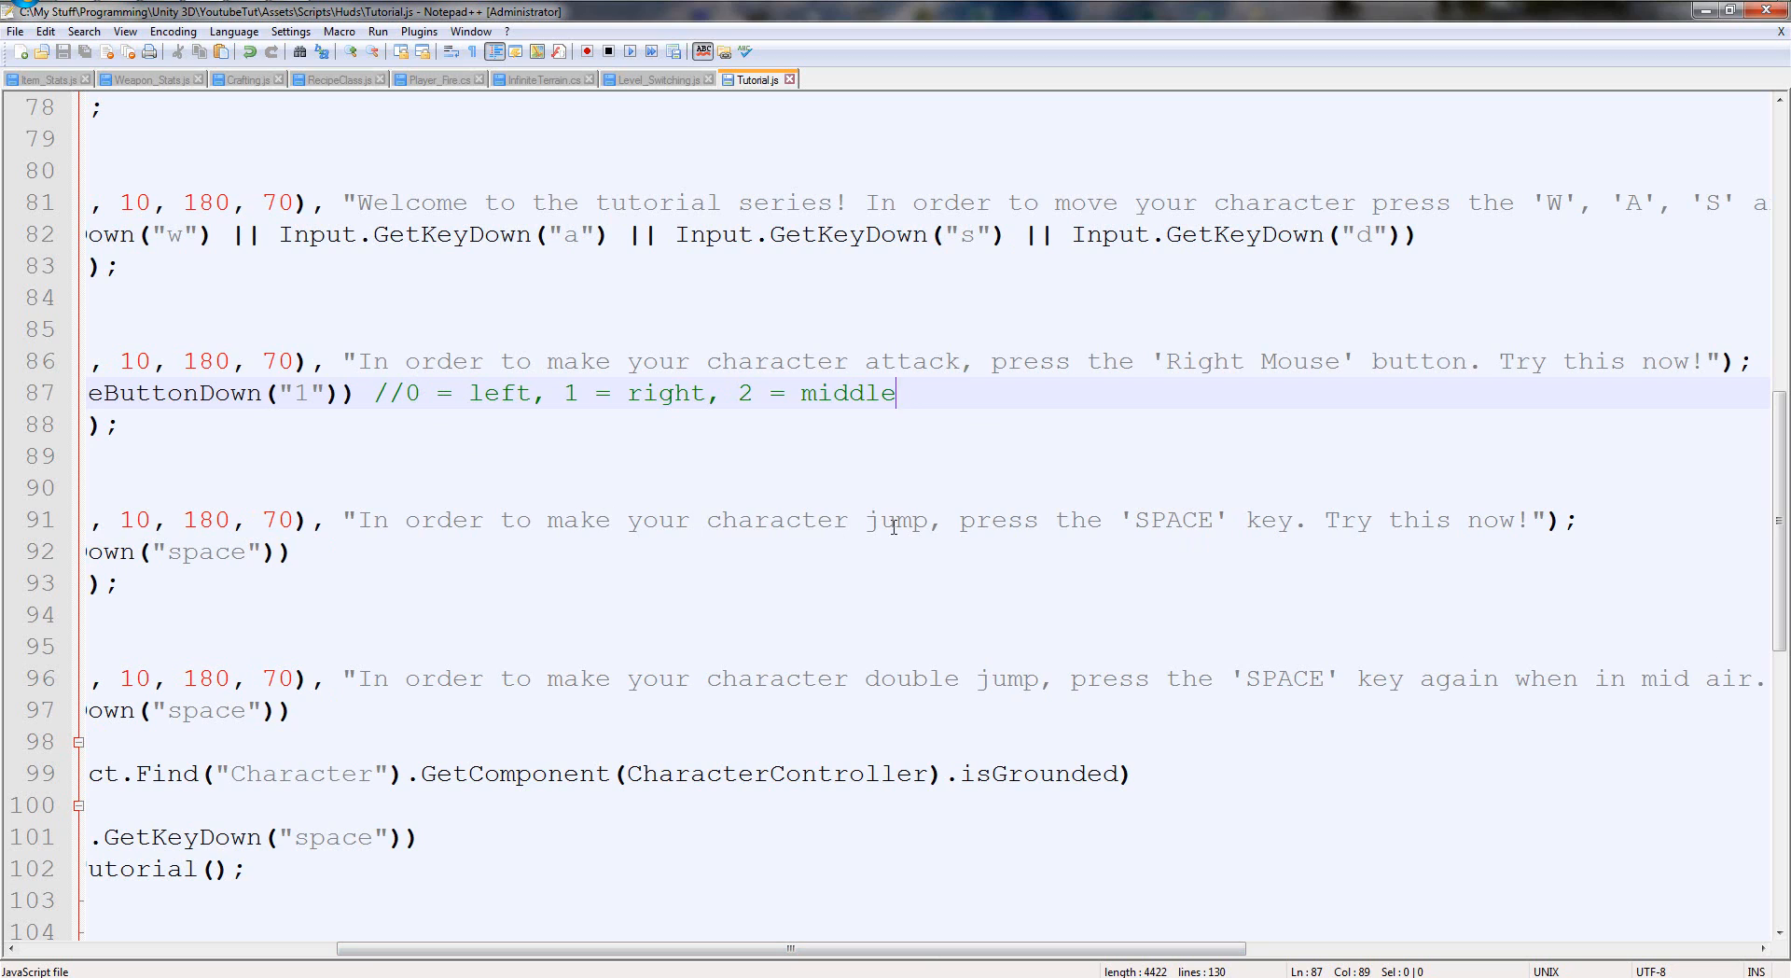
pyautogui.moveTo(553, 521); pyautogui.dragTo(927, 520)
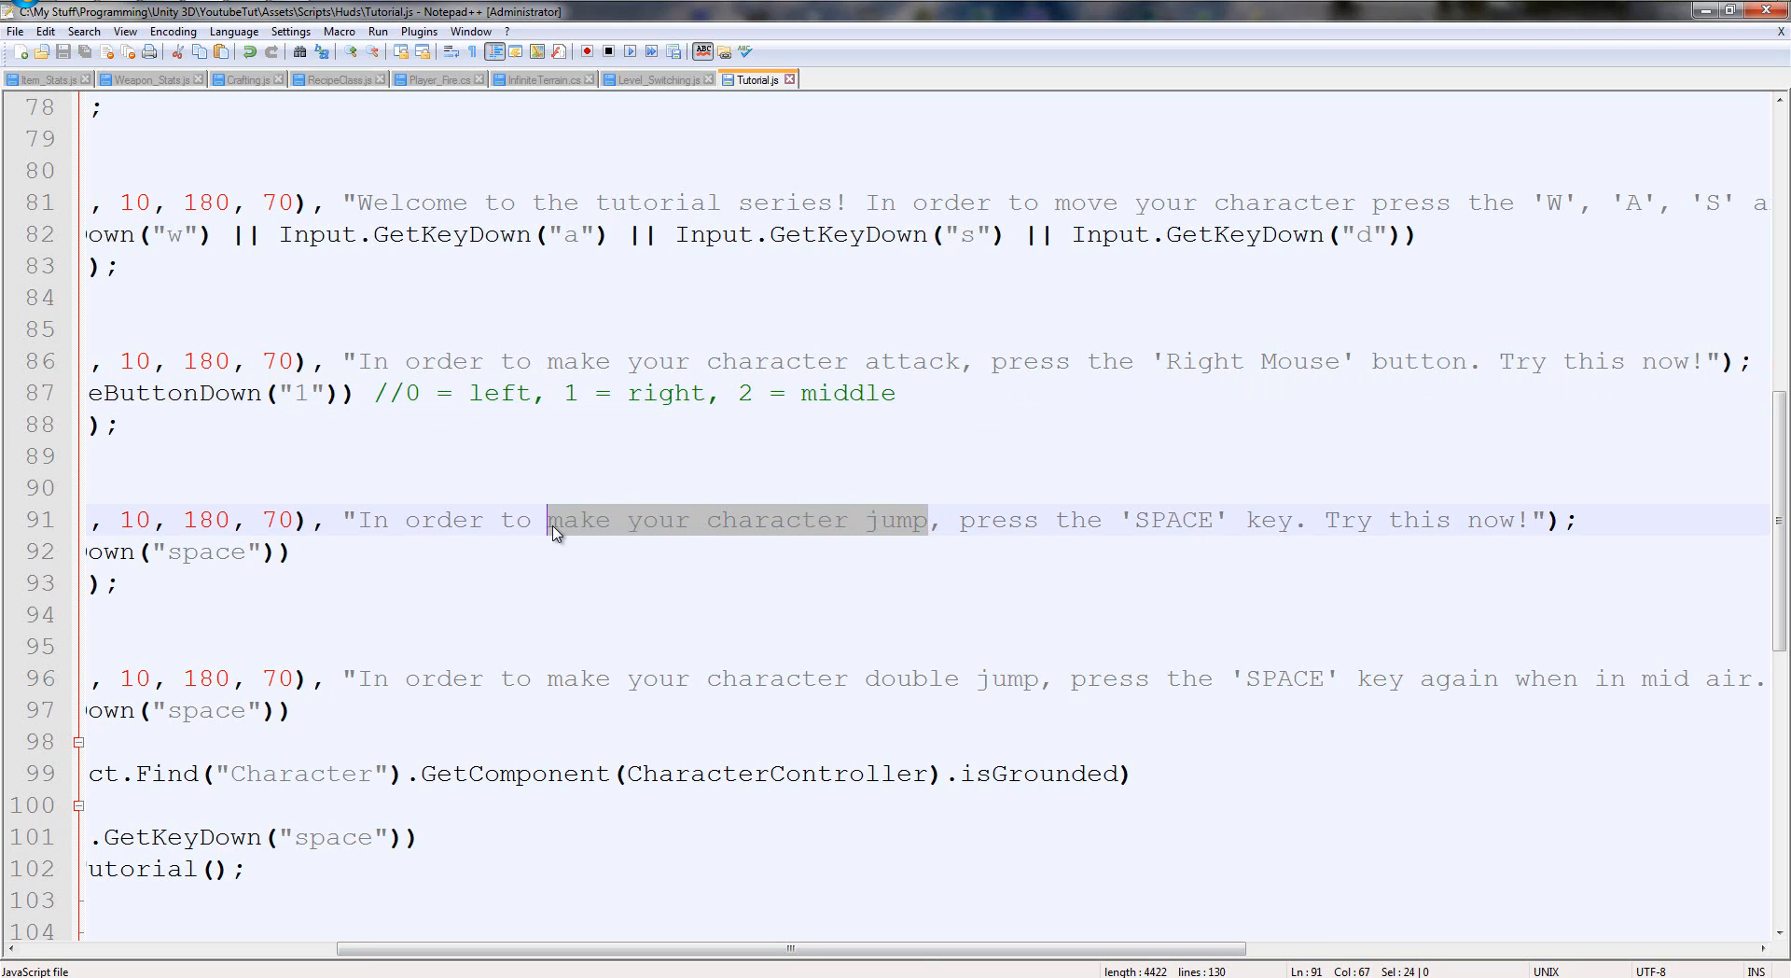
pyautogui.write('move your camera')
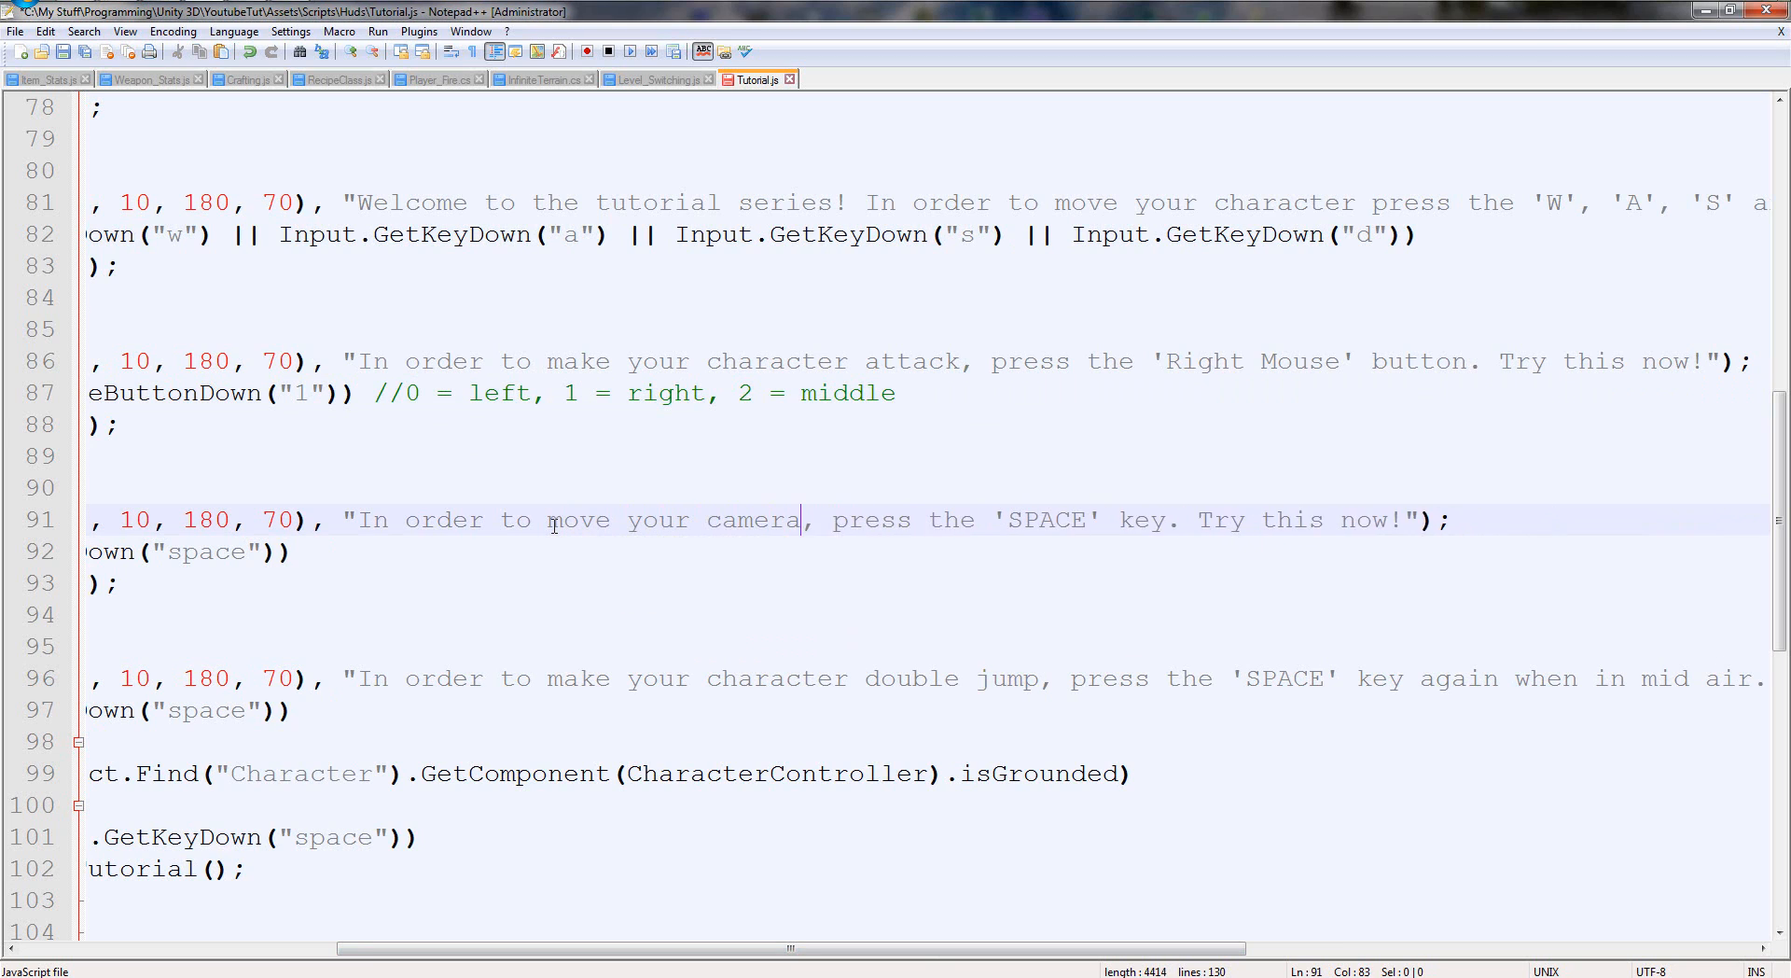
pyautogui.write('around')
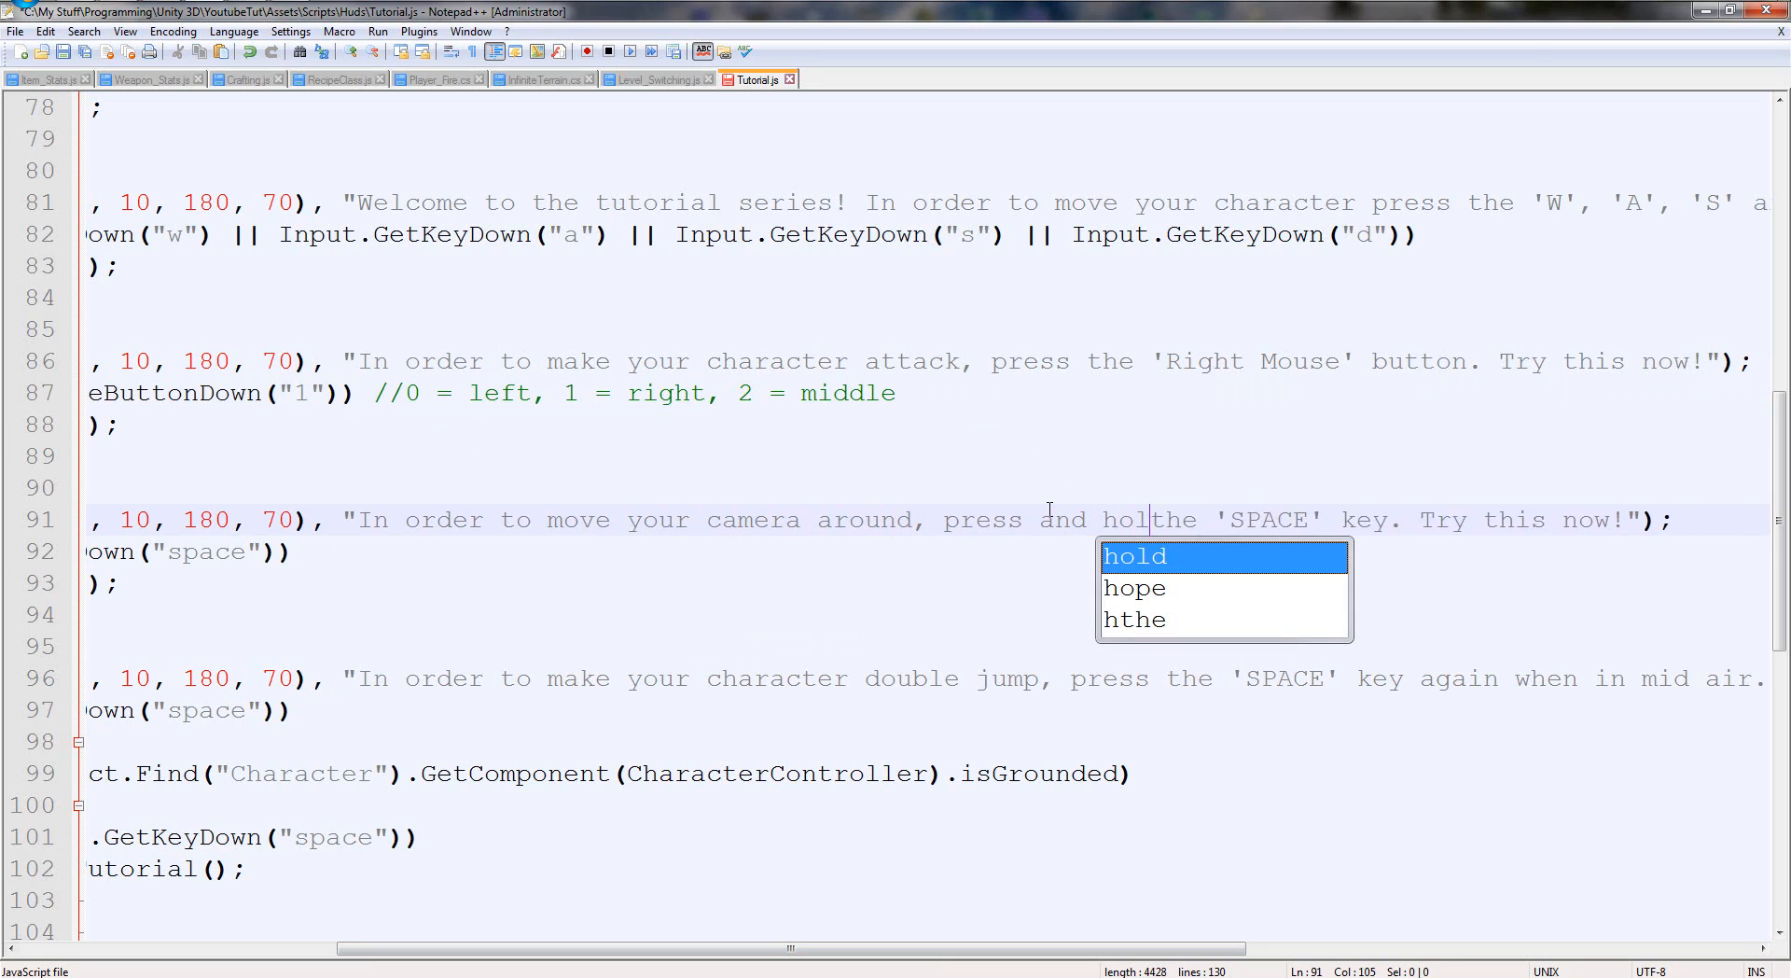
pyautogui.press('Tab')
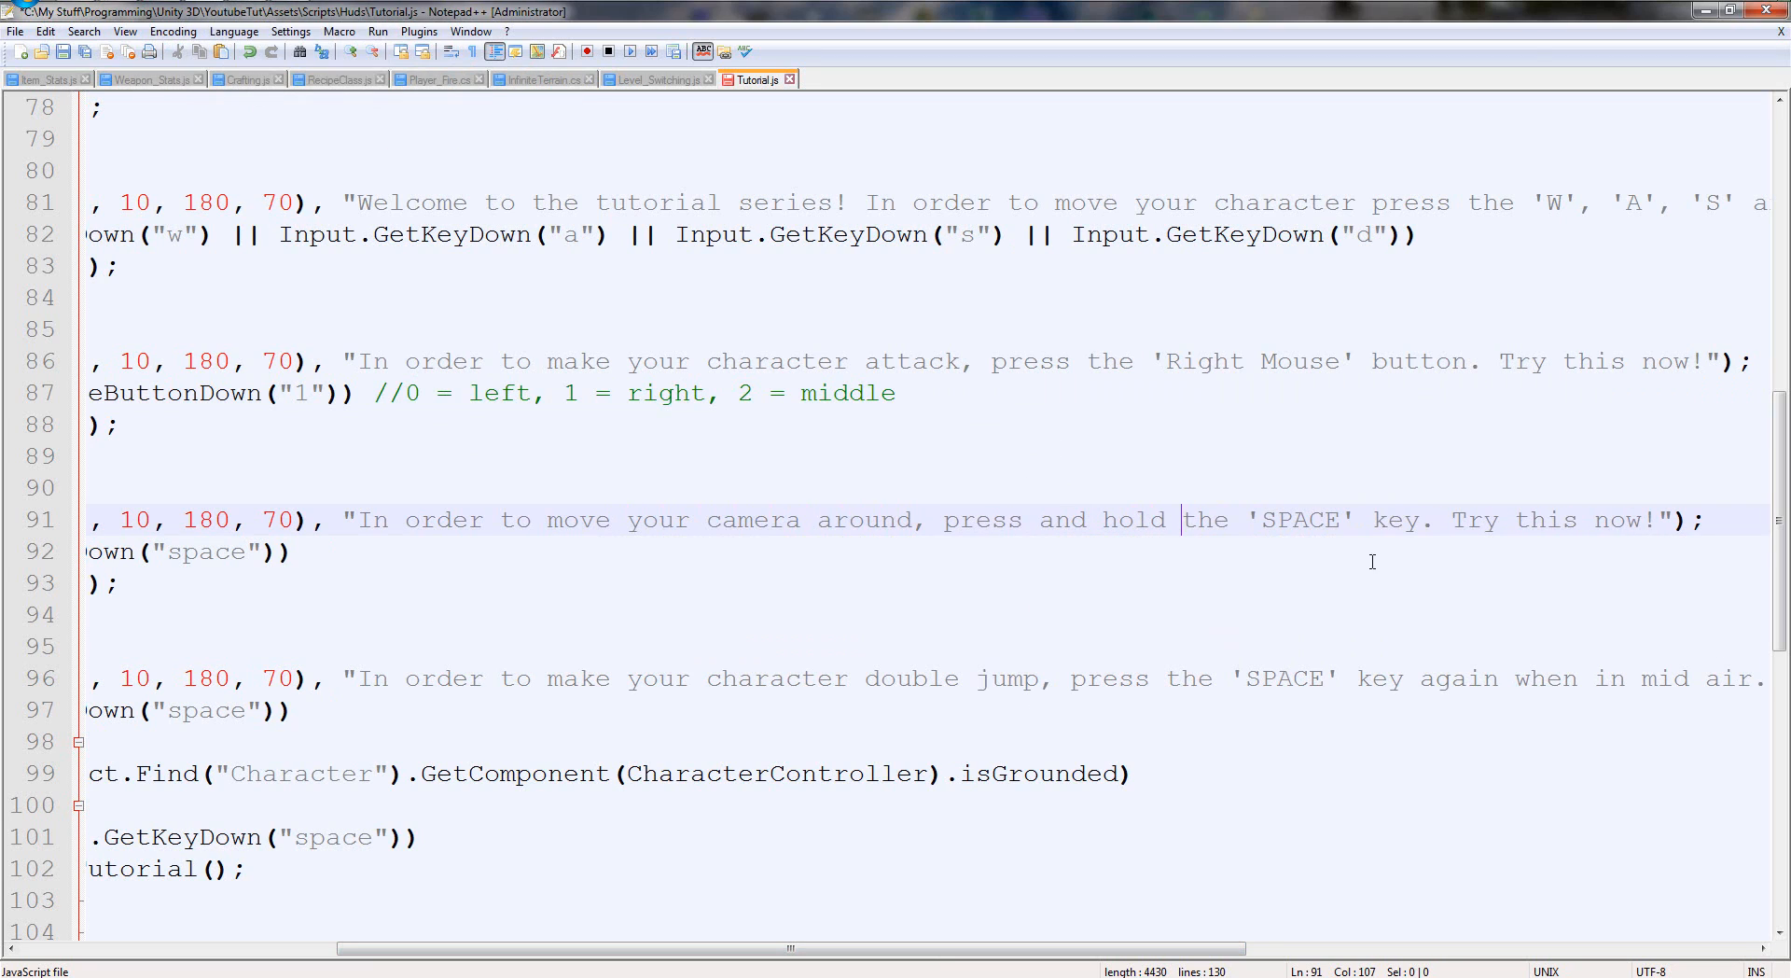
# Name the Left Mouse button in the prompt and make case 3 check mouse button 0.
pyautogui.write('Left')
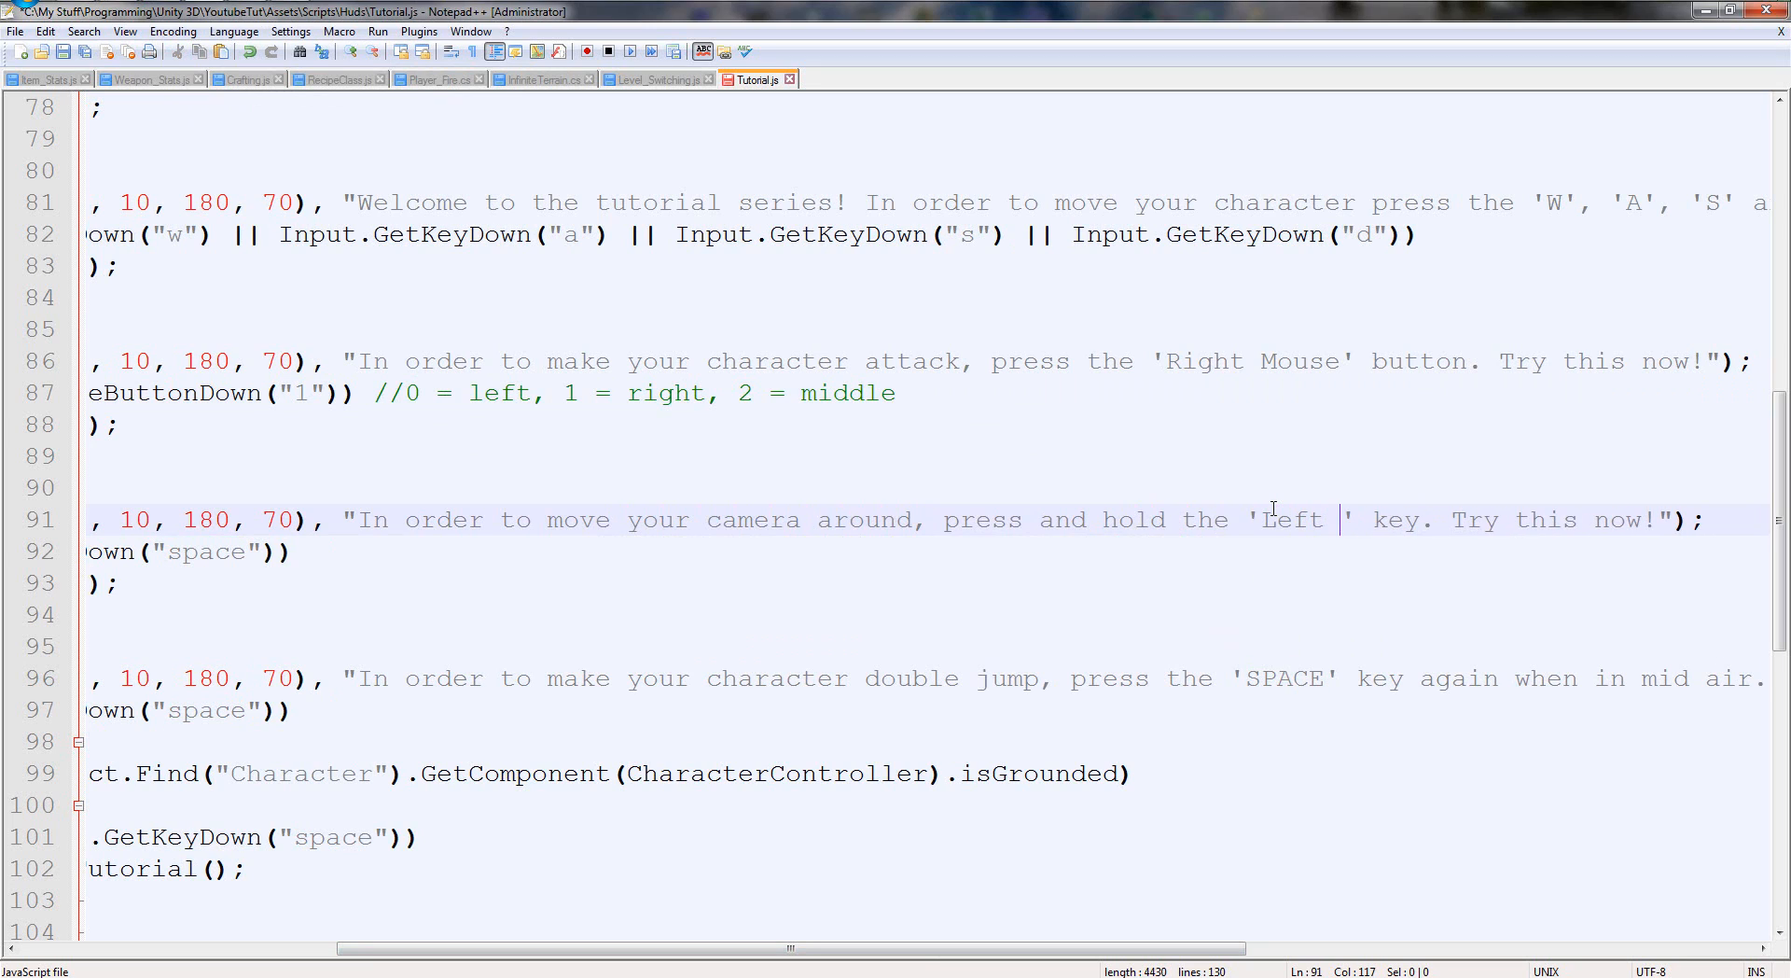
pyautogui.write('Mouse')
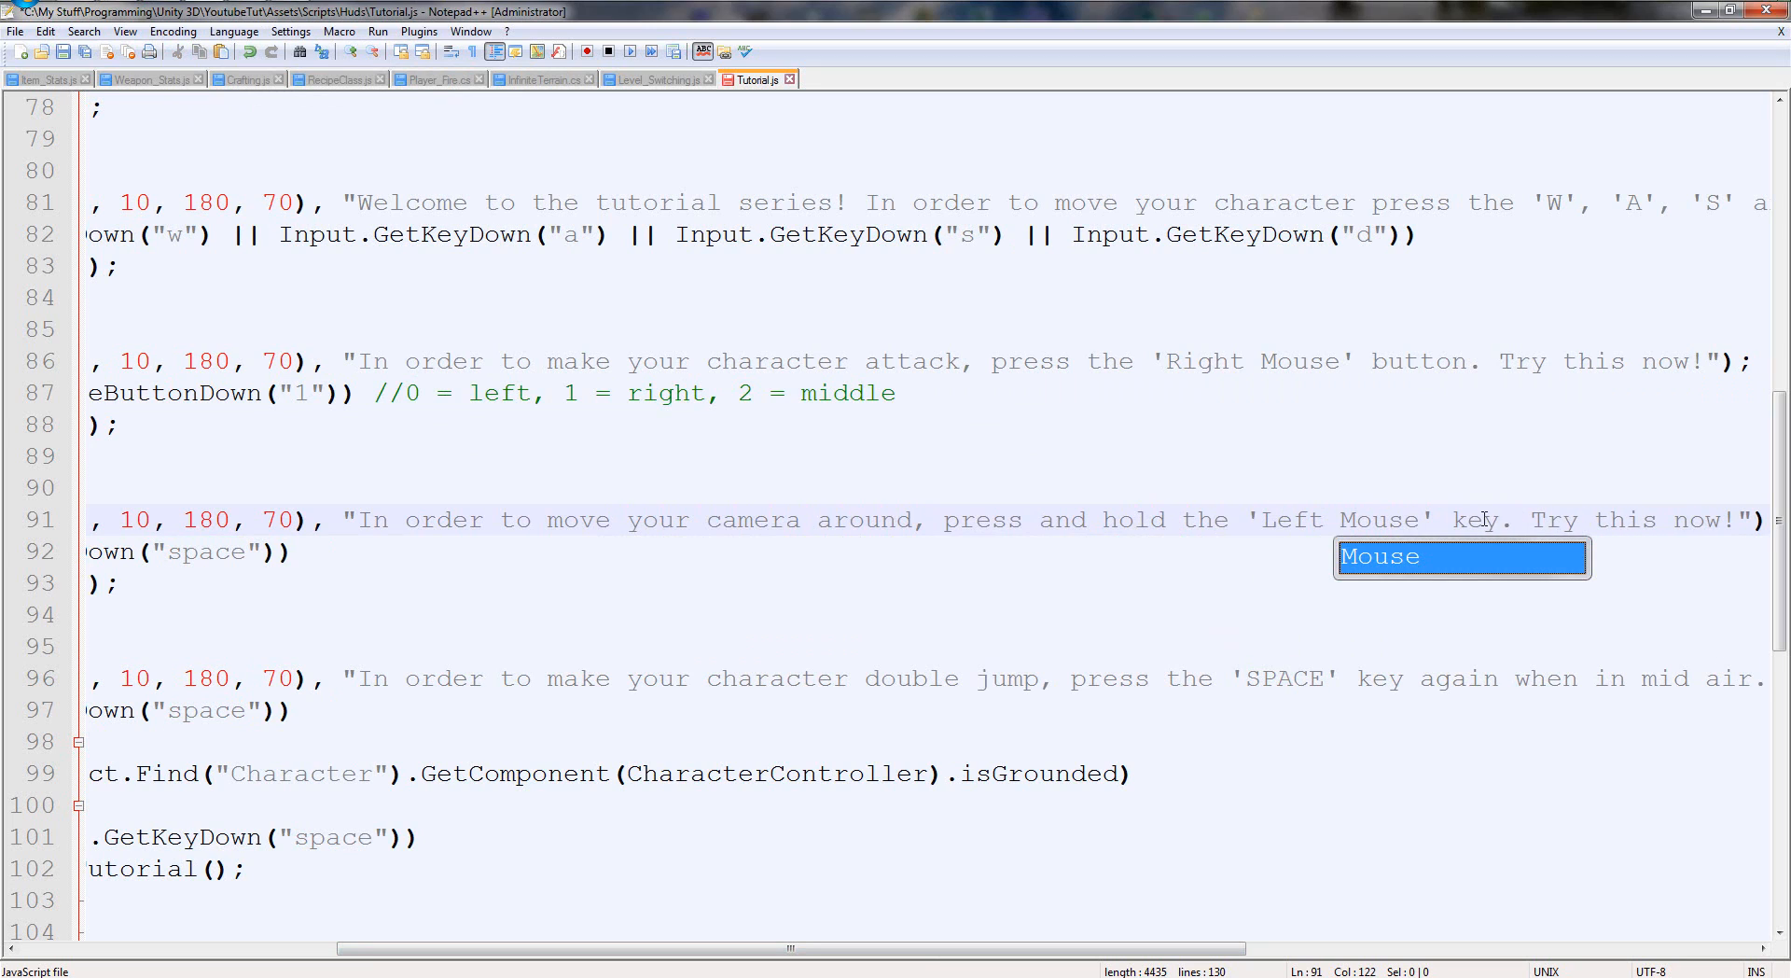
pyautogui.write('button')
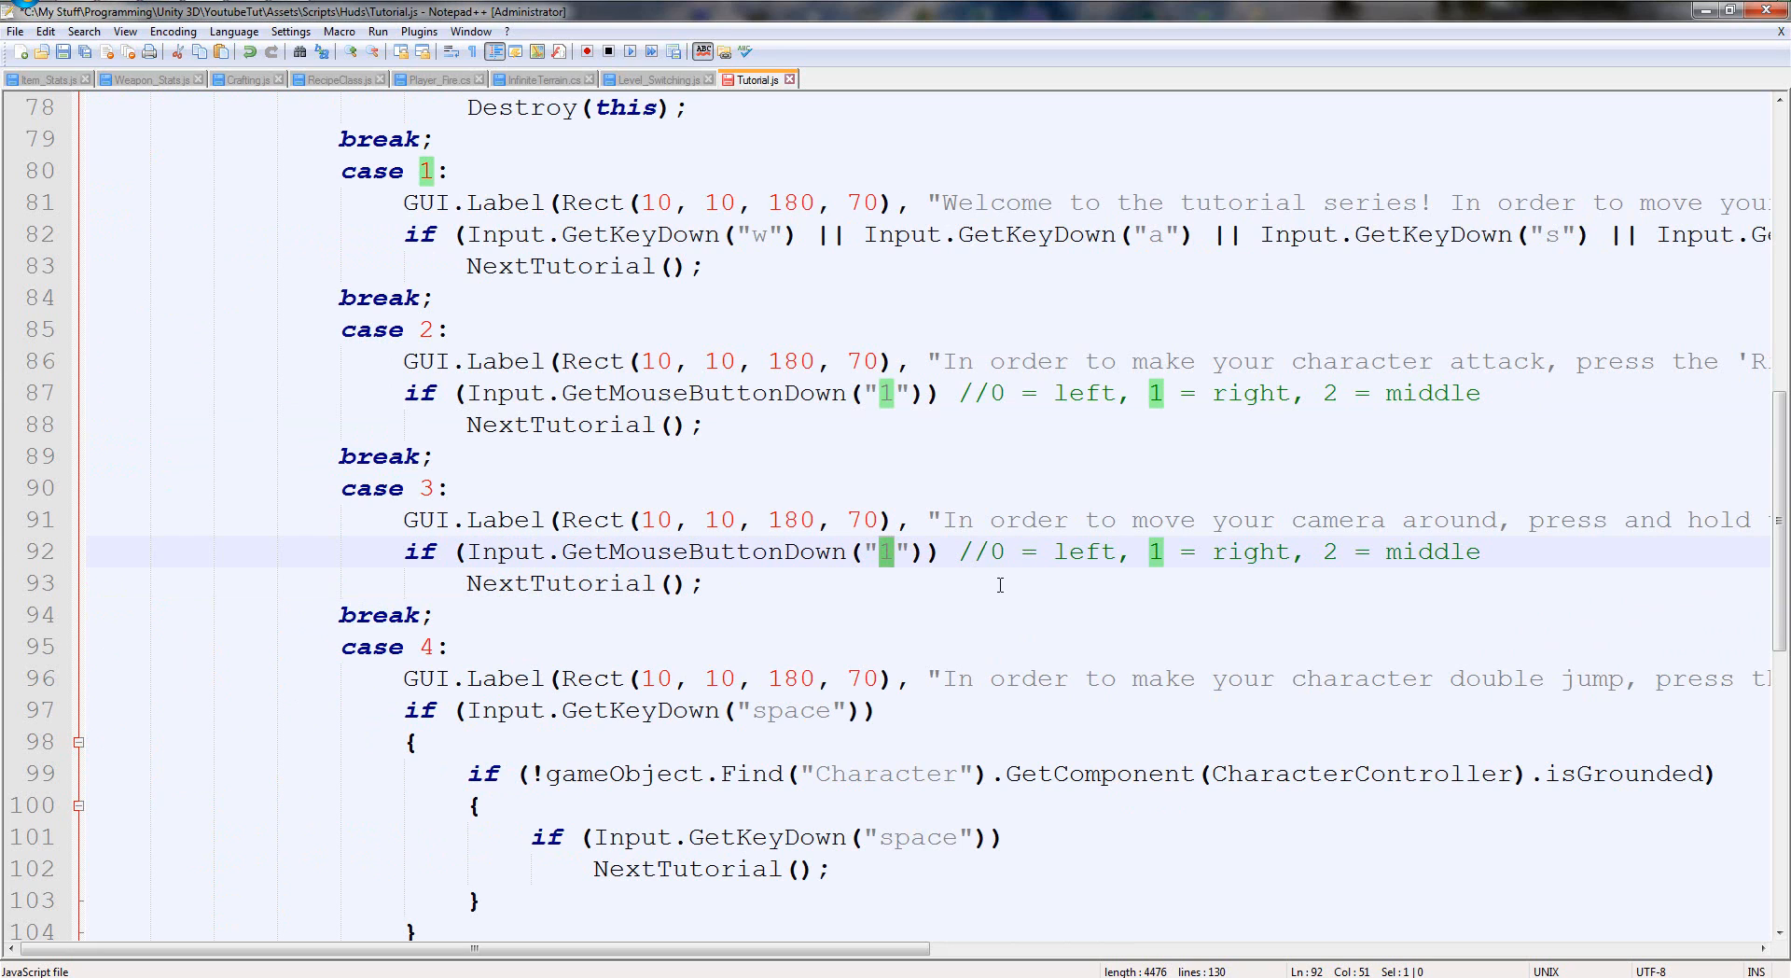
pyautogui.write('0')
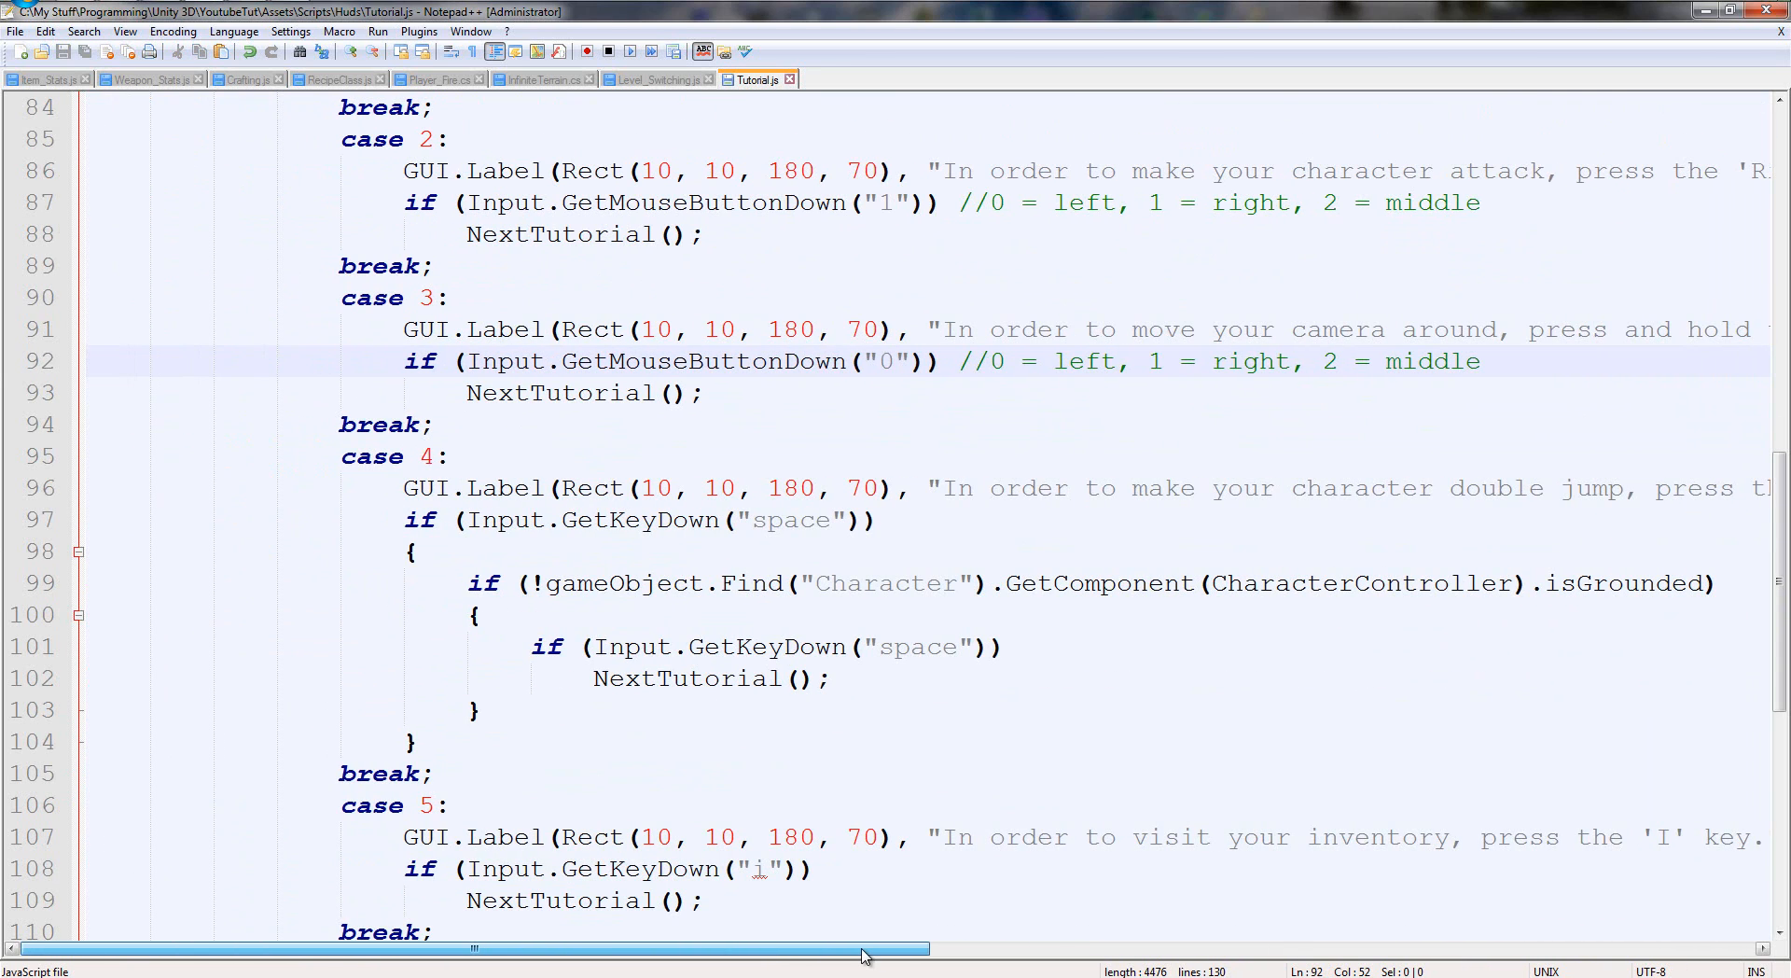
pyautogui.scroll(-3)
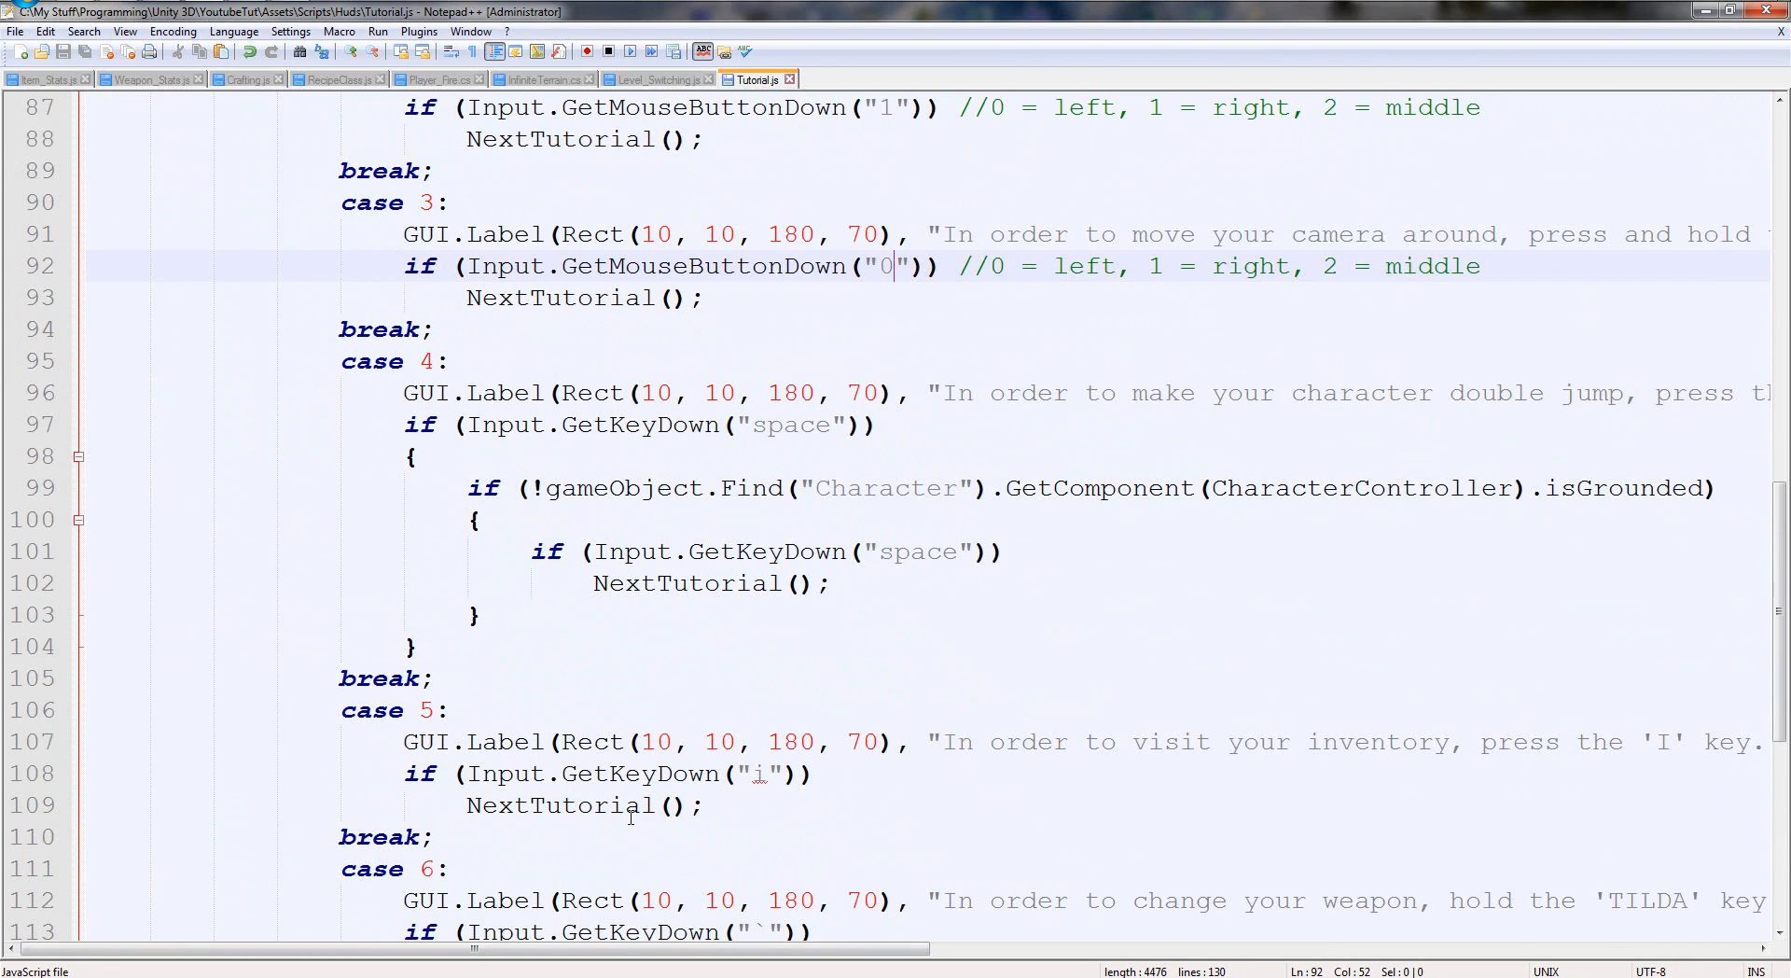
pyautogui.moveTo(1180, 879)
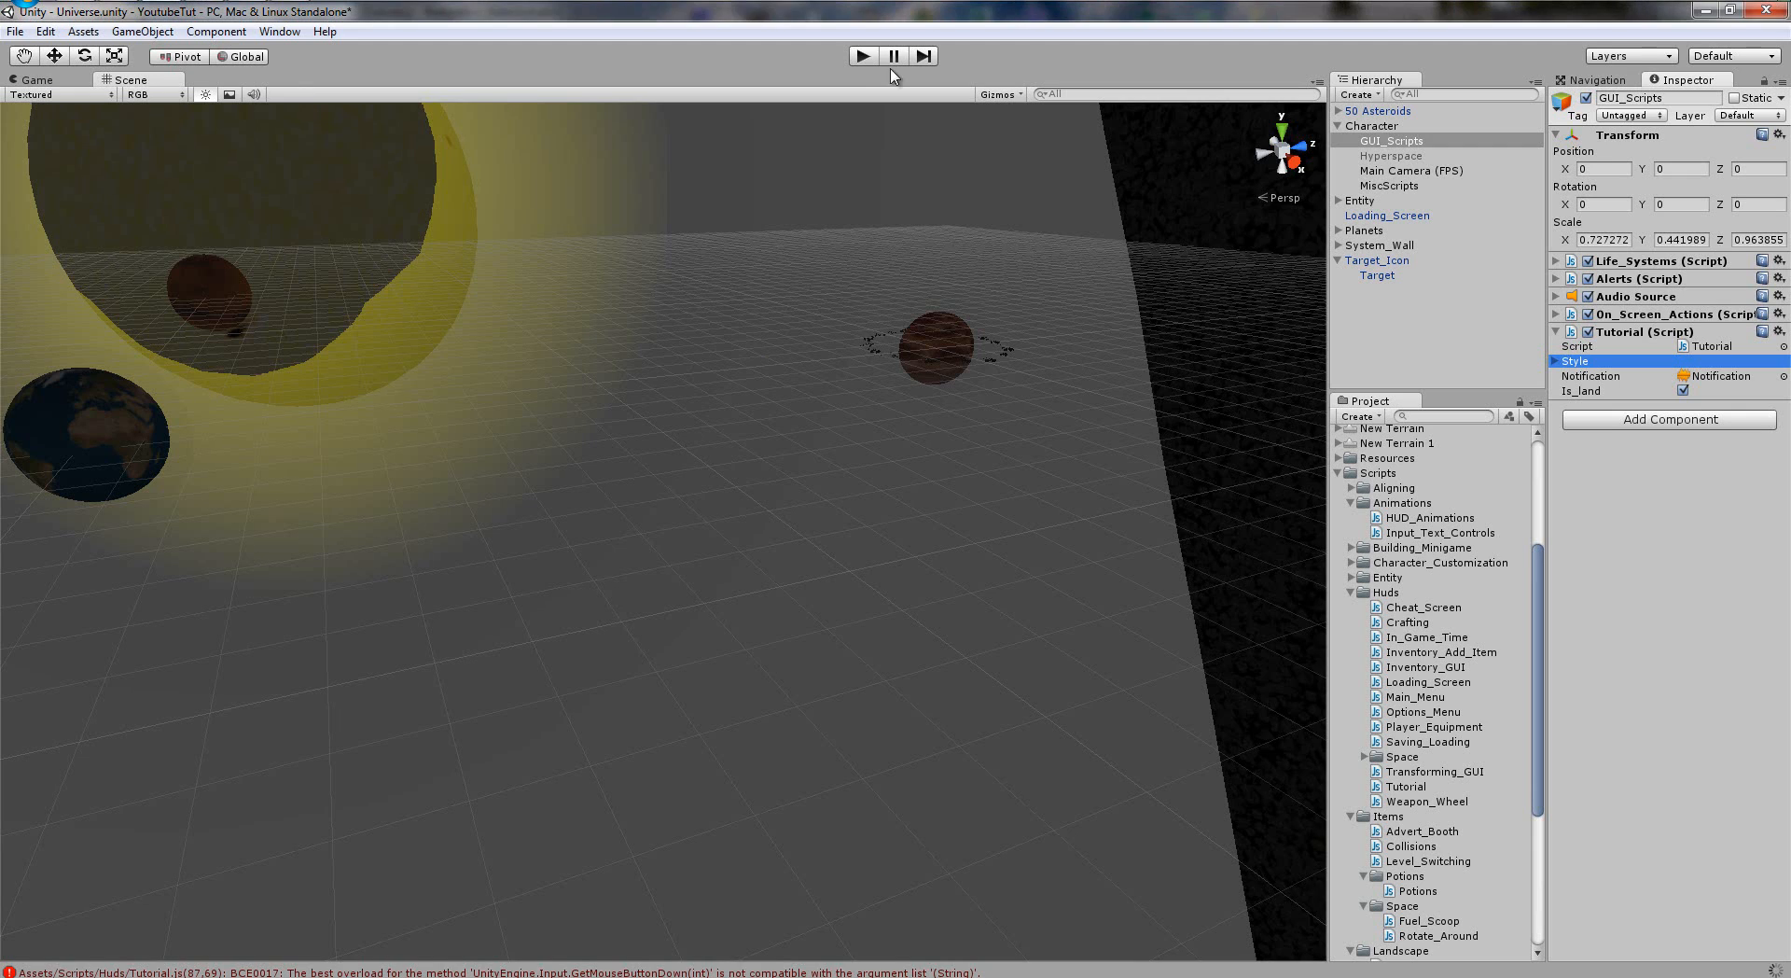
pyautogui.moveTo(866, 114)
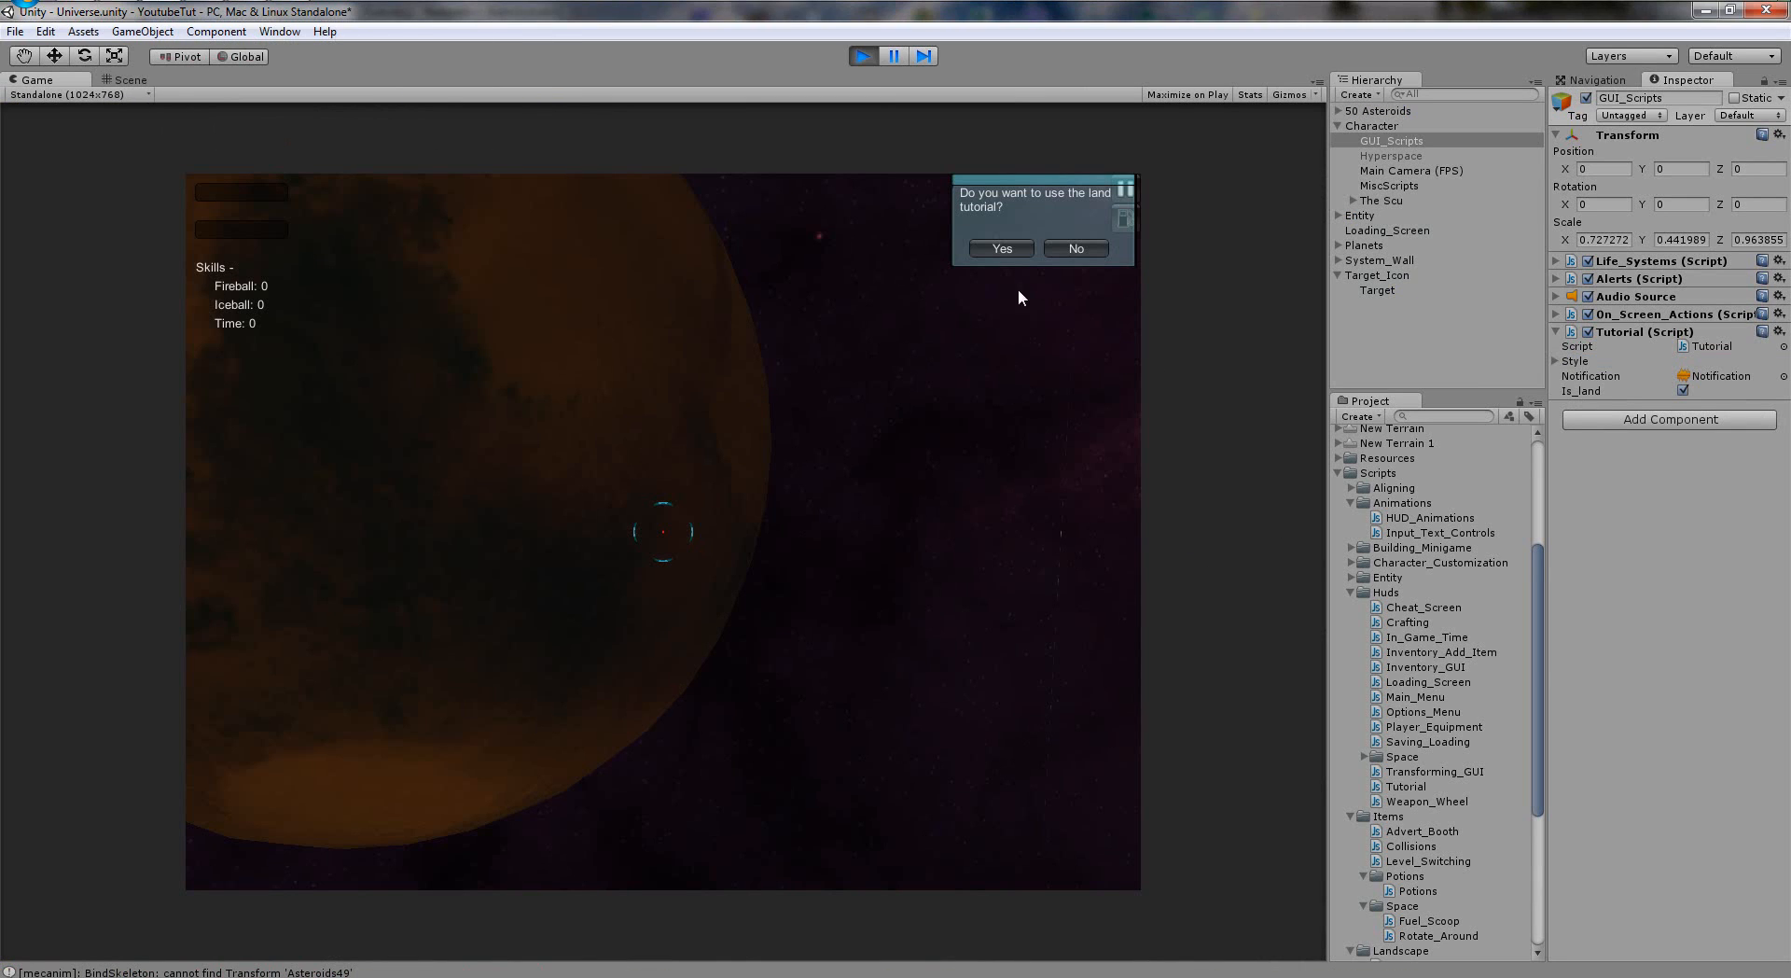
pyautogui.moveTo(1095, 220)
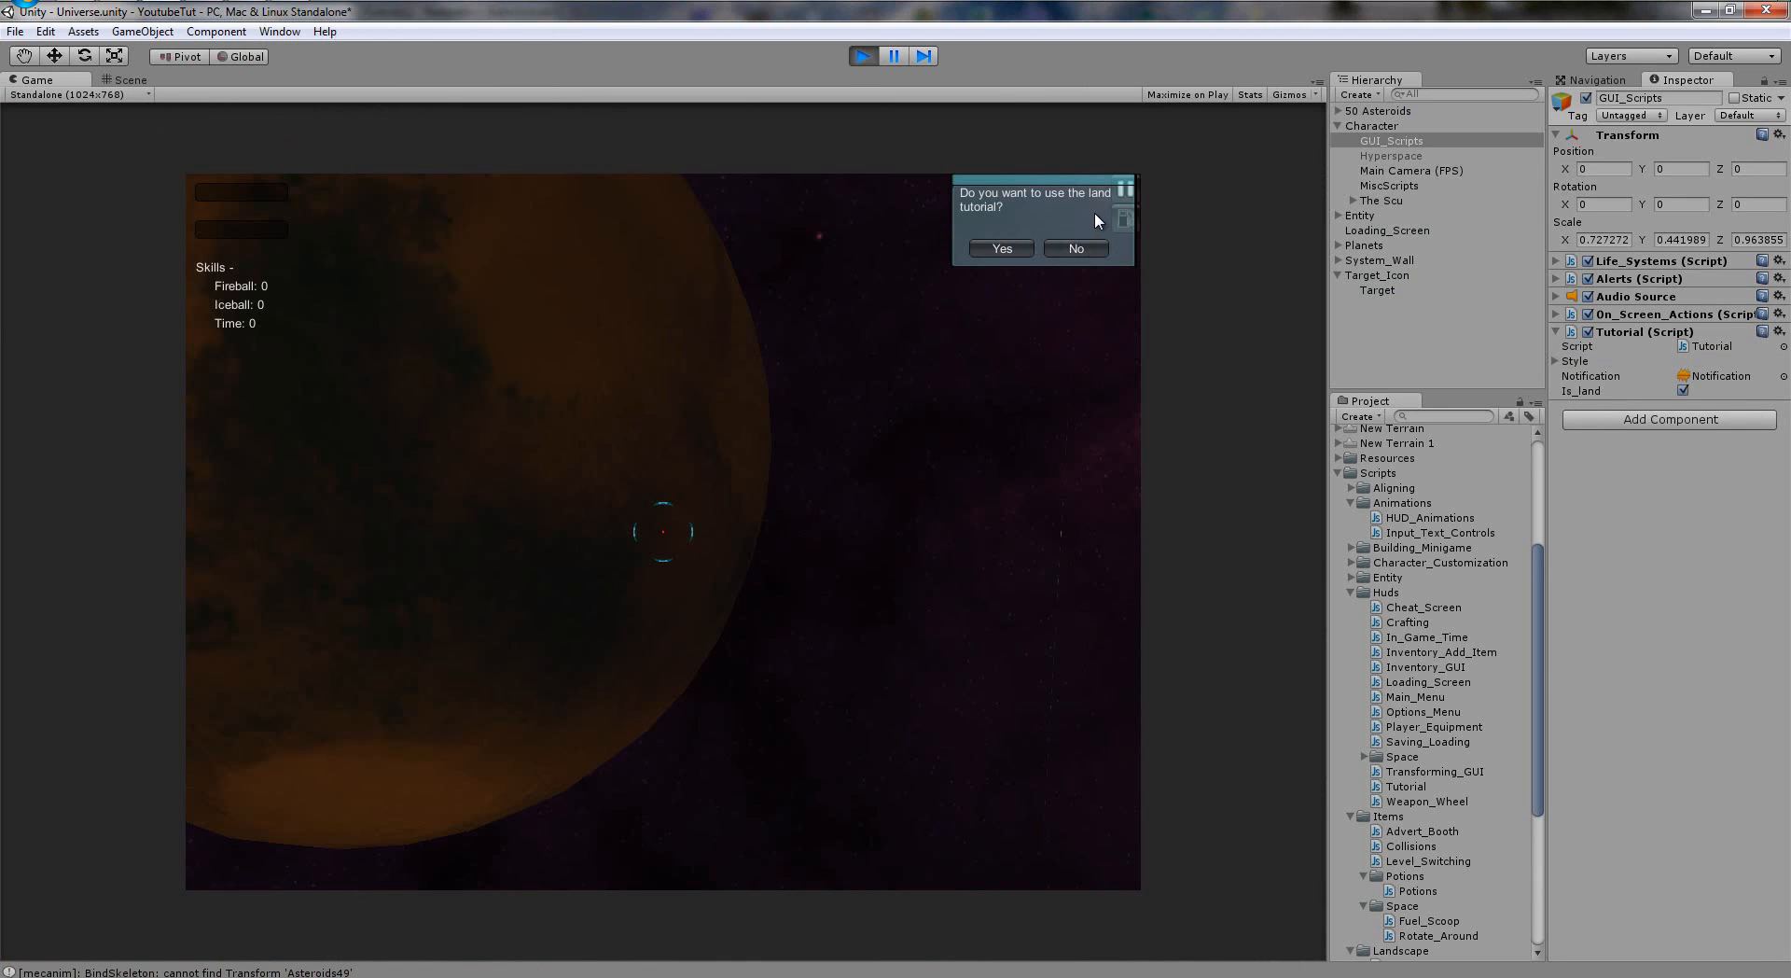
# Stop the test run and uncheck Is_land on the Tutorial component.
pyautogui.click(127, 79)
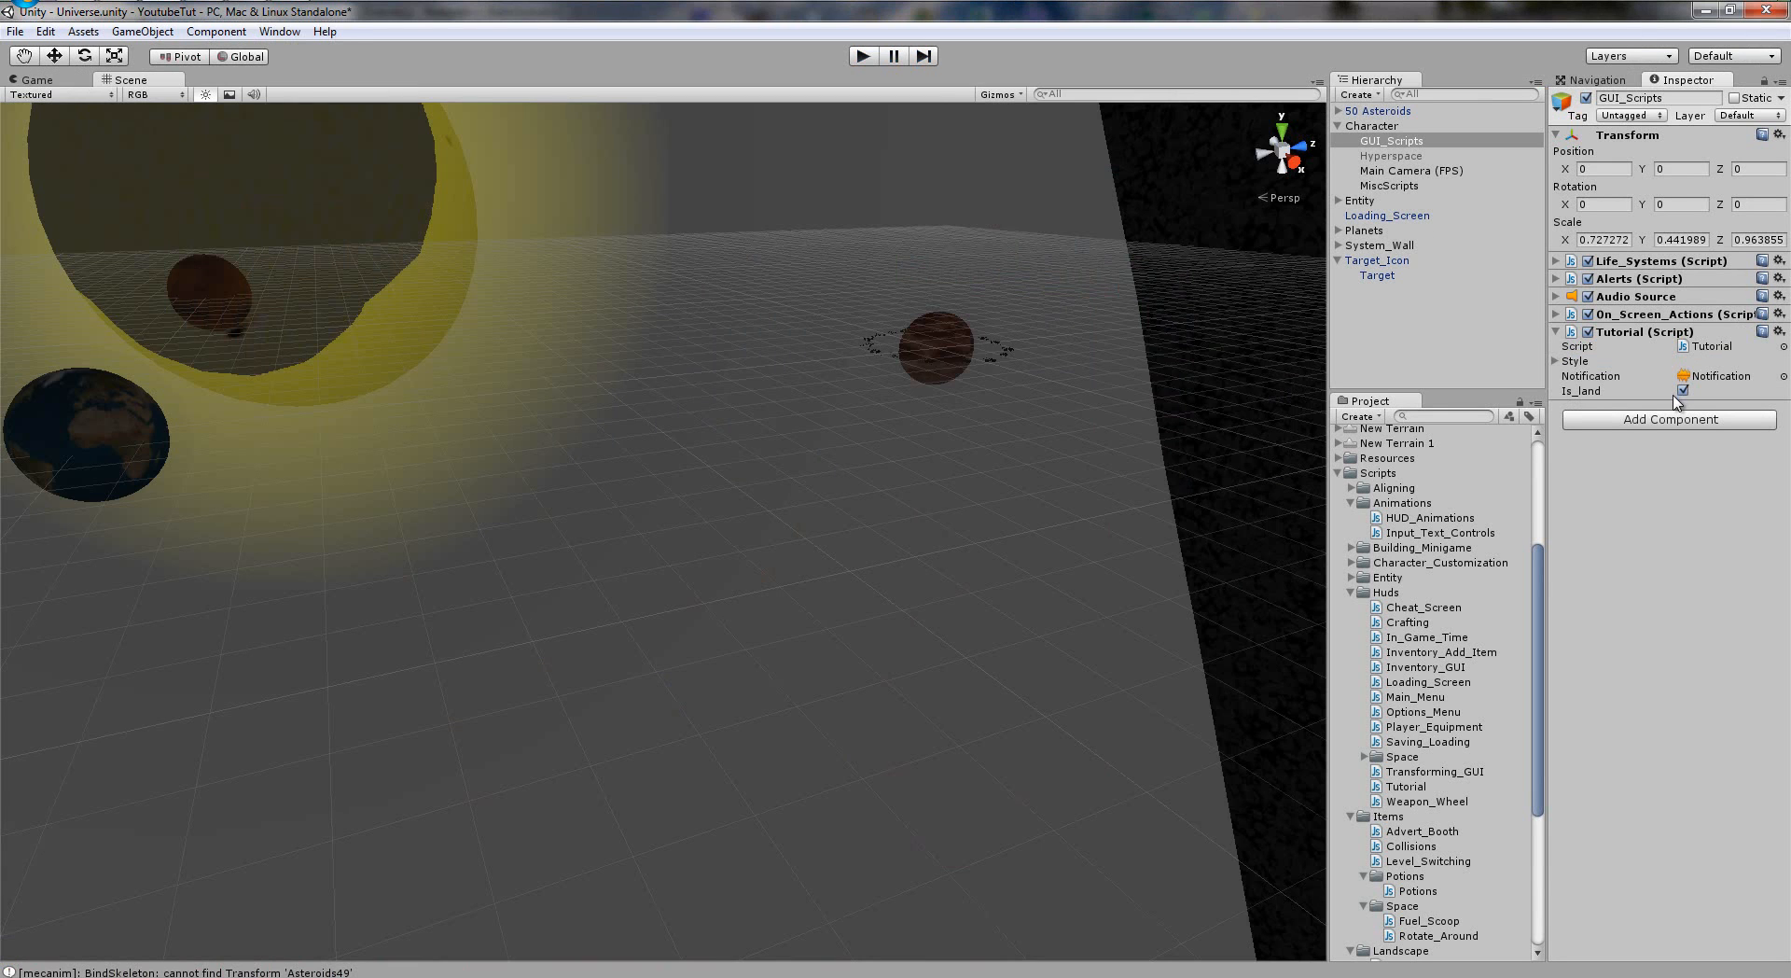
pyautogui.click(1683, 390)
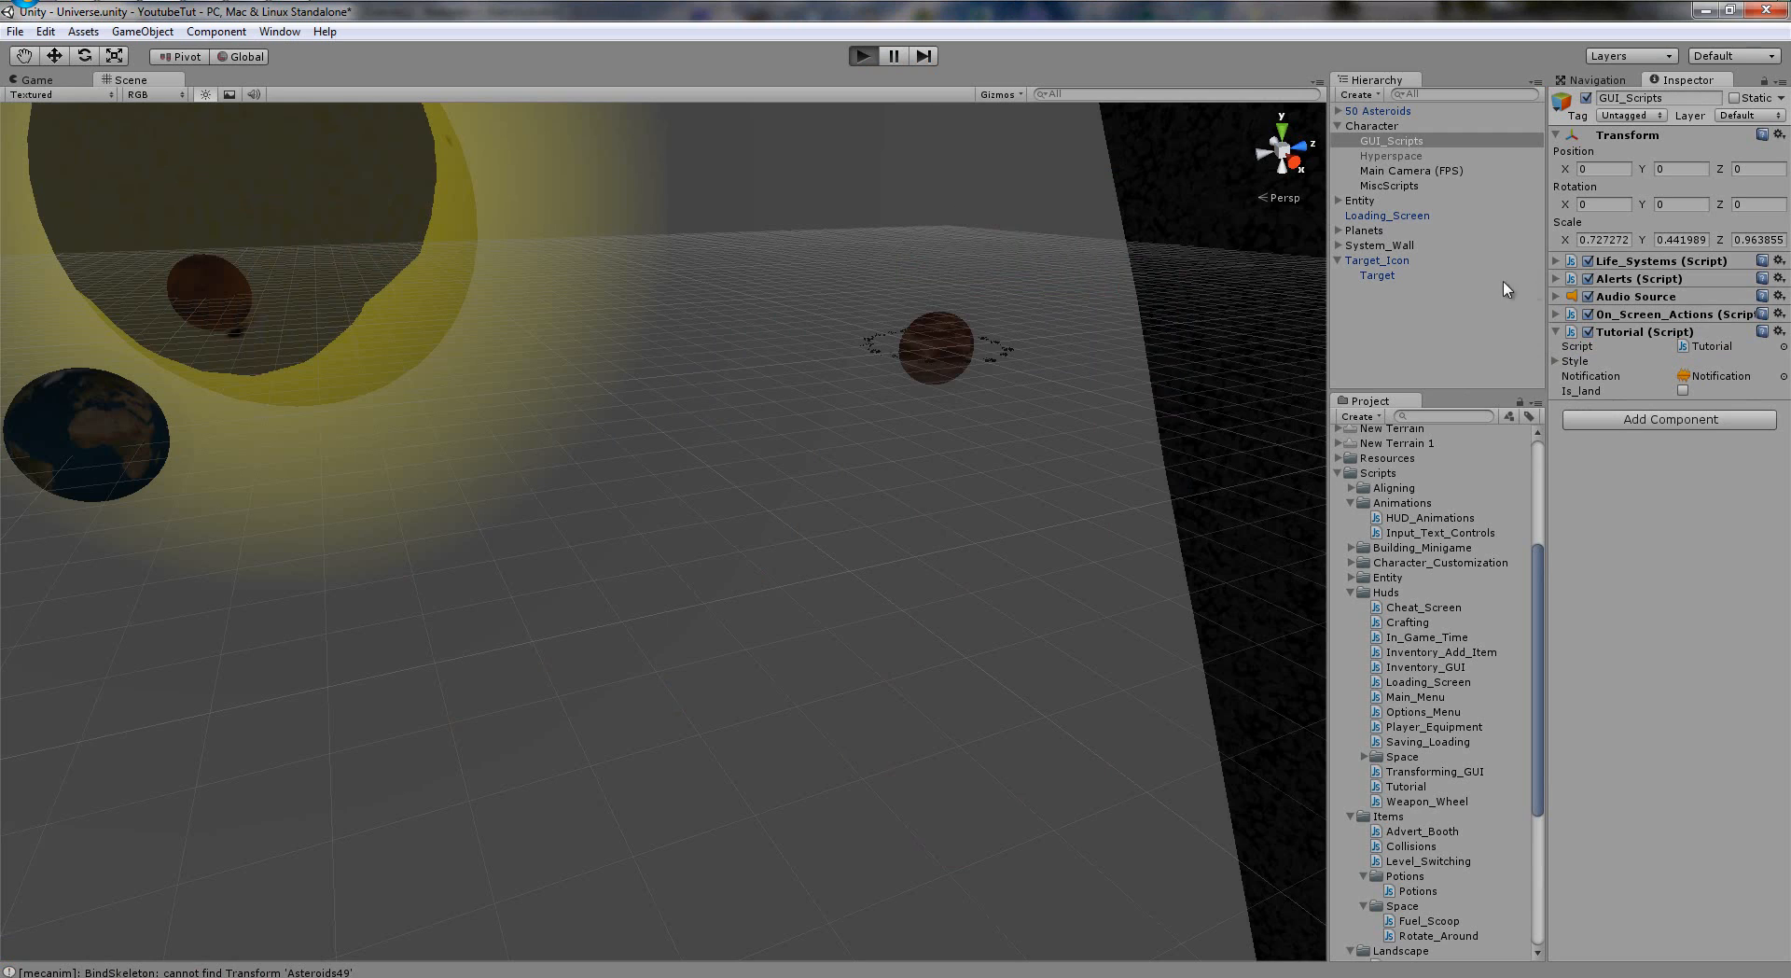
# Play the scene and confirm the 'Do you want to use the space tutorial?' box appears.
pyautogui.click(862, 54)
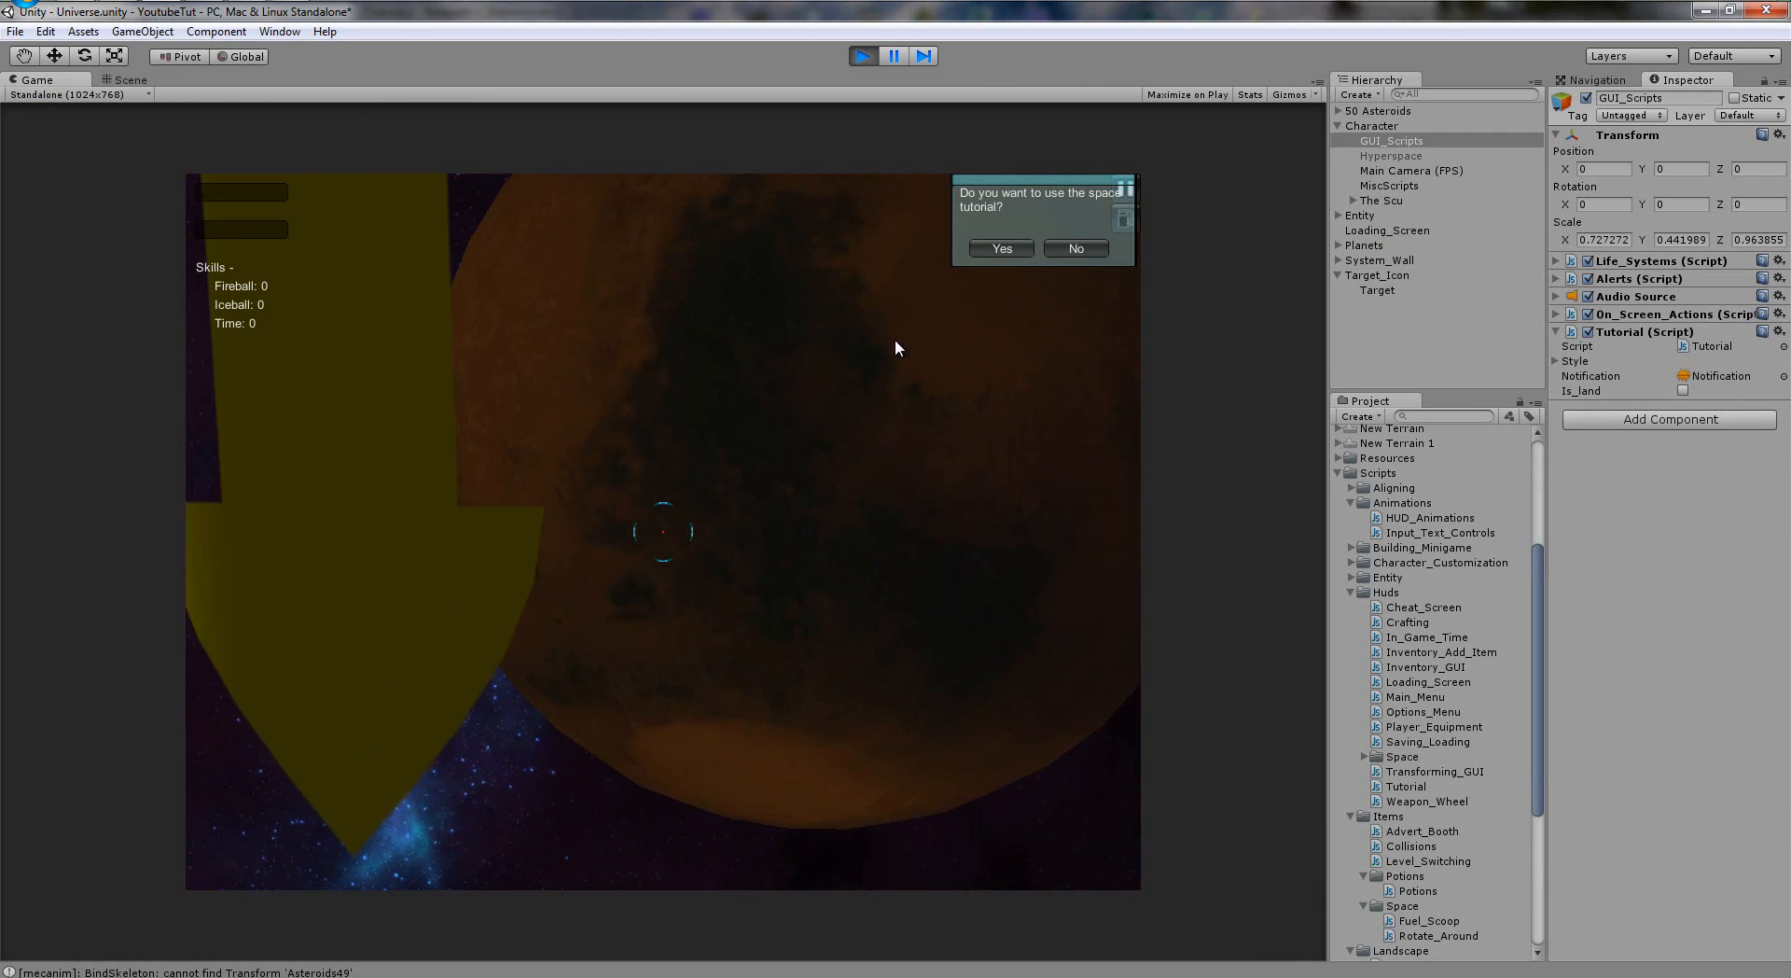
pyautogui.click(1000, 248)
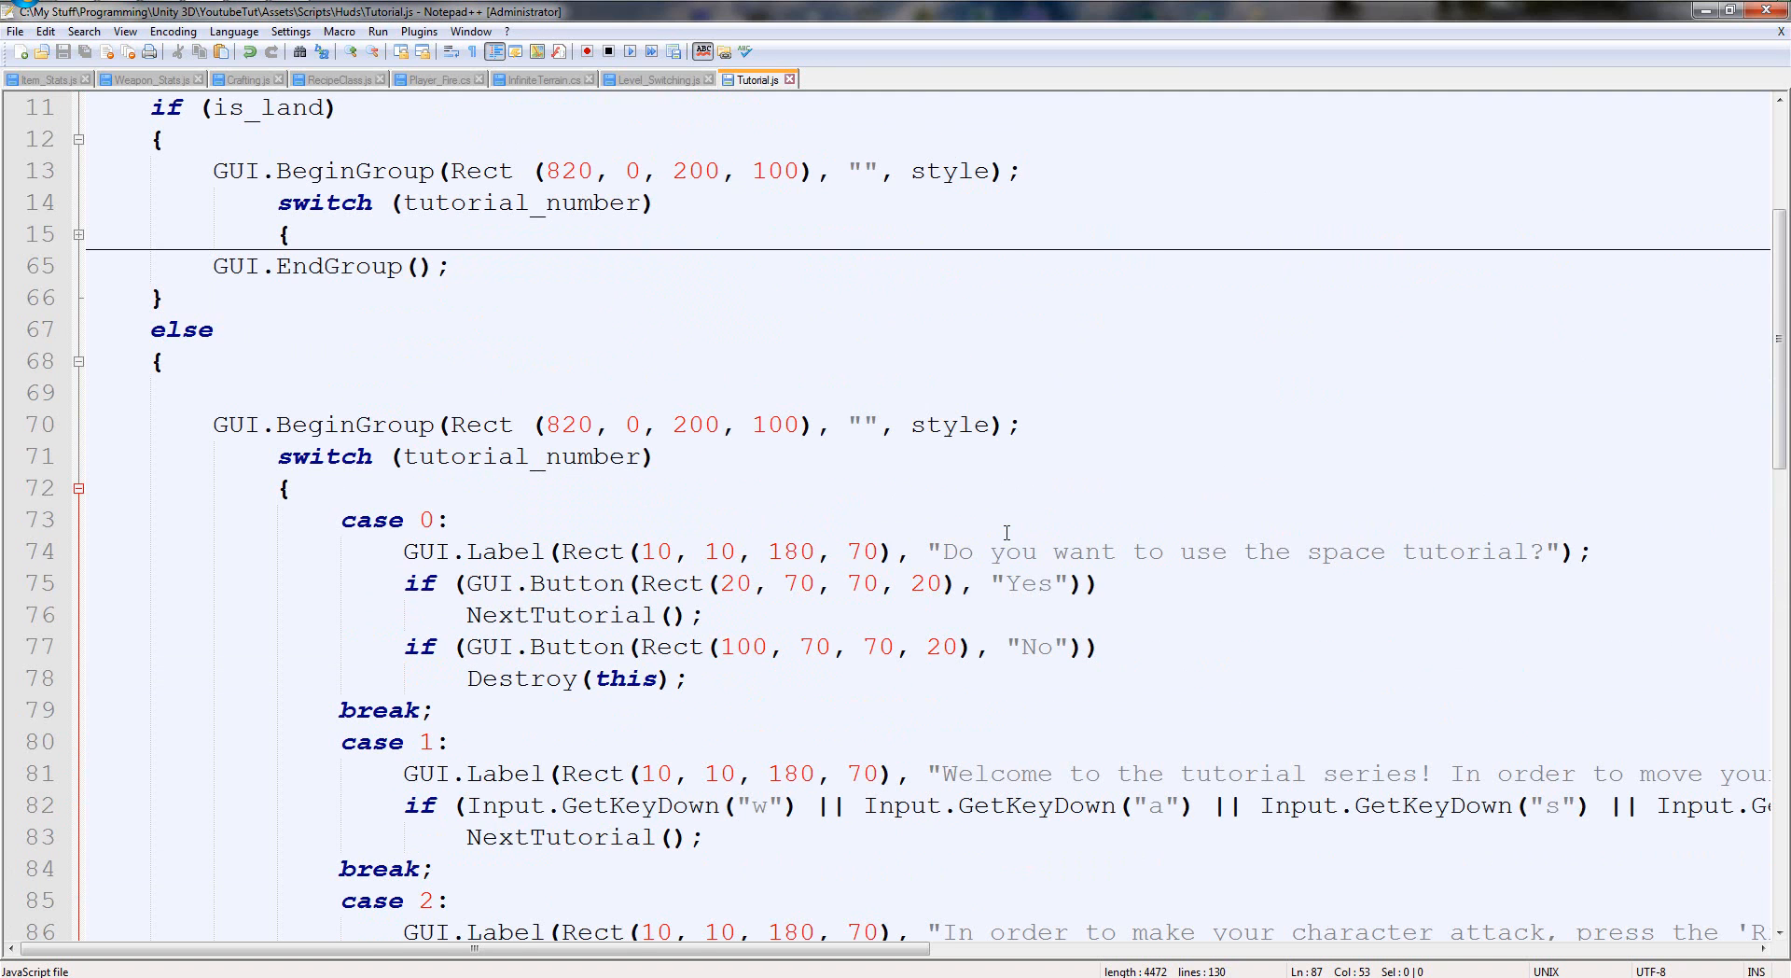
pyautogui.moveTo(995, 625)
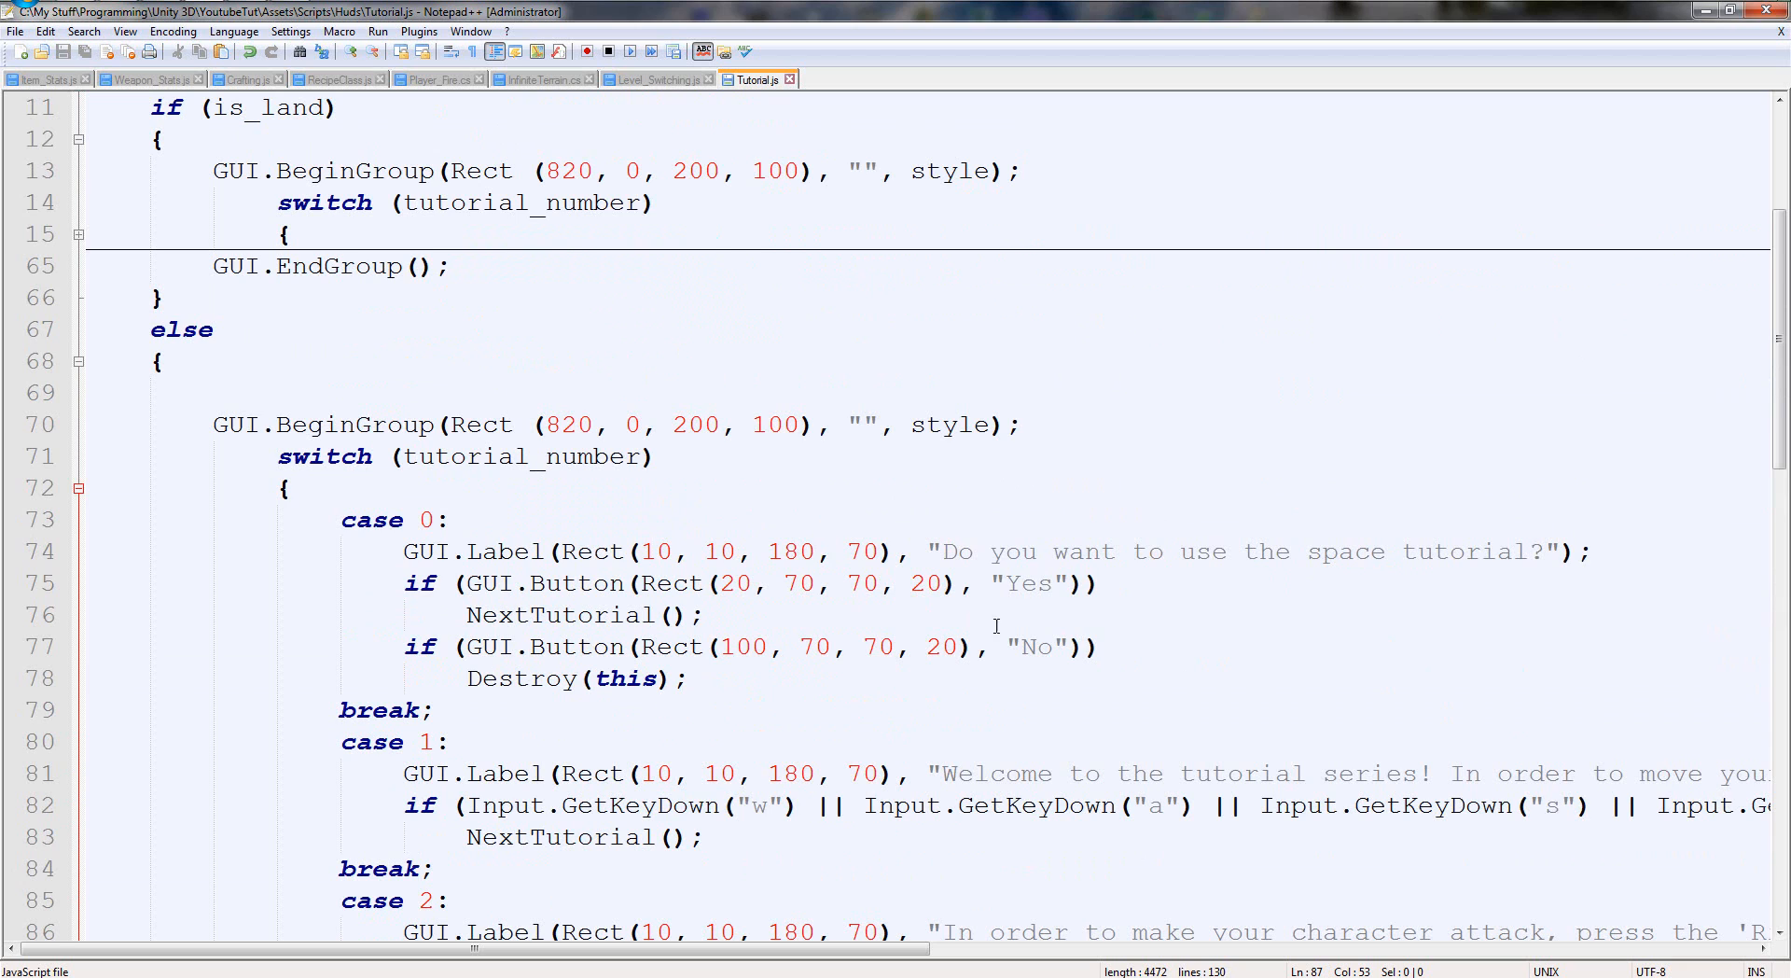
# Replace 'character' with 'spacecraft' in the space tutorial case labels.
pyautogui.scroll(-3)
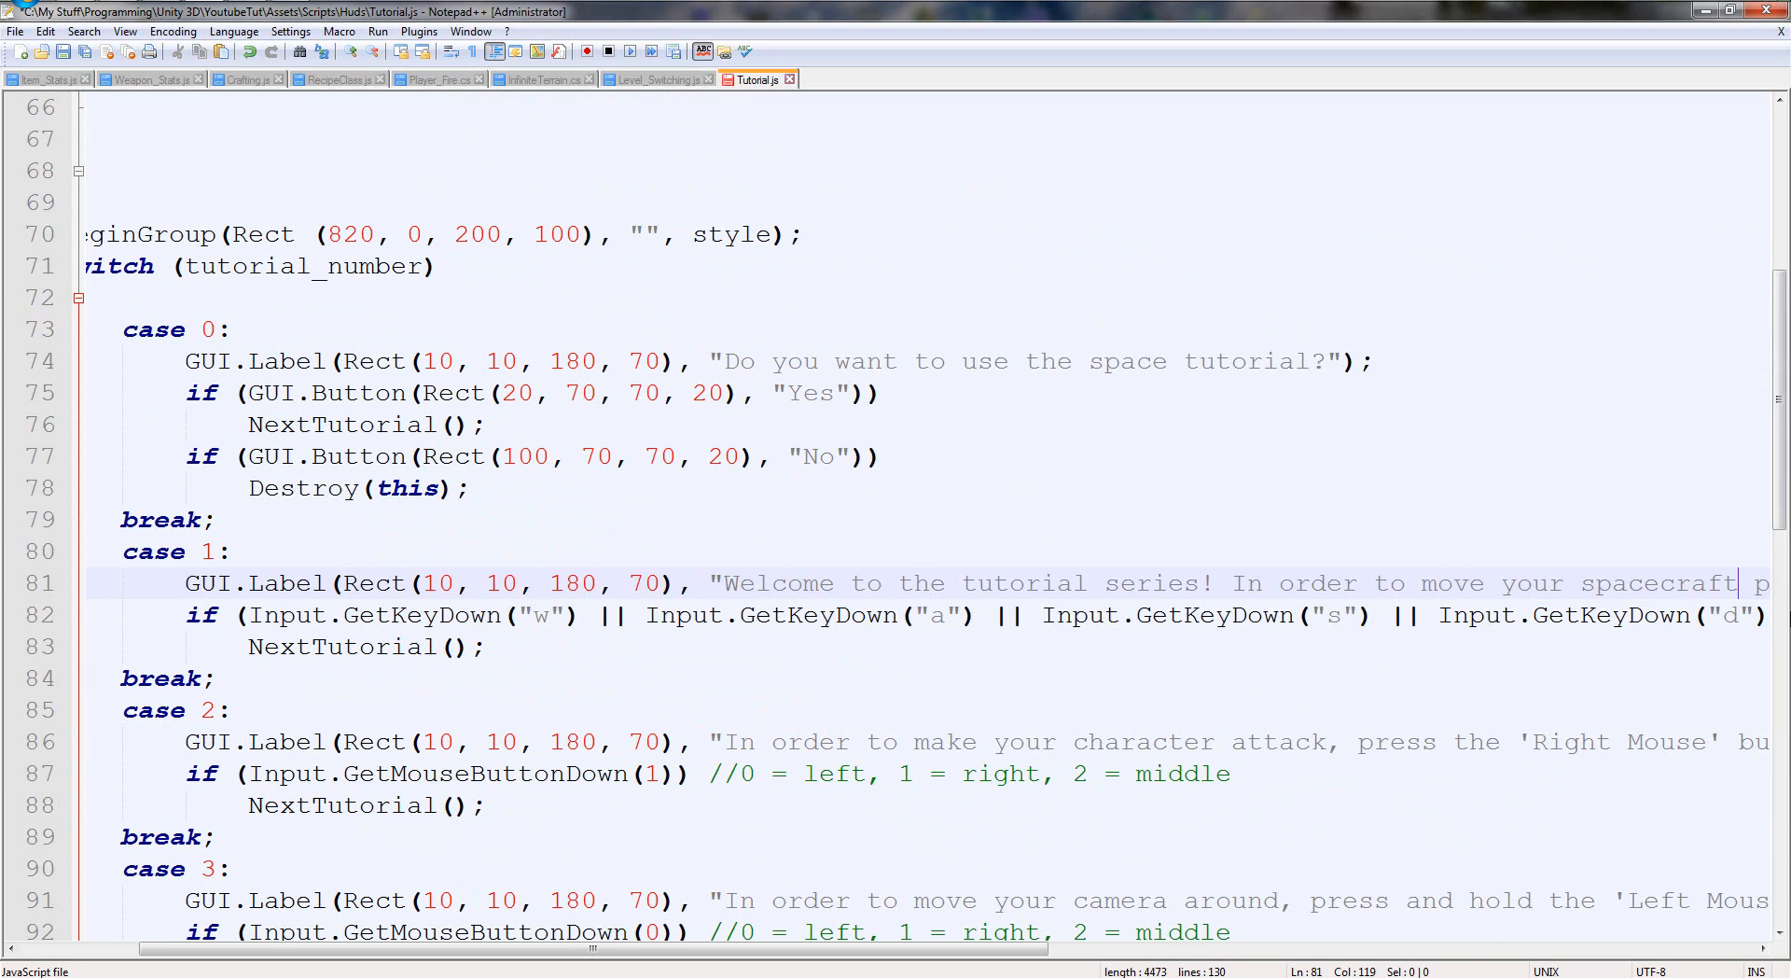
pyautogui.doubleClick(1656, 584)
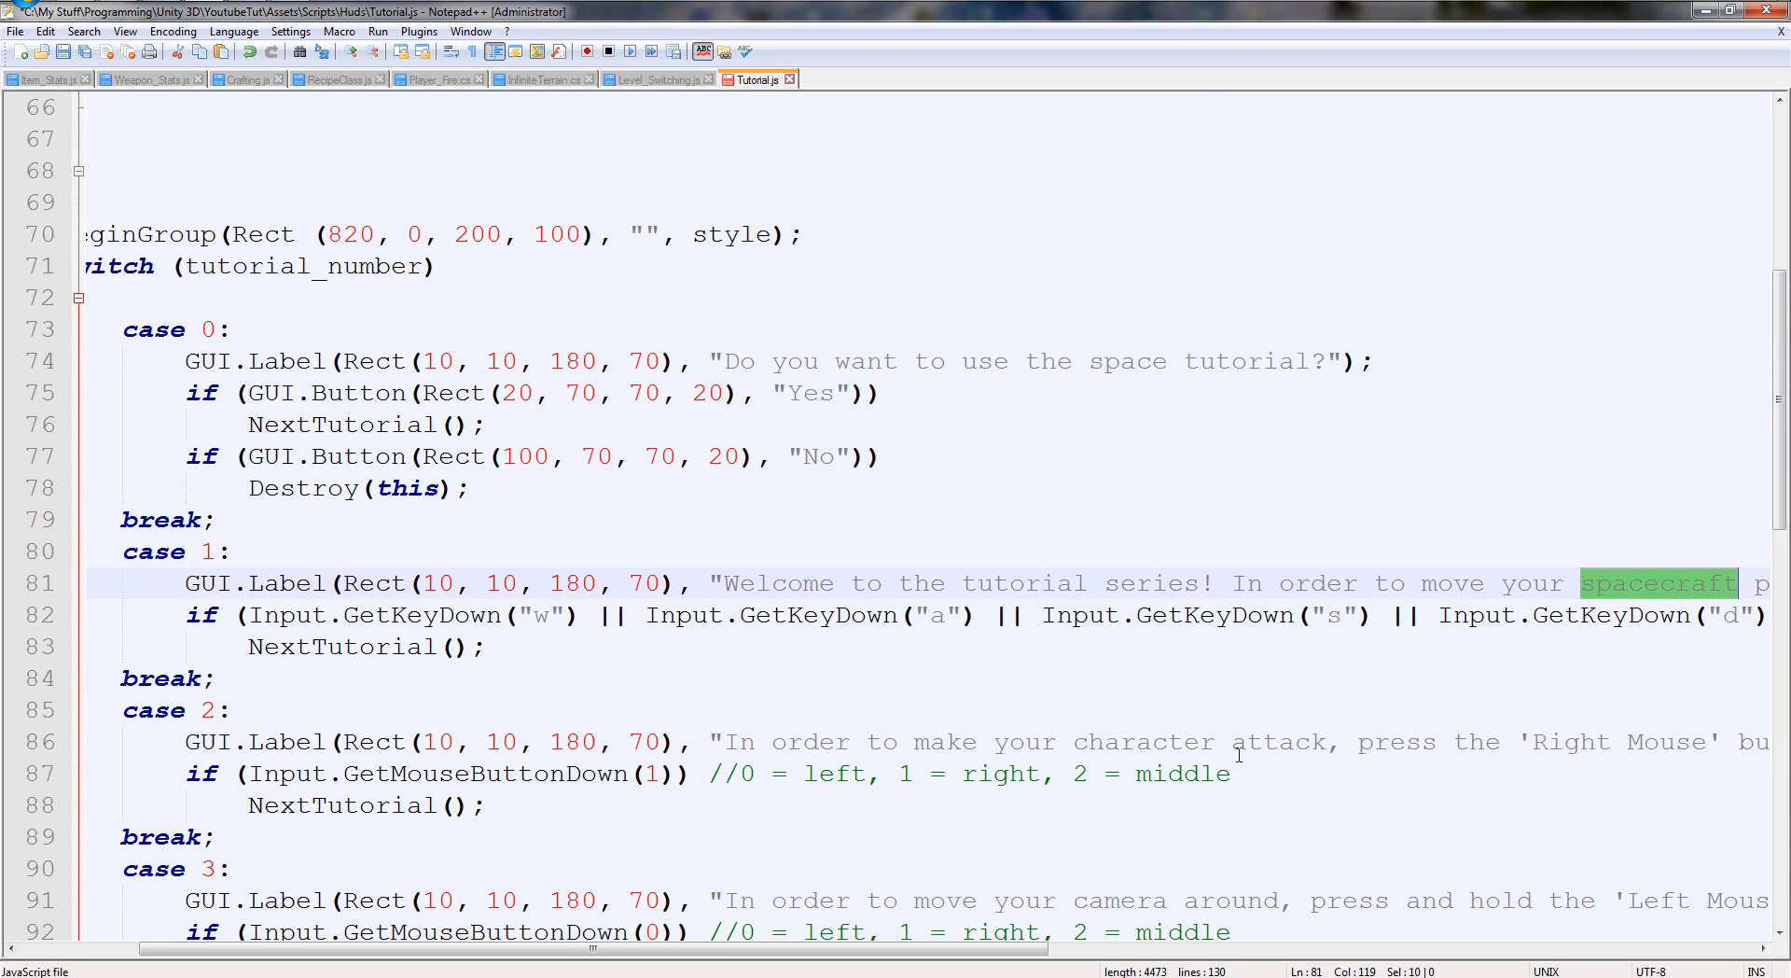
pyautogui.scroll(-3)
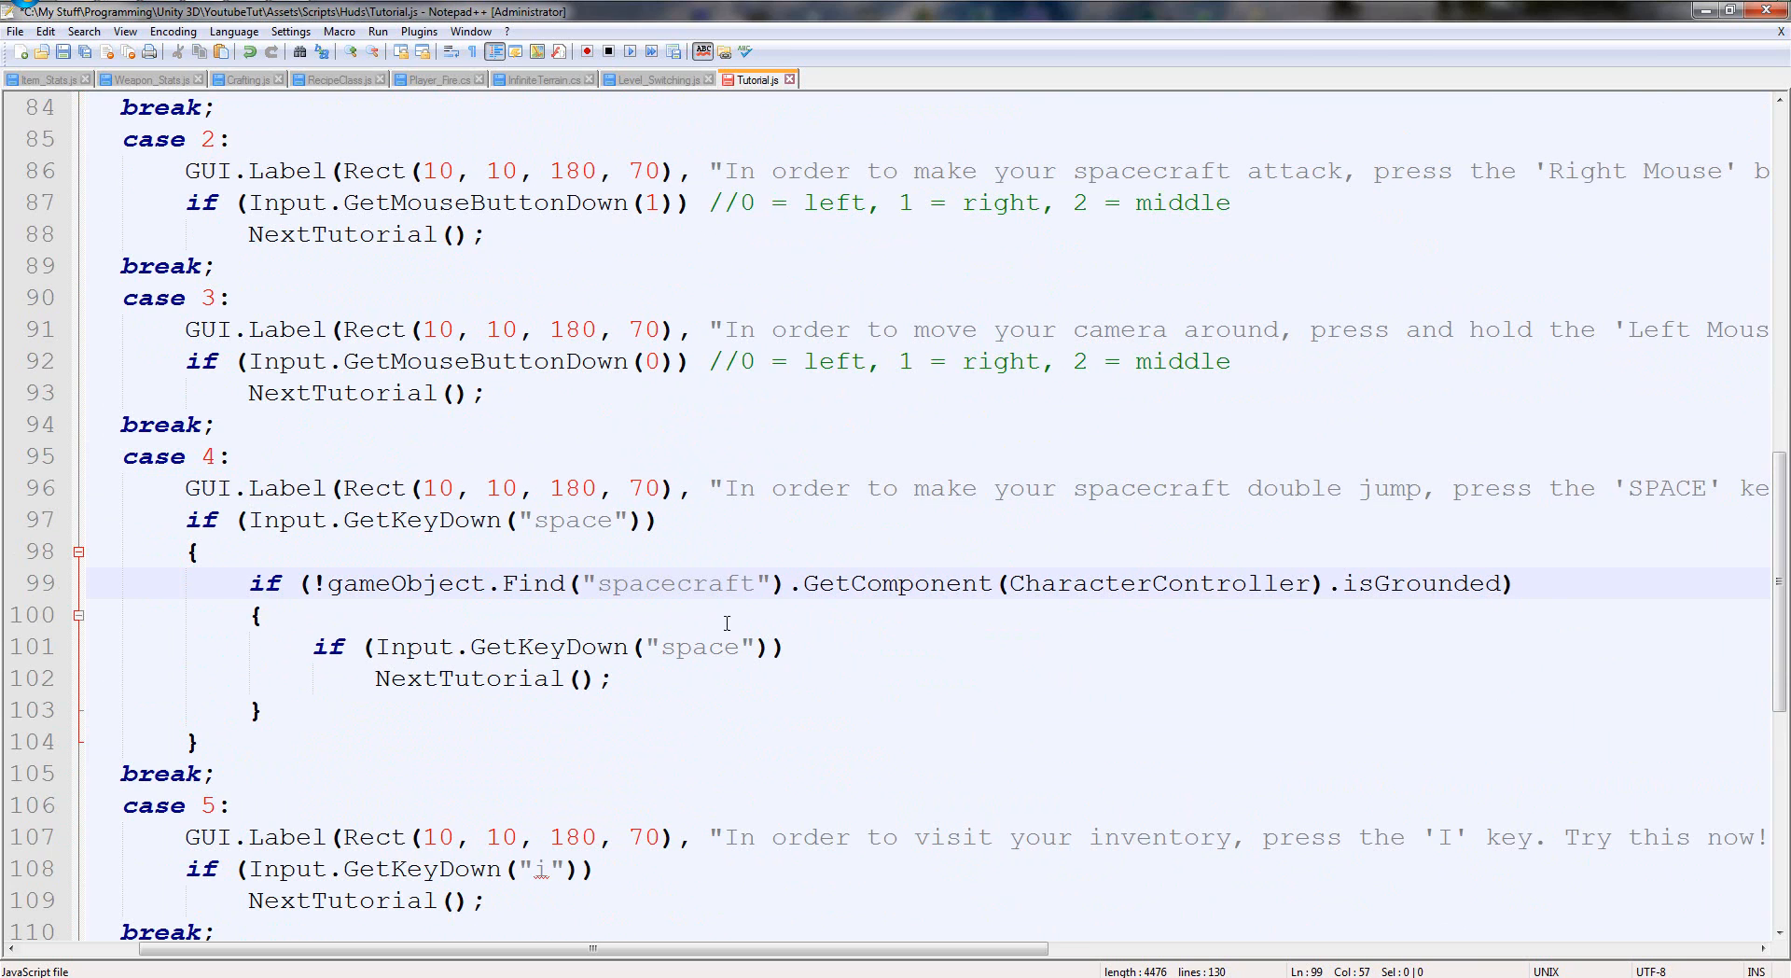
pyautogui.write('Character')
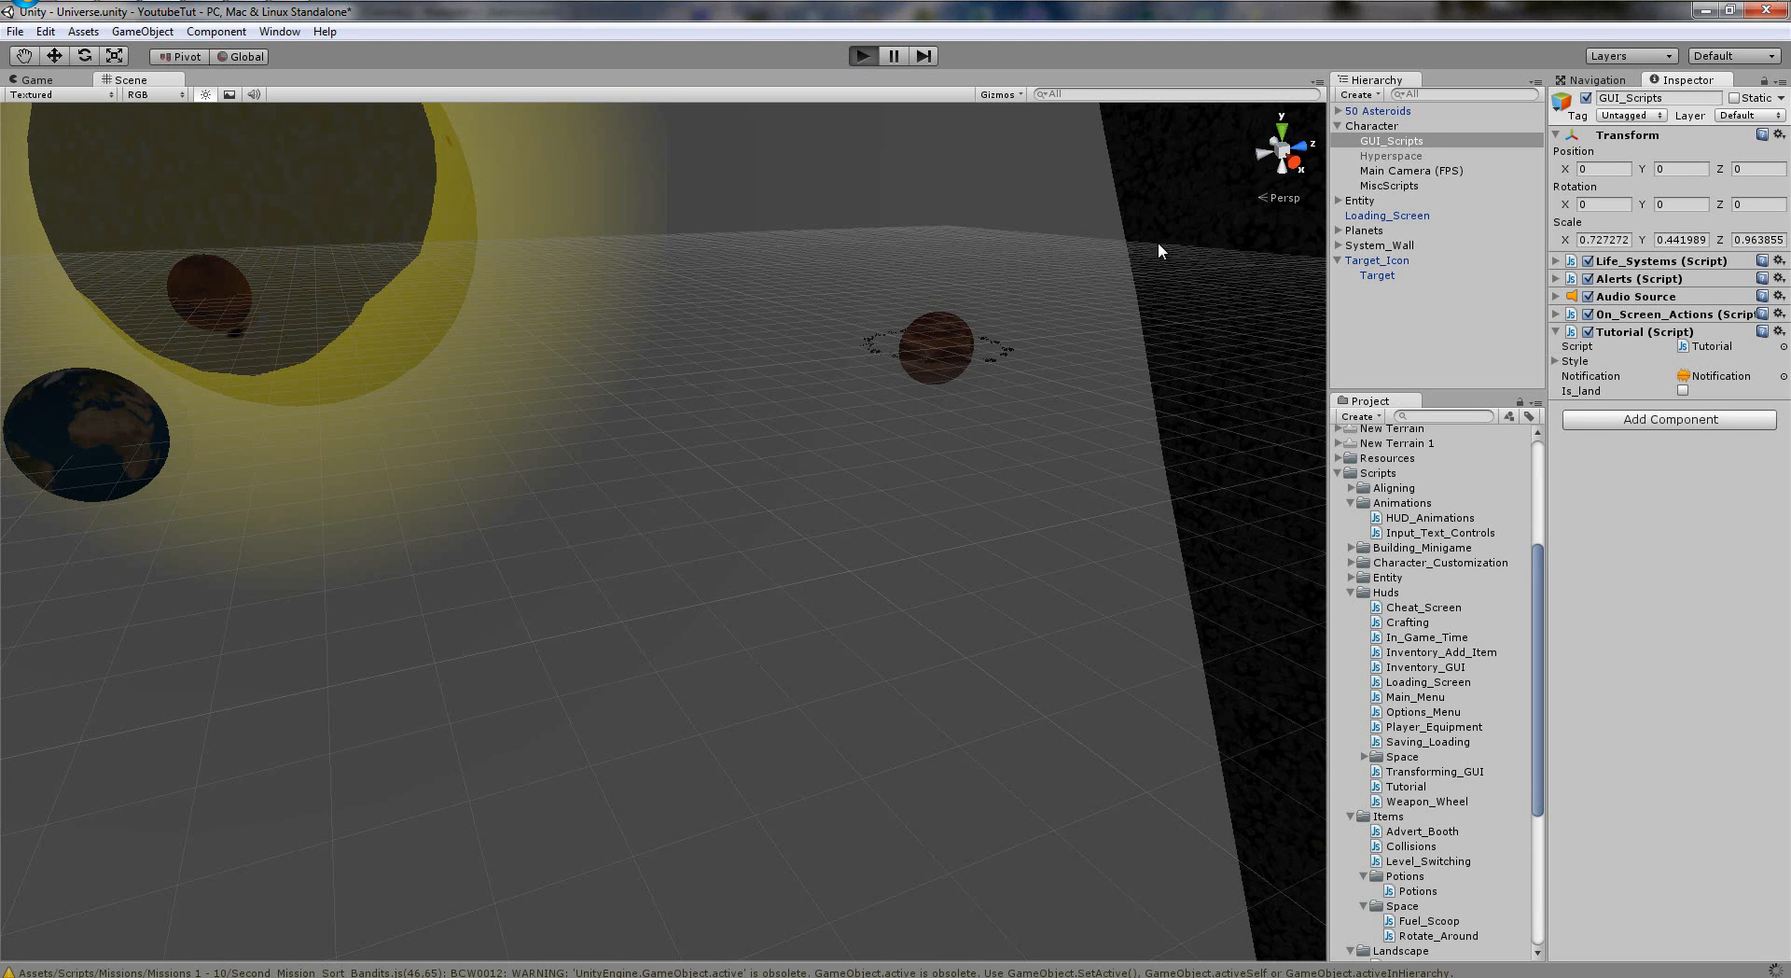
pyautogui.moveTo(1131, 323)
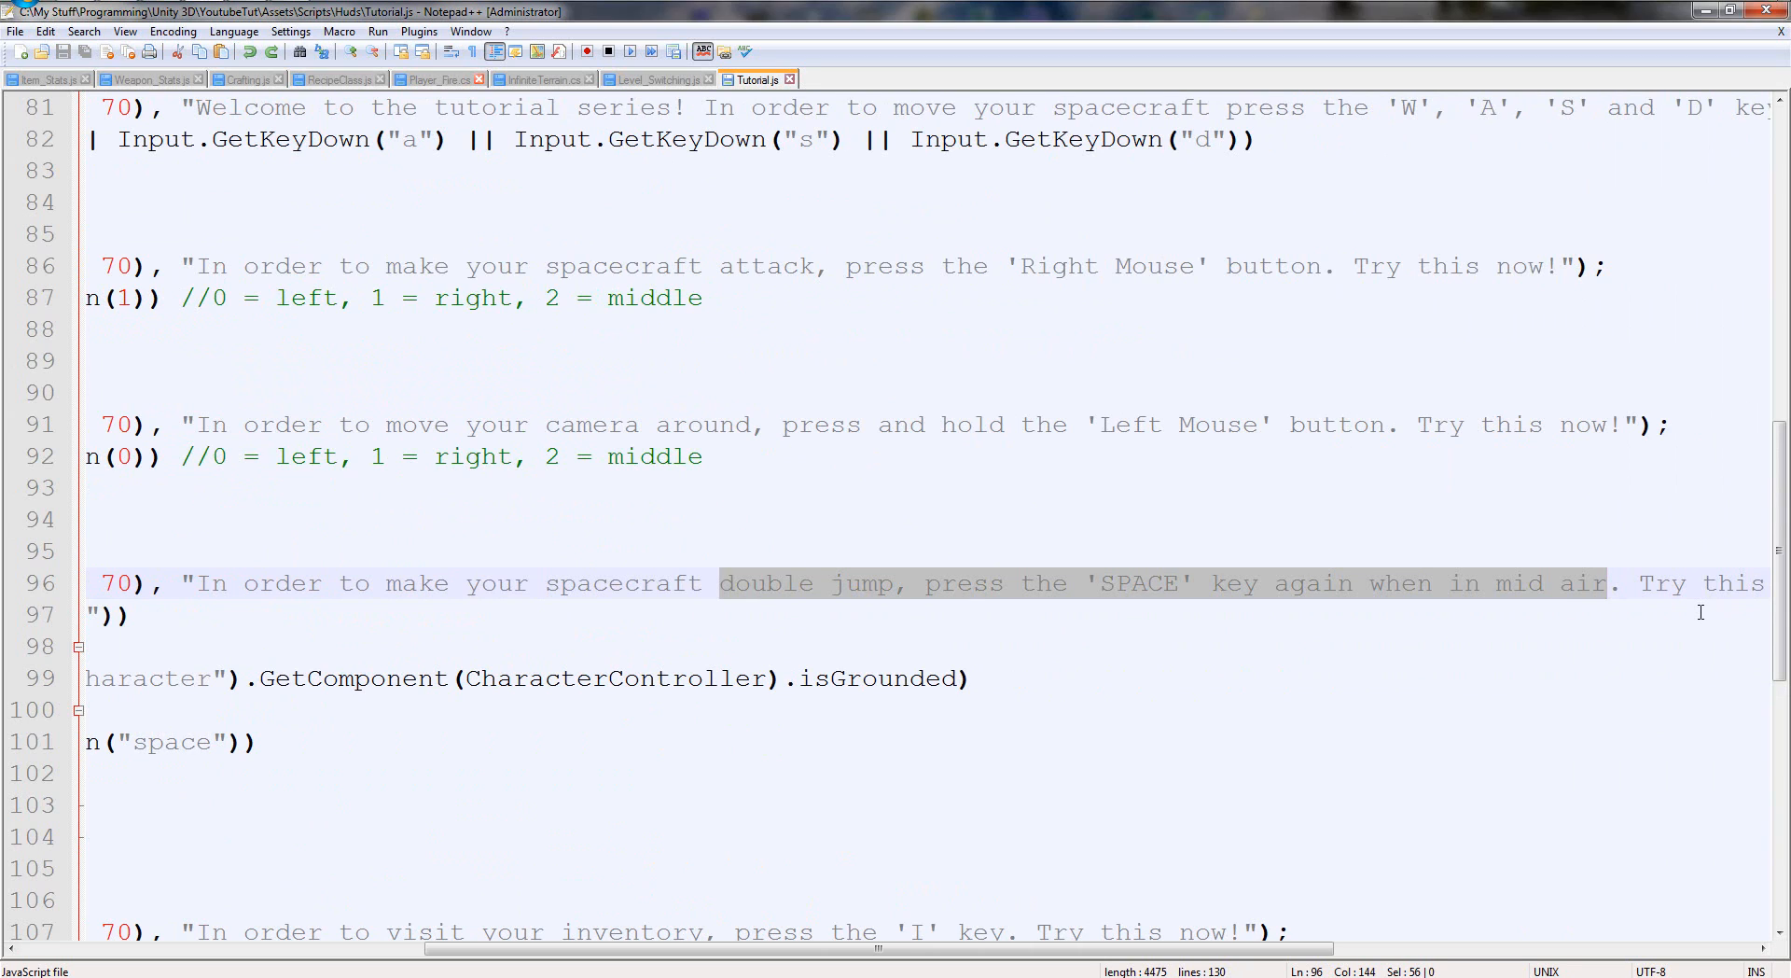
# Reword case 4 to 'enter hyperspeed with the 'H' key' and advance on GetKeyUp("h").
pyautogui.write('enter hyperspee')
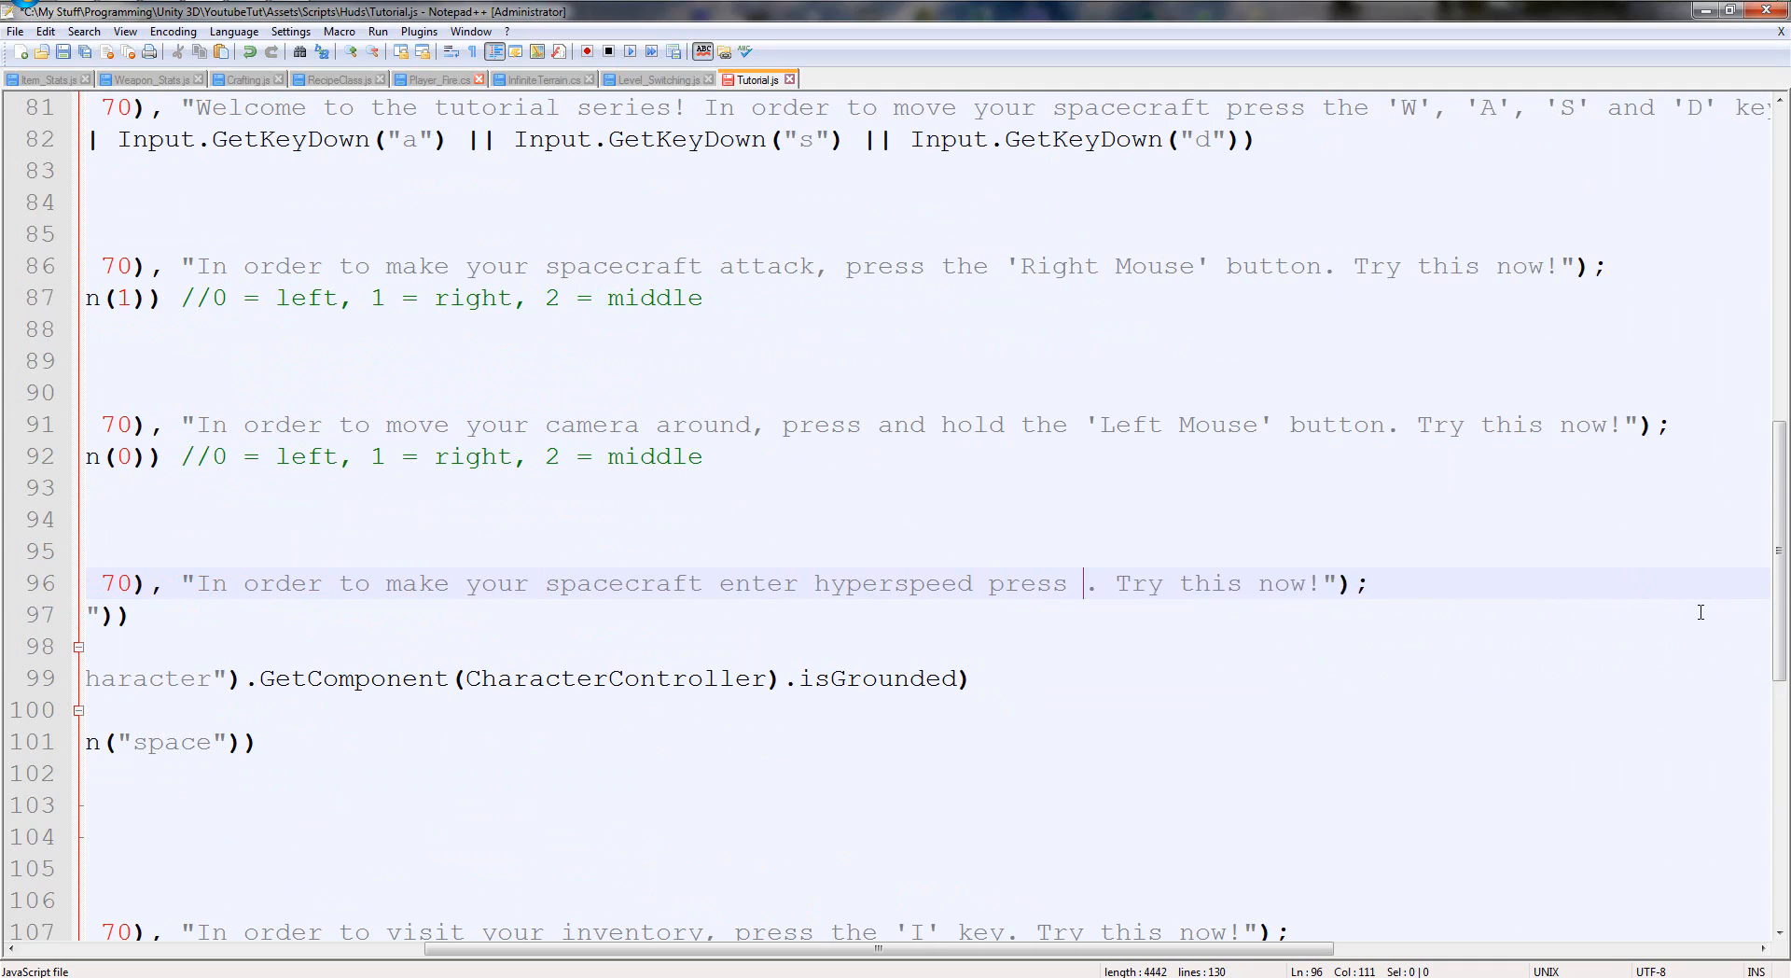
pyautogui.write("the '")
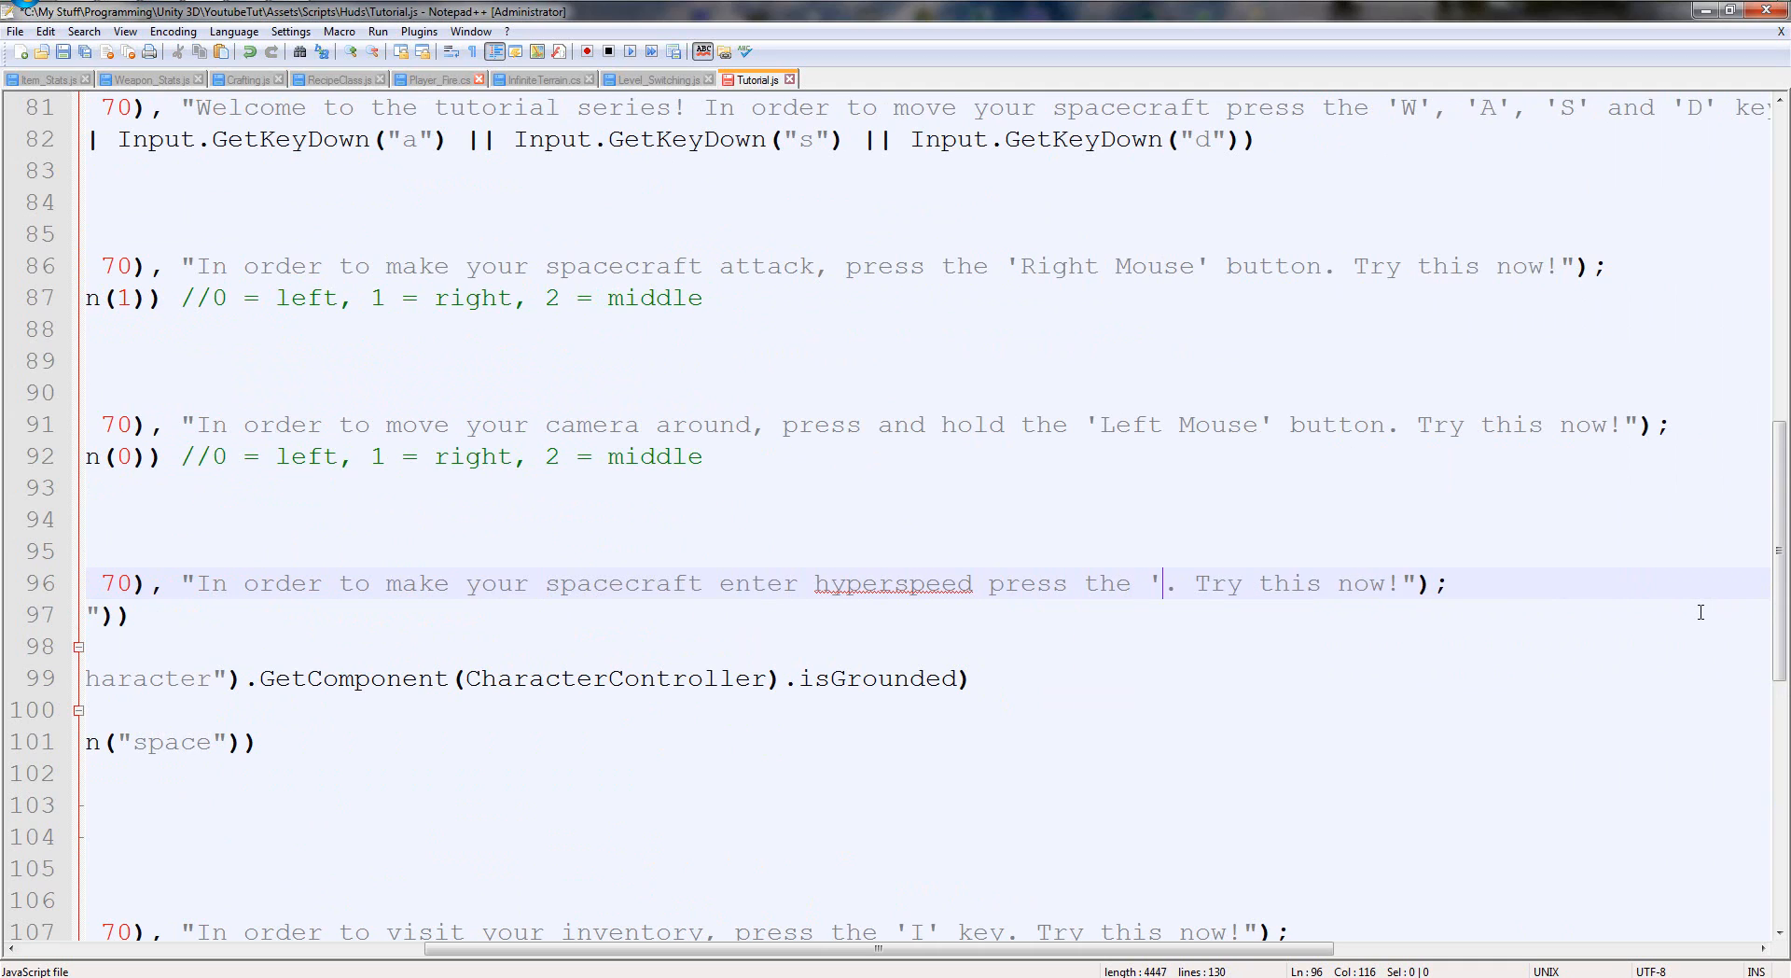
pyautogui.write("H' key")
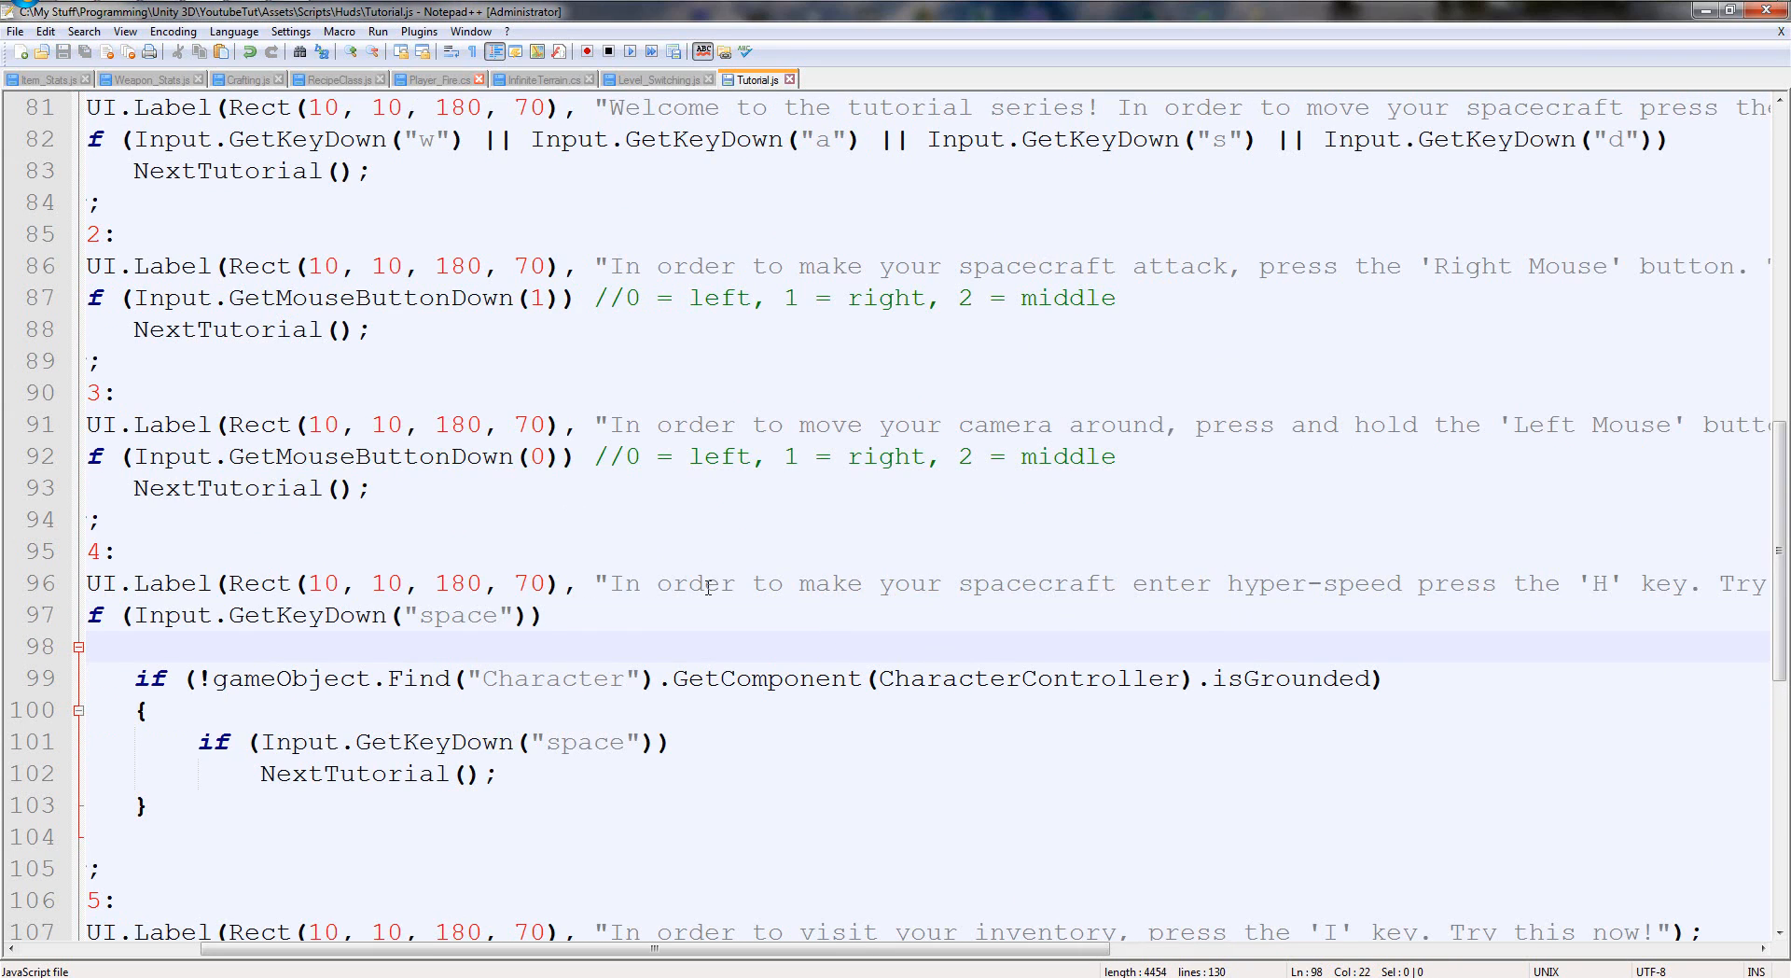
pyautogui.doubleClick(449, 614)
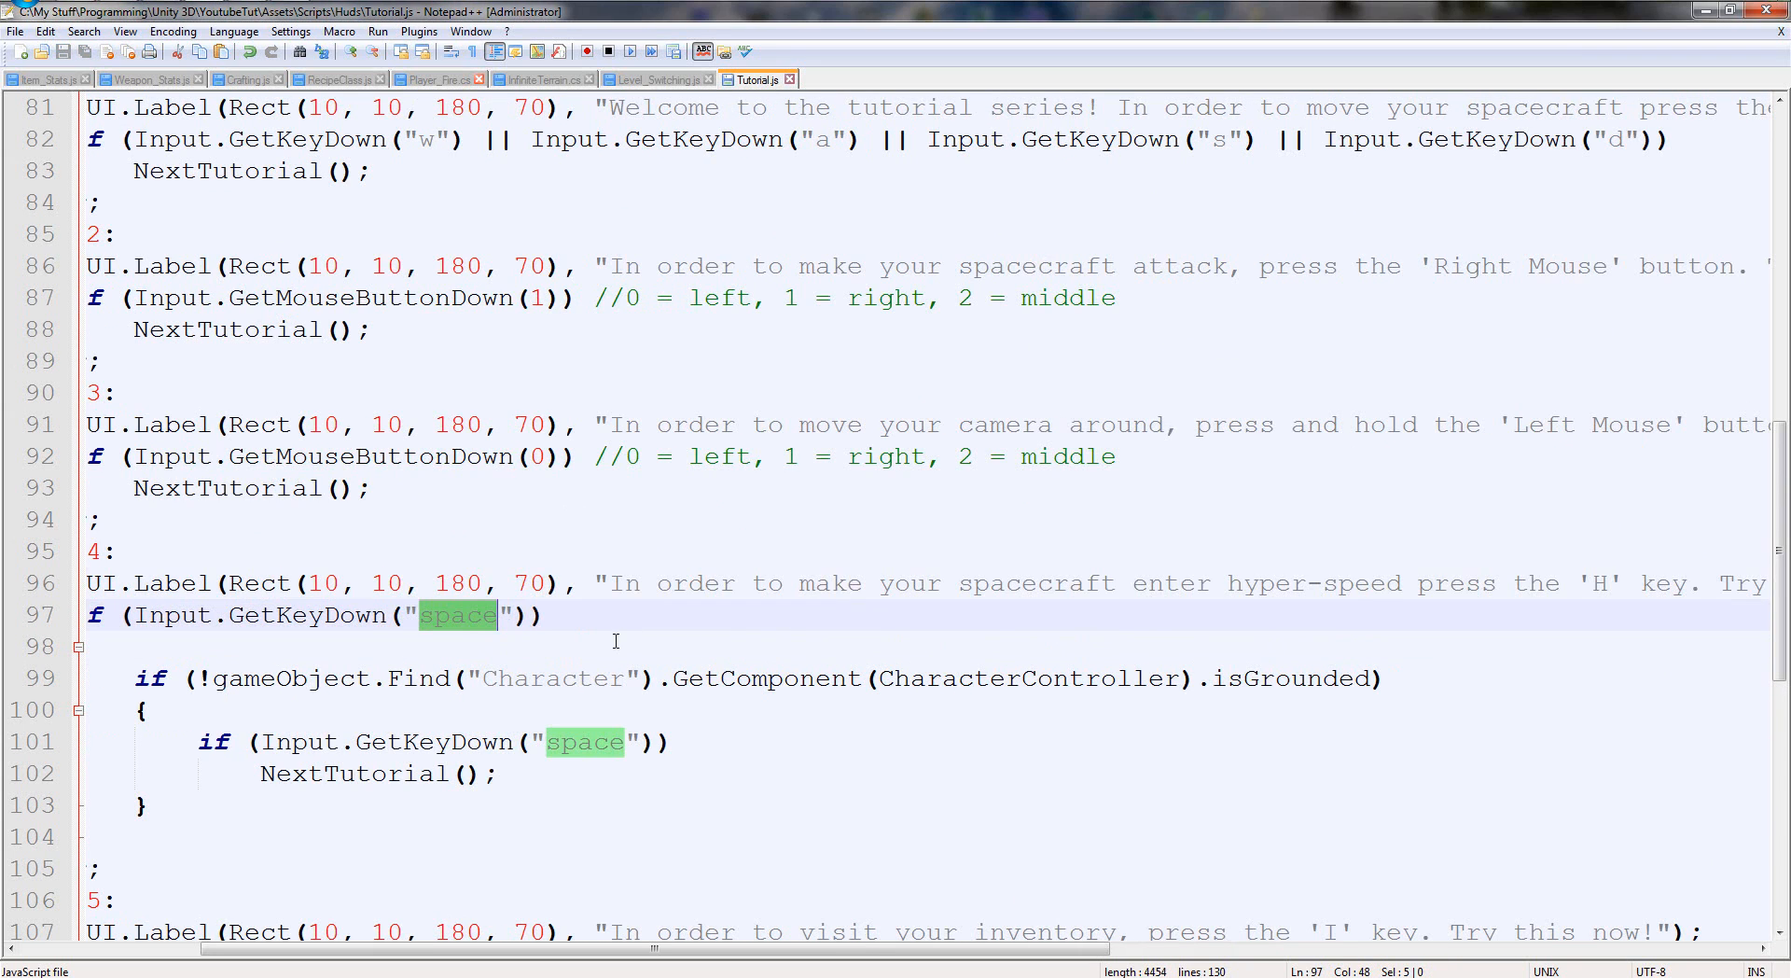
pyautogui.write('h')
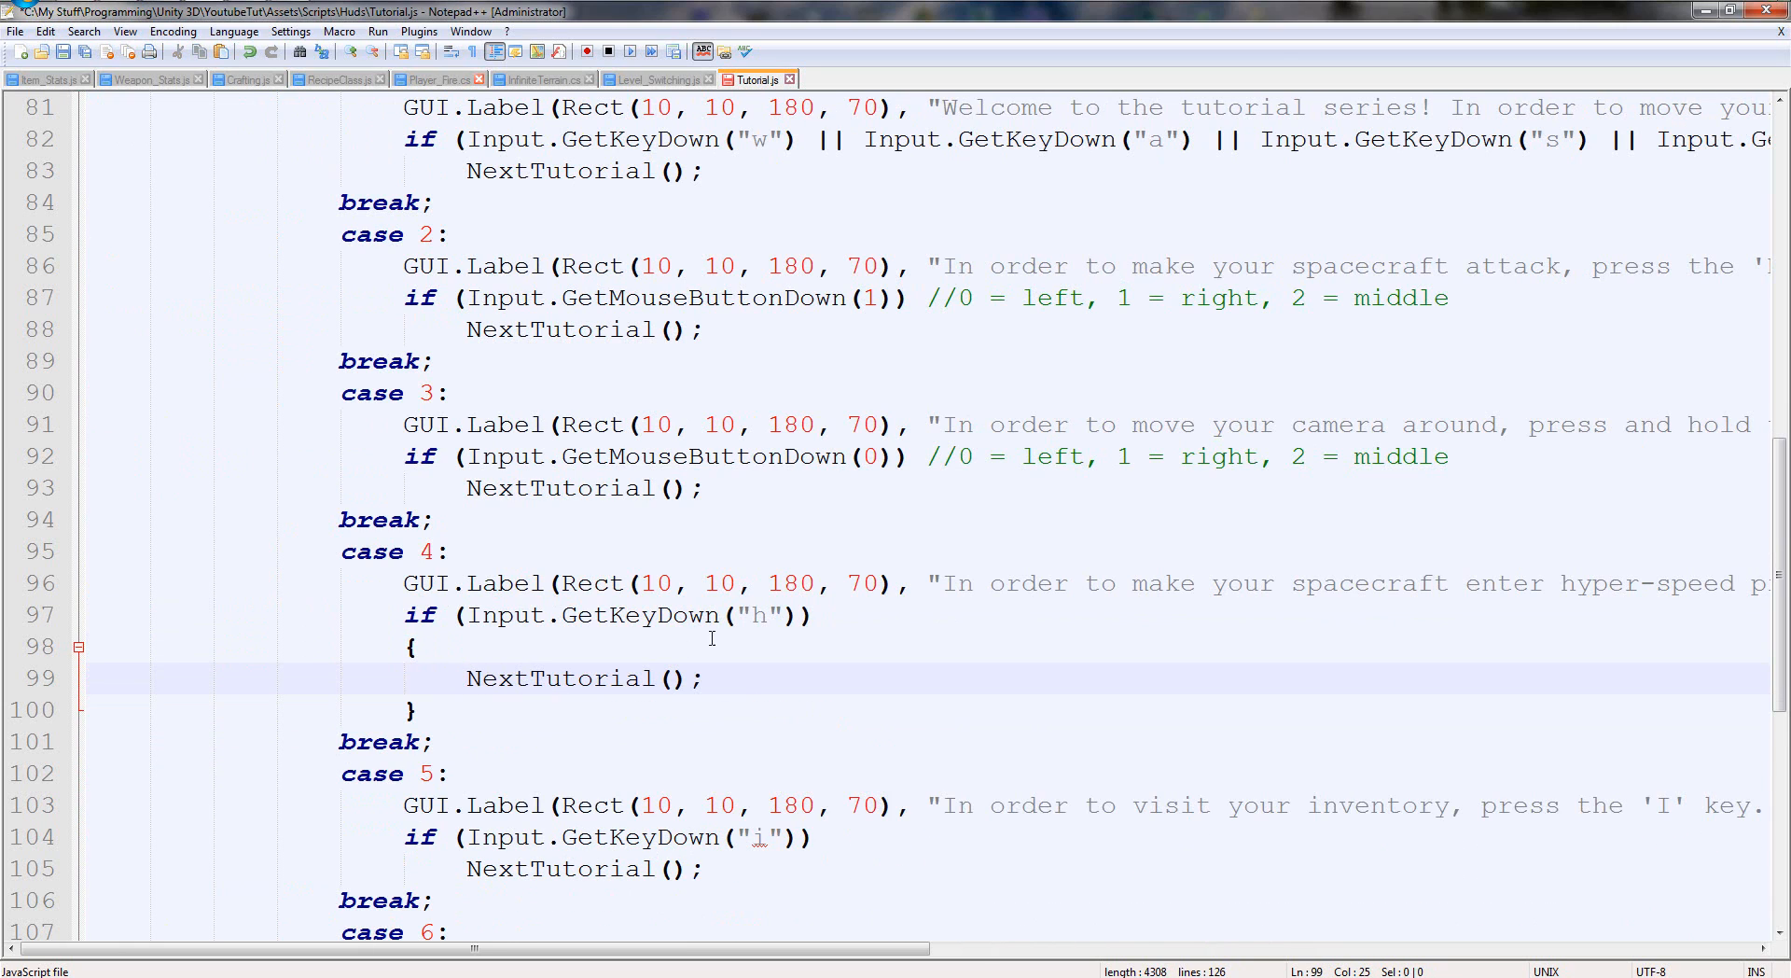
pyautogui.doubleClick(685, 614)
pyautogui.write('Up')
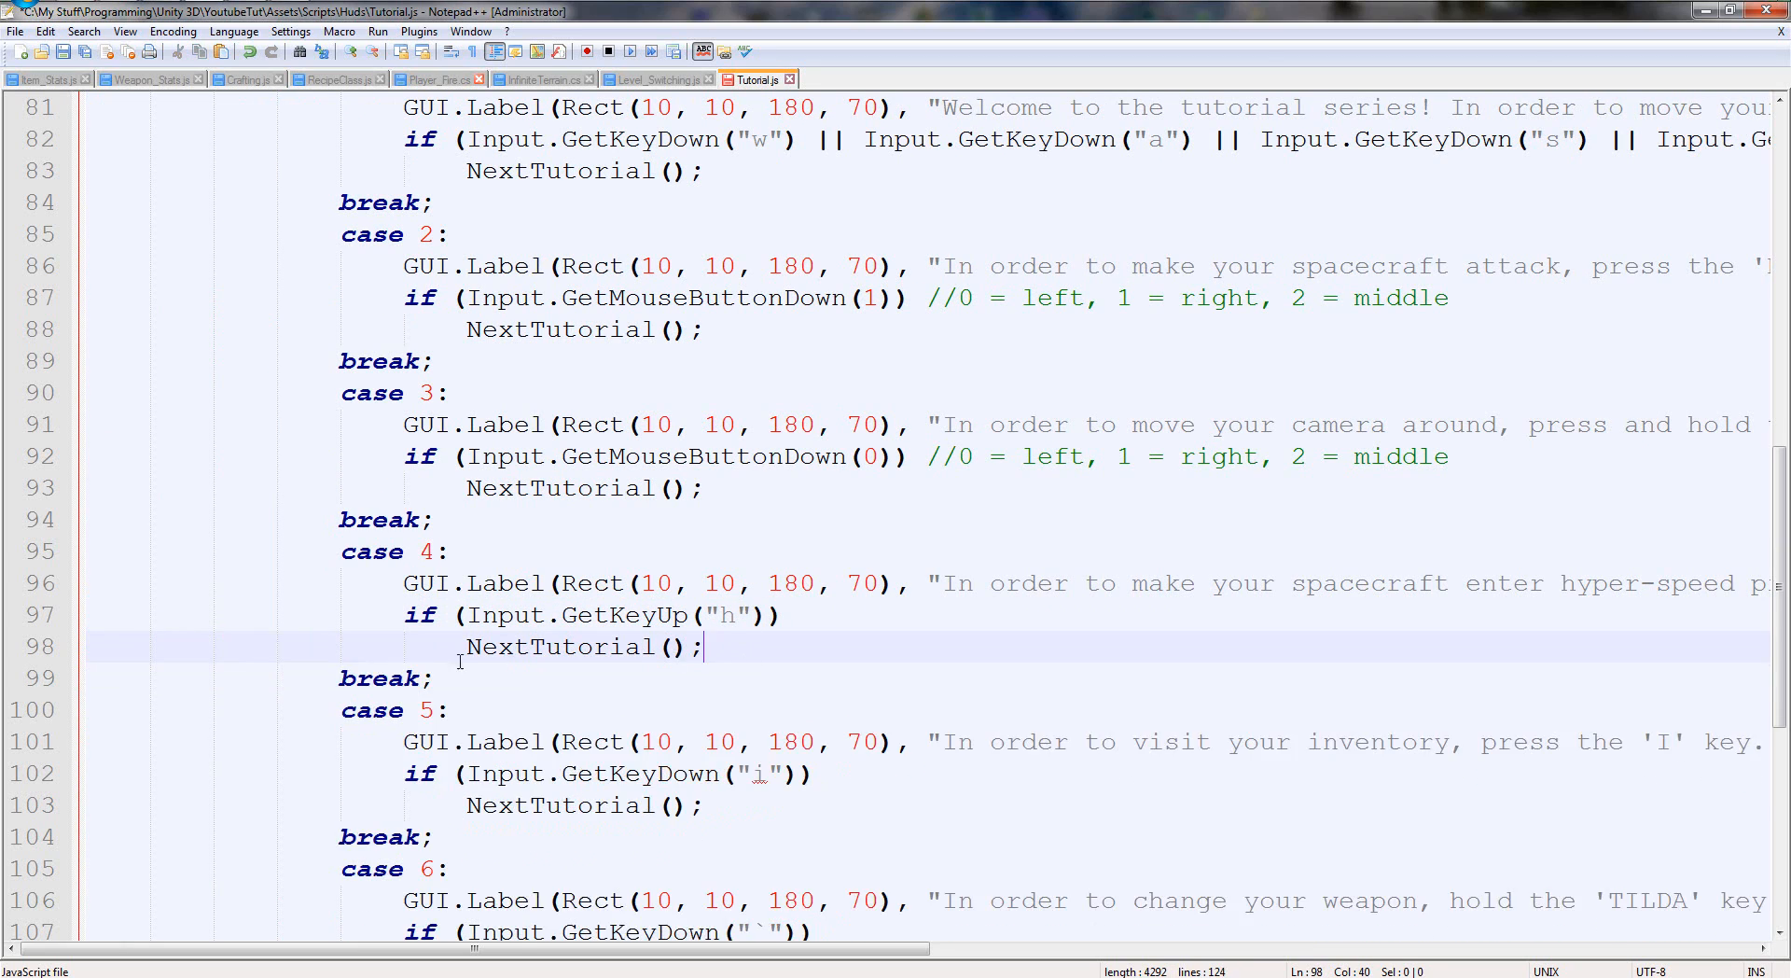
pyautogui.doubleClick(1367, 584)
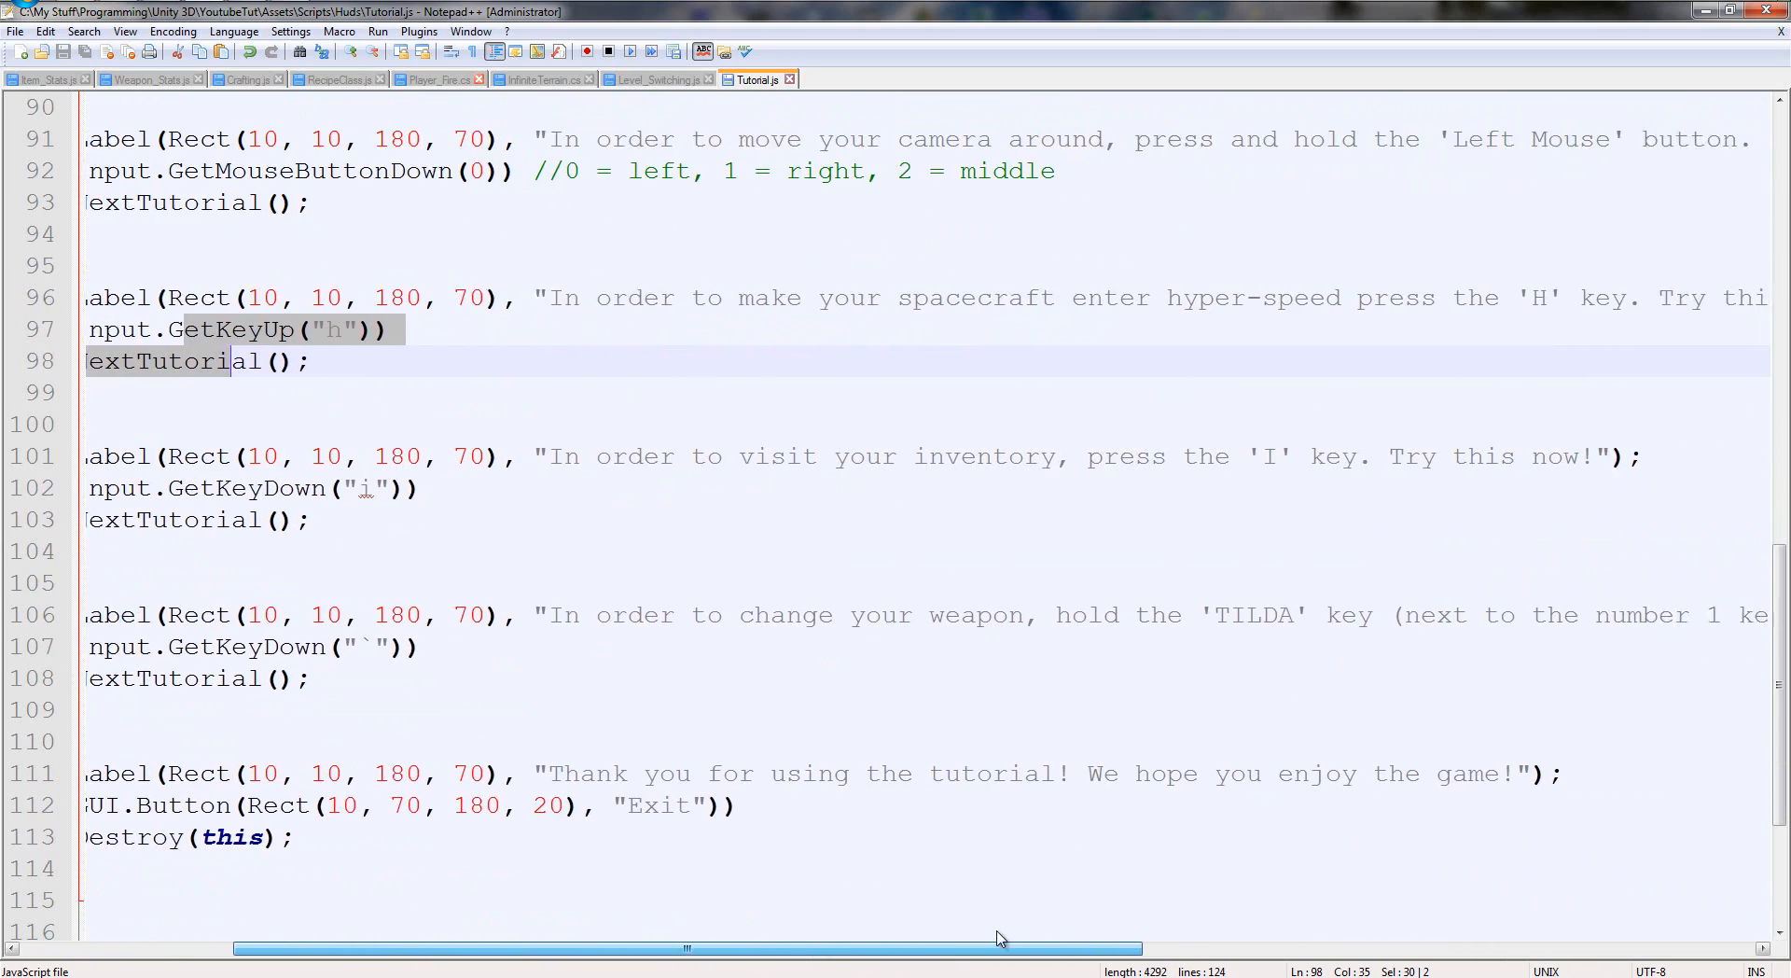
# Renumber the final Exit/farewell step as case 6.
pyautogui.hscroll(-3)
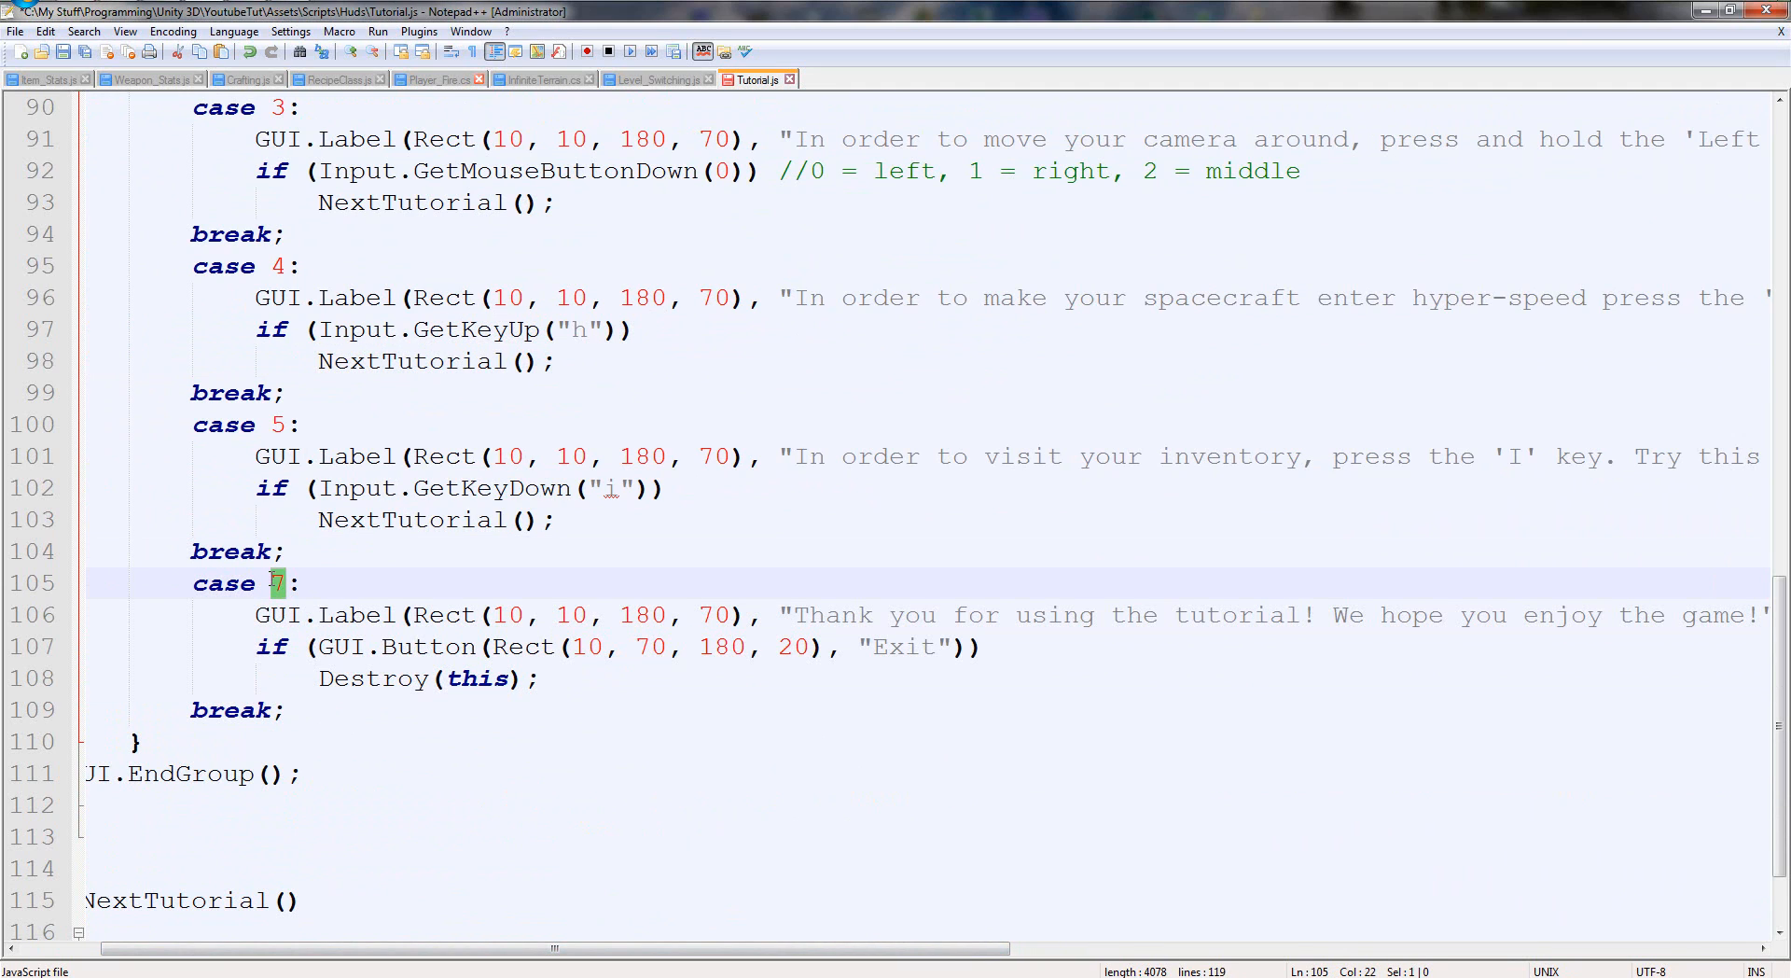
pyautogui.write('6')
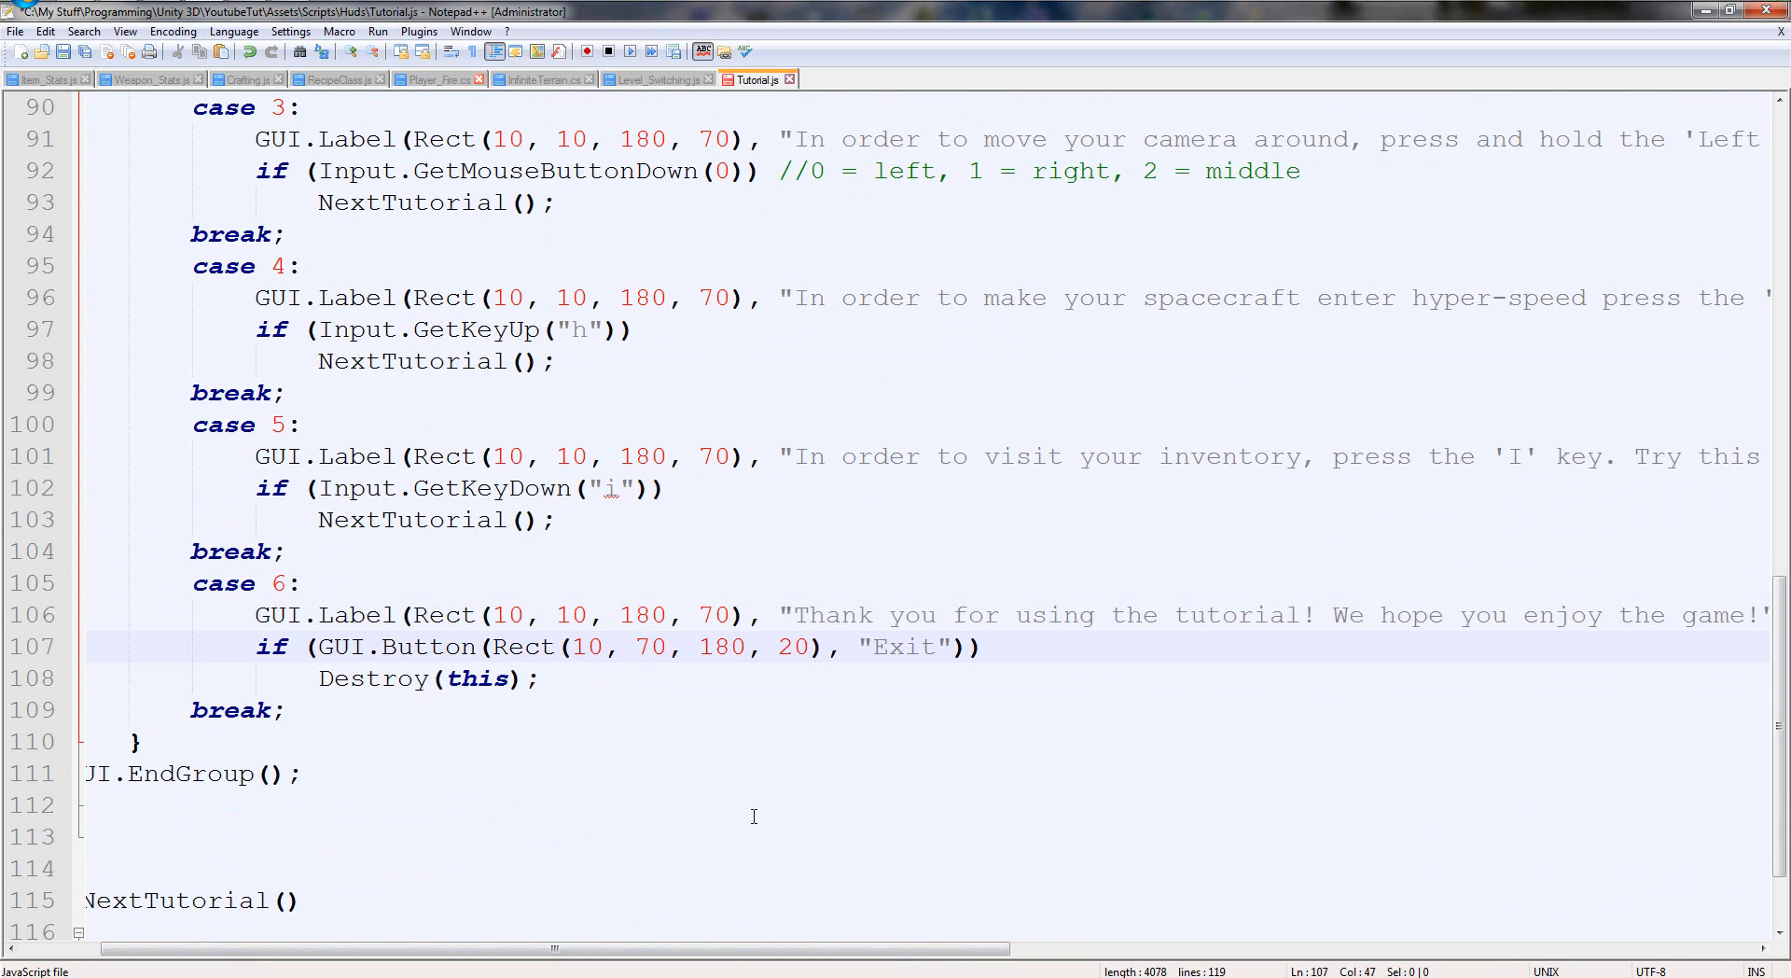
pyautogui.hscroll(3)
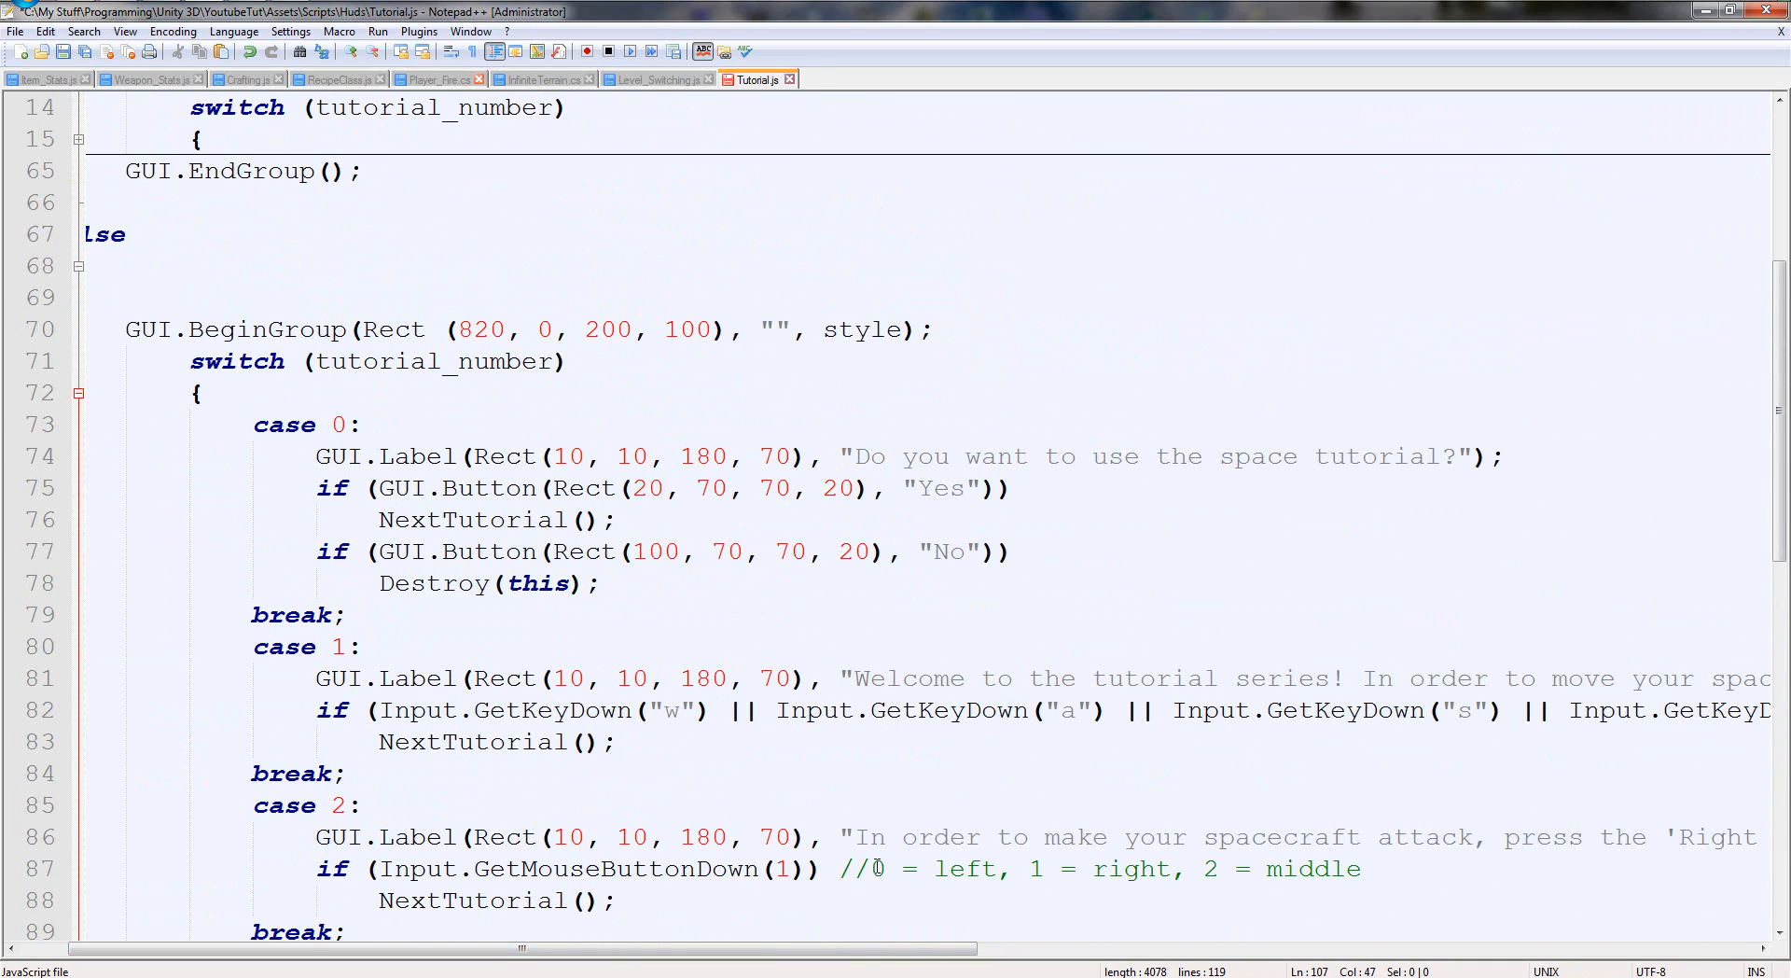
# Delete the 'a' and 'd' GetKeyDown checks and reword the prompt to list only 'W' and 'S'.
pyautogui.hscroll(3)
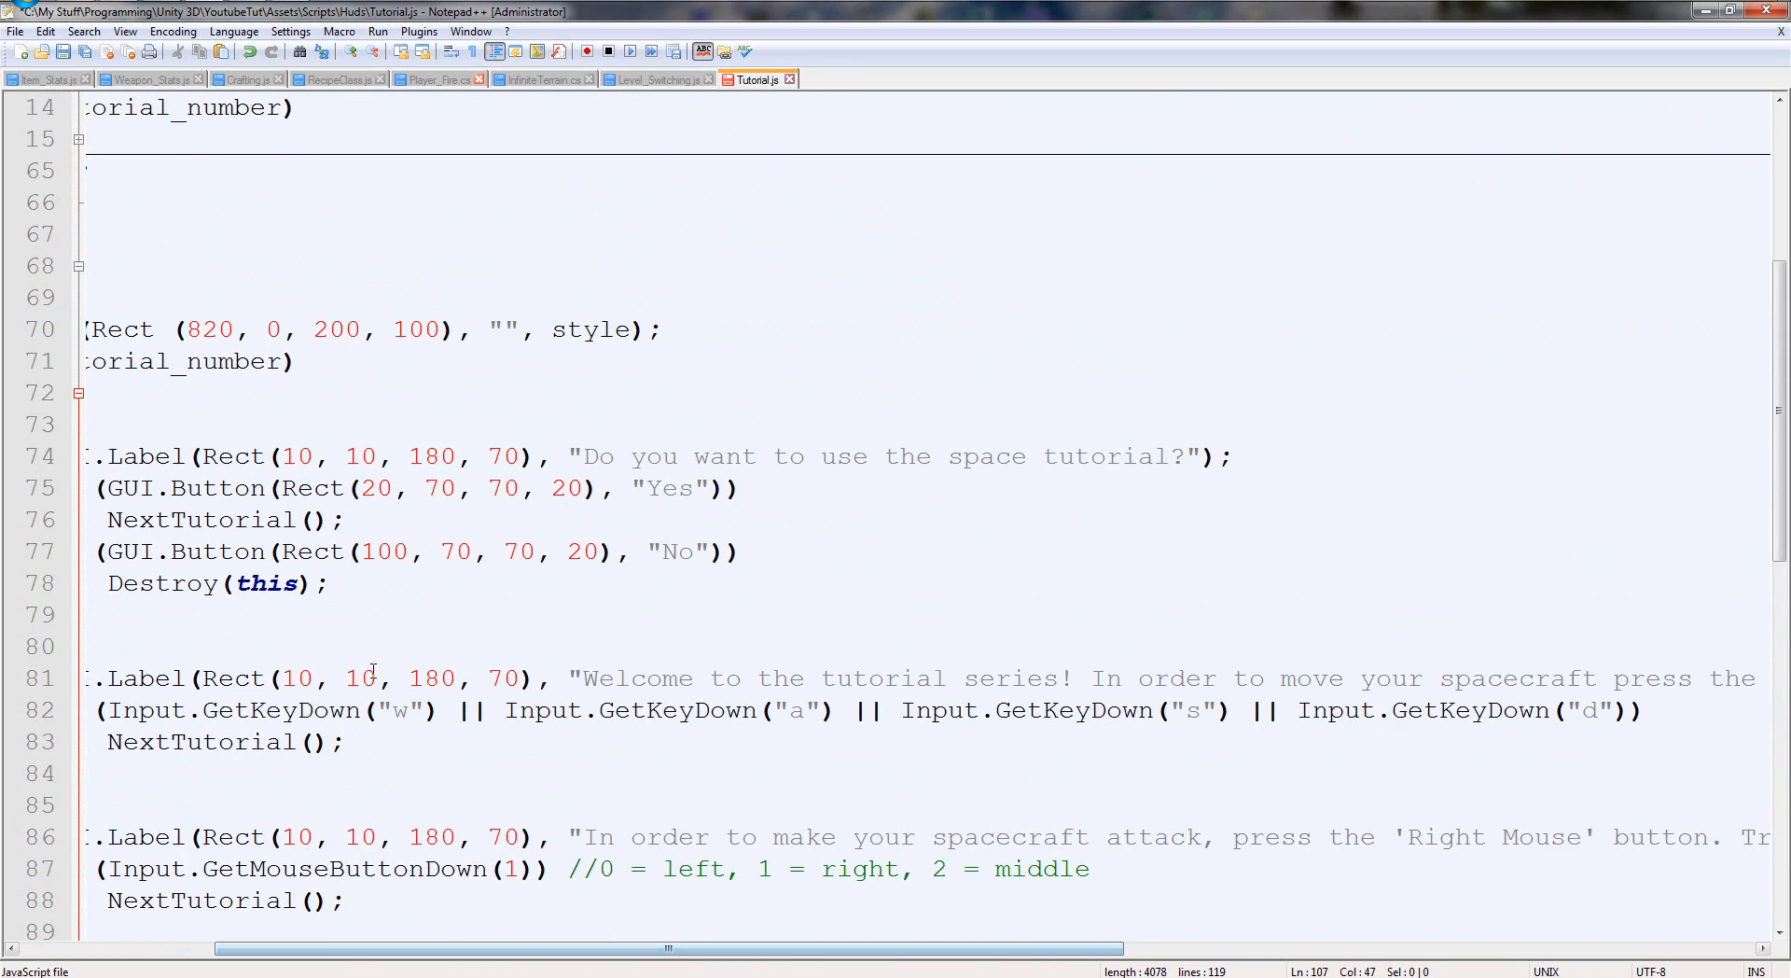
pyautogui.moveTo(444, 709); pyautogui.dragTo(843, 709)
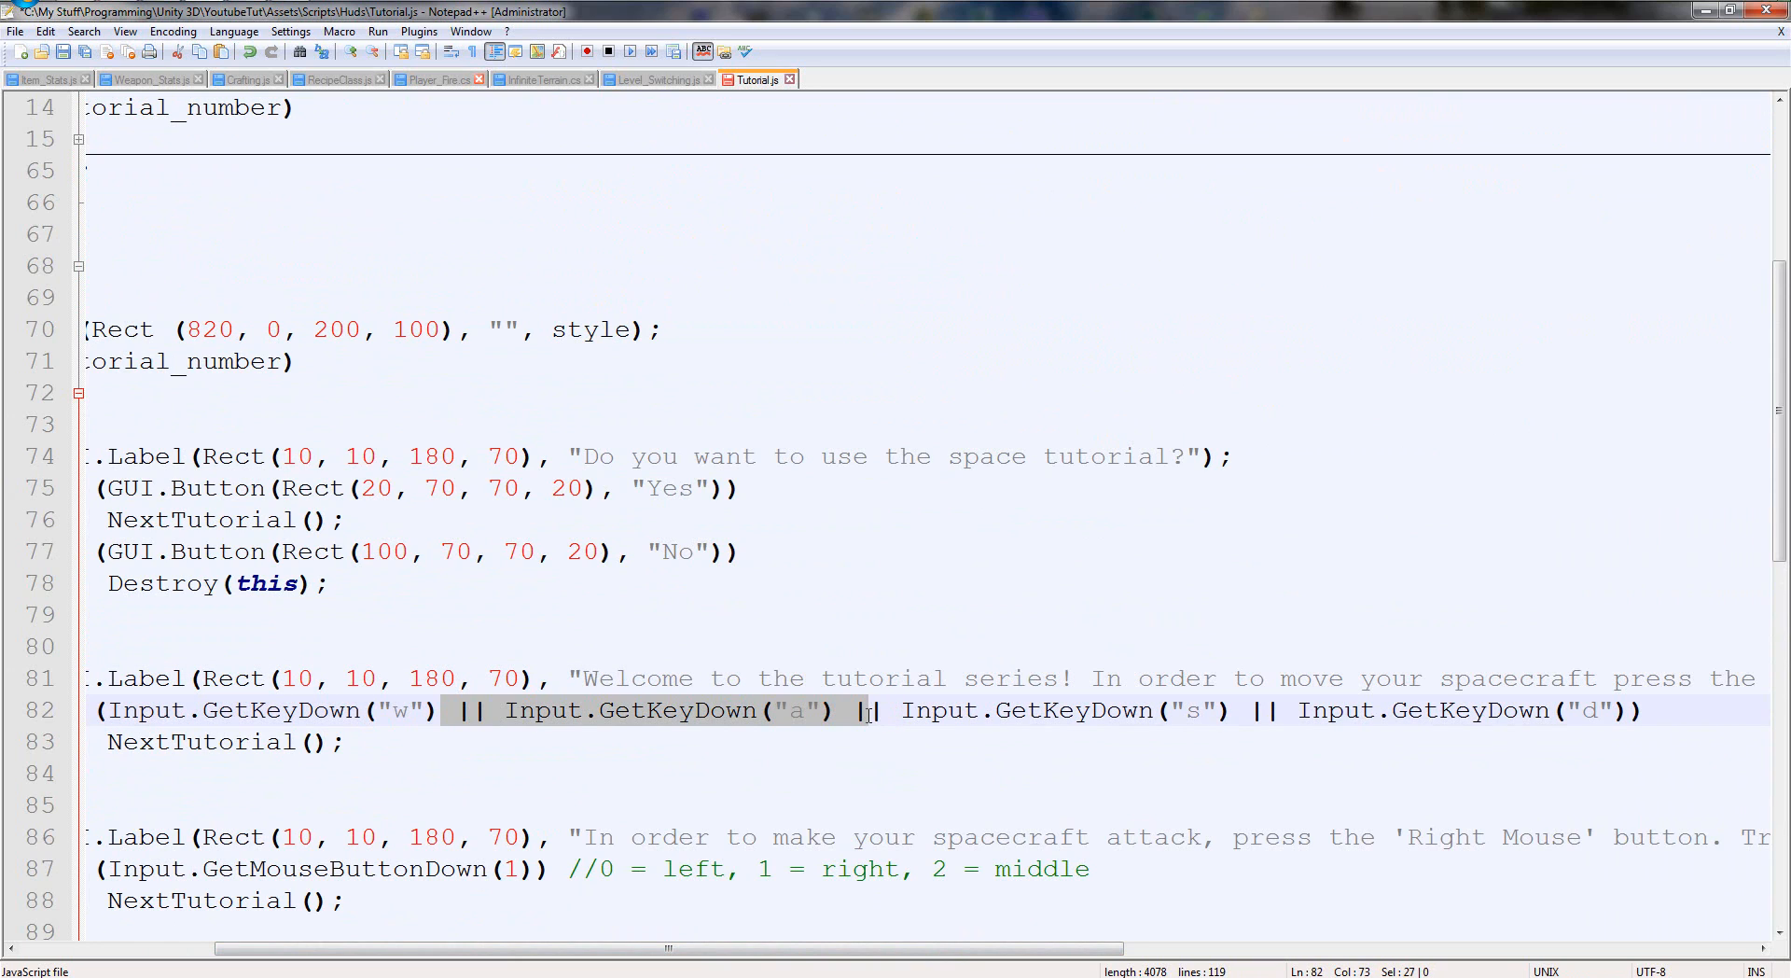
pyautogui.press('Delete')
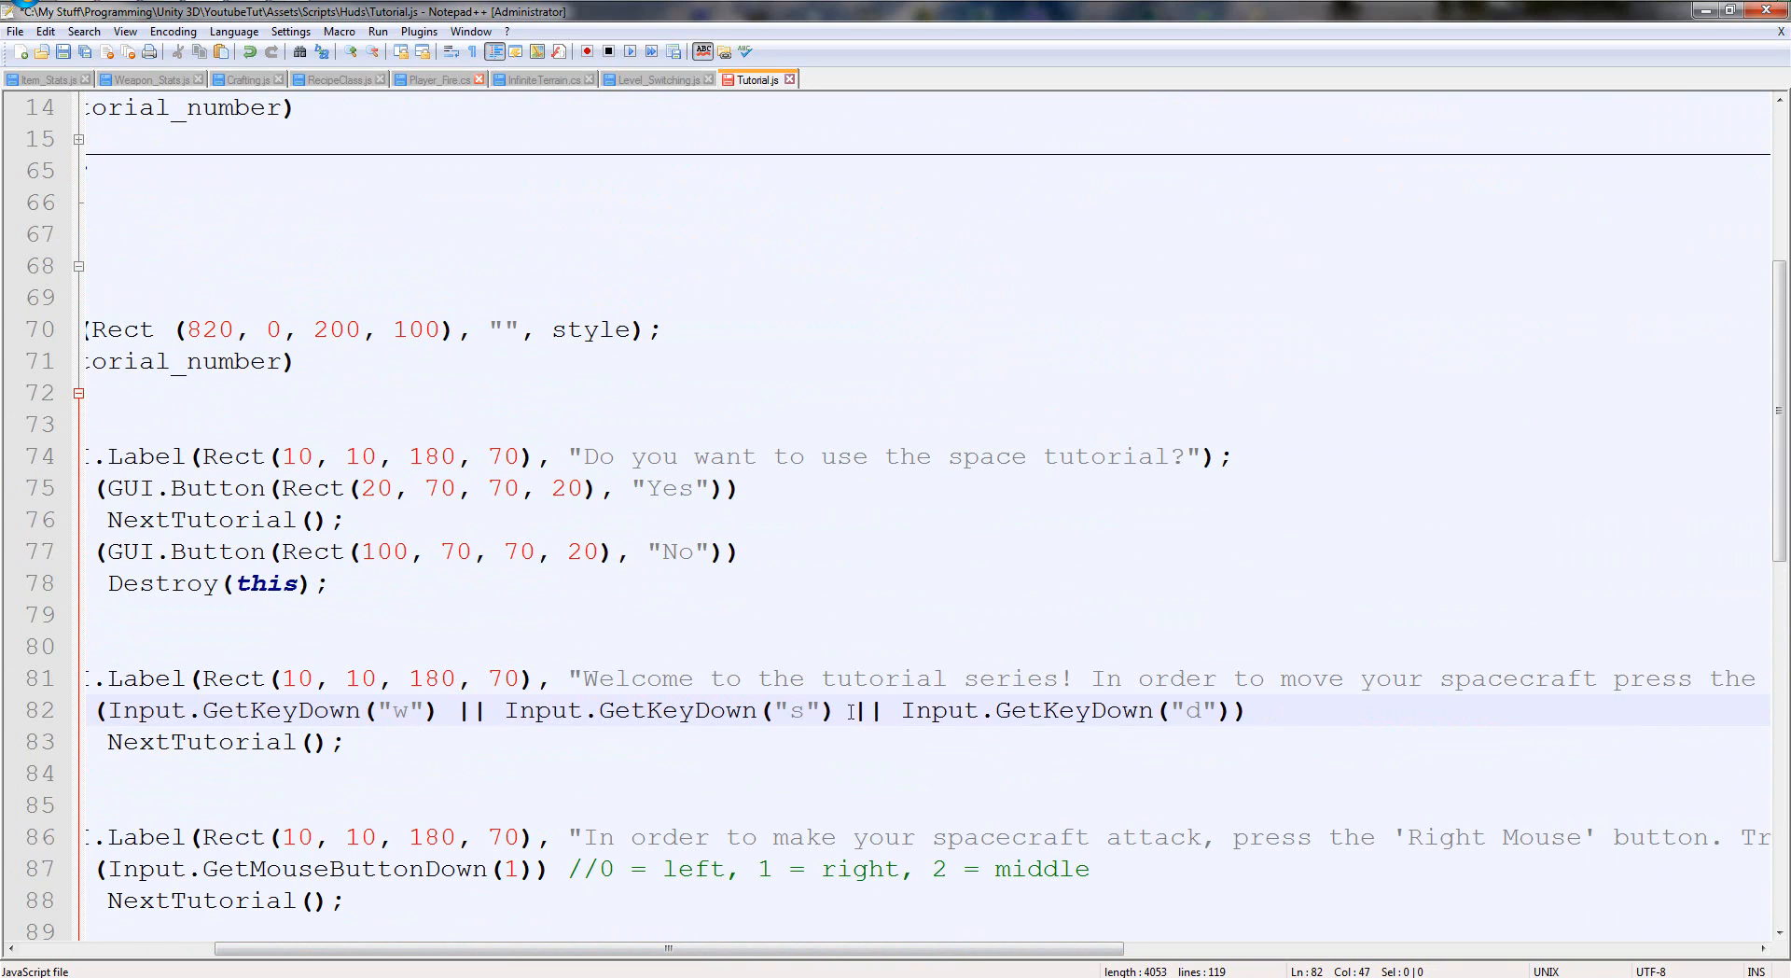
pyautogui.moveTo(841, 709); pyautogui.dragTo(1231, 709)
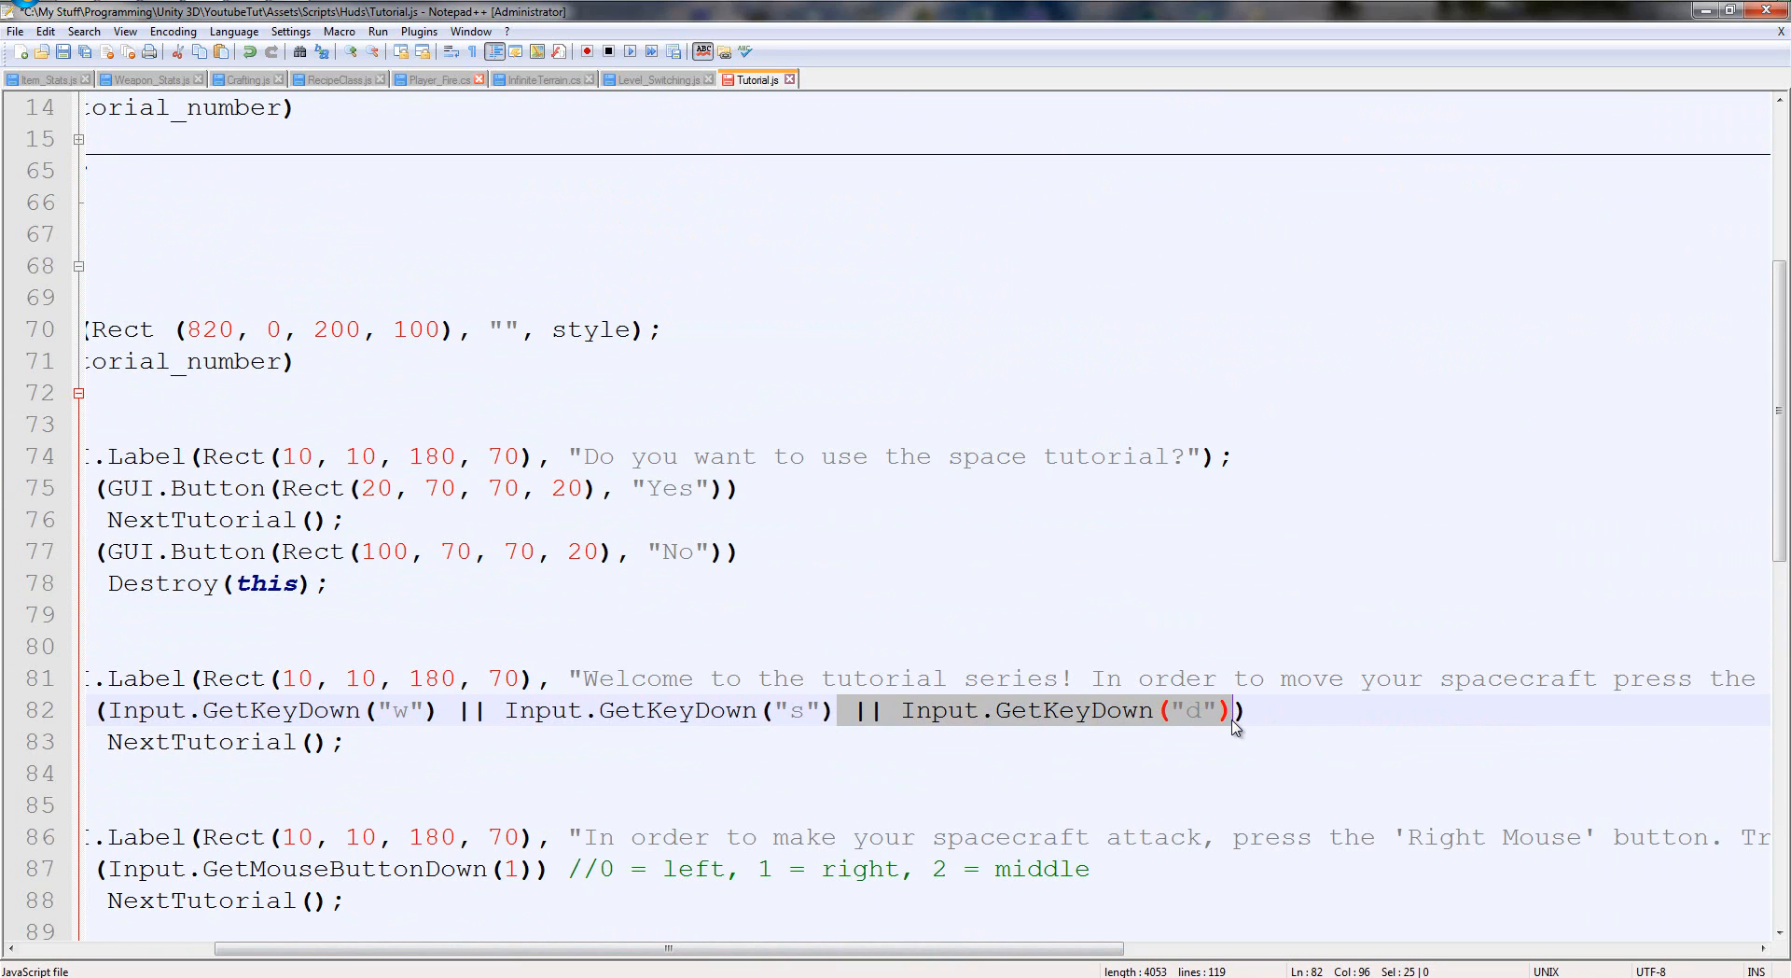
pyautogui.press('Delete')
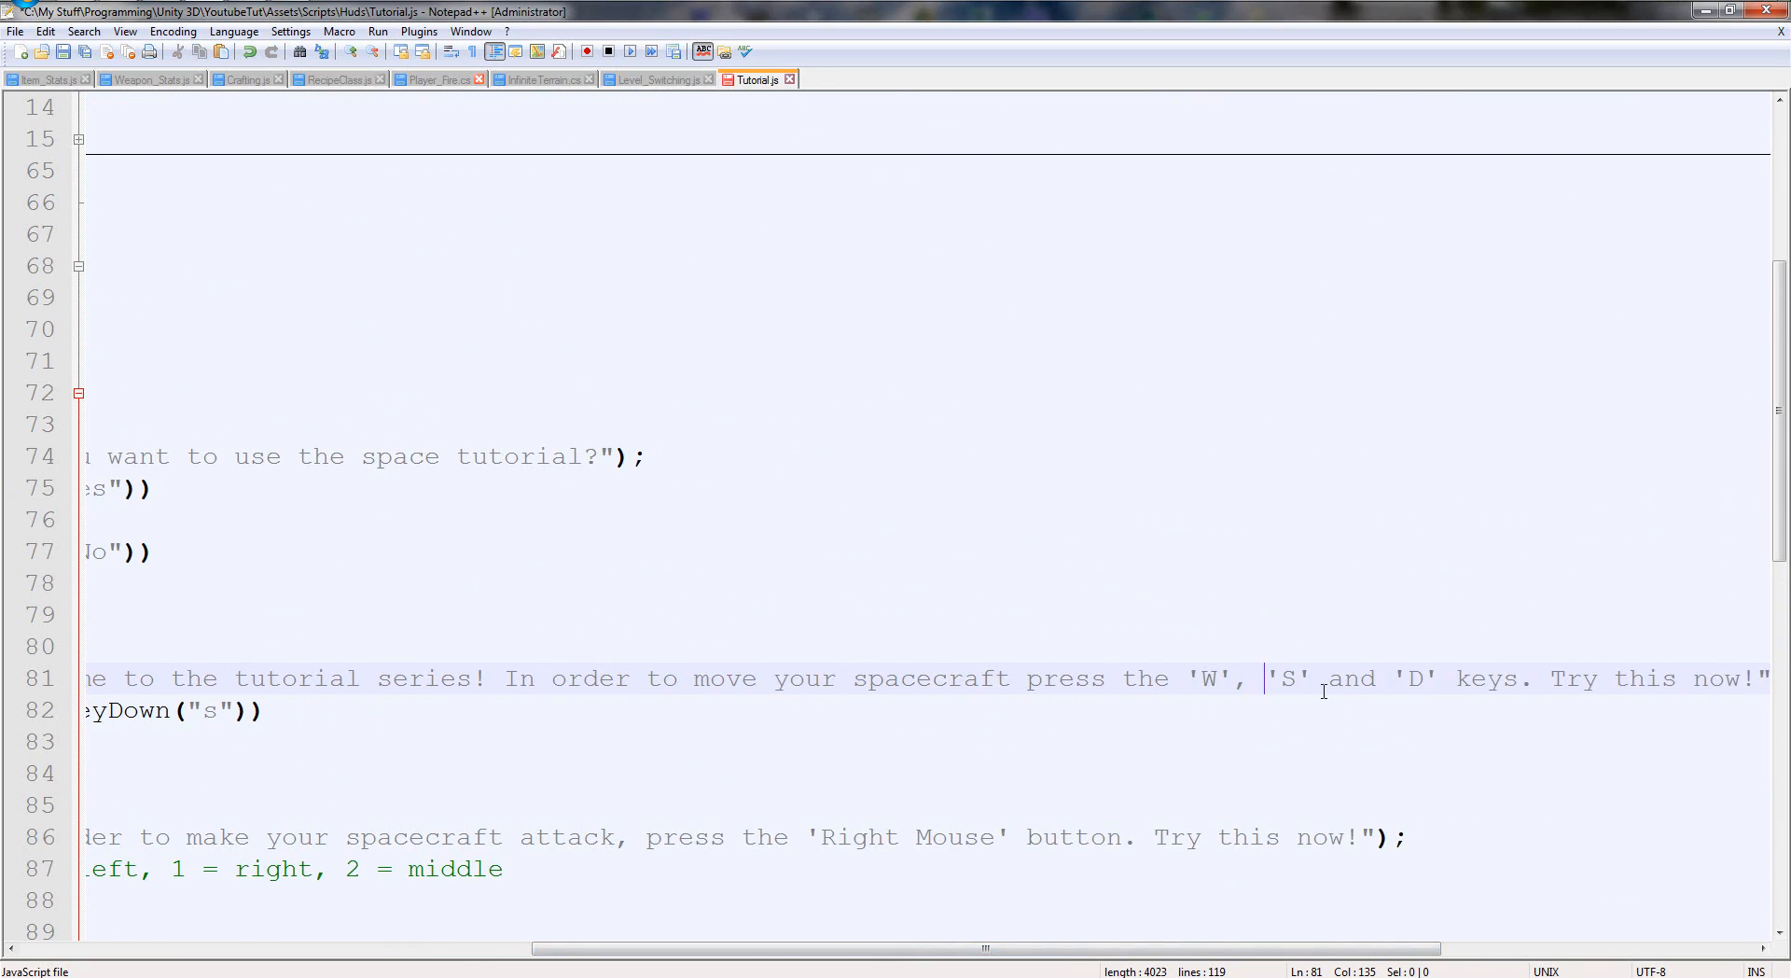
pyautogui.write('and')
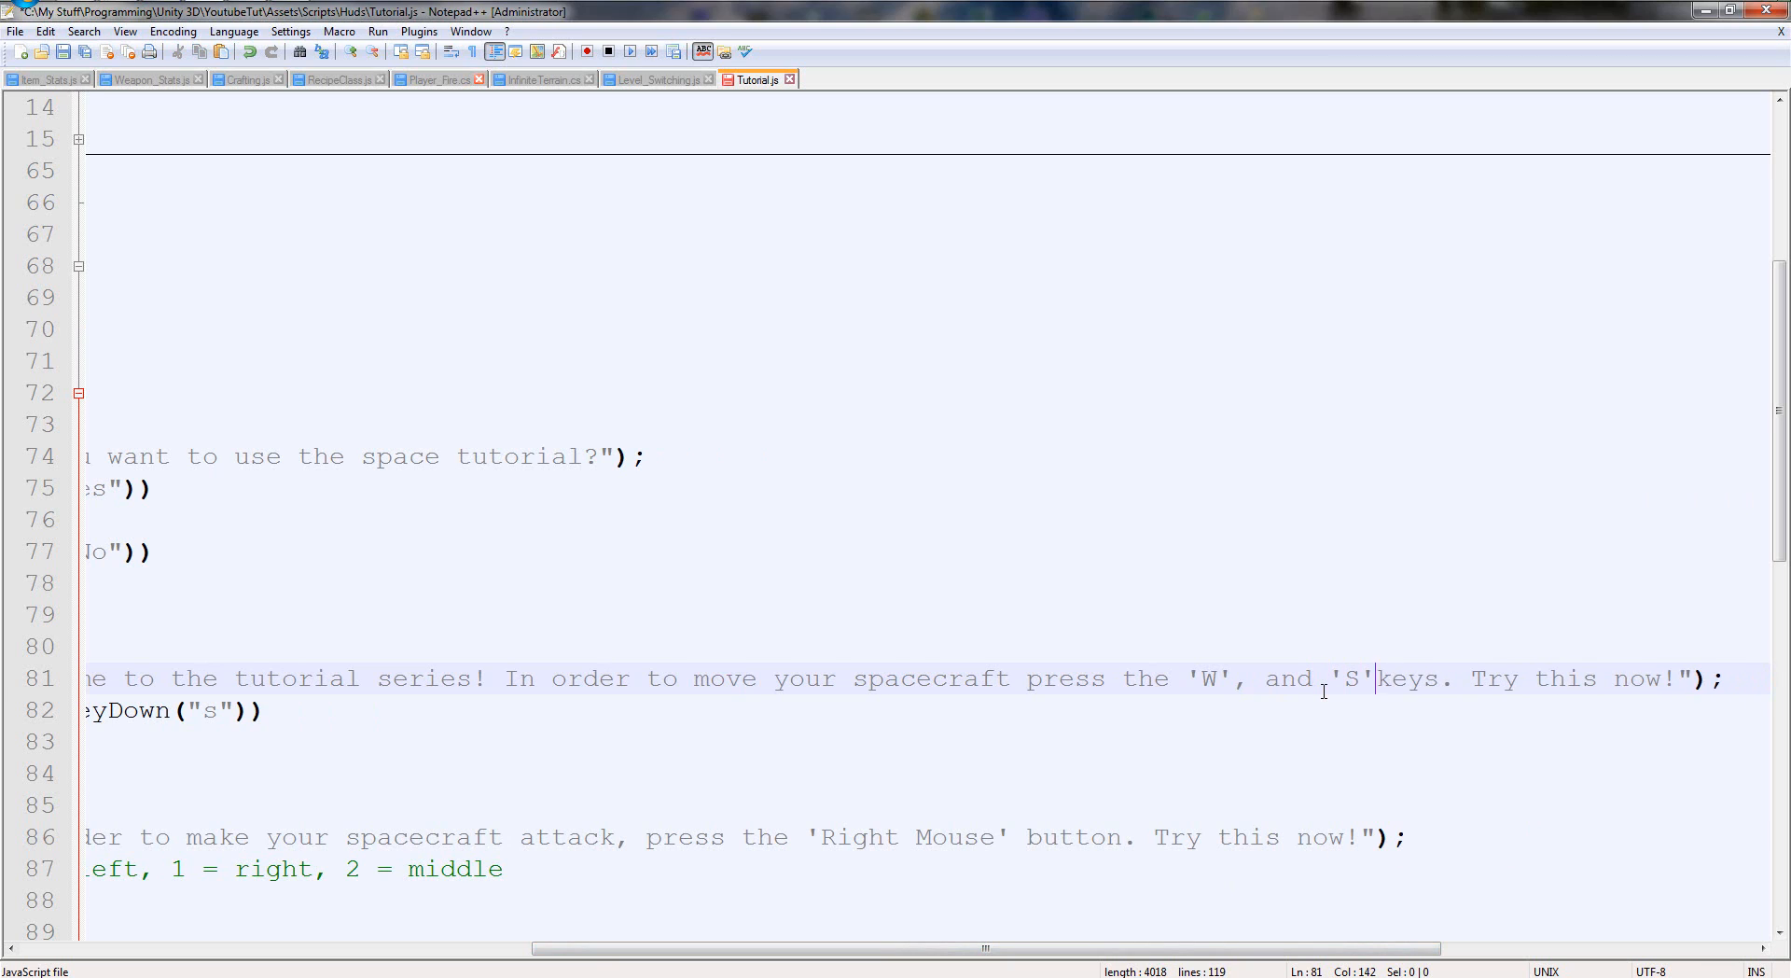
pyautogui.write('or')
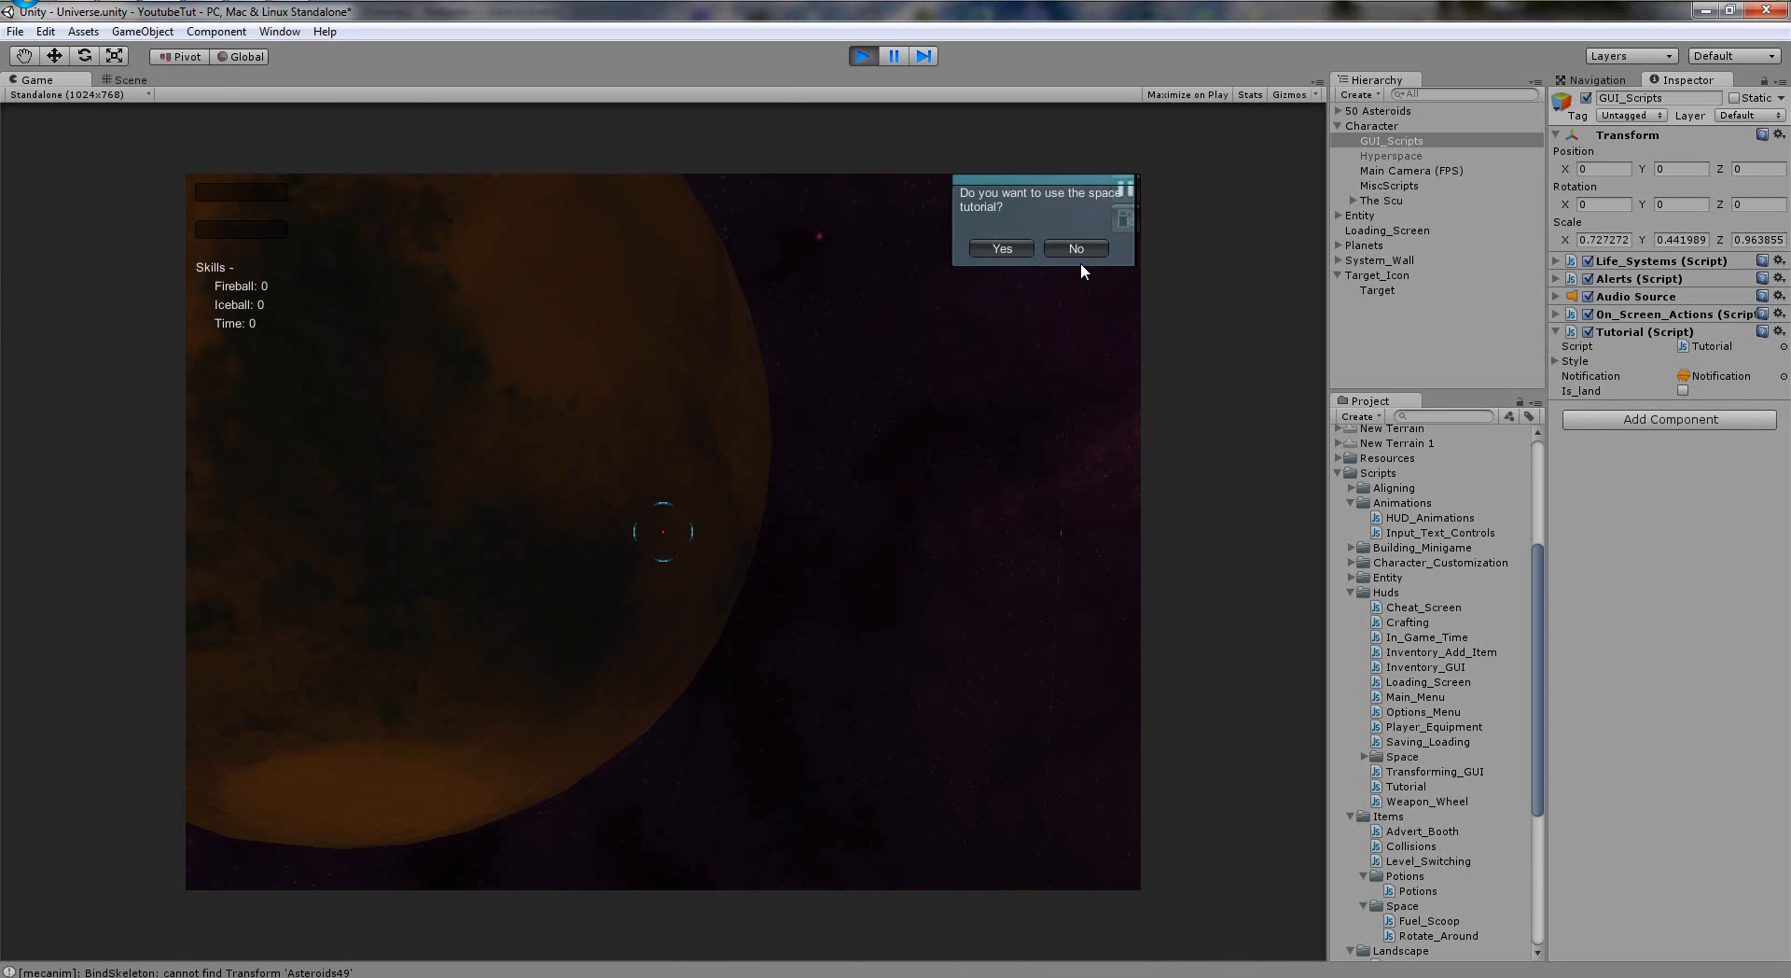
pyautogui.moveTo(894, 95)
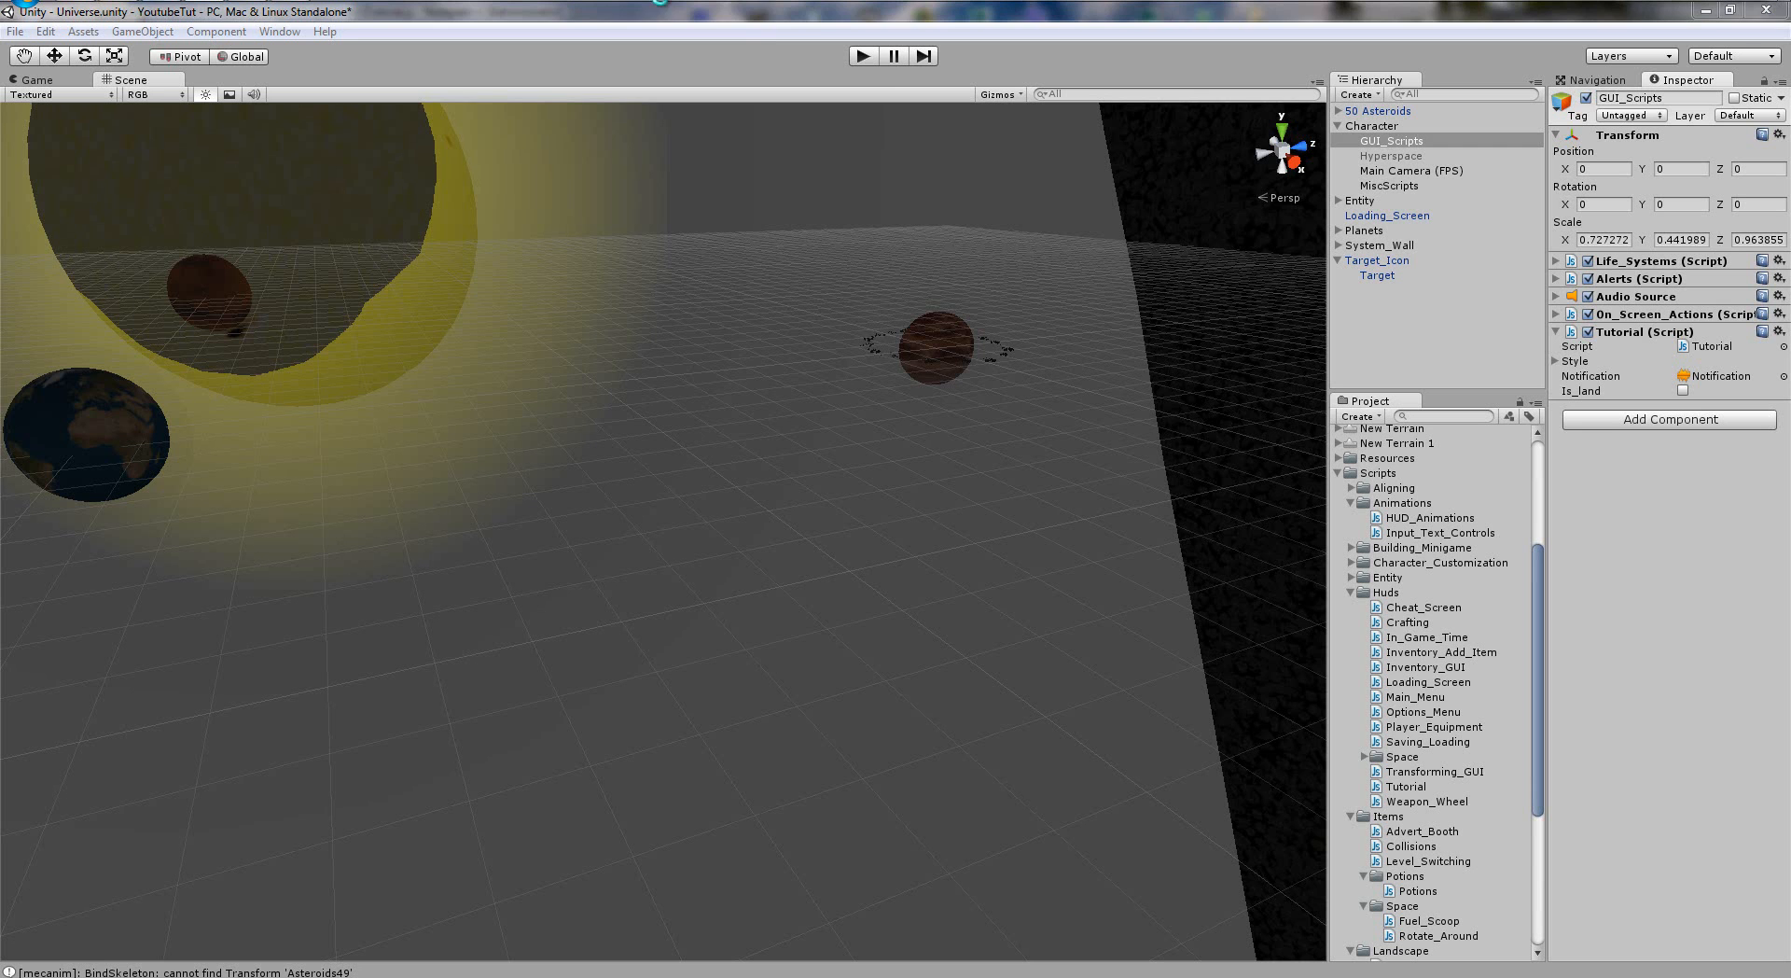
pyautogui.moveTo(1145, 334)
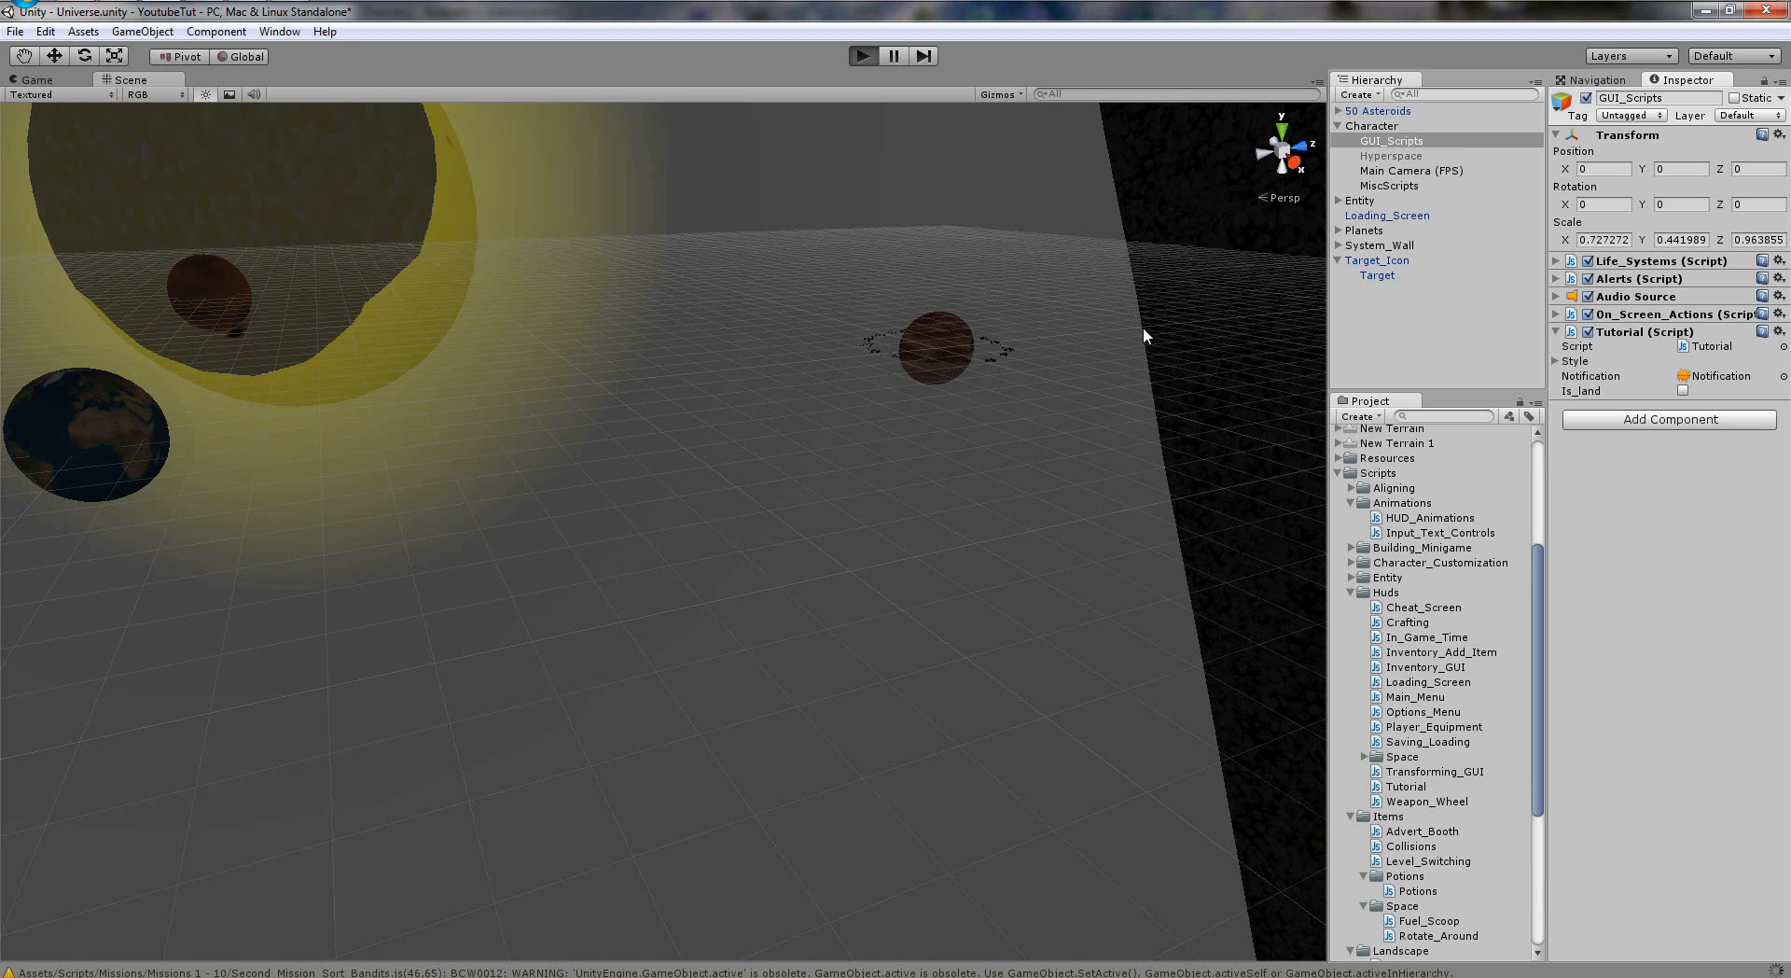
# Play the scene again so the space tutorial question shows.
pyautogui.click(862, 54)
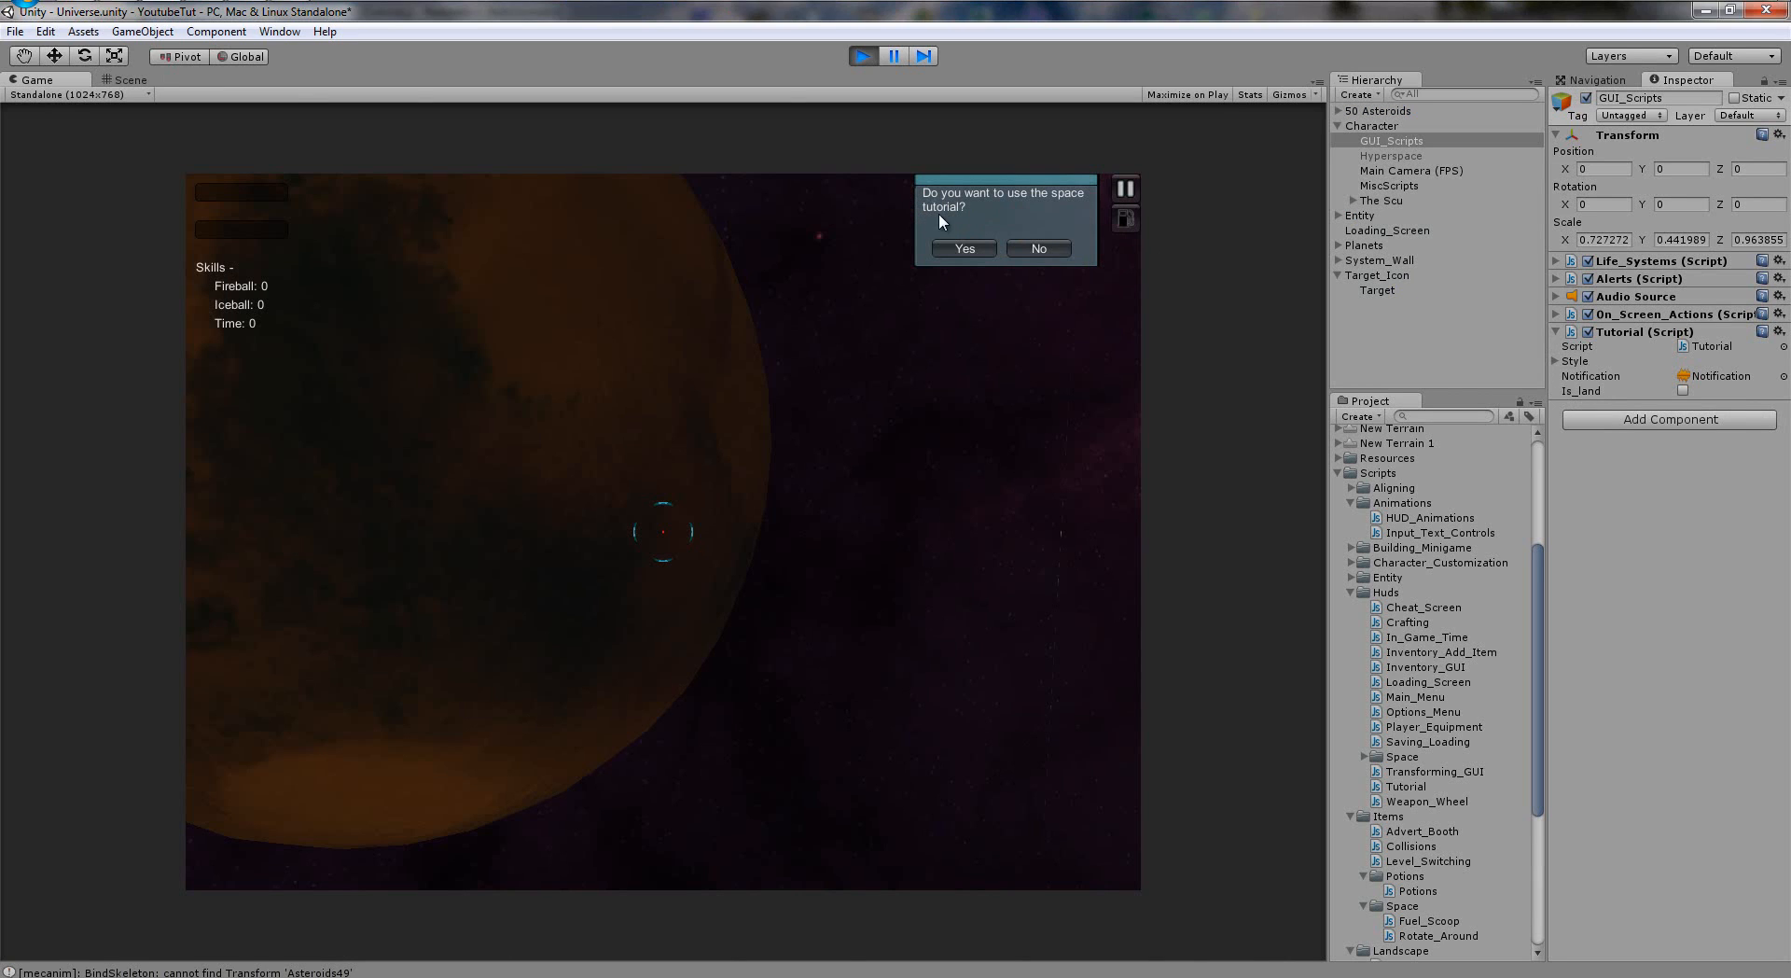
# Accept the space tutorial with Yes and run it through to the final Exit.
pyautogui.click(963, 248)
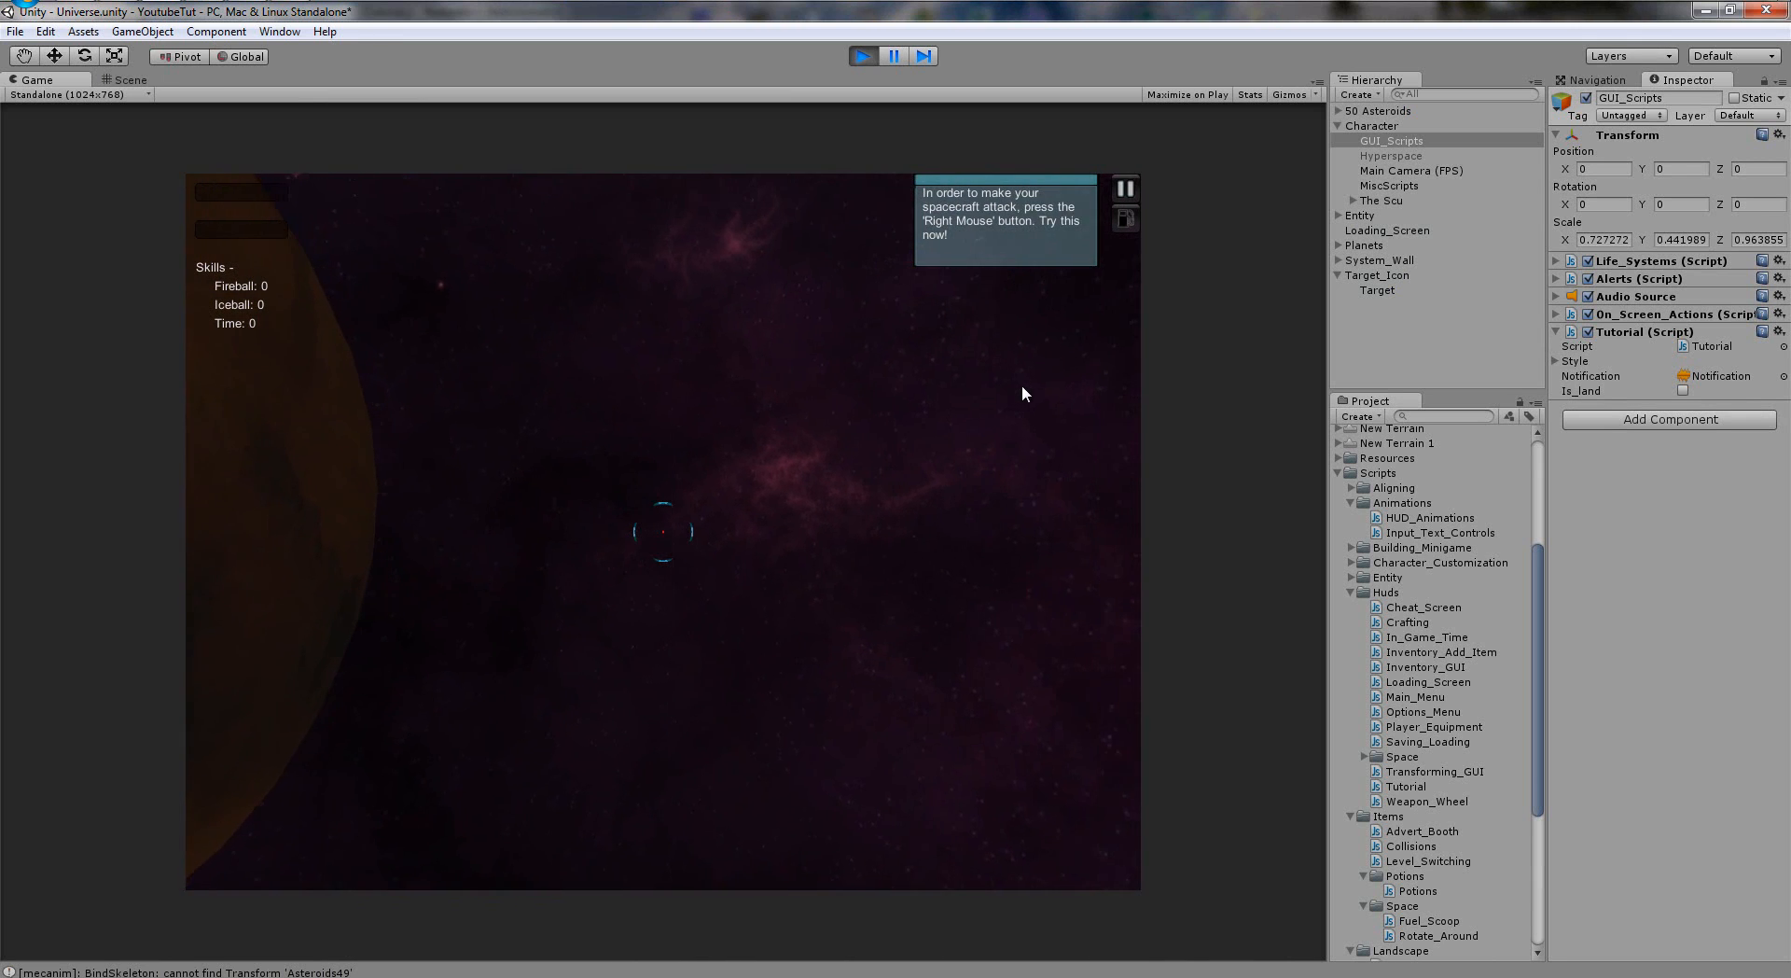
pyautogui.moveTo(758, 397)
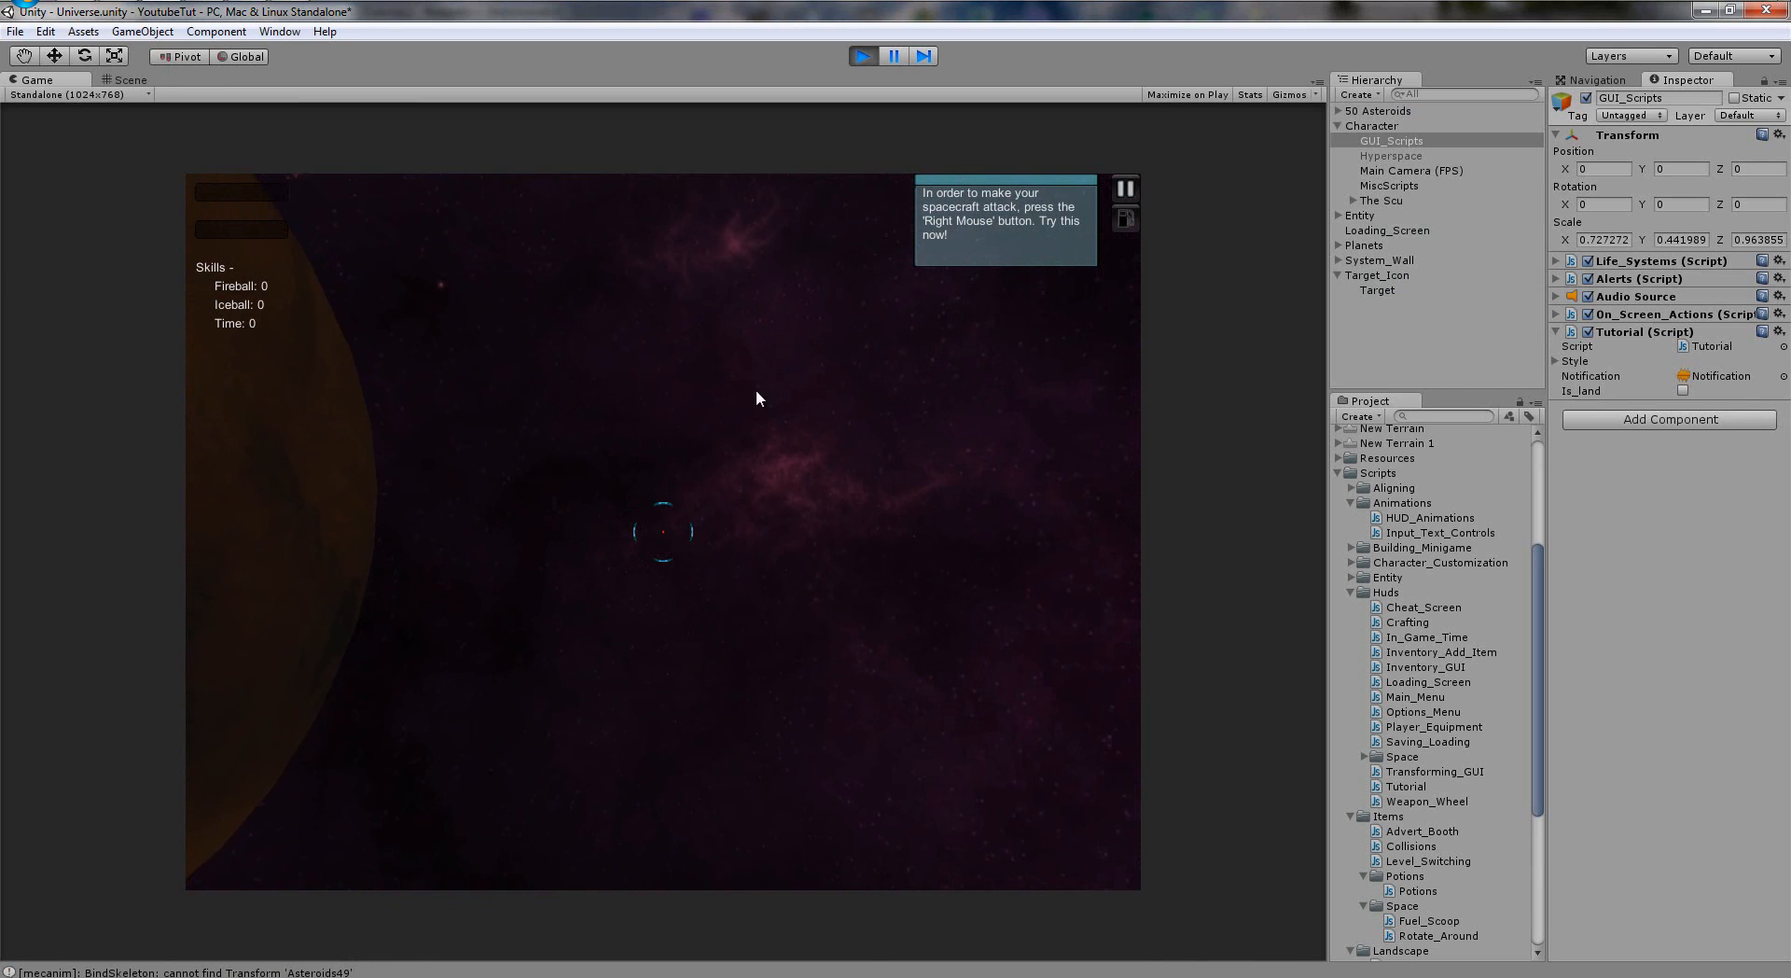
pyautogui.moveTo(625, 432)
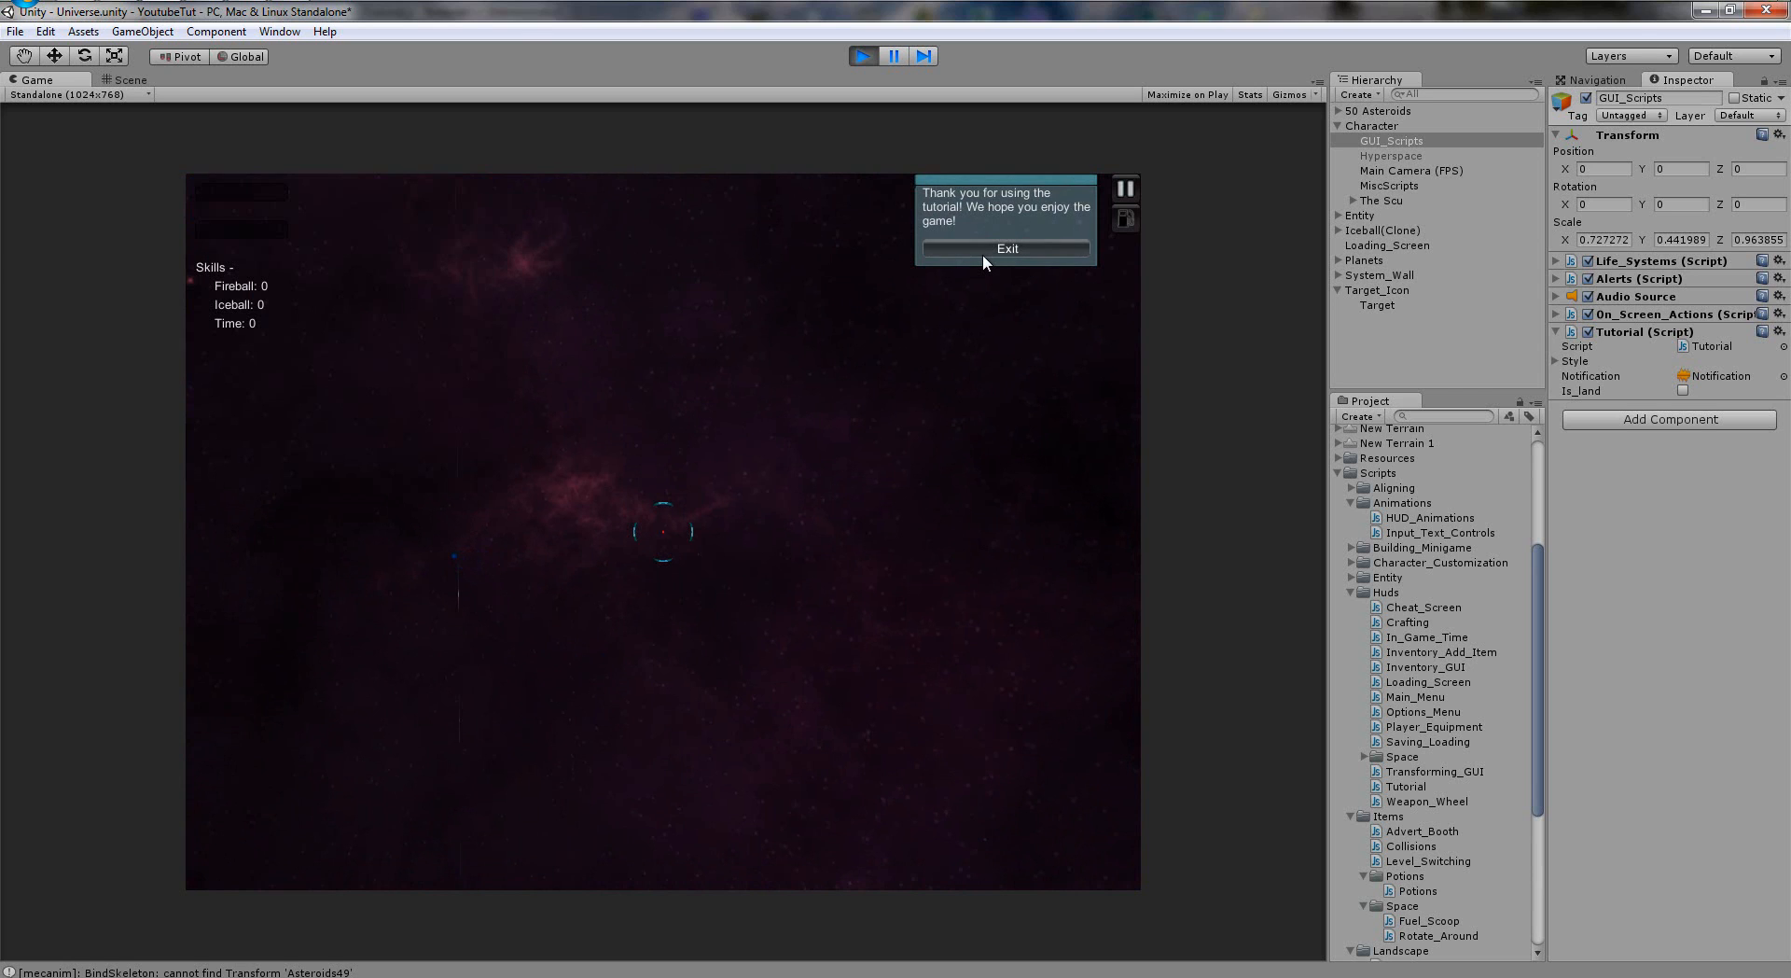
pyautogui.click(864, 54)
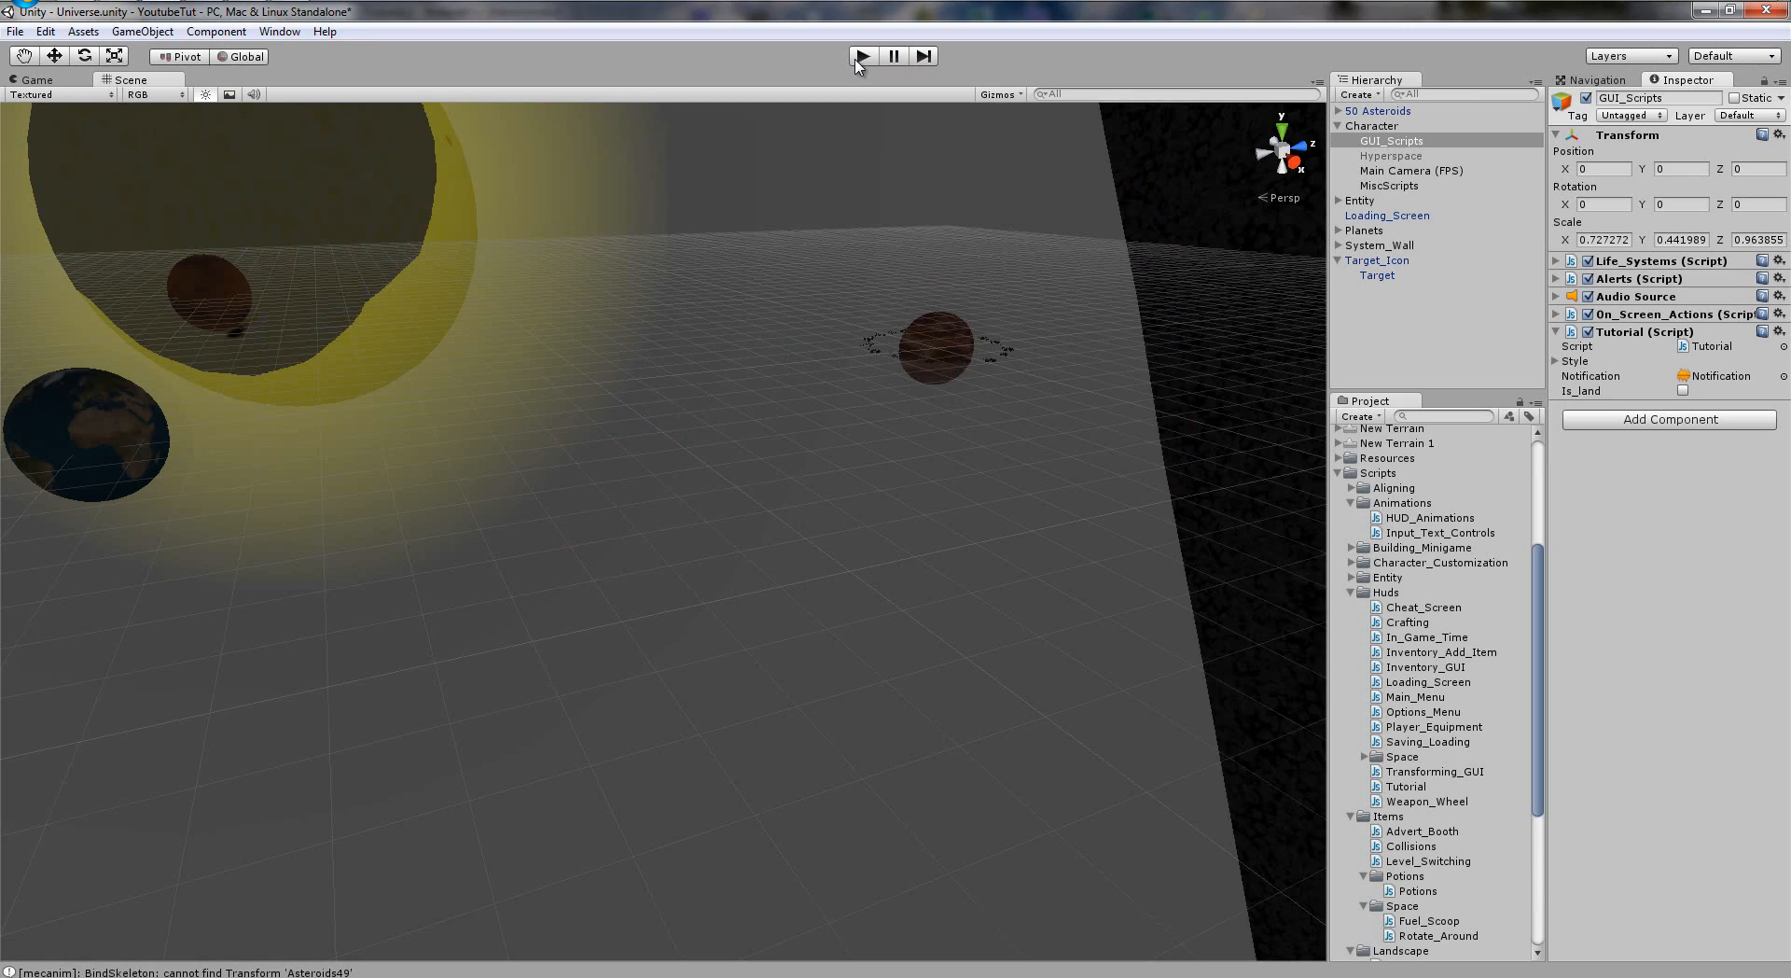
# Stop the play-test and orbit the Scene view to select the System_Wall beside the Sun.
pyautogui.click(862, 54)
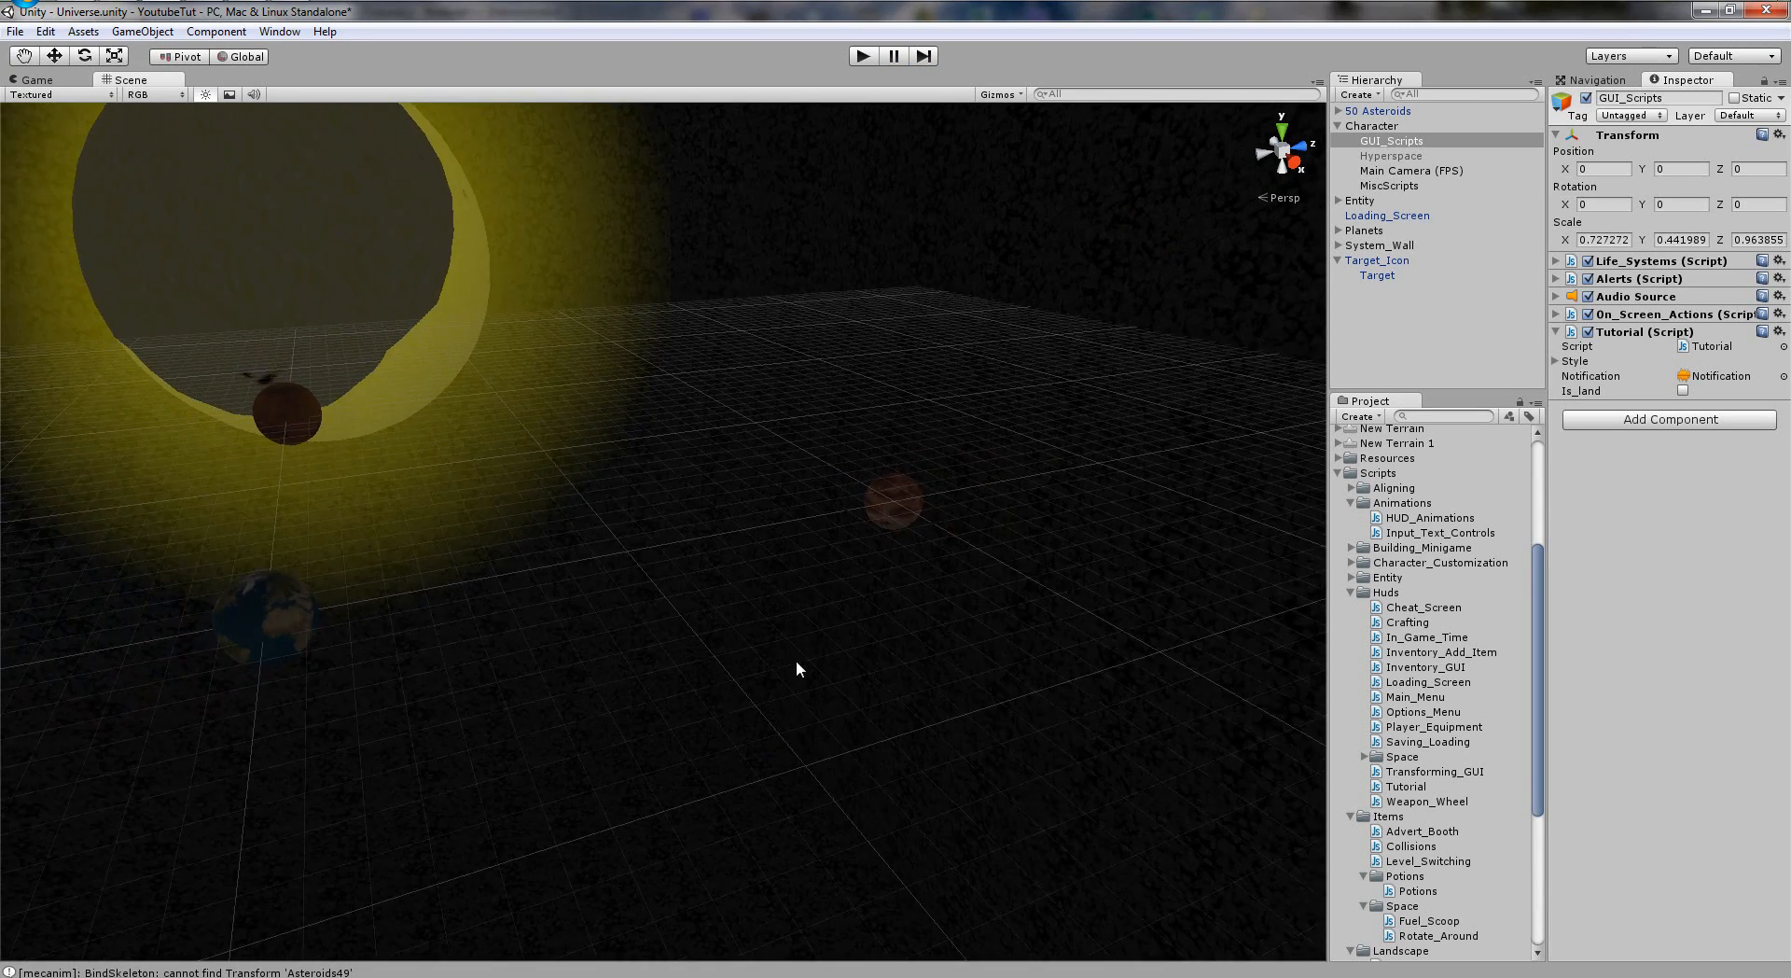
pyautogui.moveTo(797, 667); pyautogui.dragTo(879, 689)
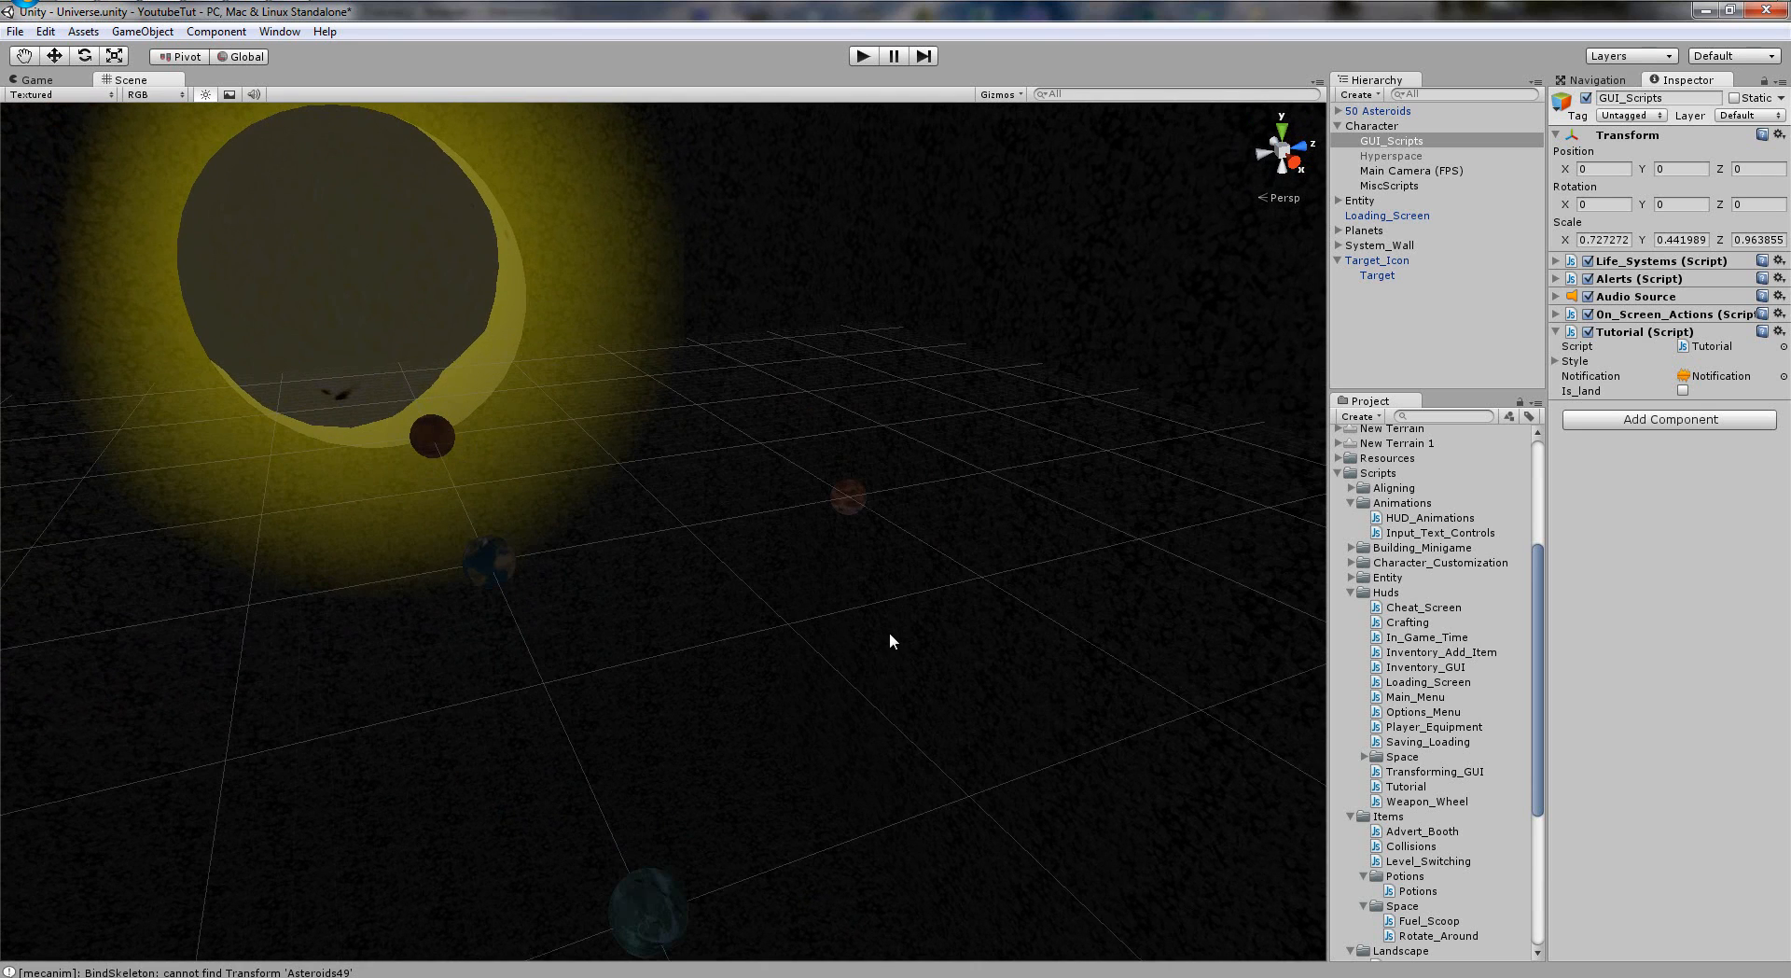
pyautogui.click(1394, 289)
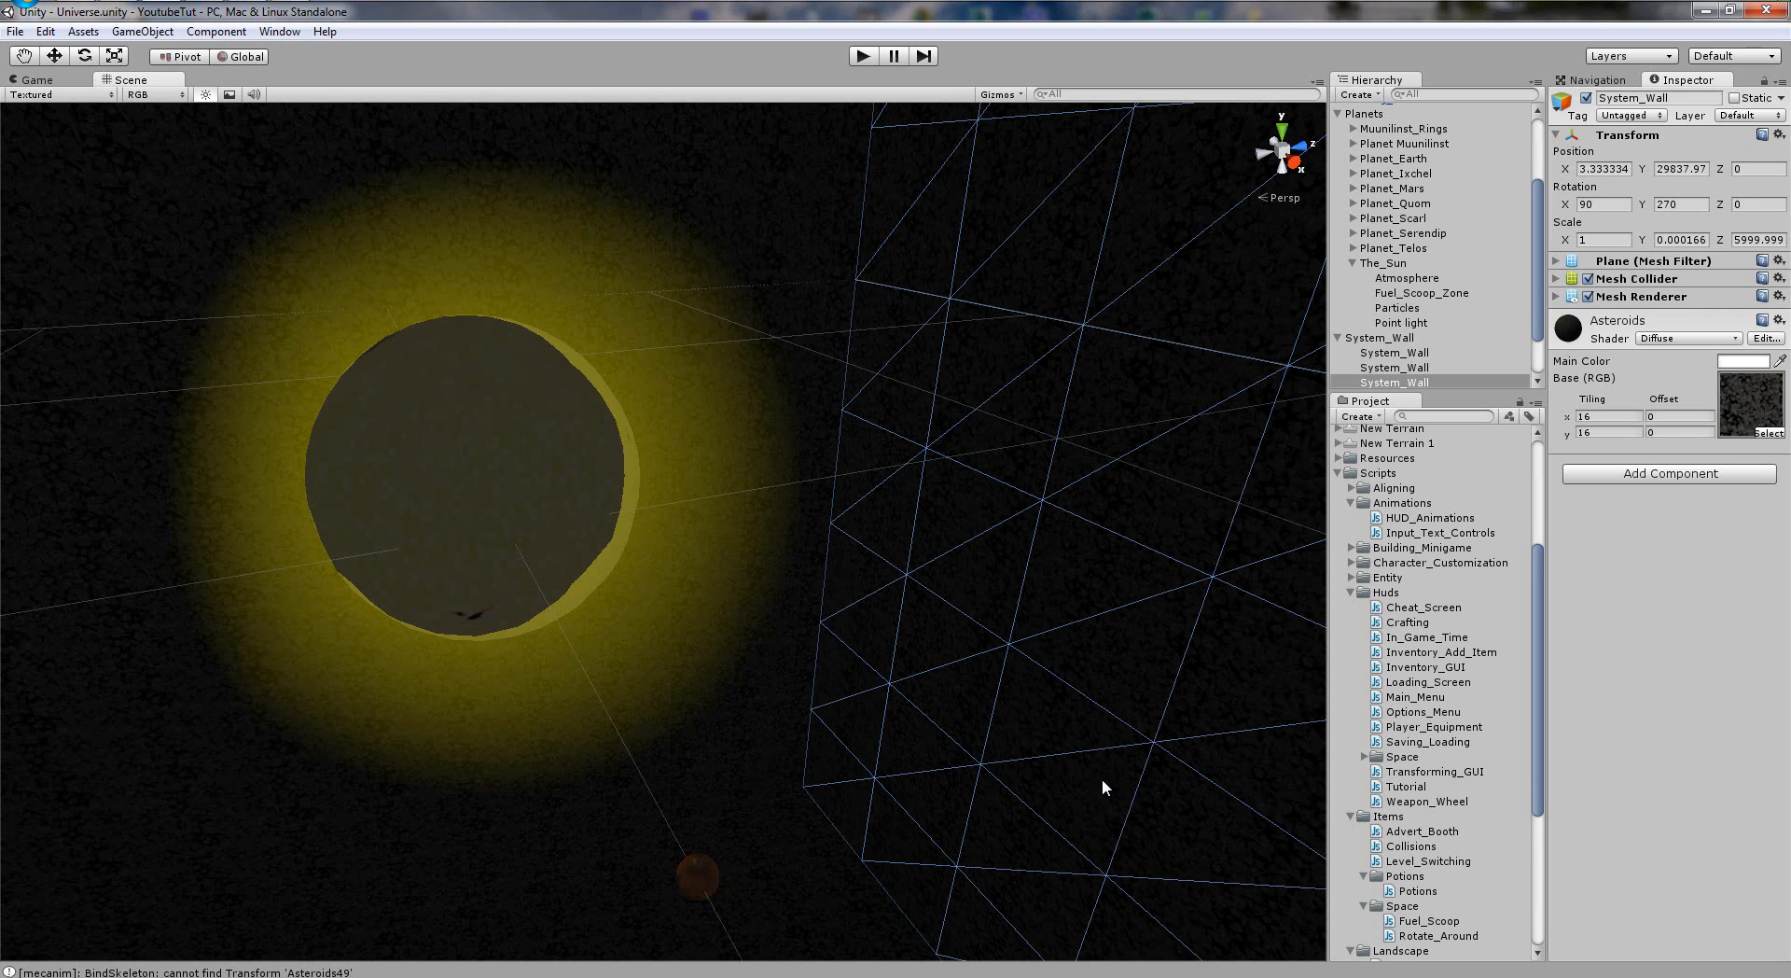
pyautogui.moveTo(947, 437)
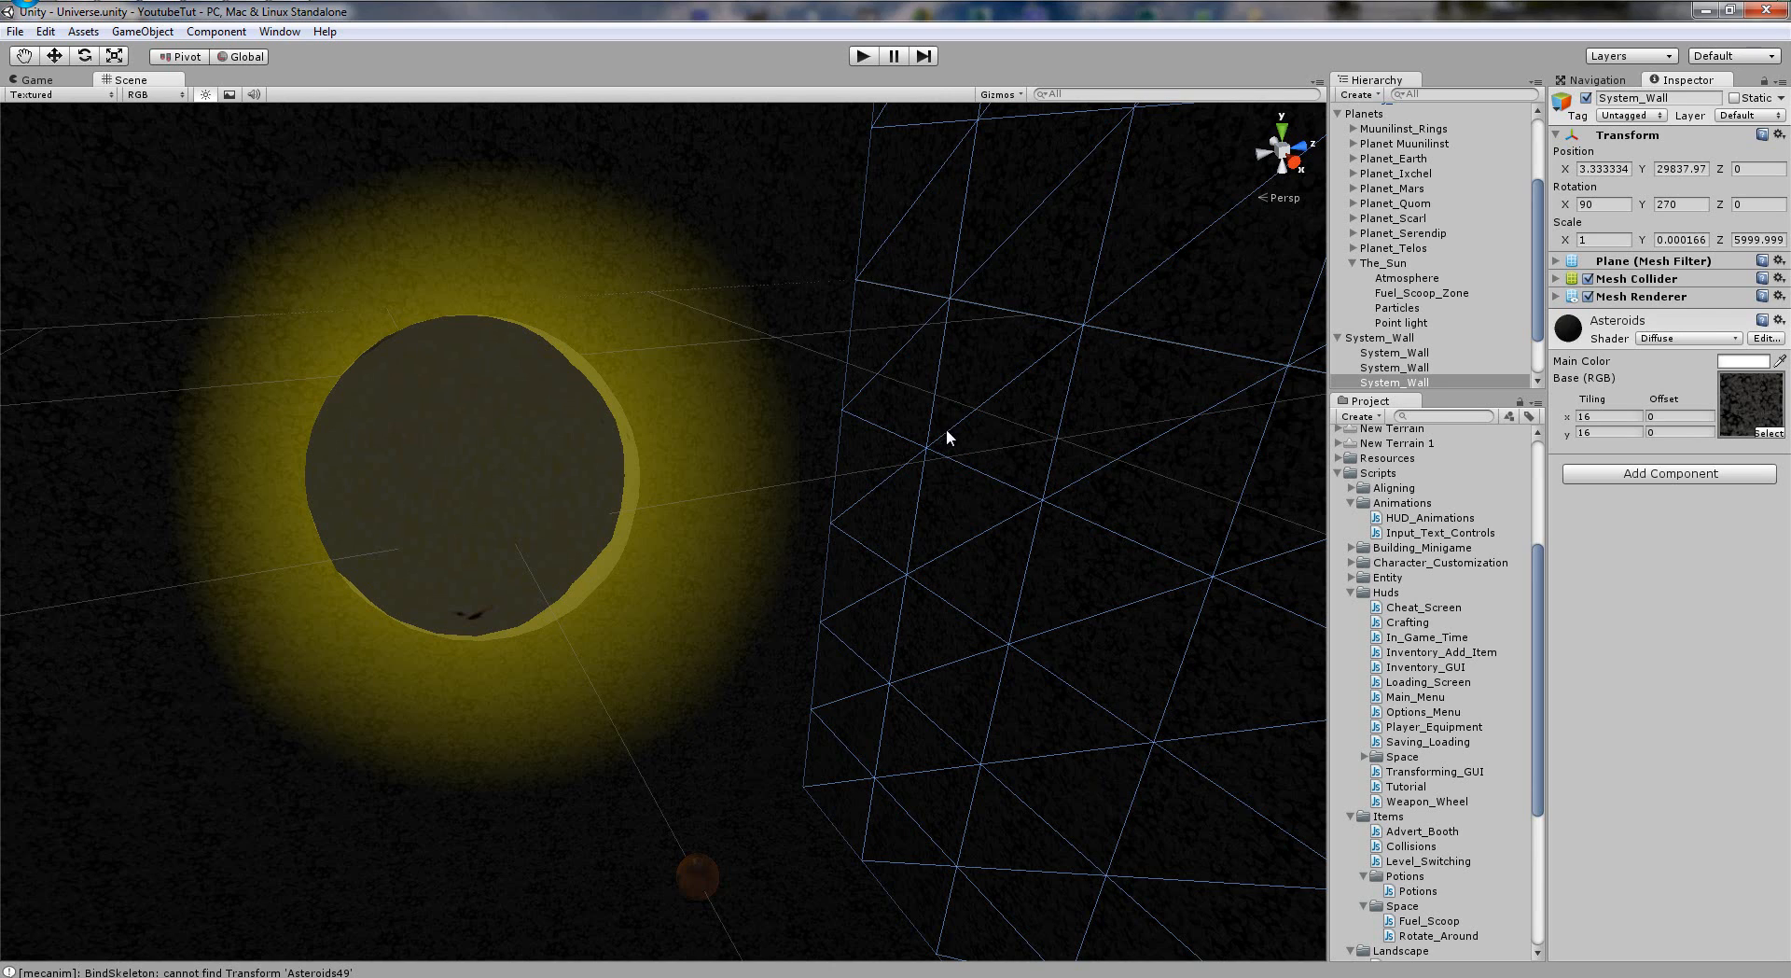
pyautogui.moveTo(998, 635)
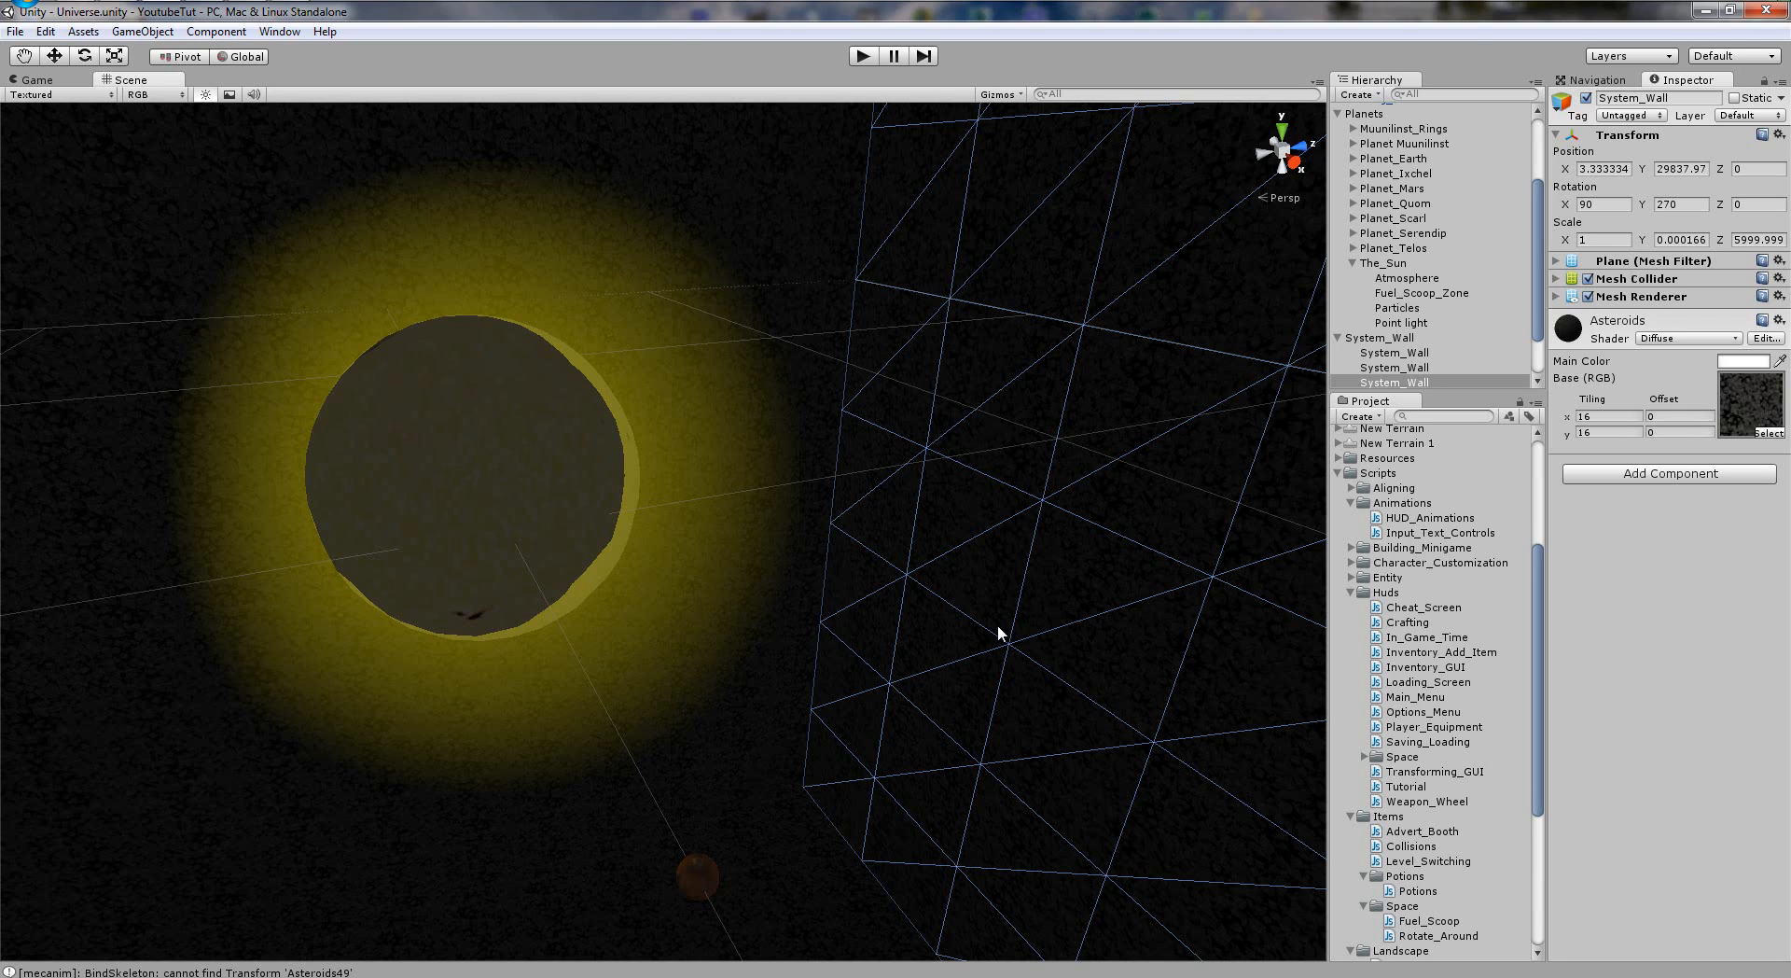
pyautogui.moveTo(828, 149)
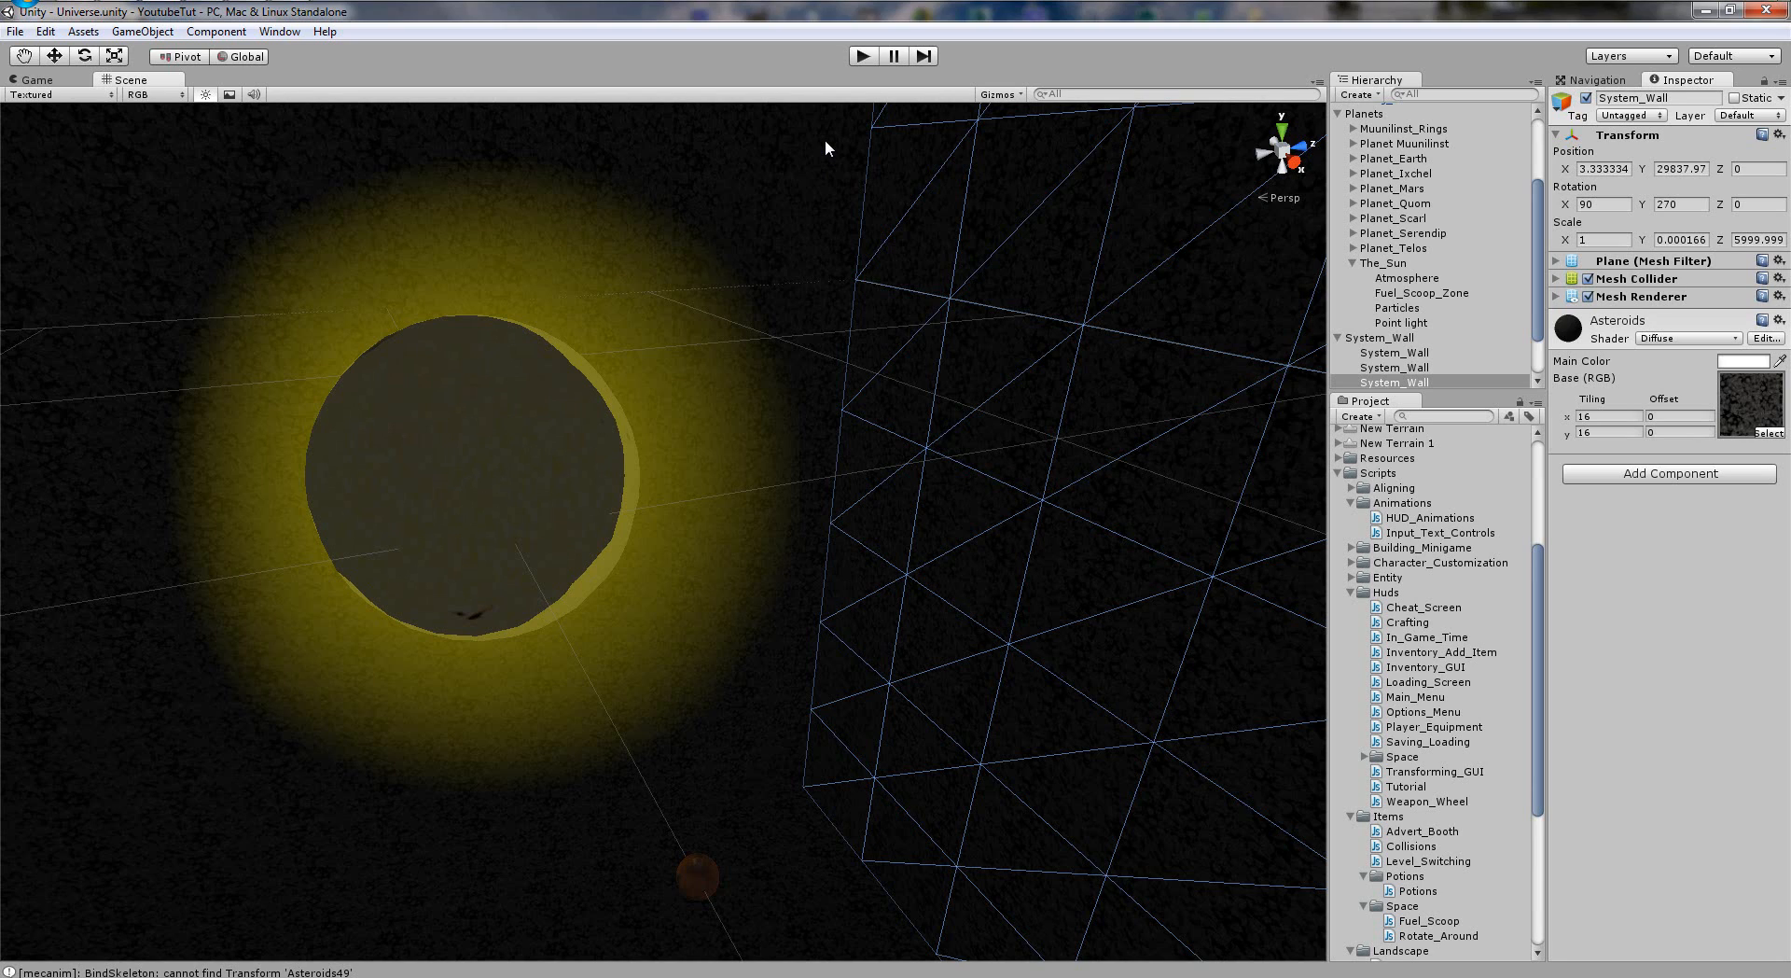
pyautogui.moveTo(898, 170)
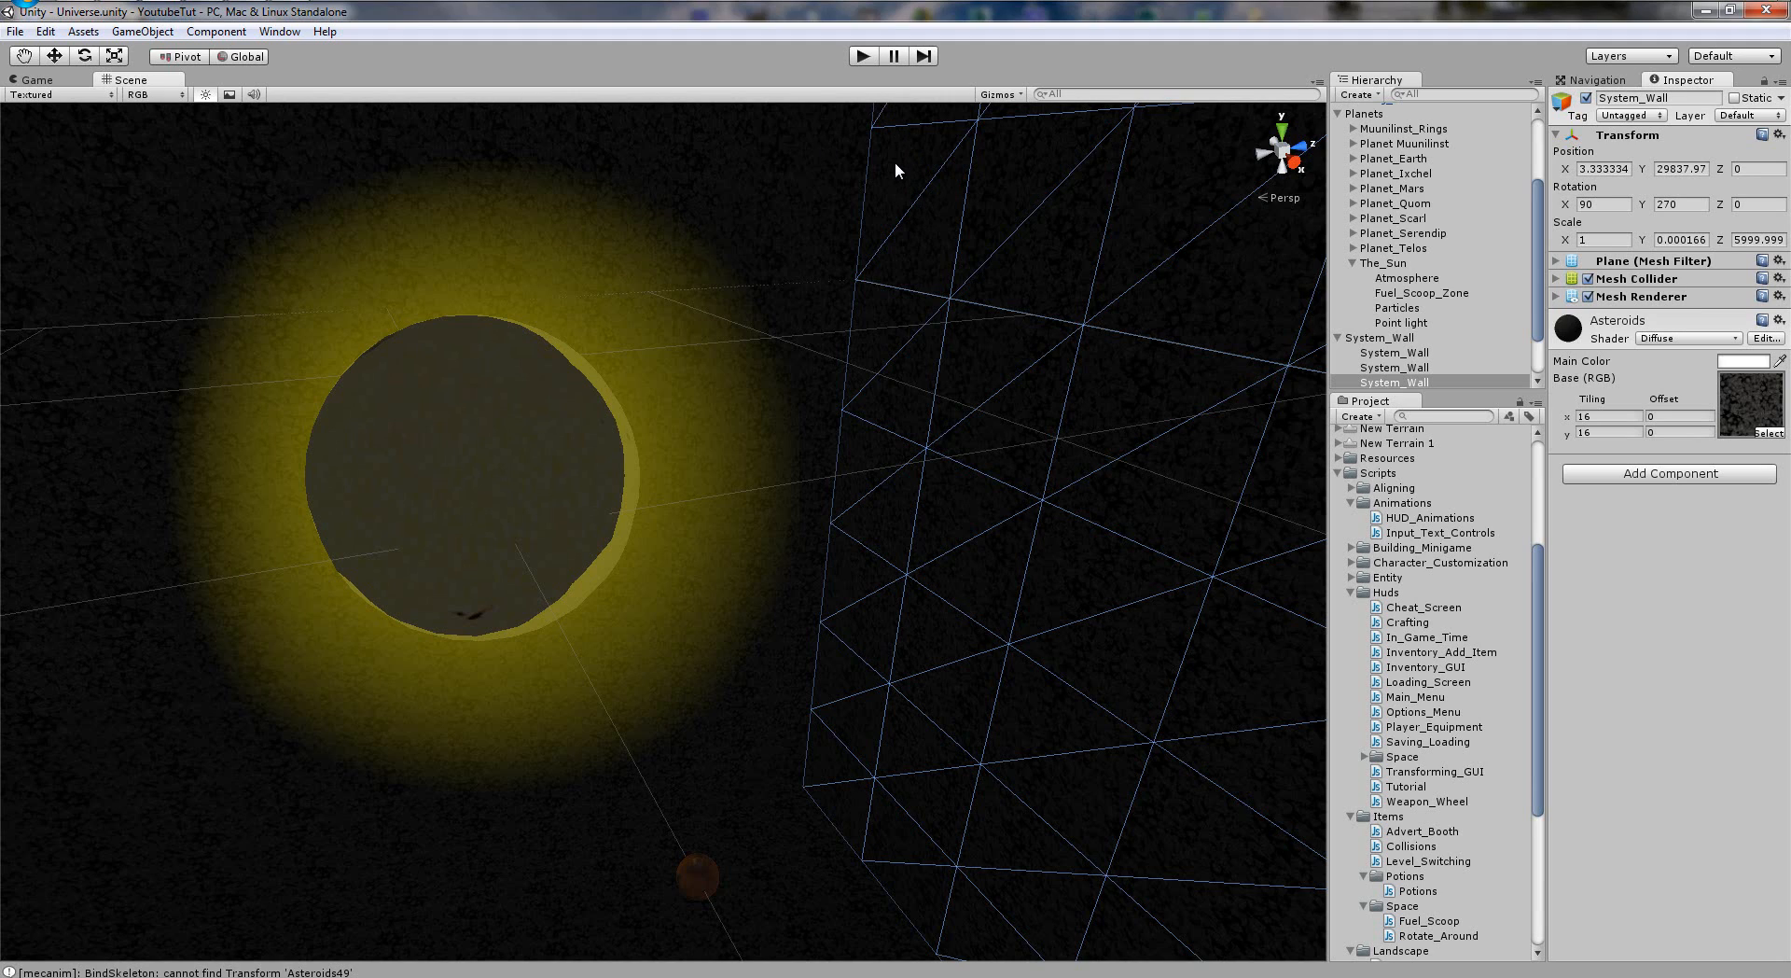